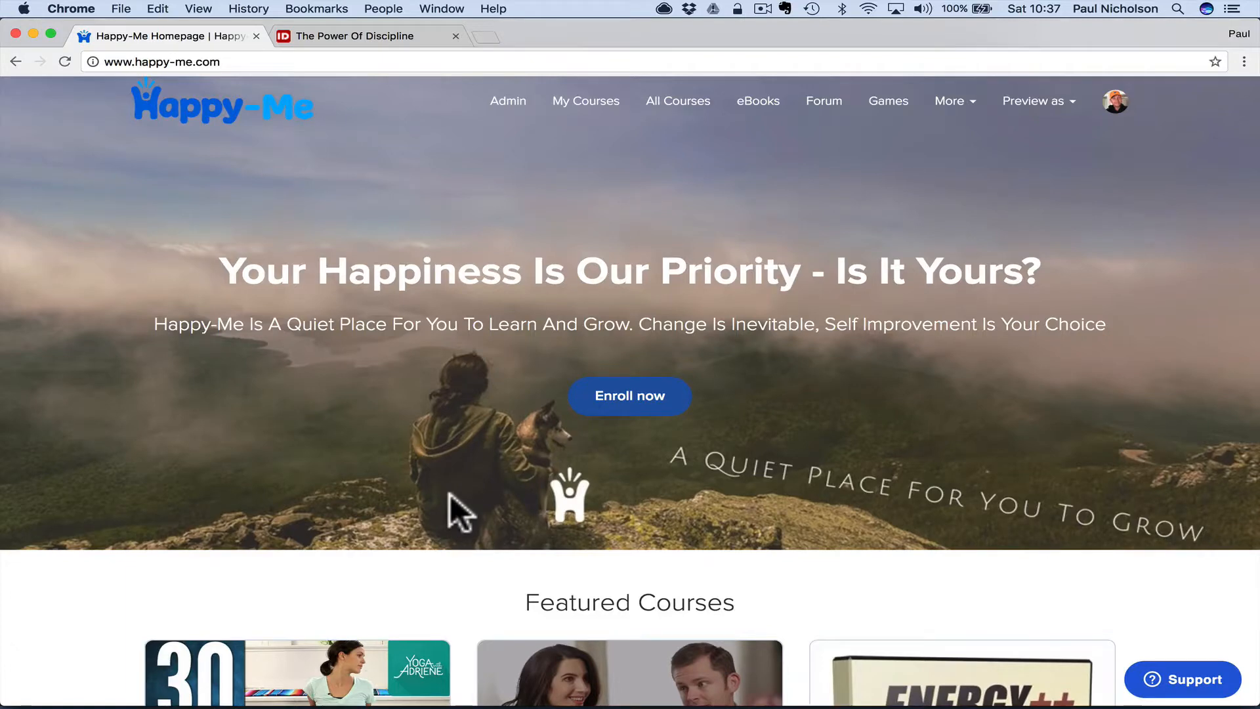
mouse_move(599, 193)
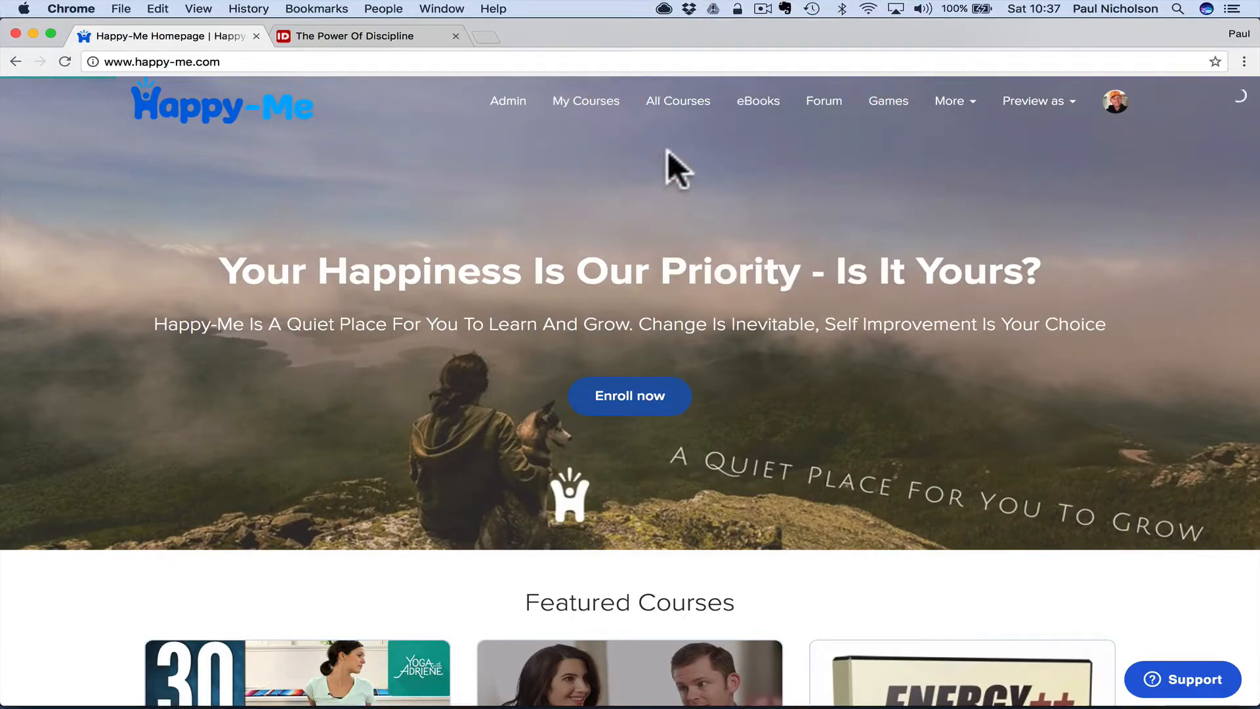
Go to the school's eBooks course category listing the eBook courses.
click(758, 101)
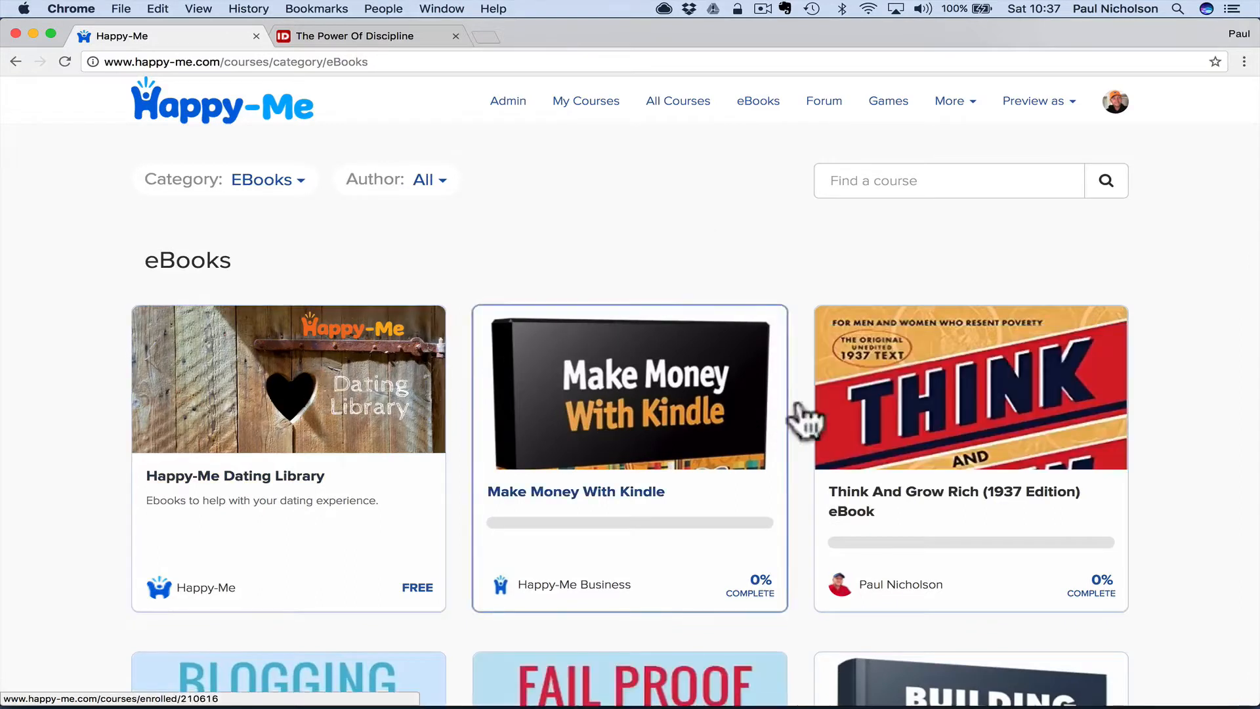
mouse_move(909, 413)
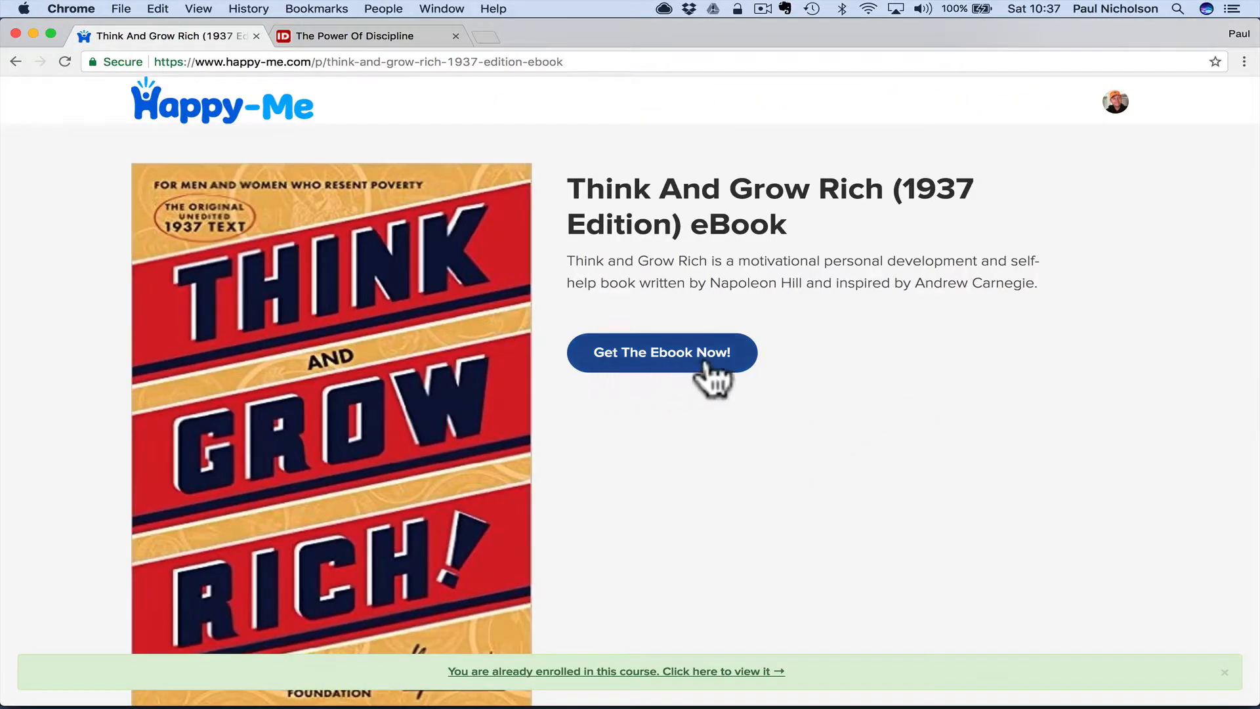
mouse_move(606, 374)
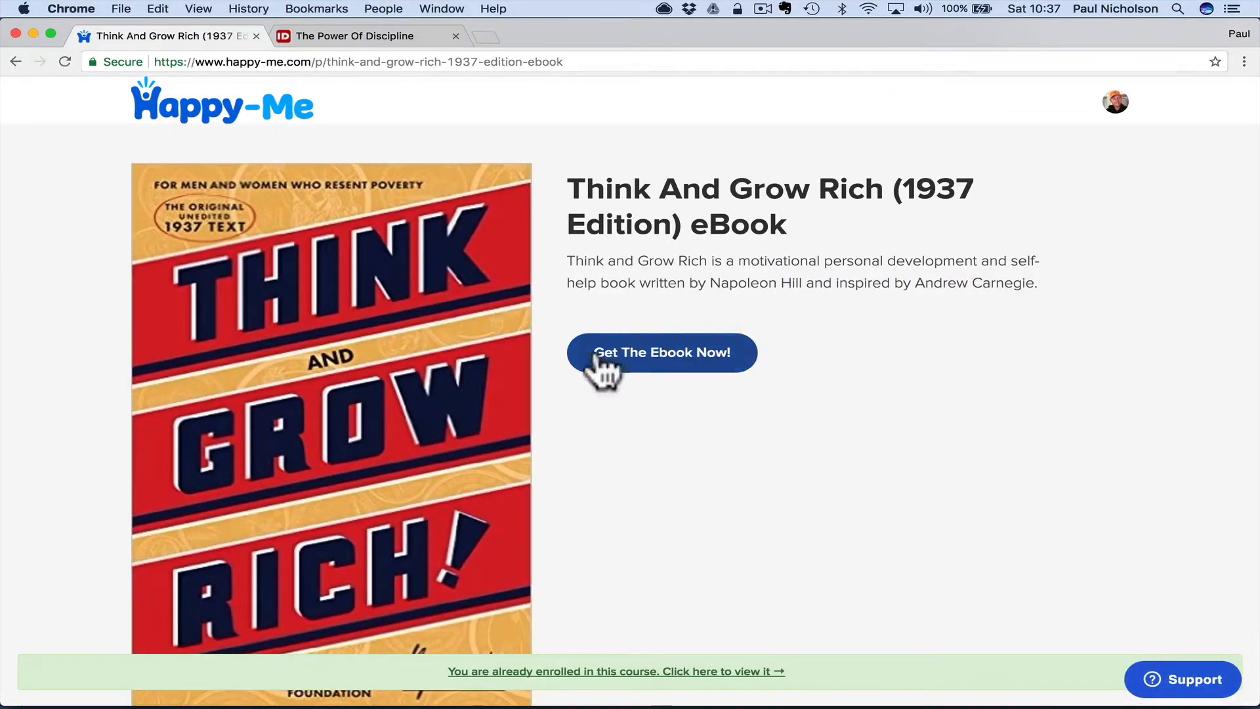
mouse_move(678, 366)
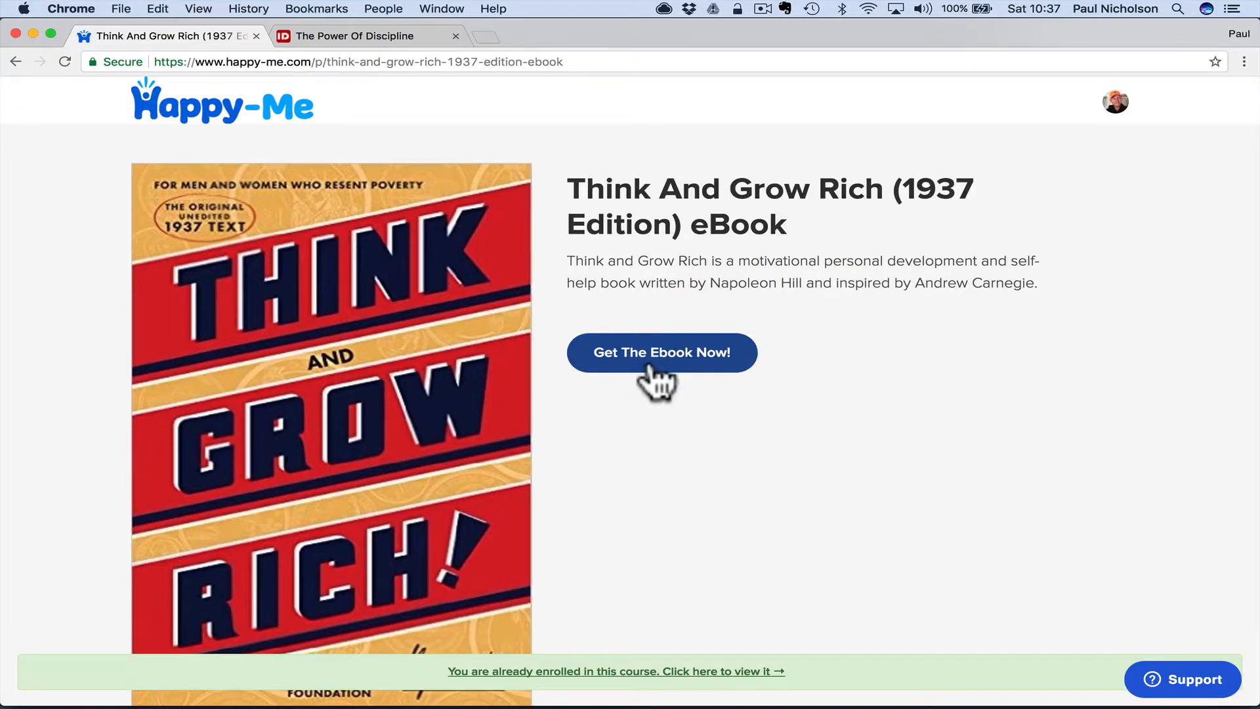
Review The Power Of Discipline product terms on IDPLR and start its zip download.
click(352, 35)
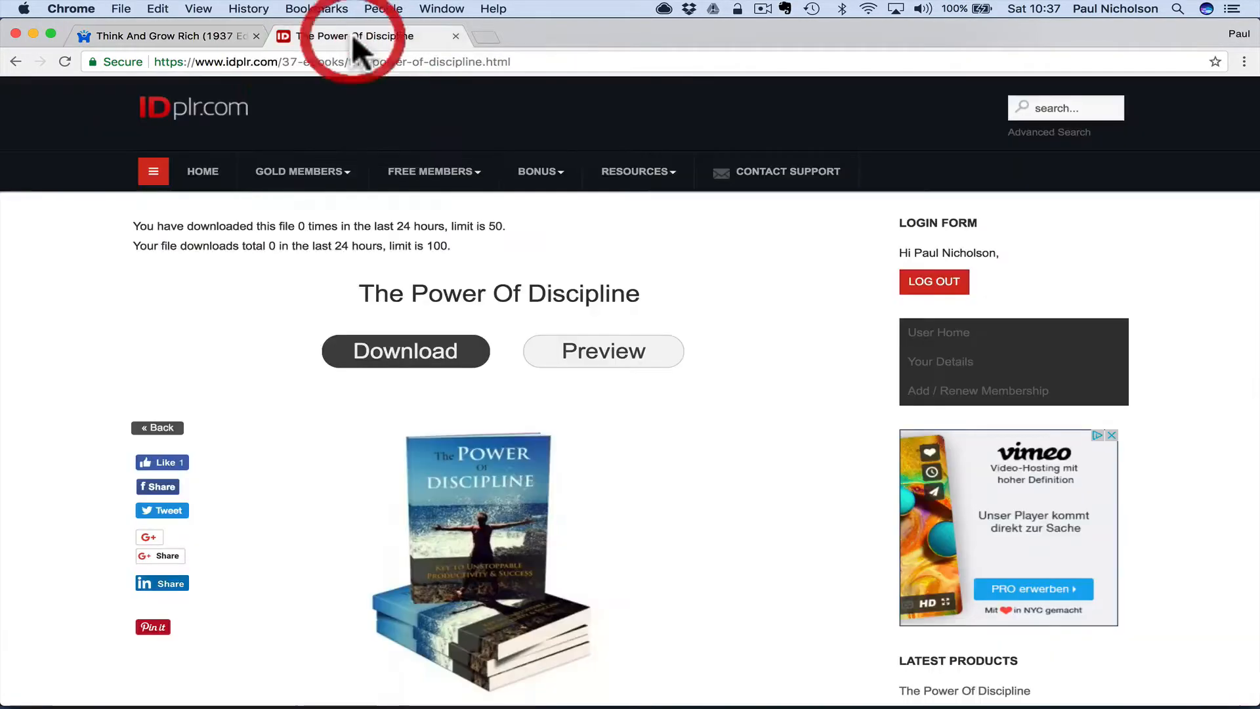
mouse_move(425, 227)
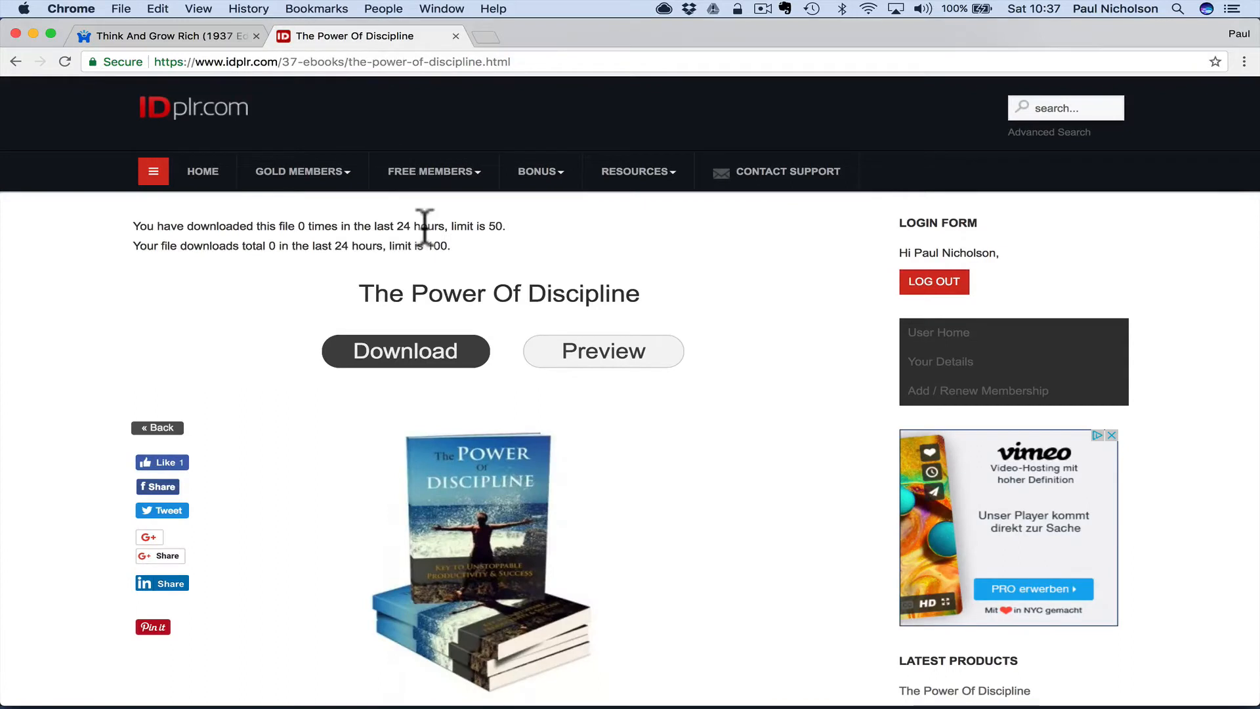
scroll(down, 3)
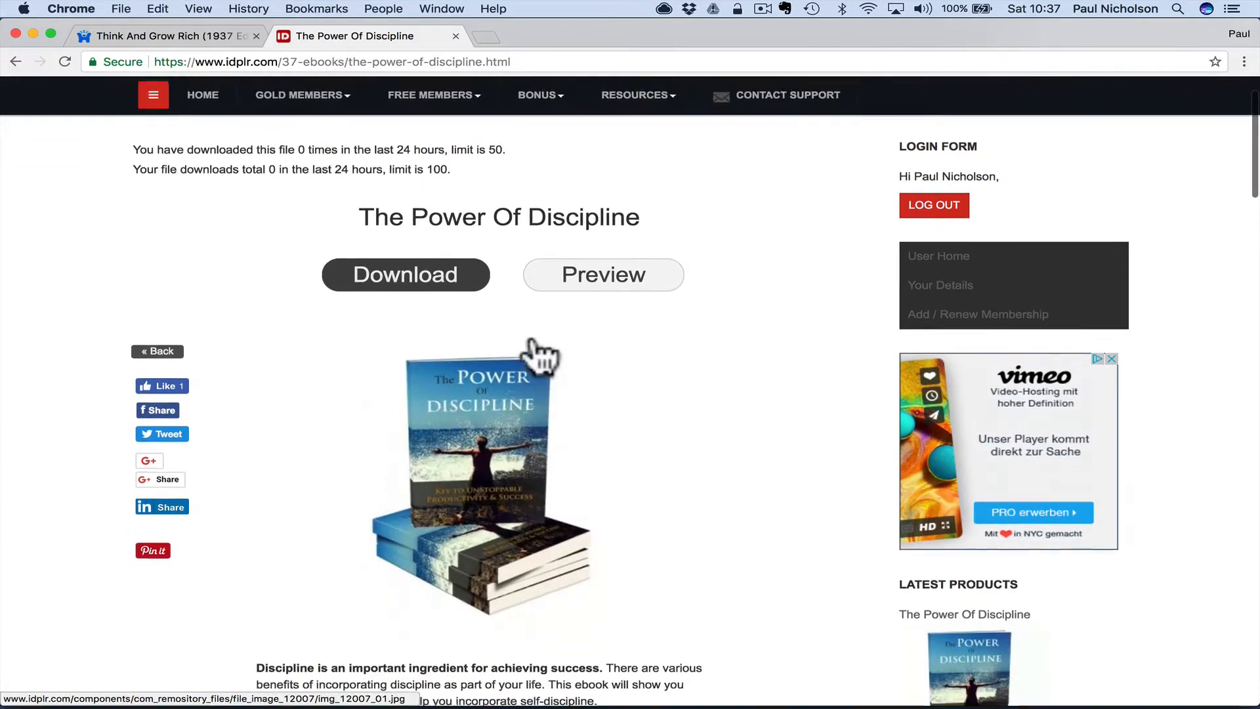
scroll(up, 3)
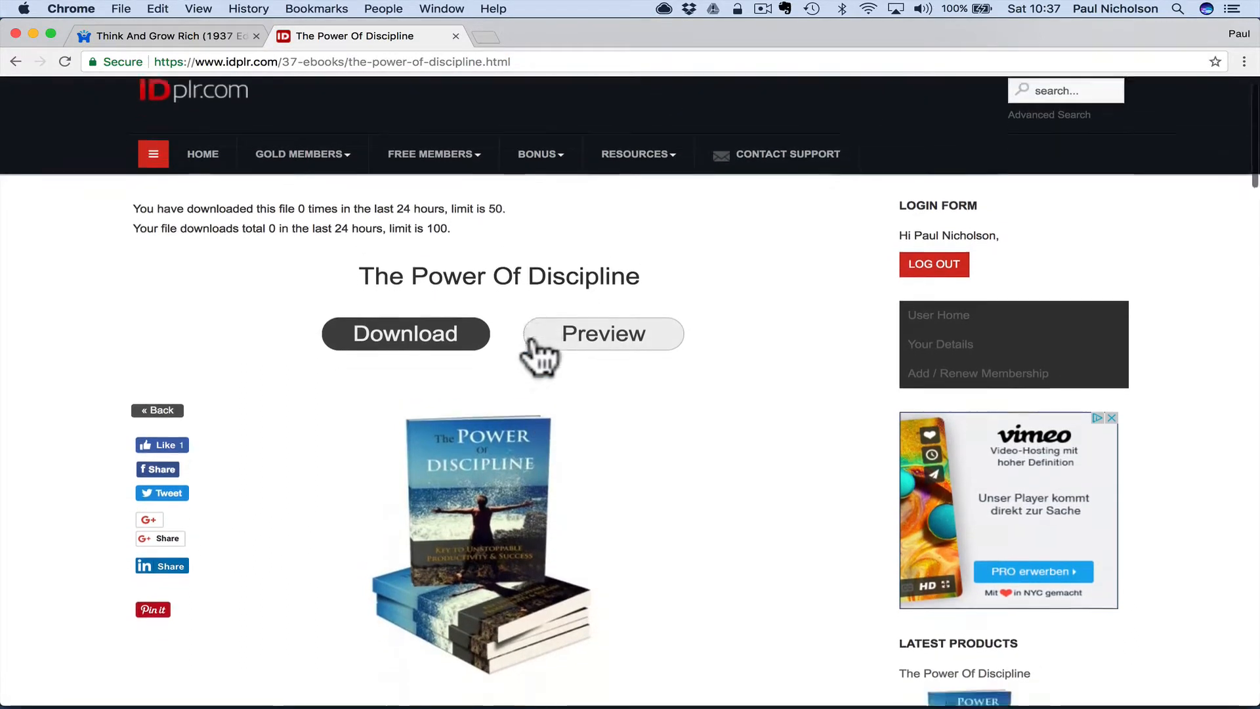
scroll(down, 3)
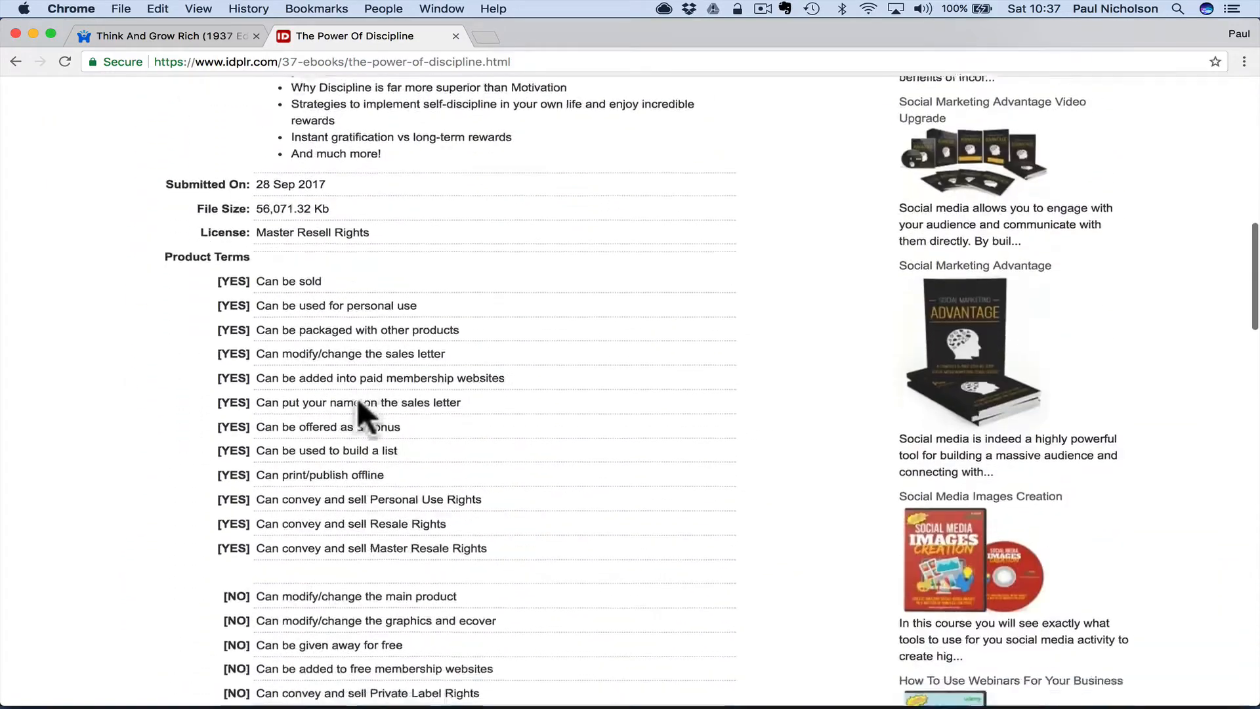
scroll(down, 3)
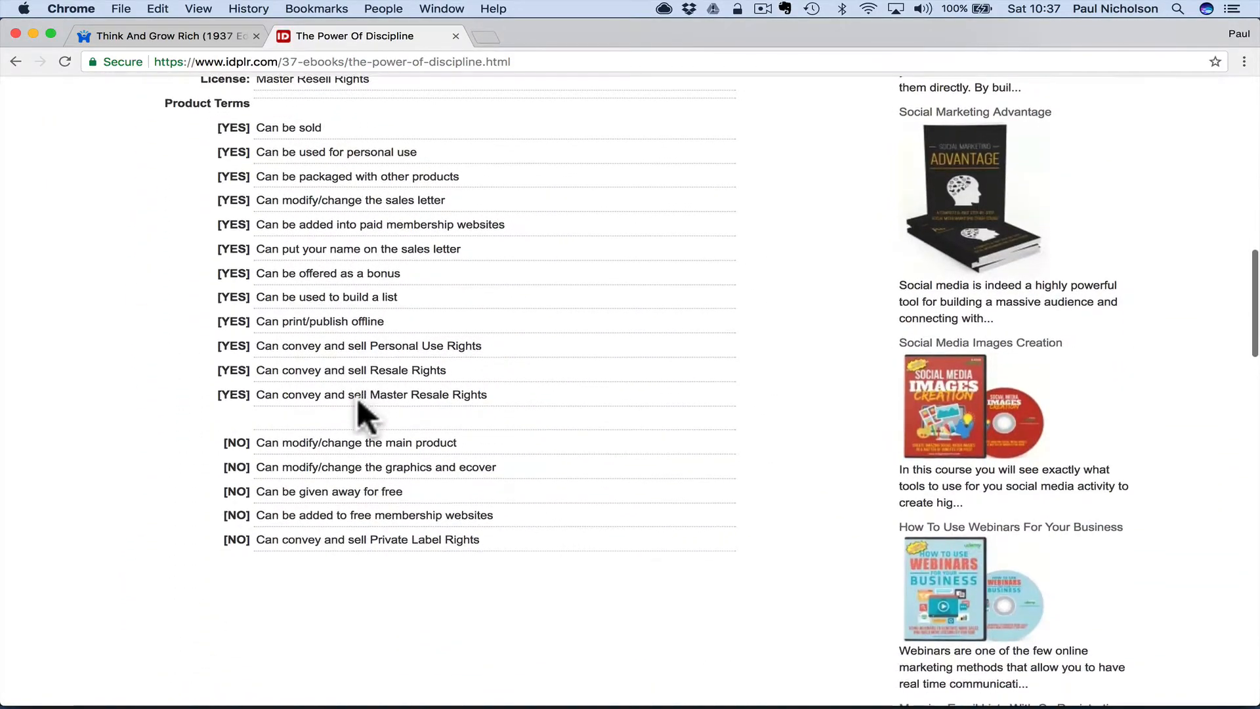
mouse_move(321, 329)
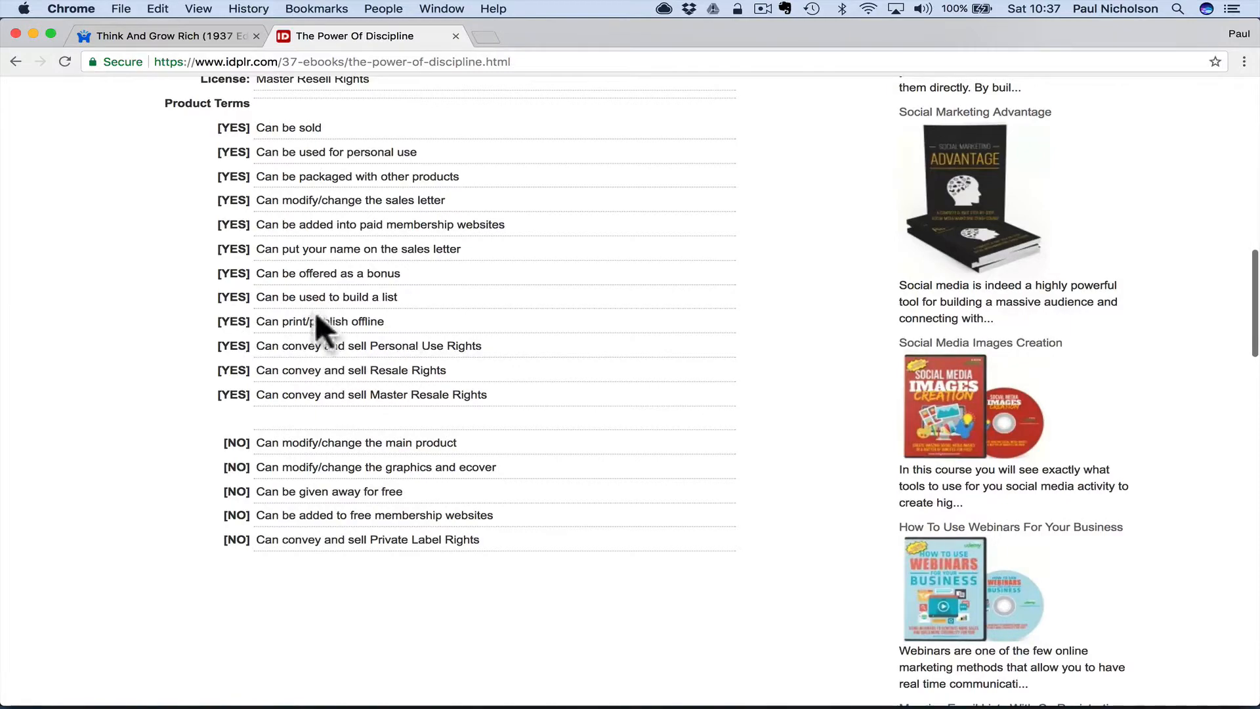
mouse_move(303, 318)
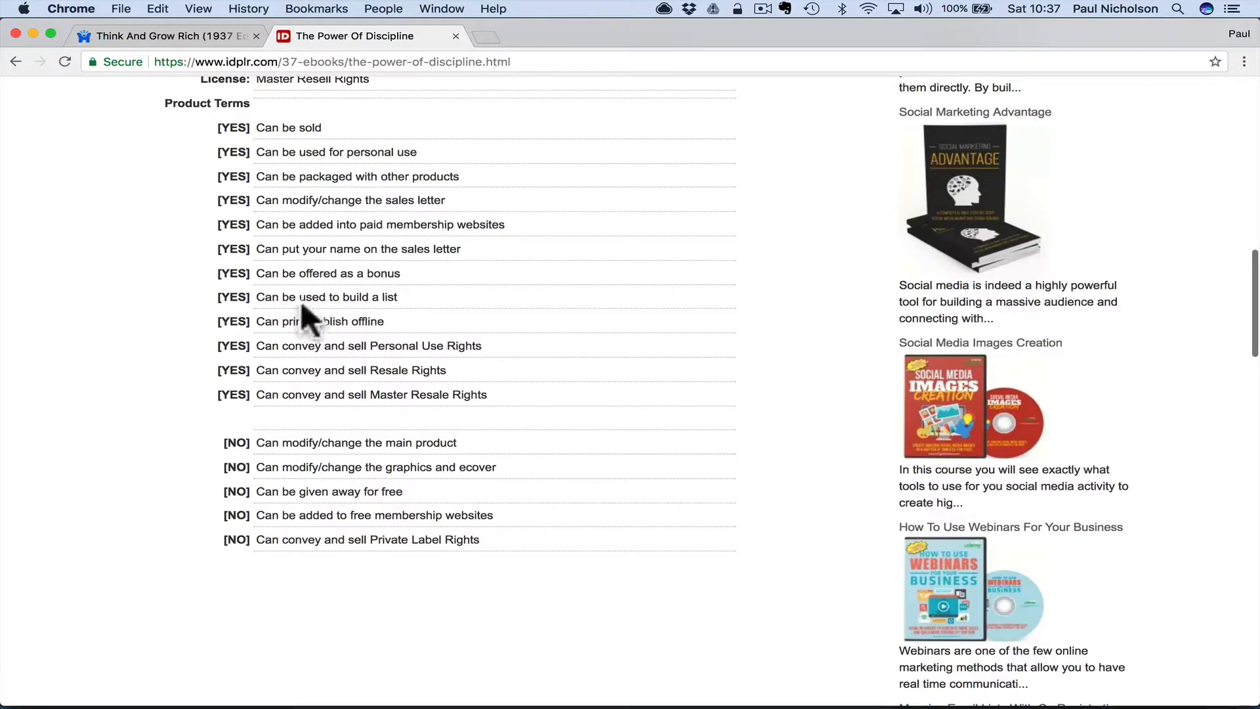
scroll(up, 3)
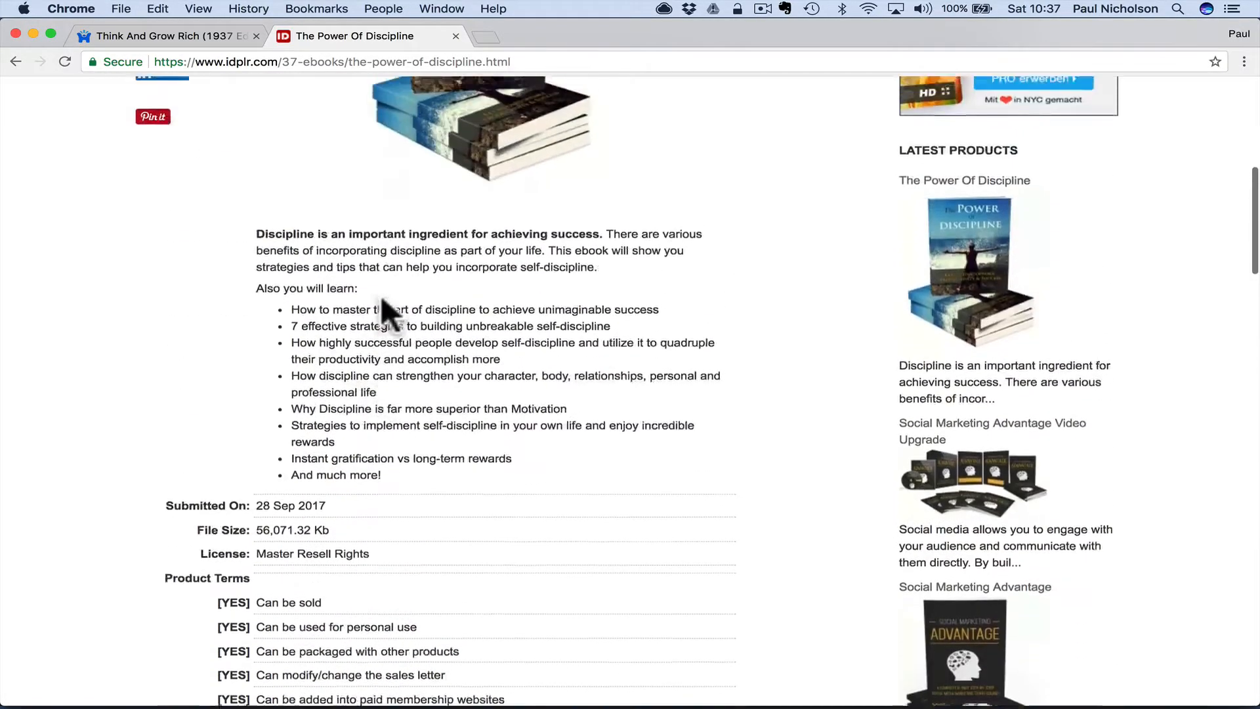
scroll(up, 3)
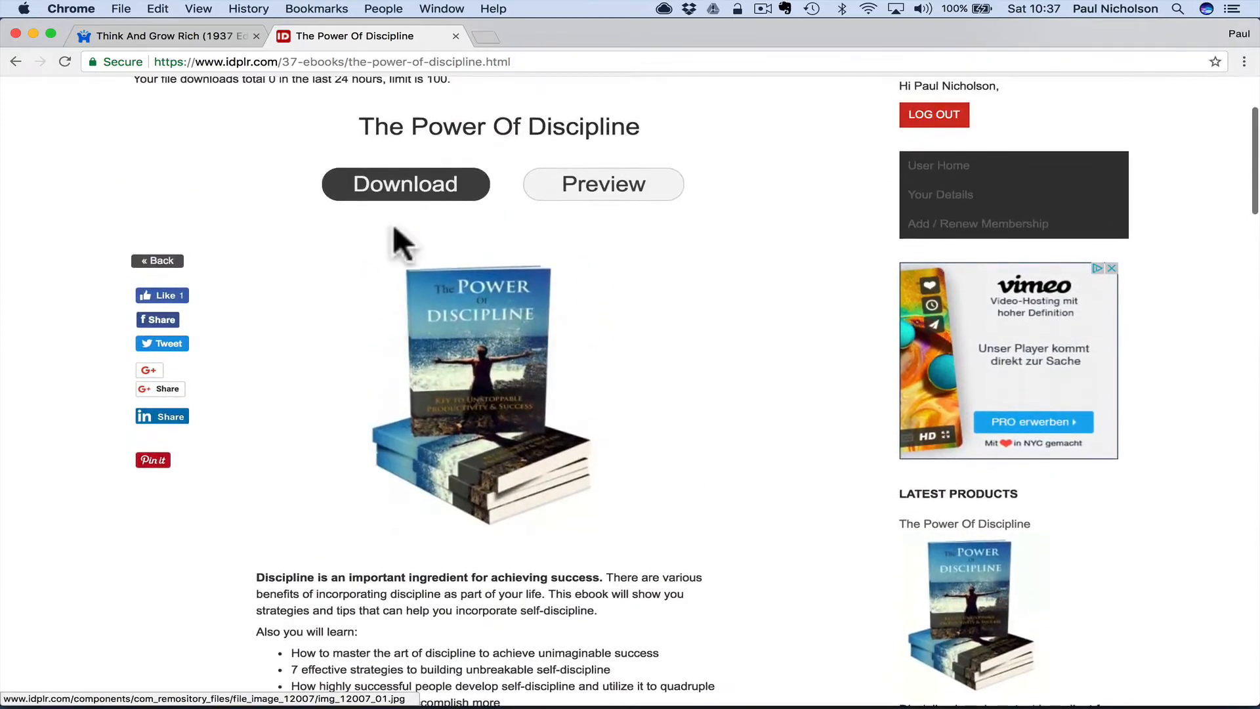
click(406, 184)
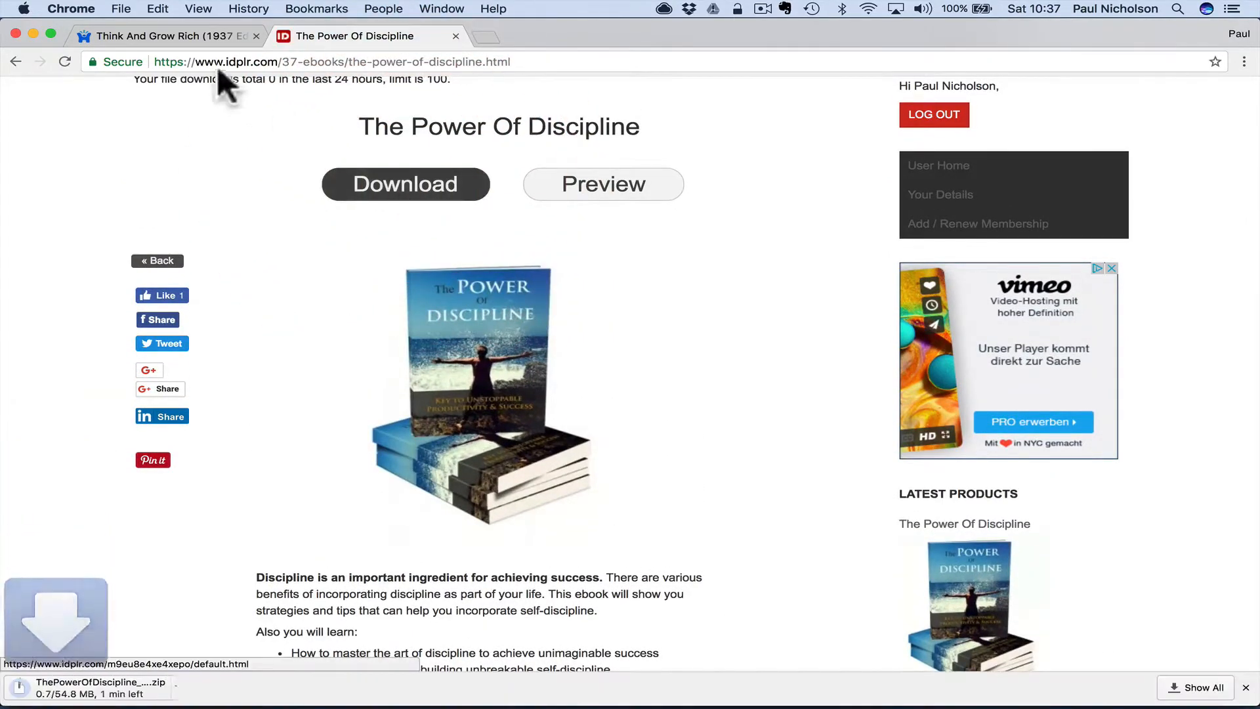
Name the new course 'The Power Of Discipline - Free eBook' with Happy-Me as author.
click(165, 37)
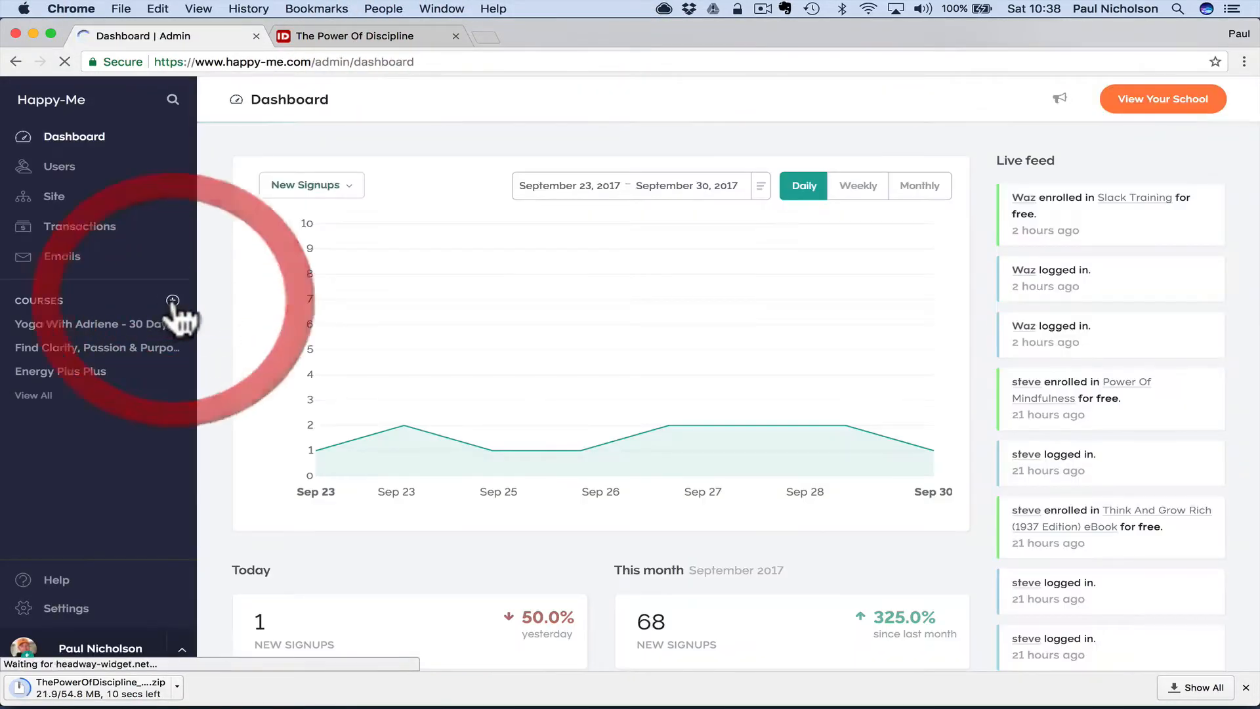
click(366, 35)
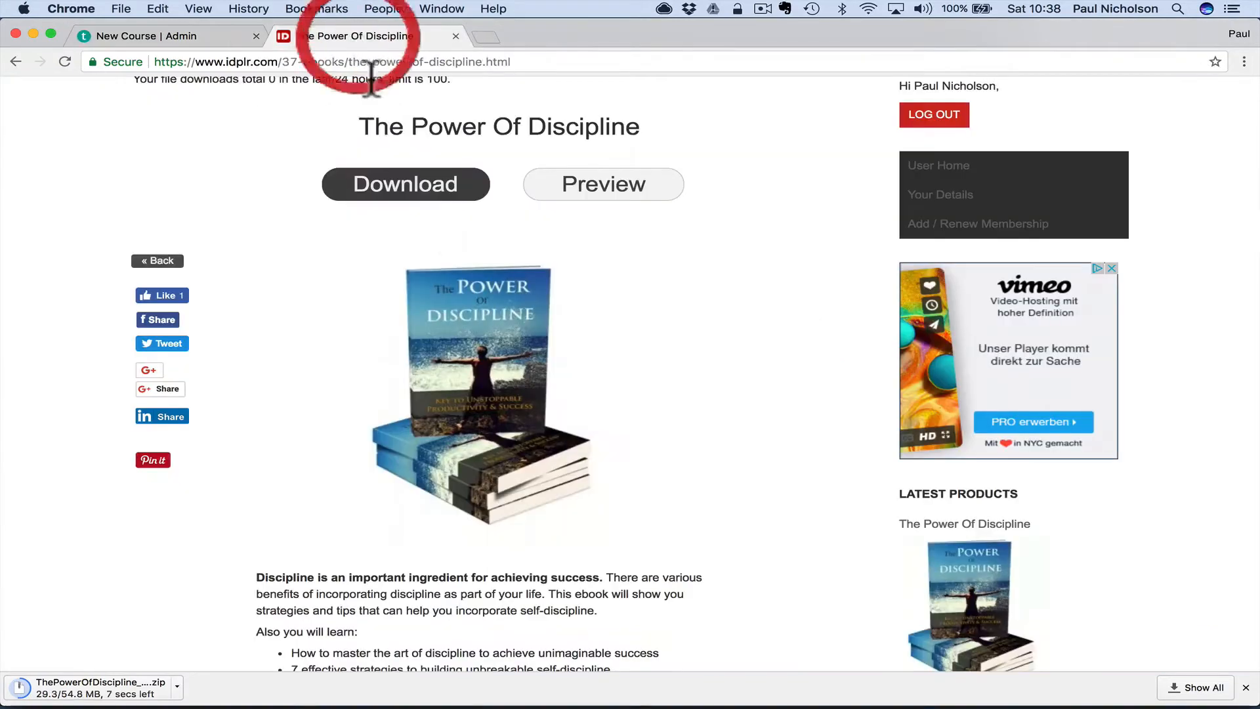
double_click(499, 126)
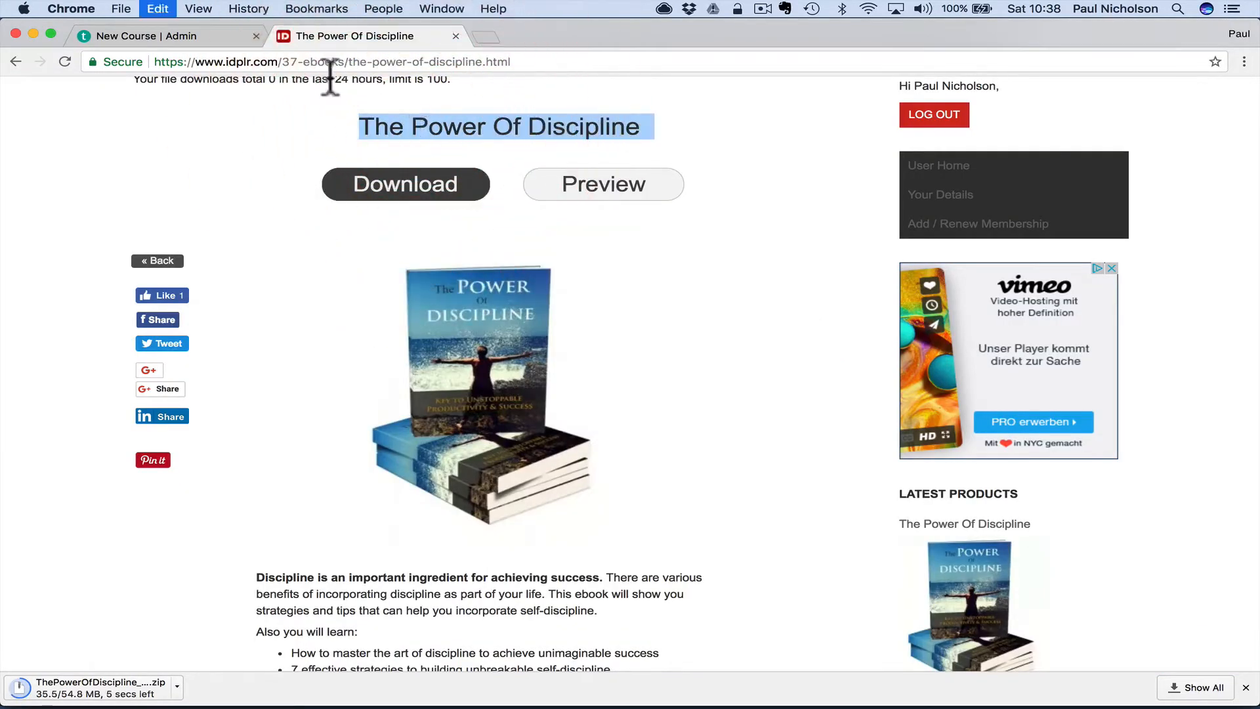
click(160, 35)
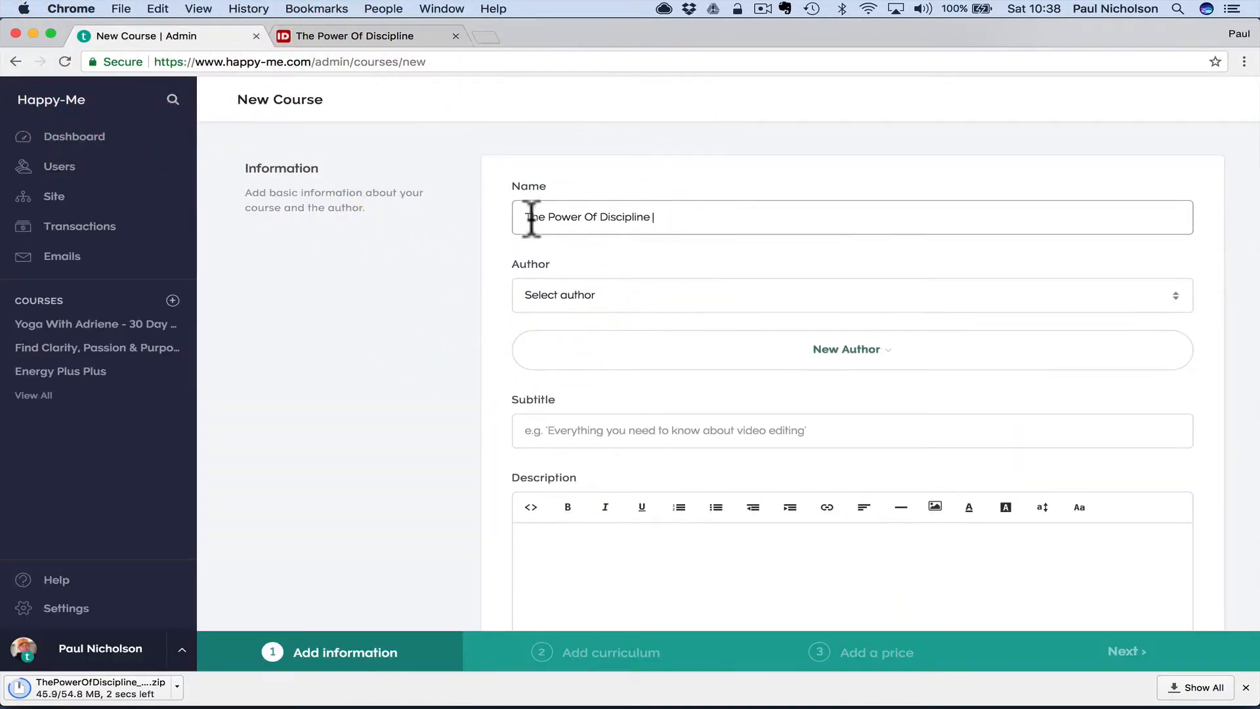
text(- Free)
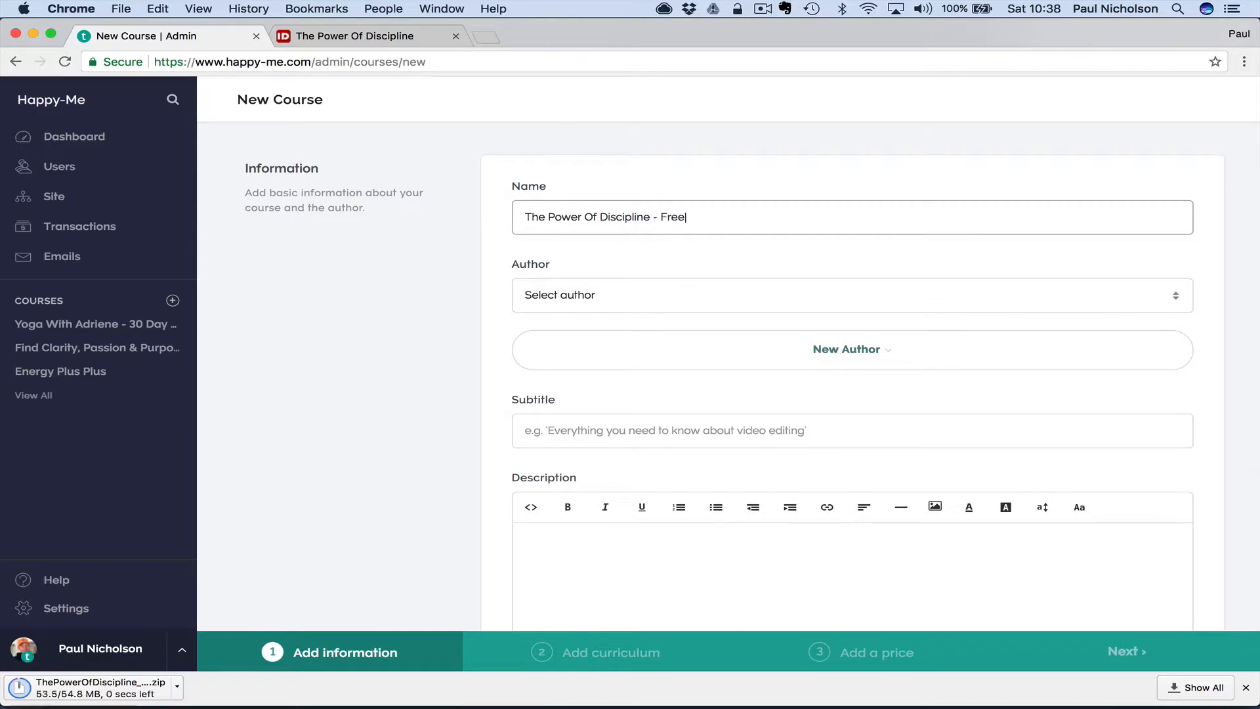
text(eBook)
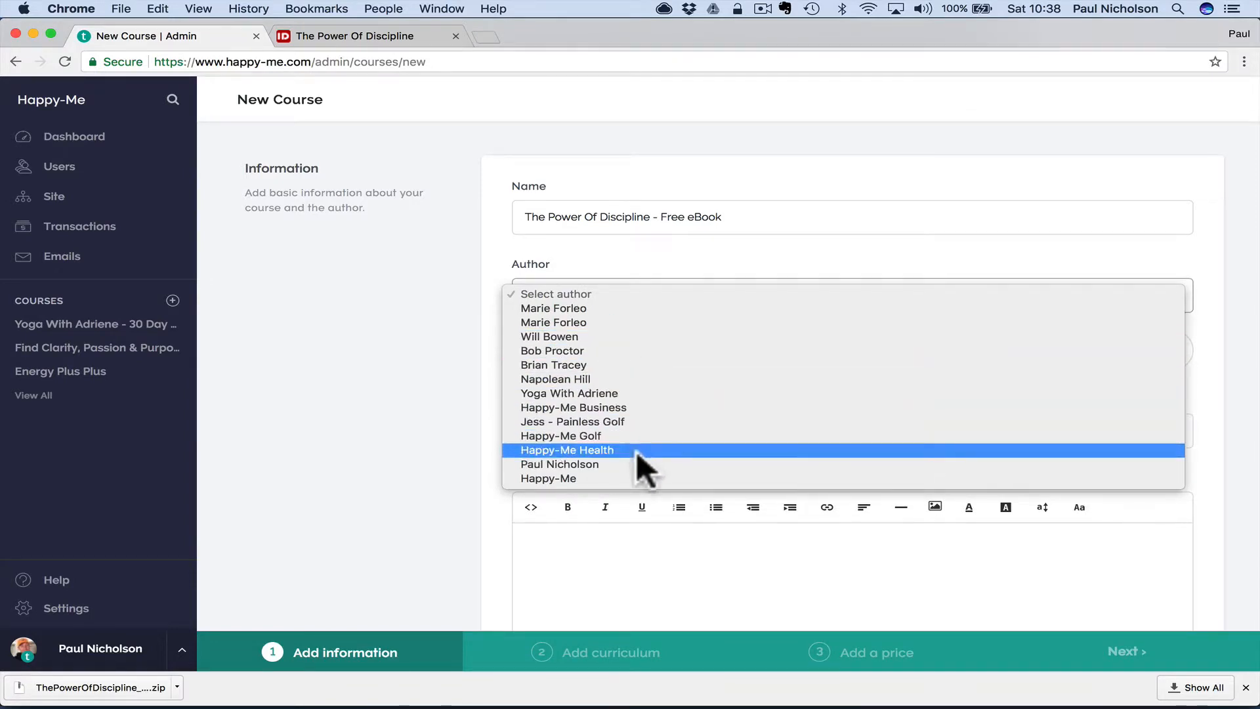
click(549, 477)
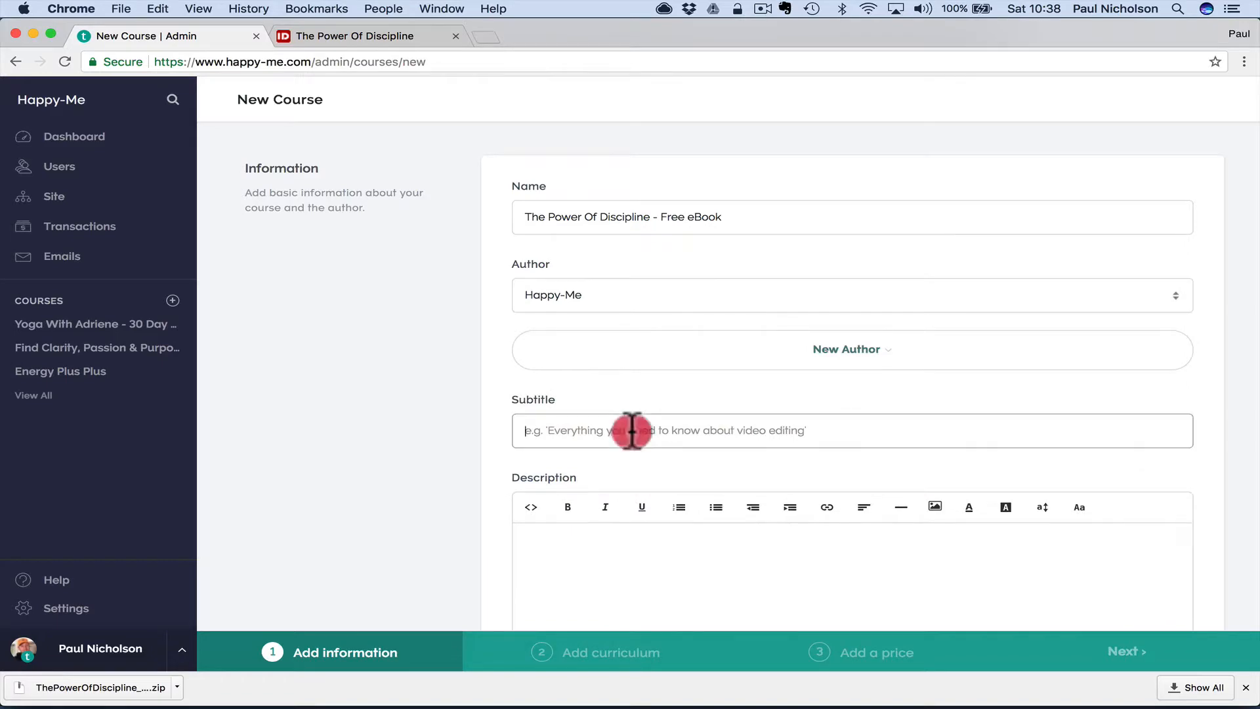
Copy the eBook's opening sentences into Subtitle and its full blurb into Description.
click(352, 36)
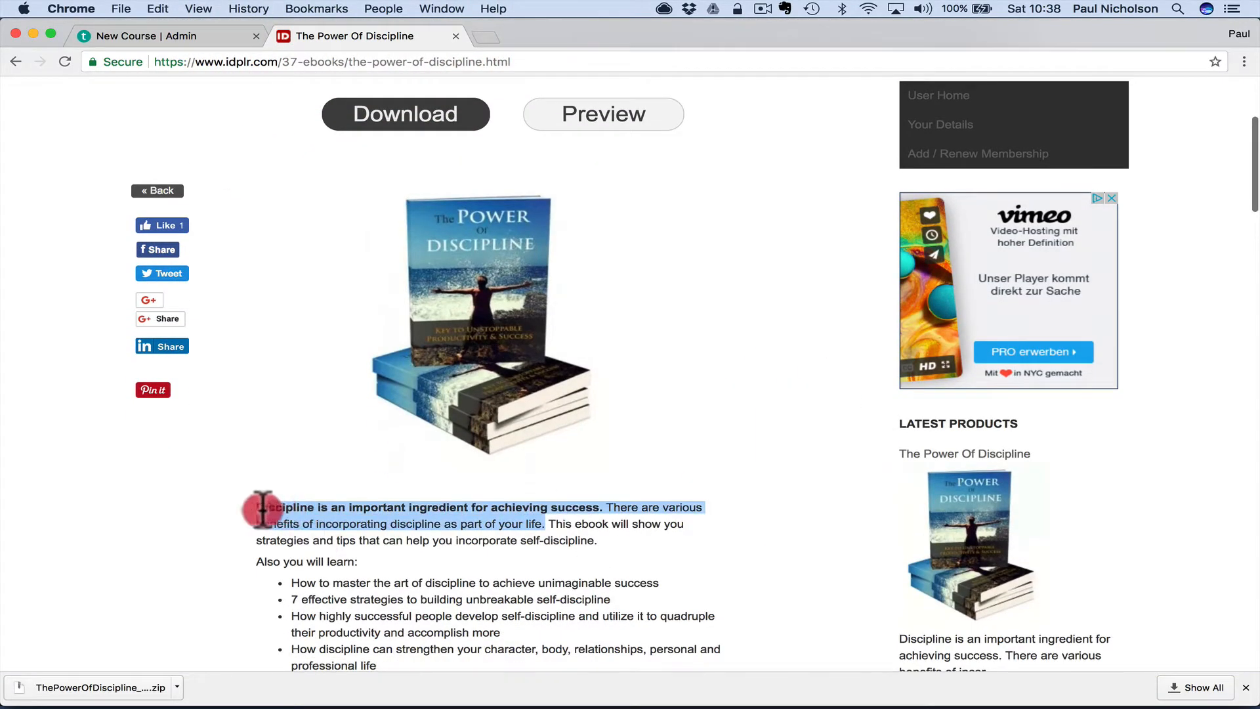
click(161, 35)
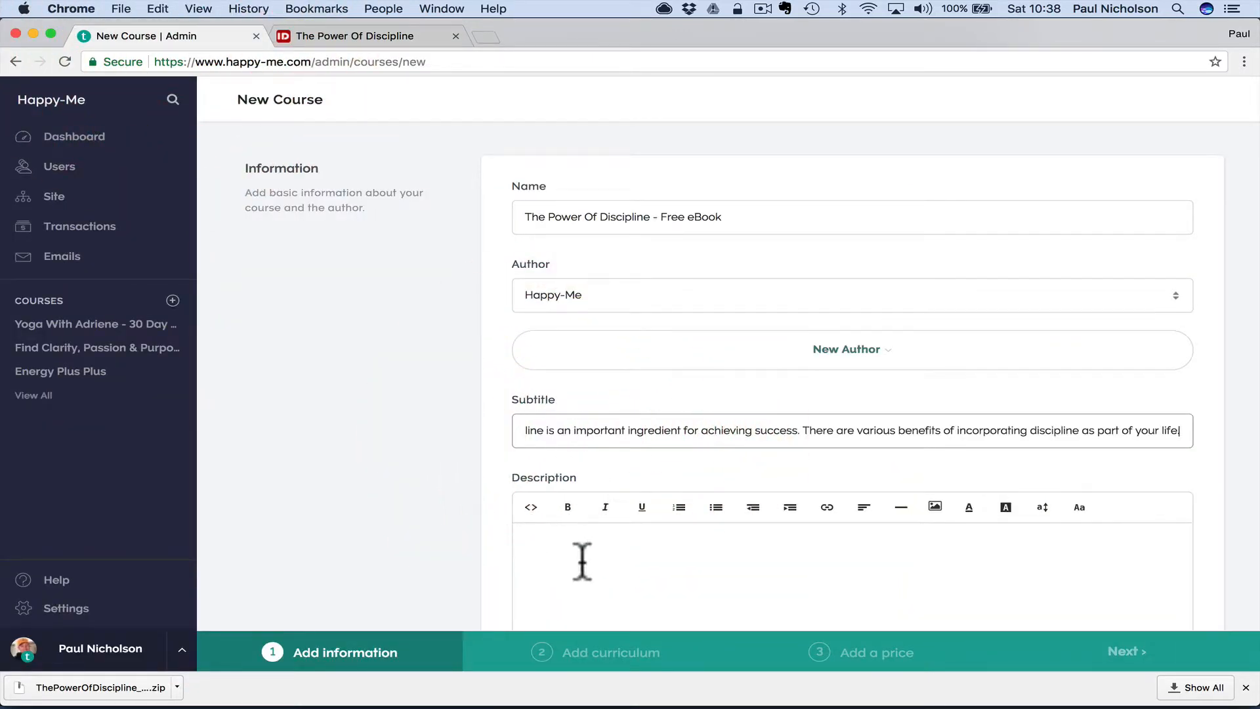
click(353, 35)
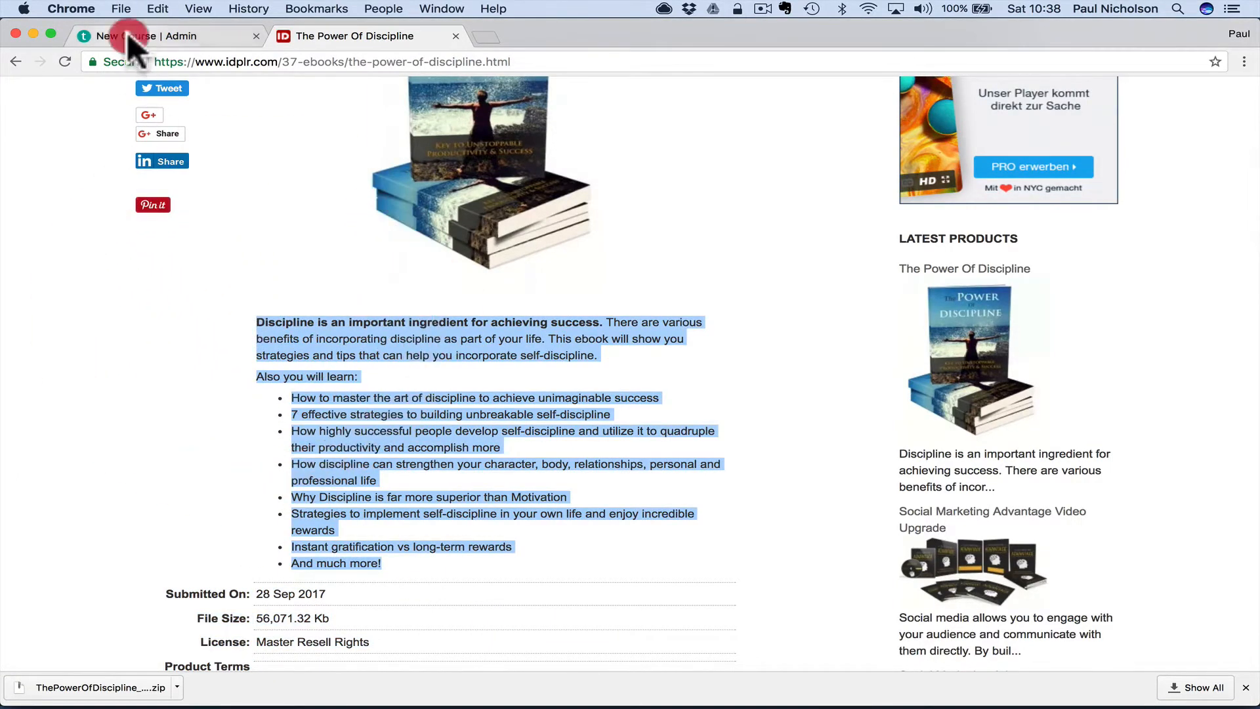
click(129, 35)
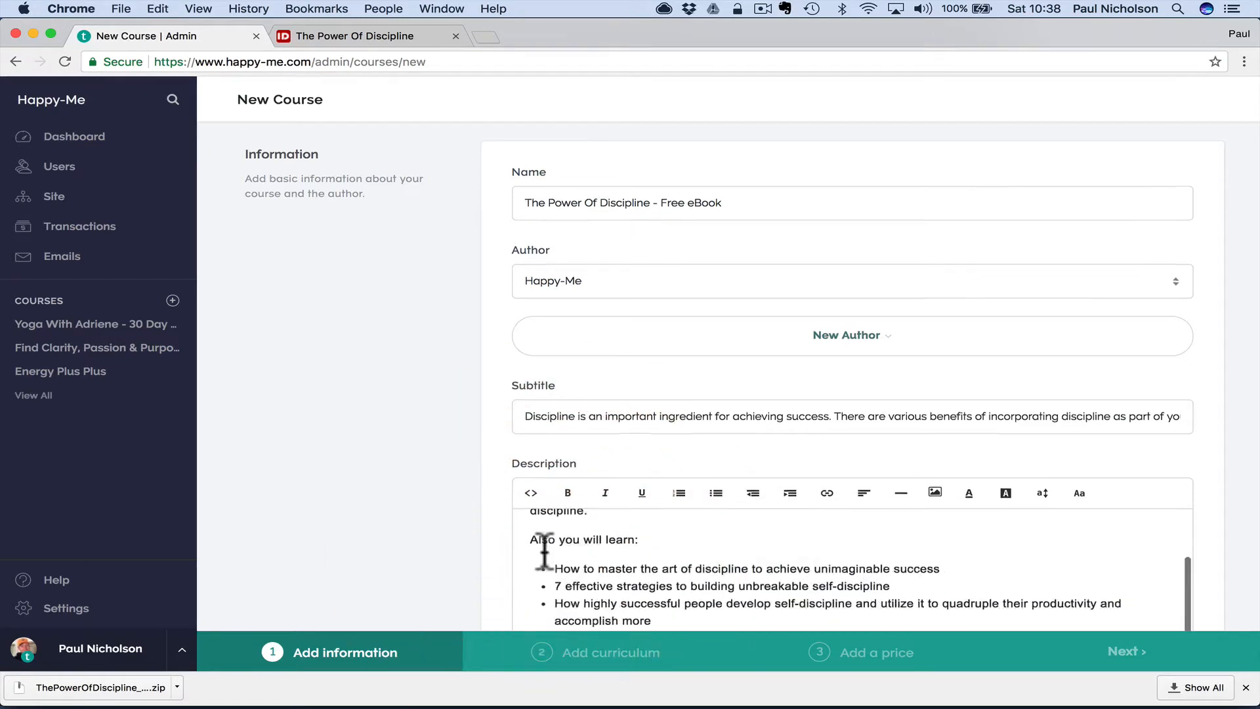
scroll(down, 3)
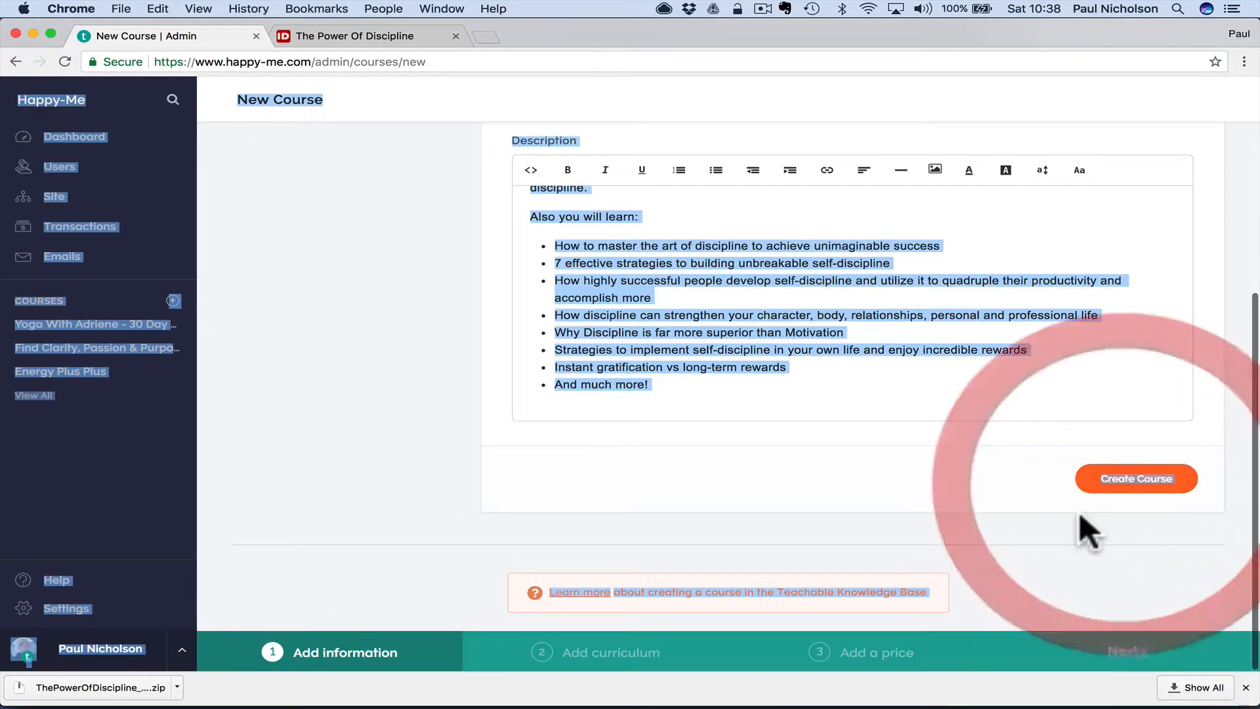
Create the course, rename its first section to eBook and add a new lecture.
click(1136, 478)
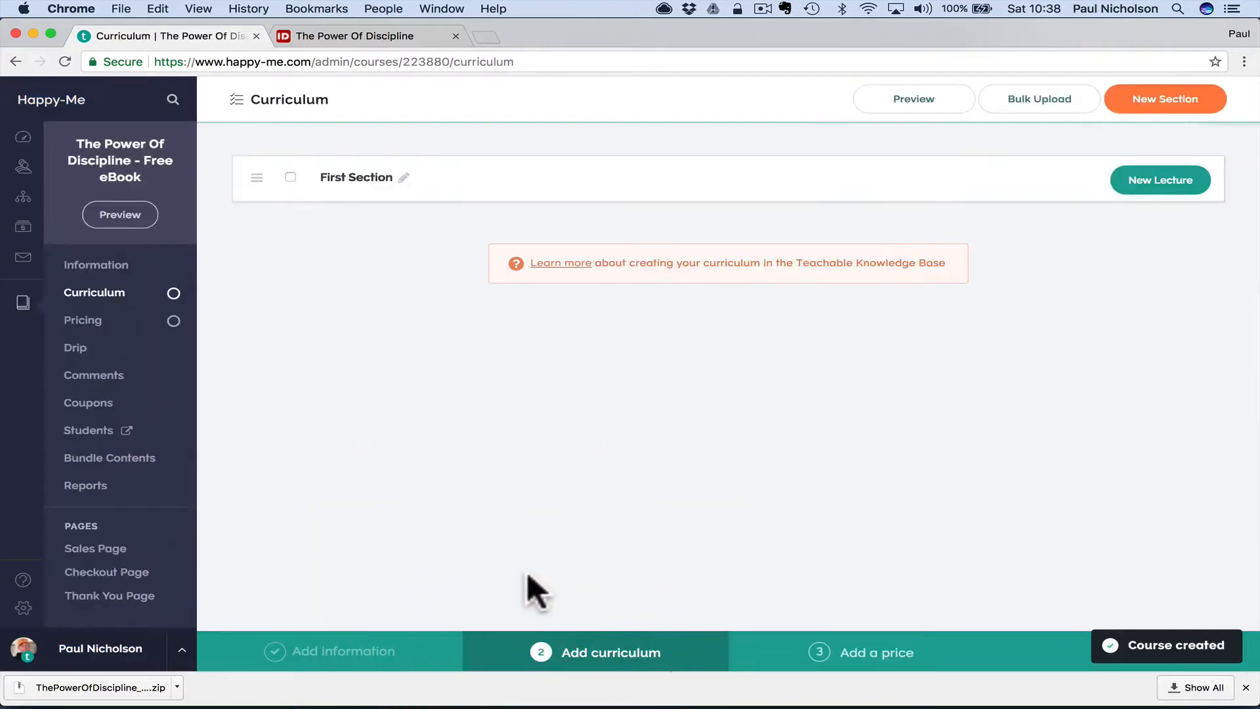
click(403, 178)
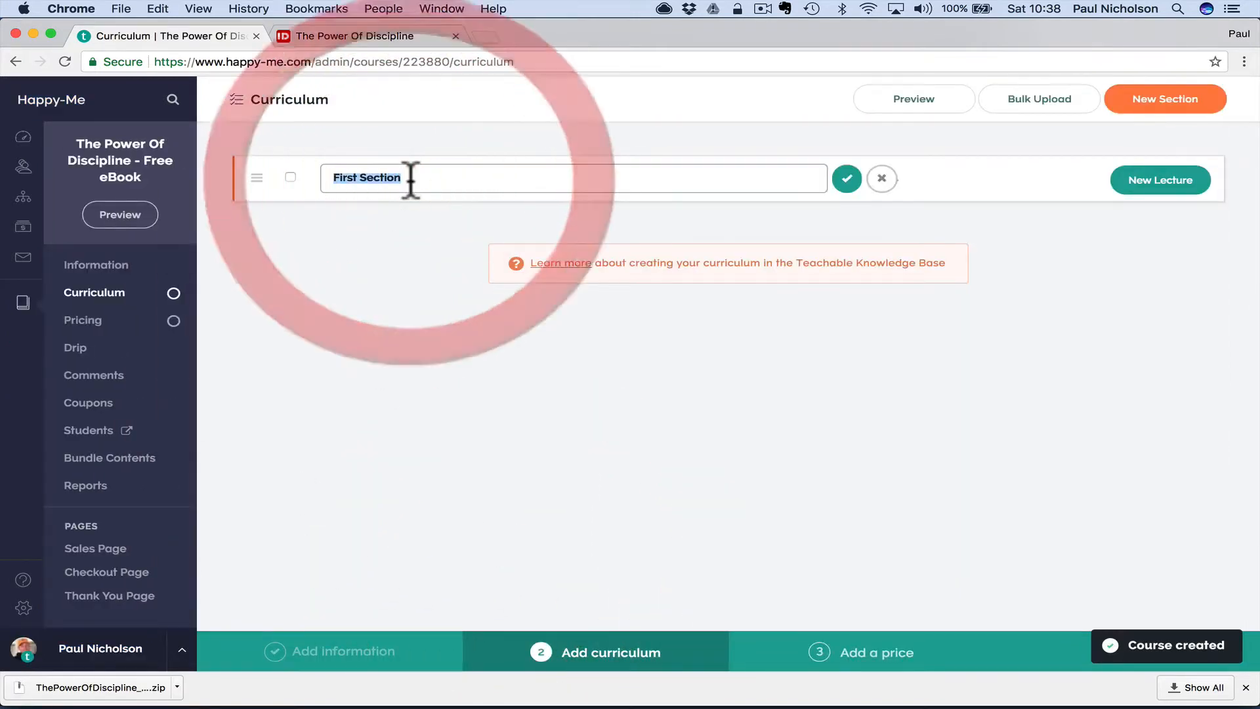
text(eBook)
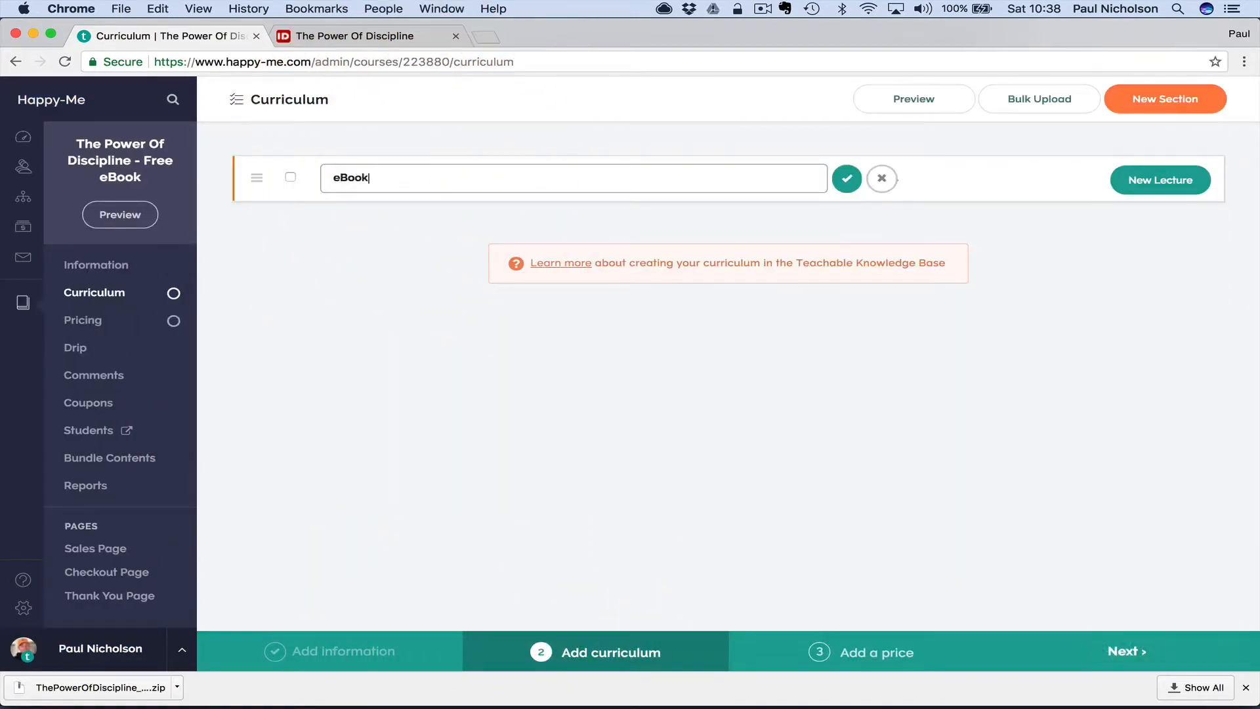
click(847, 178)
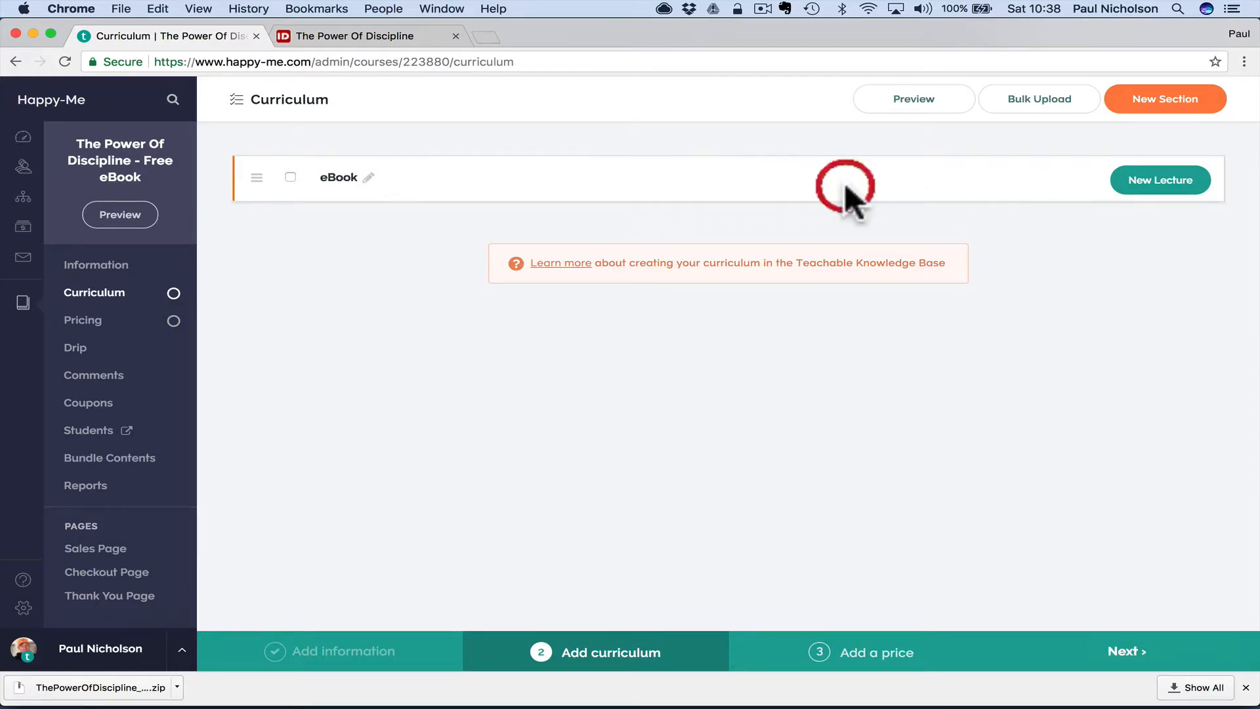
click(1159, 180)
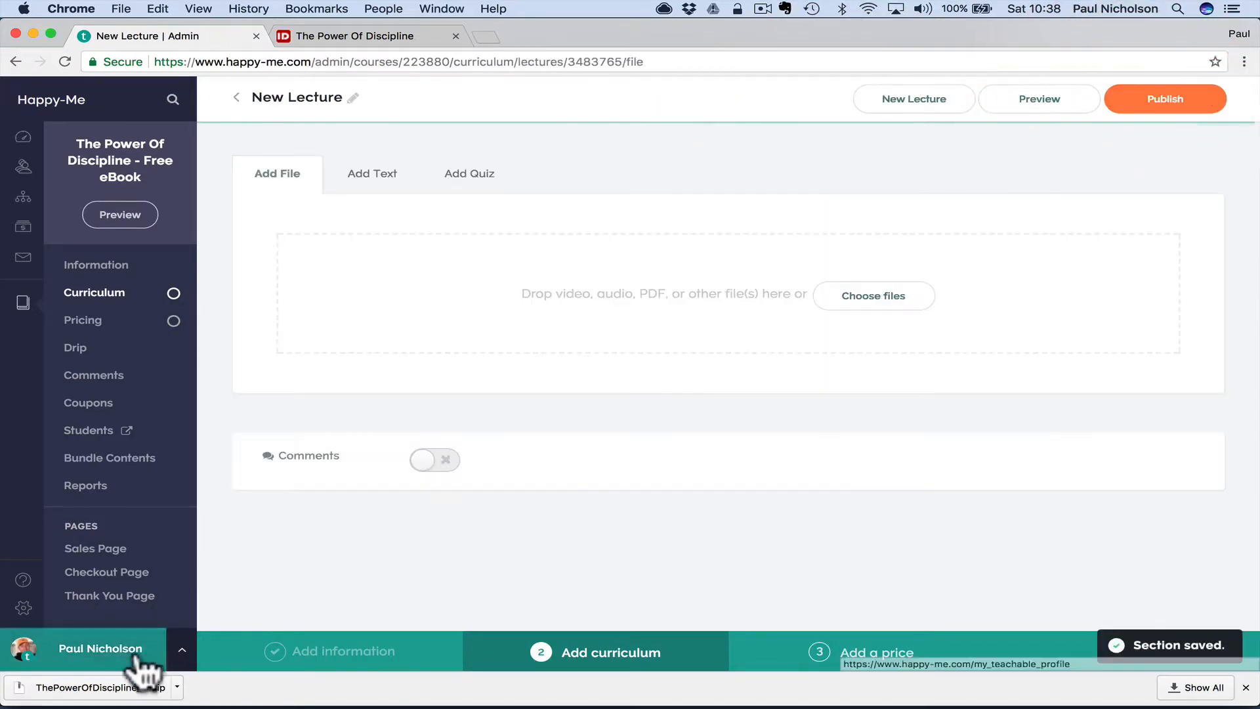
click(873, 296)
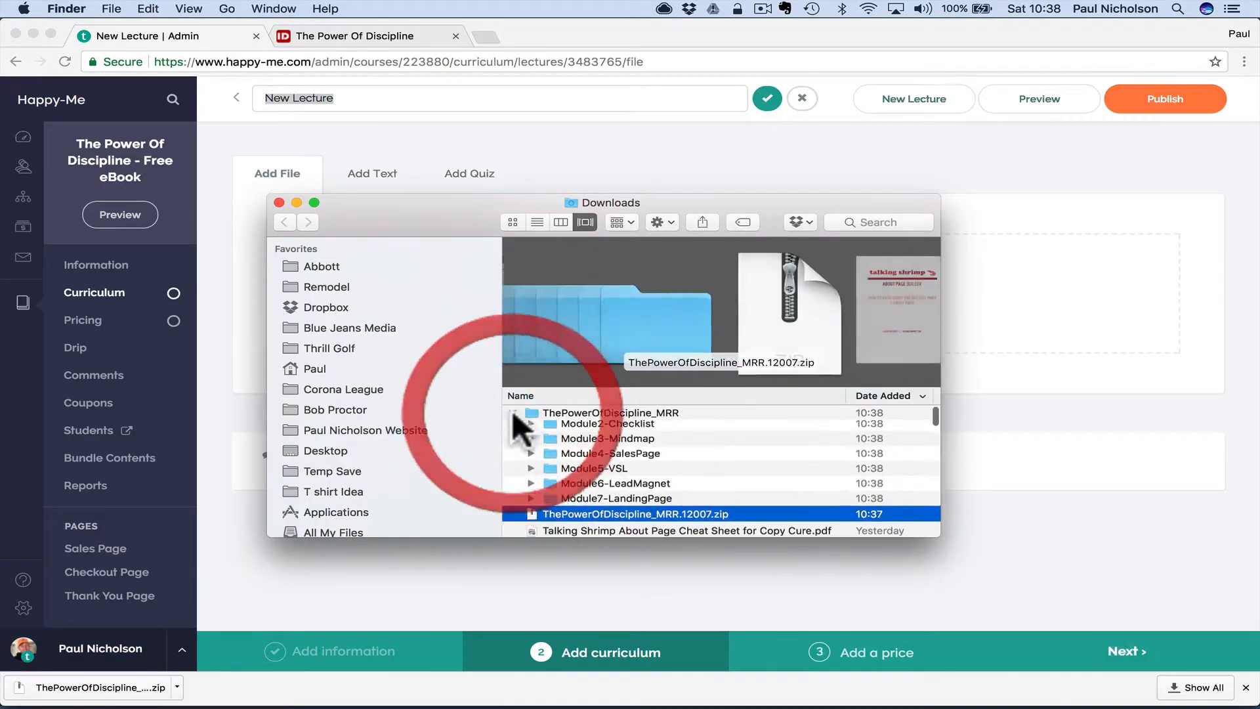
click(530, 412)
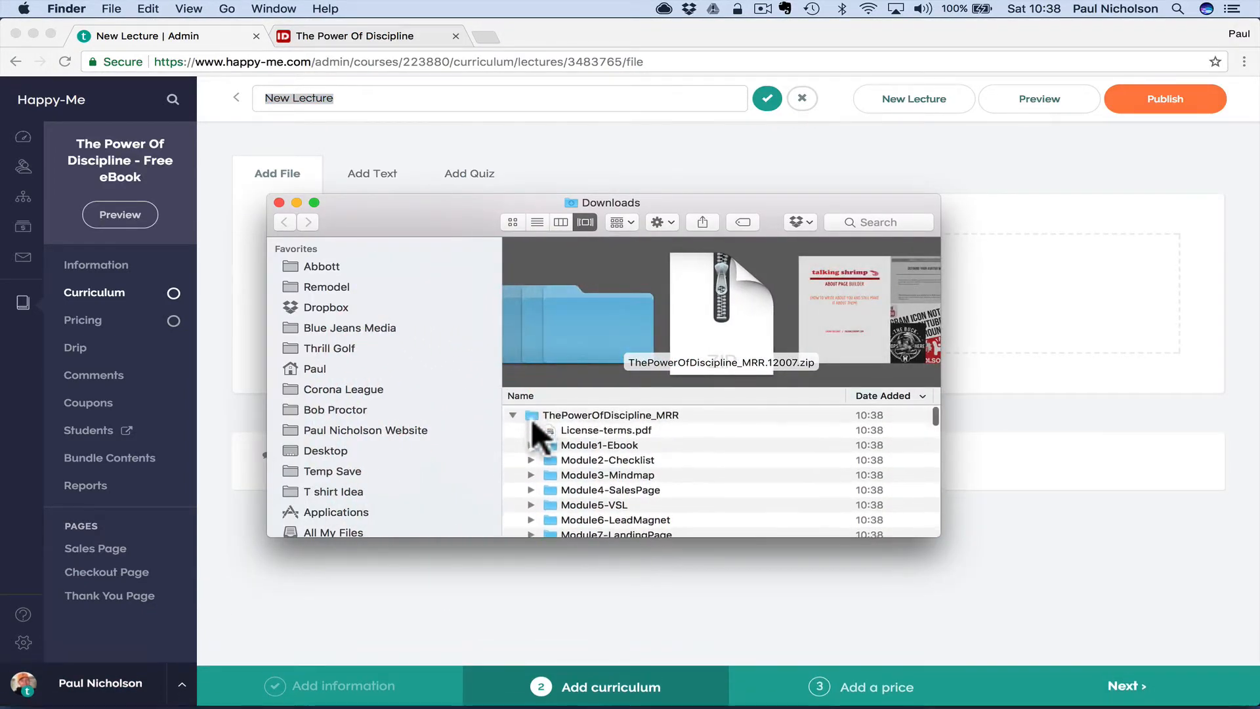
scroll(down, 3)
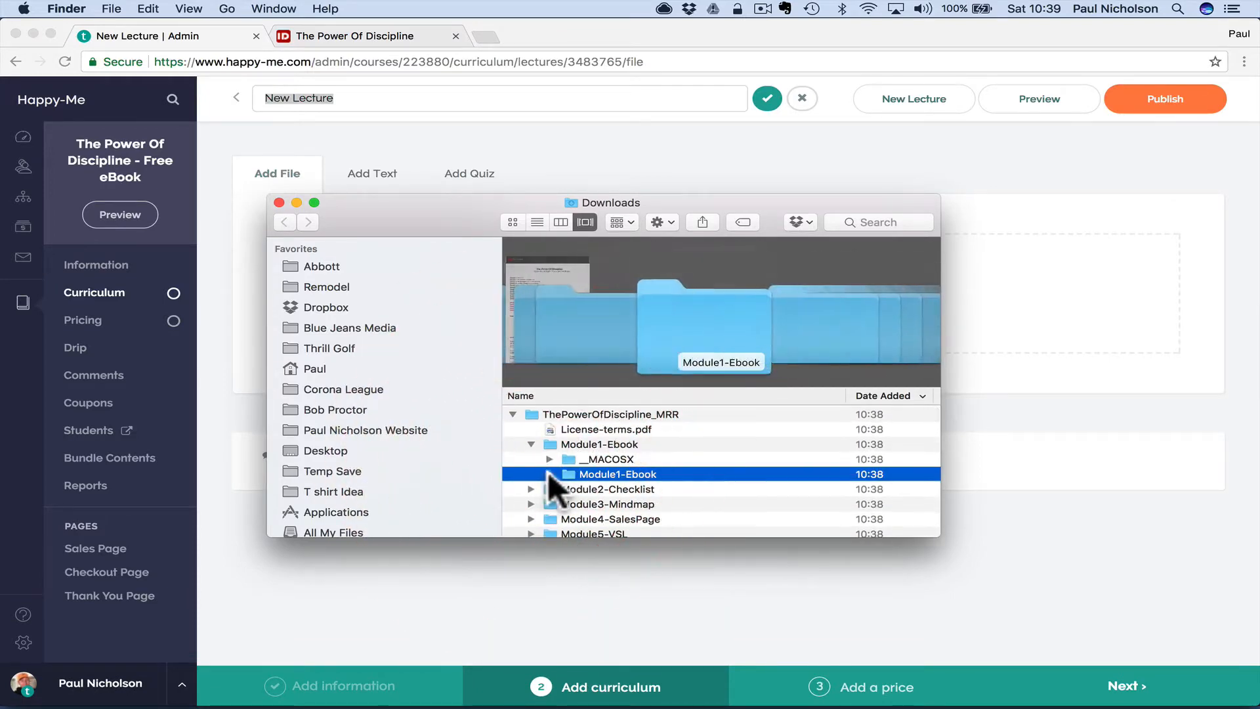
click(550, 474)
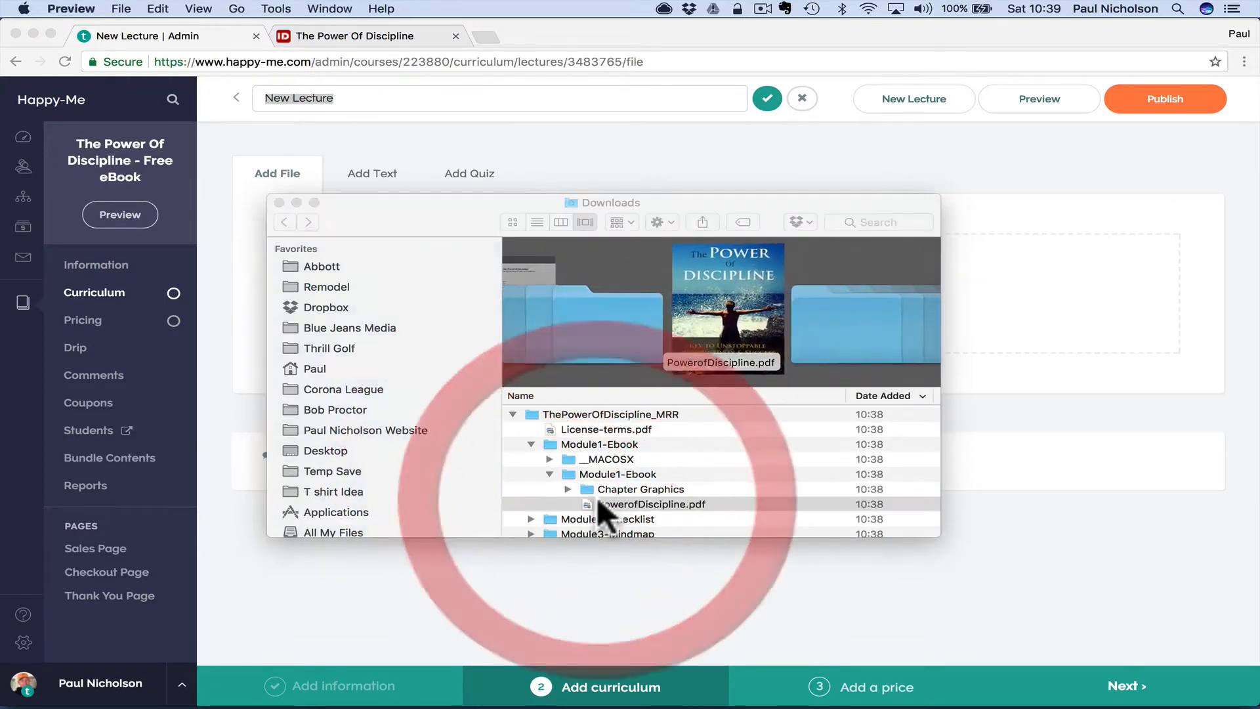
double_click(653, 504)
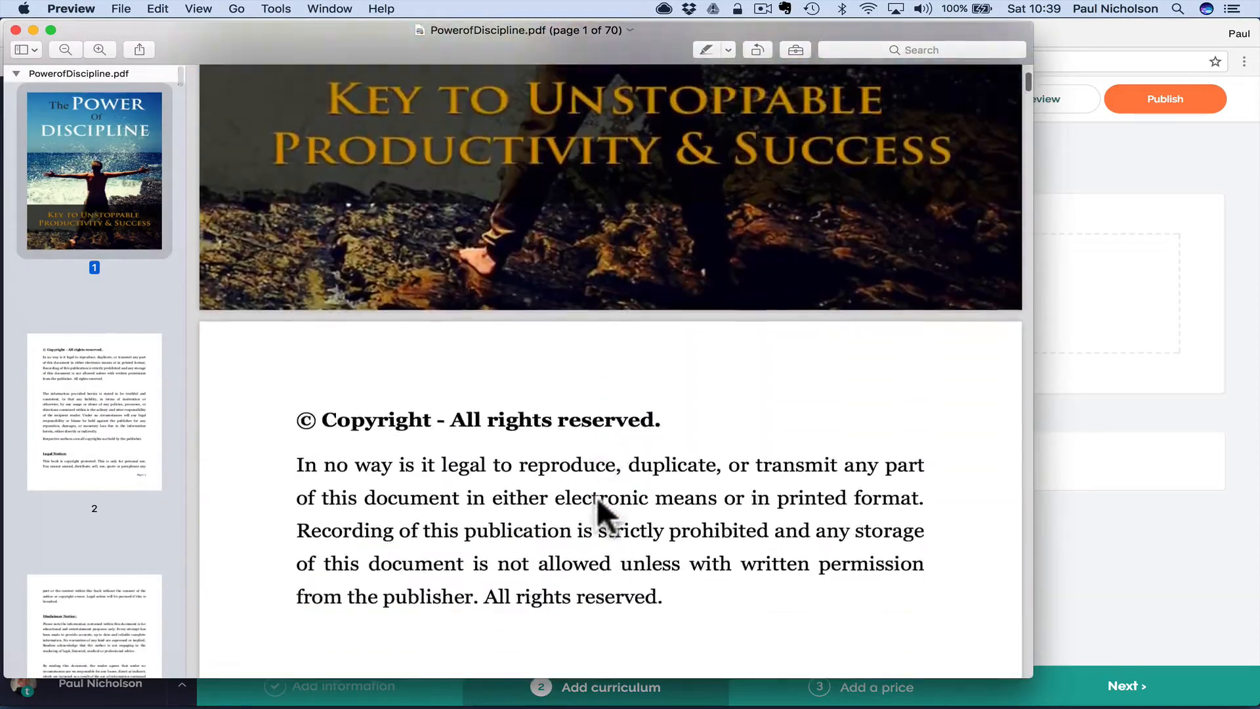
scroll(down, 3)
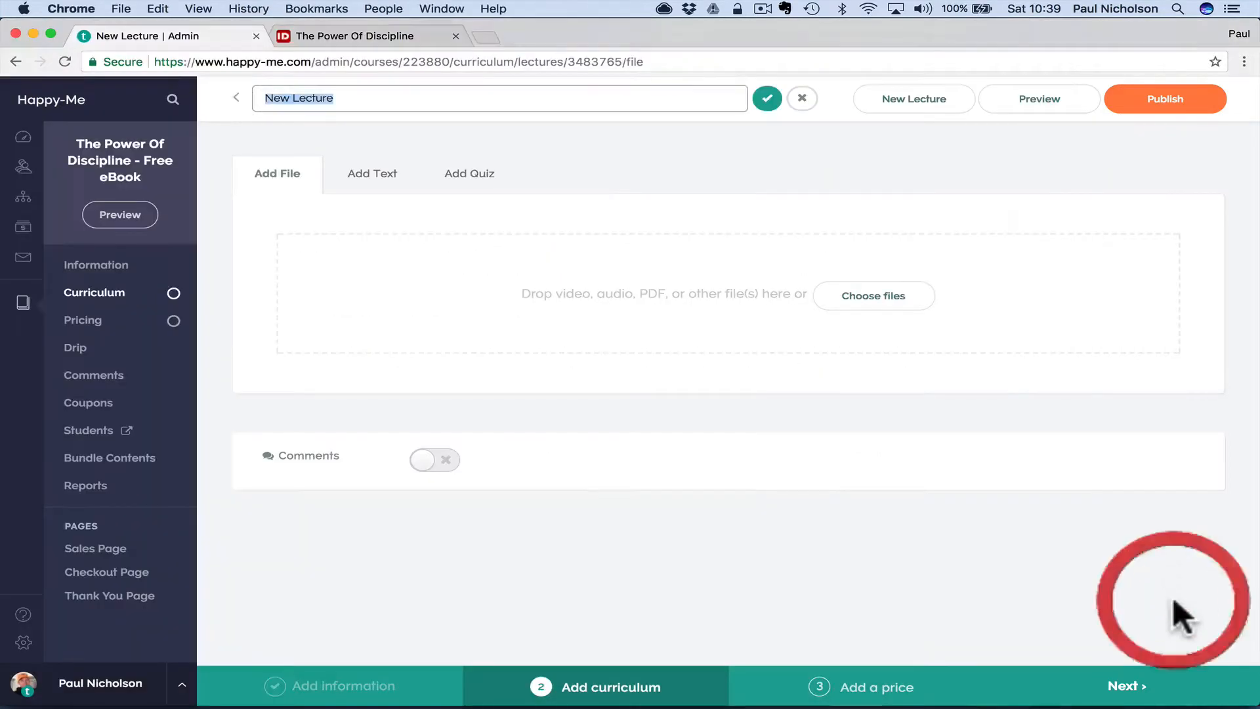
mouse_move(470, 174)
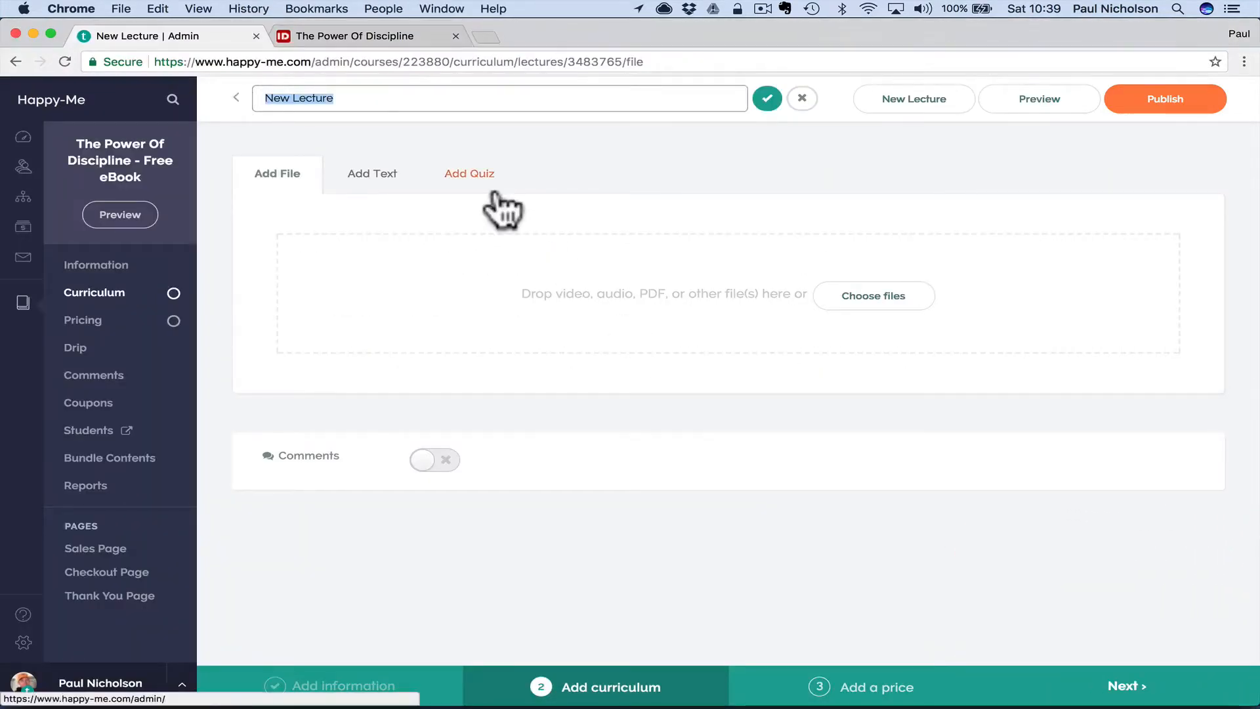
Save the lecture title as 'The Power Of Discipline eBook Download'.
text(The Power Of Disc)
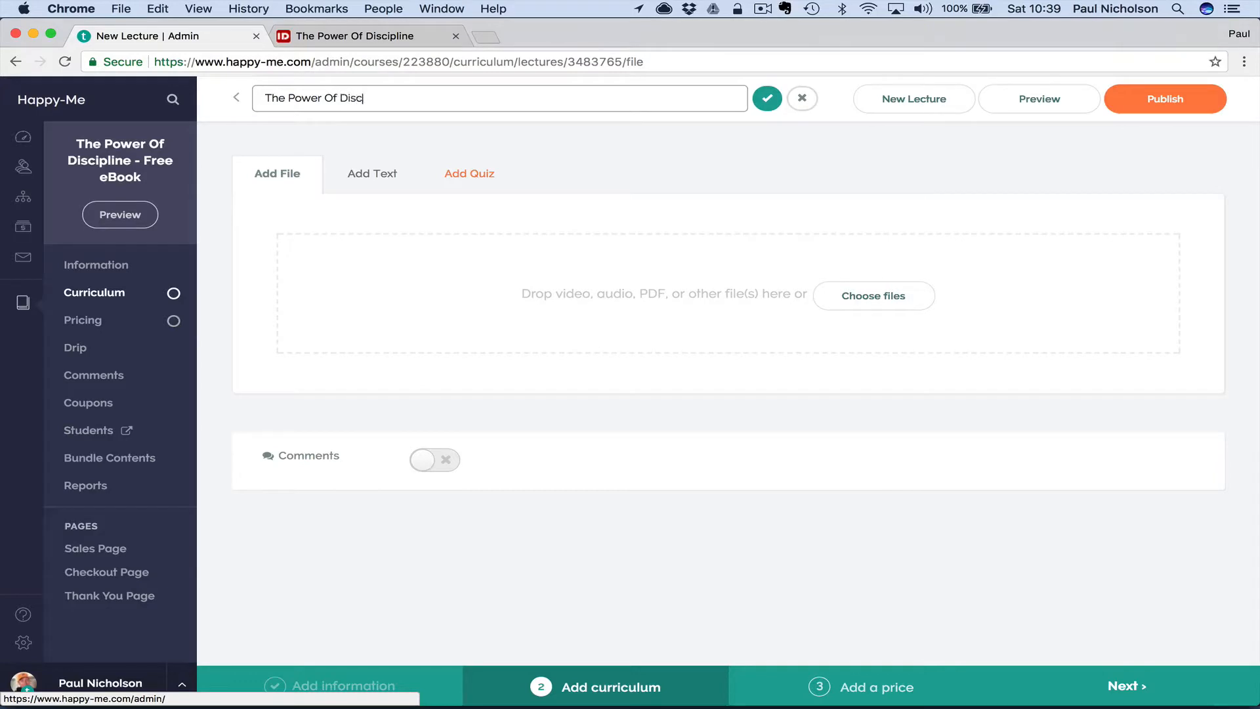
text(ipline e)
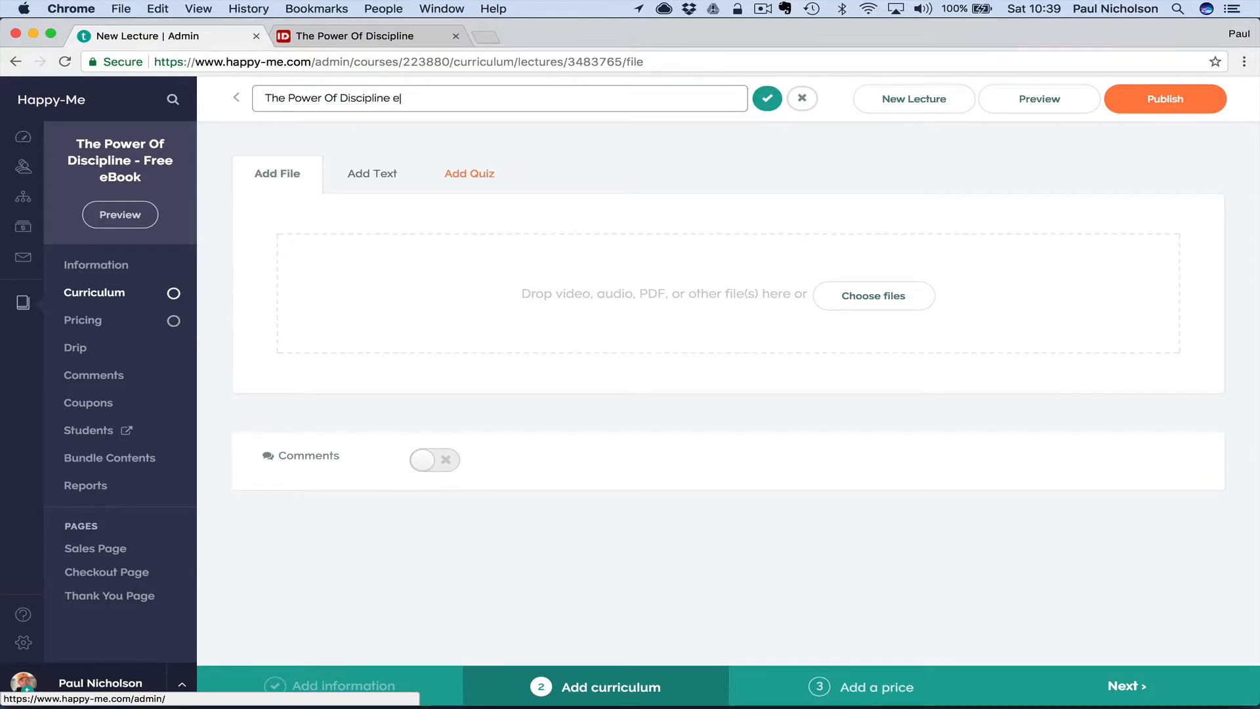
text(Book download)
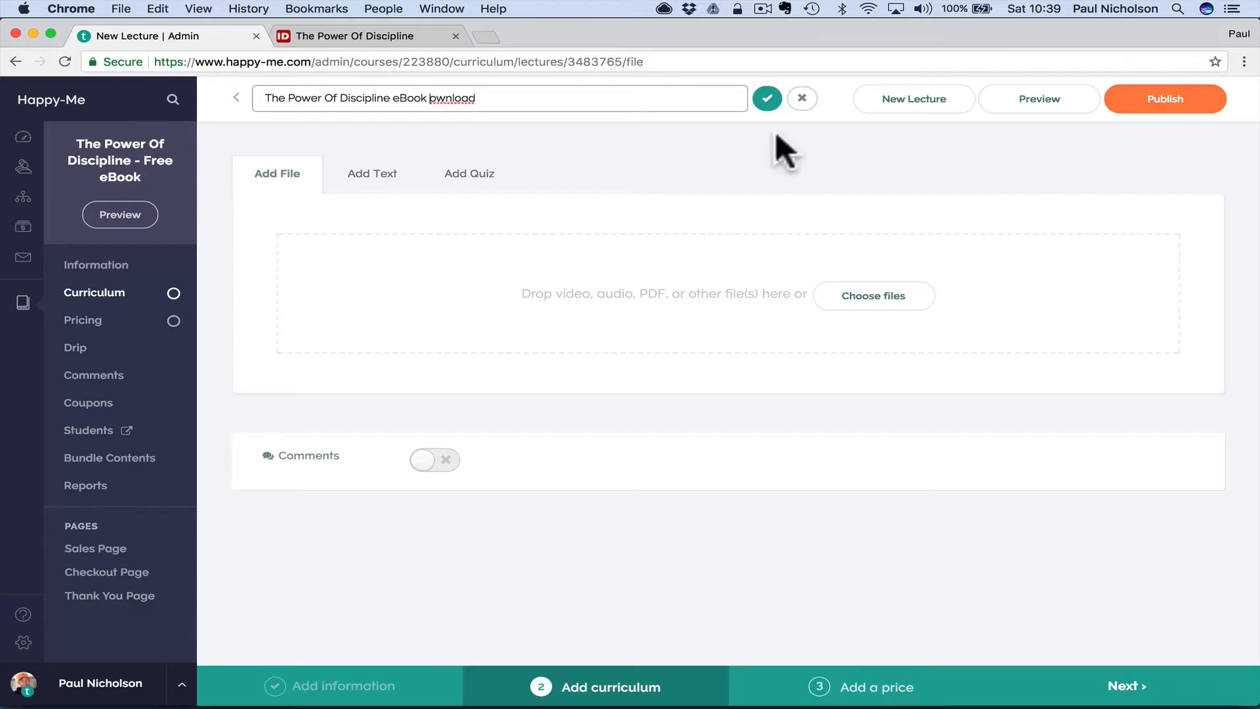
click(765, 98)
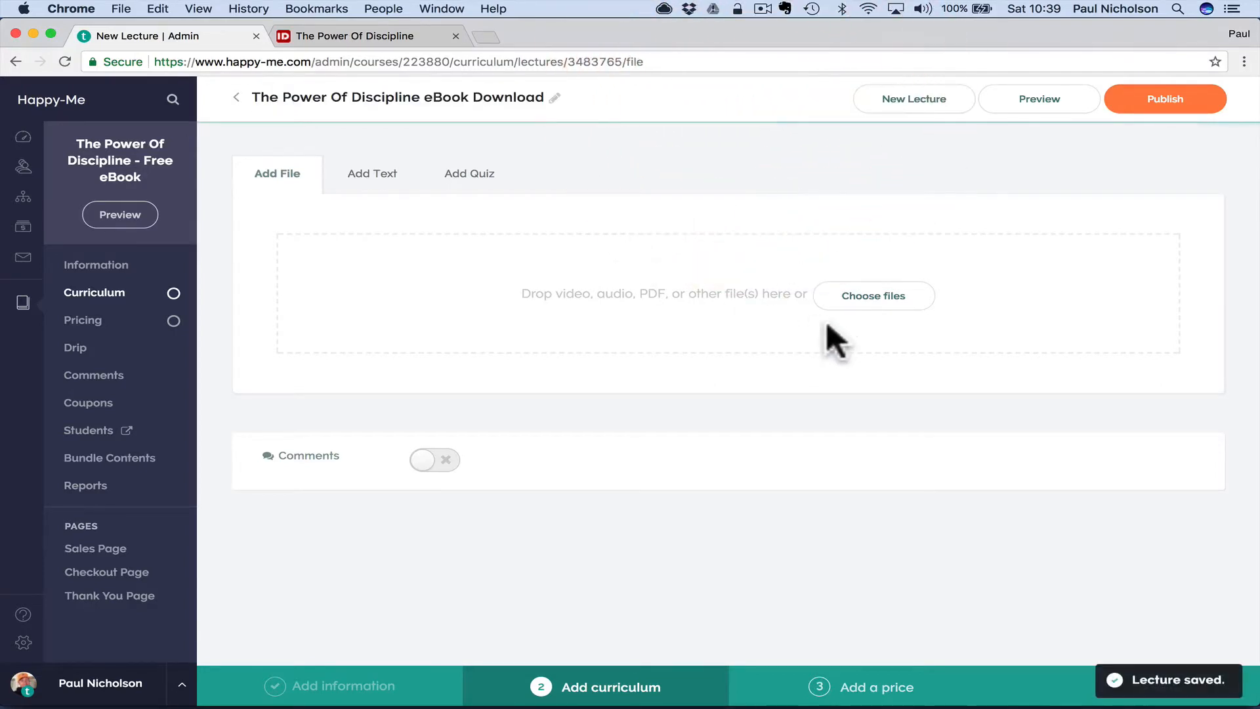
Upload PowerofDiscipline.pdf from Downloads > Module1-Ebook into the lecture.
click(874, 295)
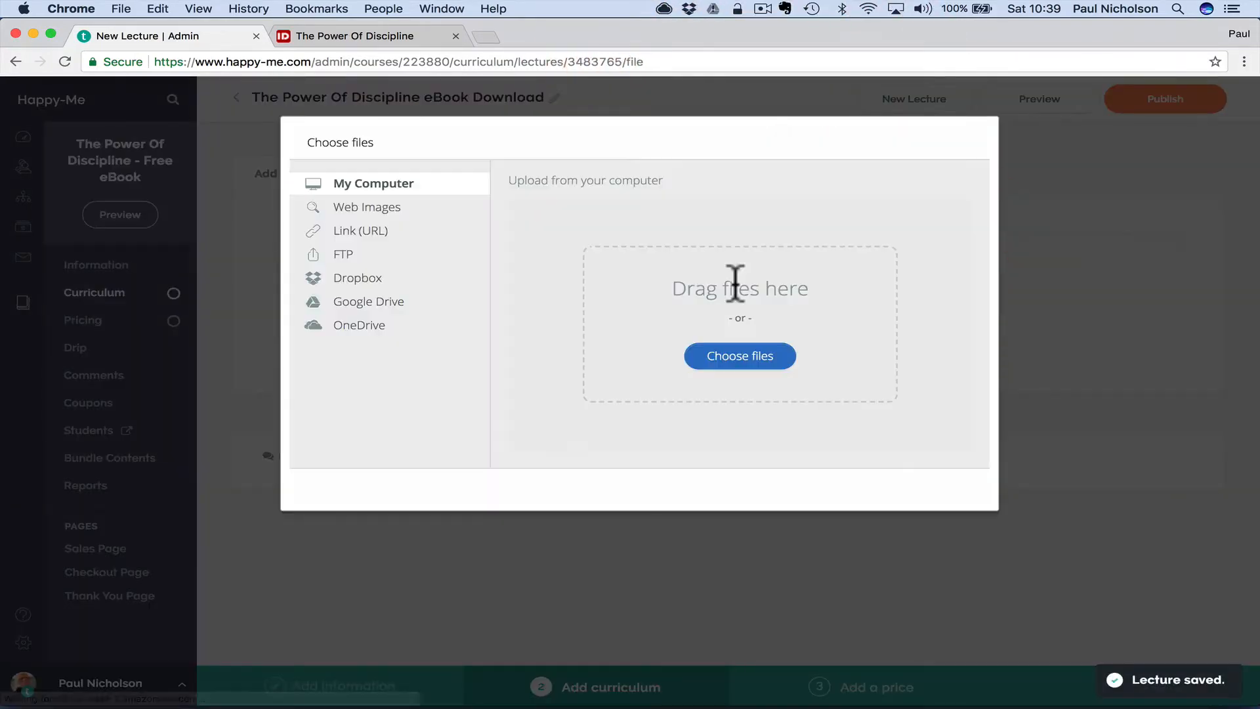
click(740, 356)
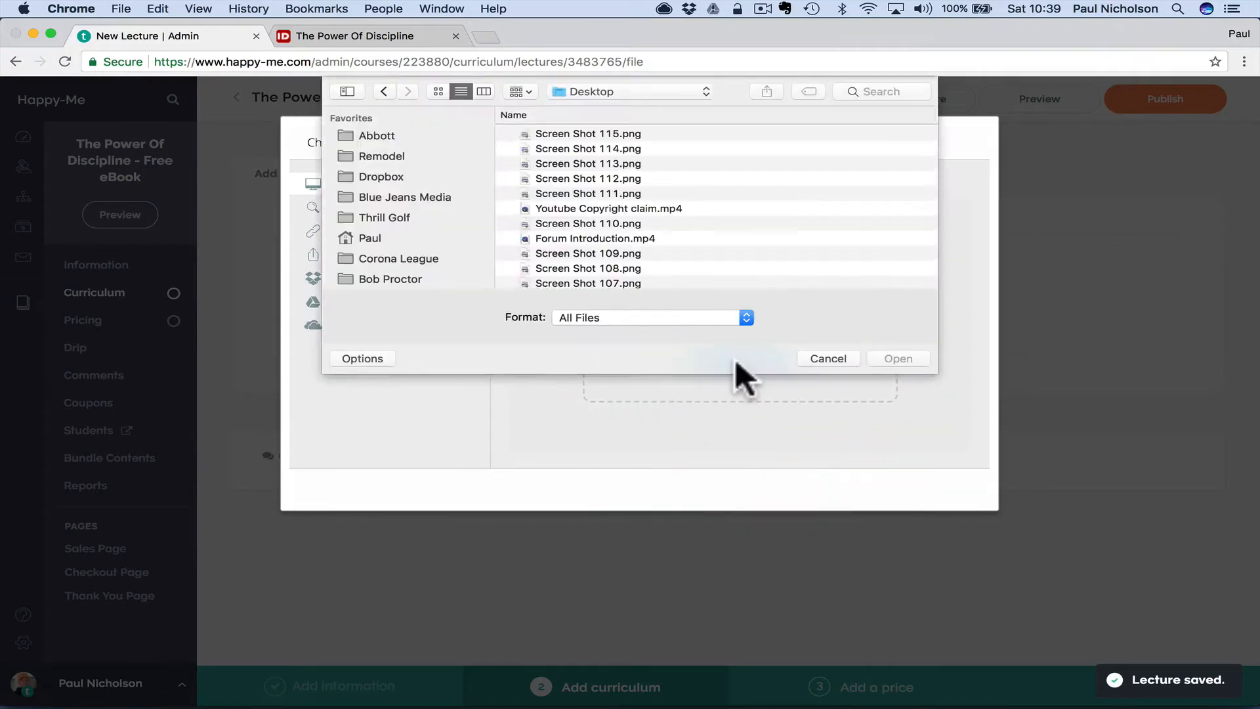
scroll(down, 3)
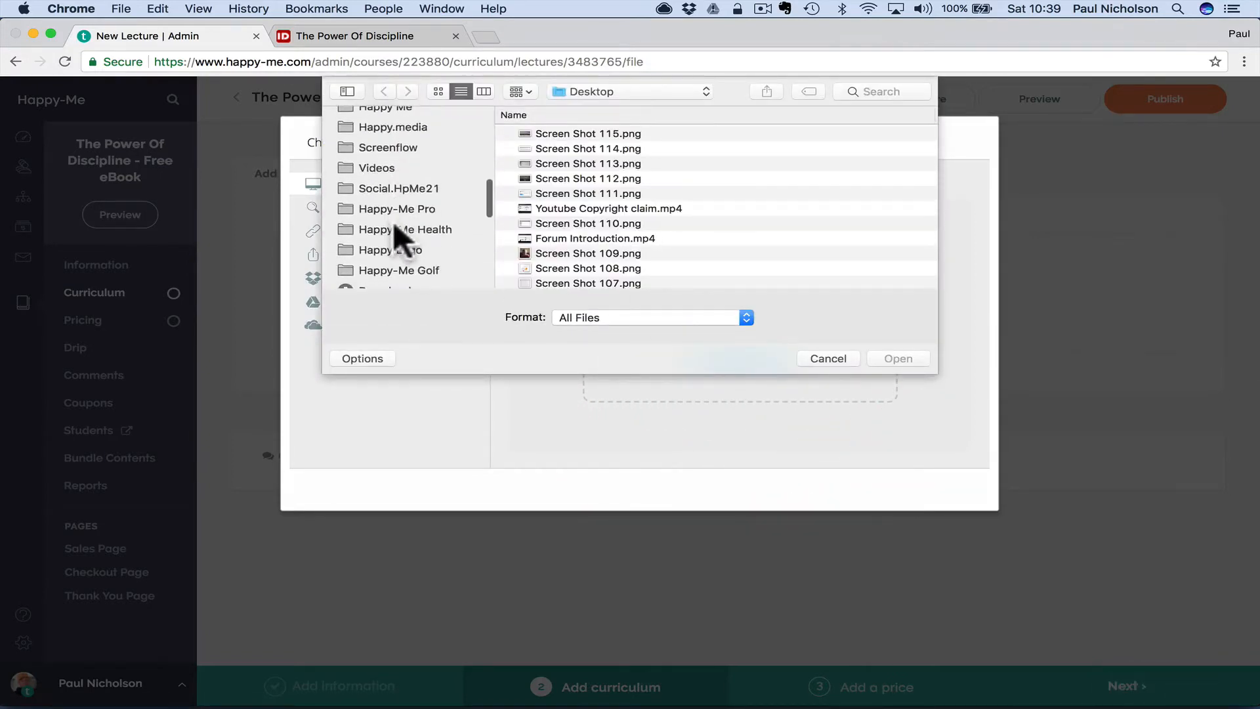
click(387, 199)
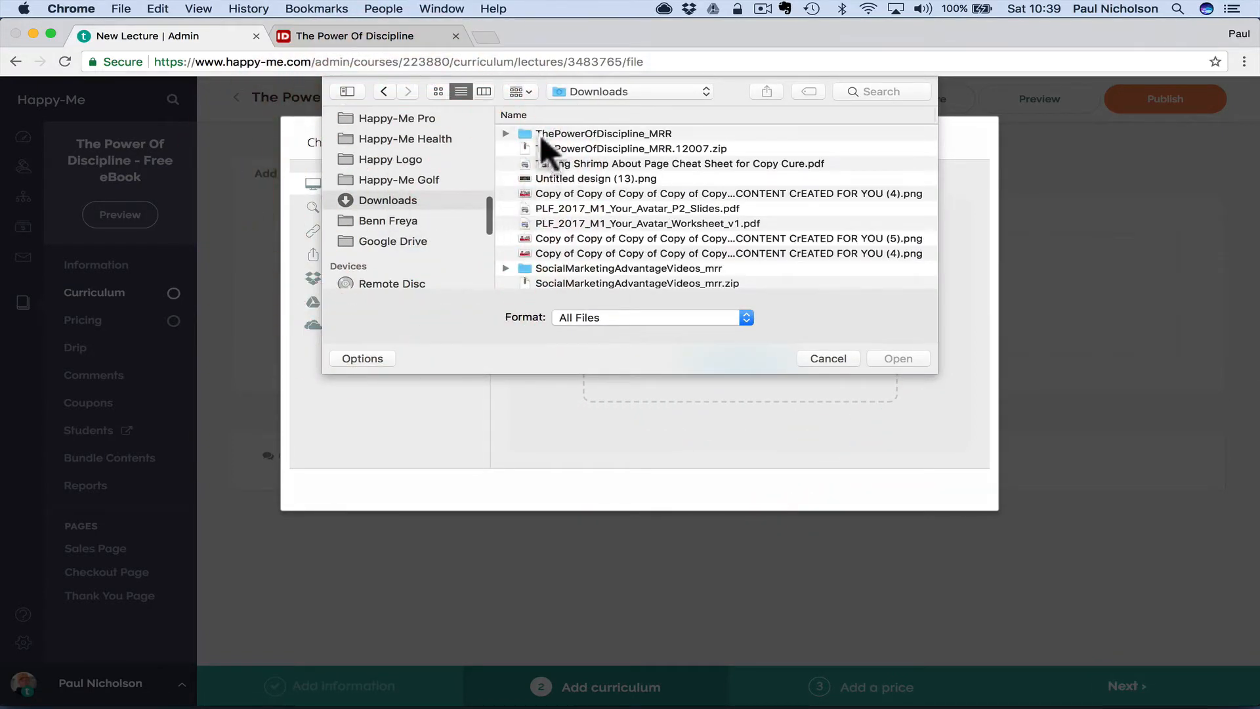
click(505, 134)
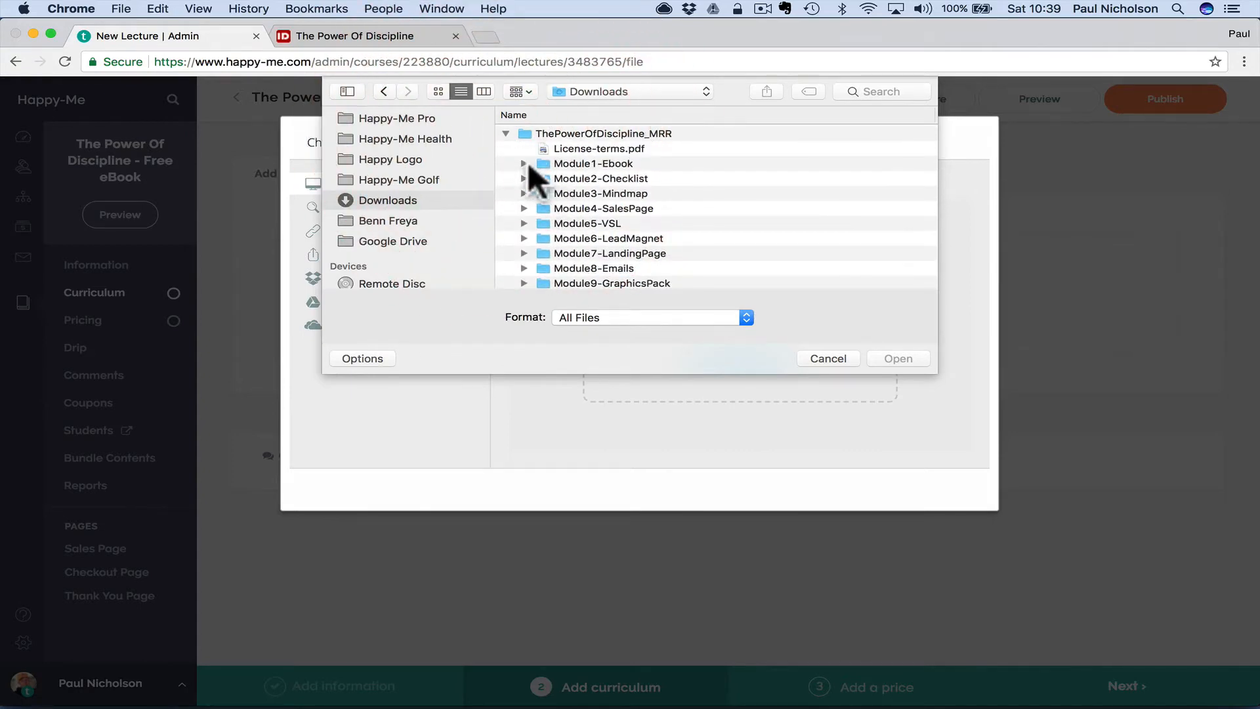
click(524, 163)
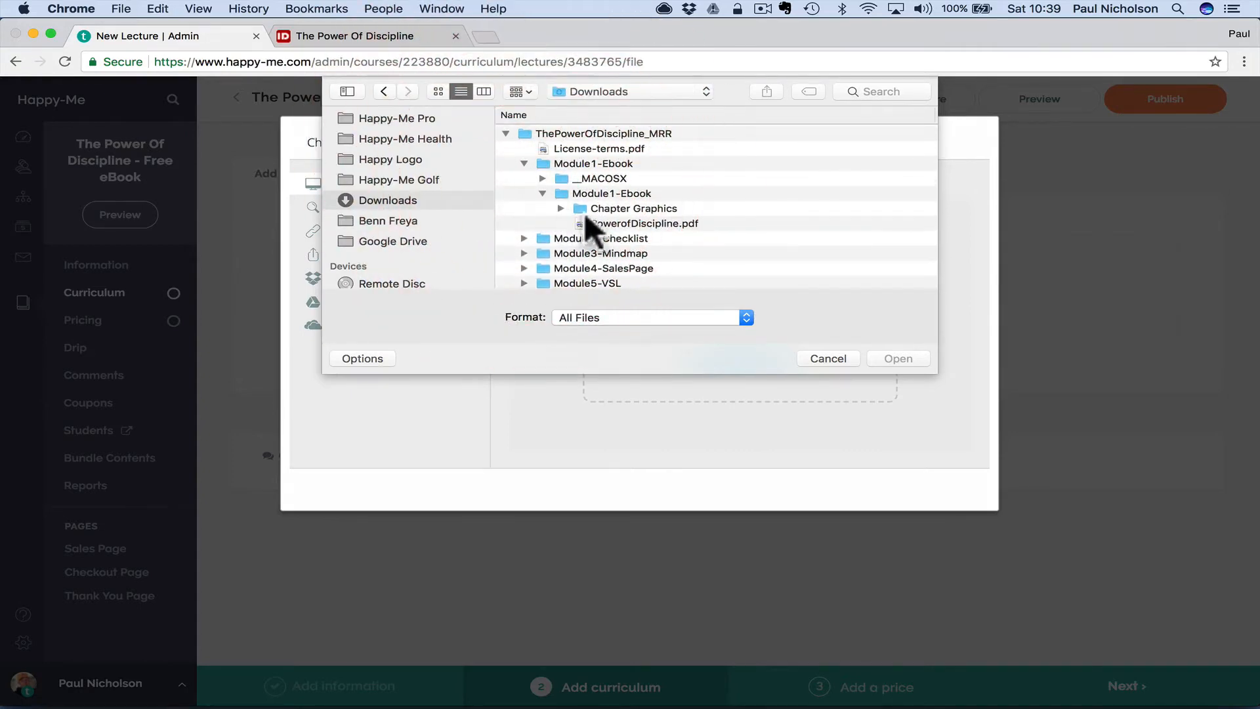
click(898, 358)
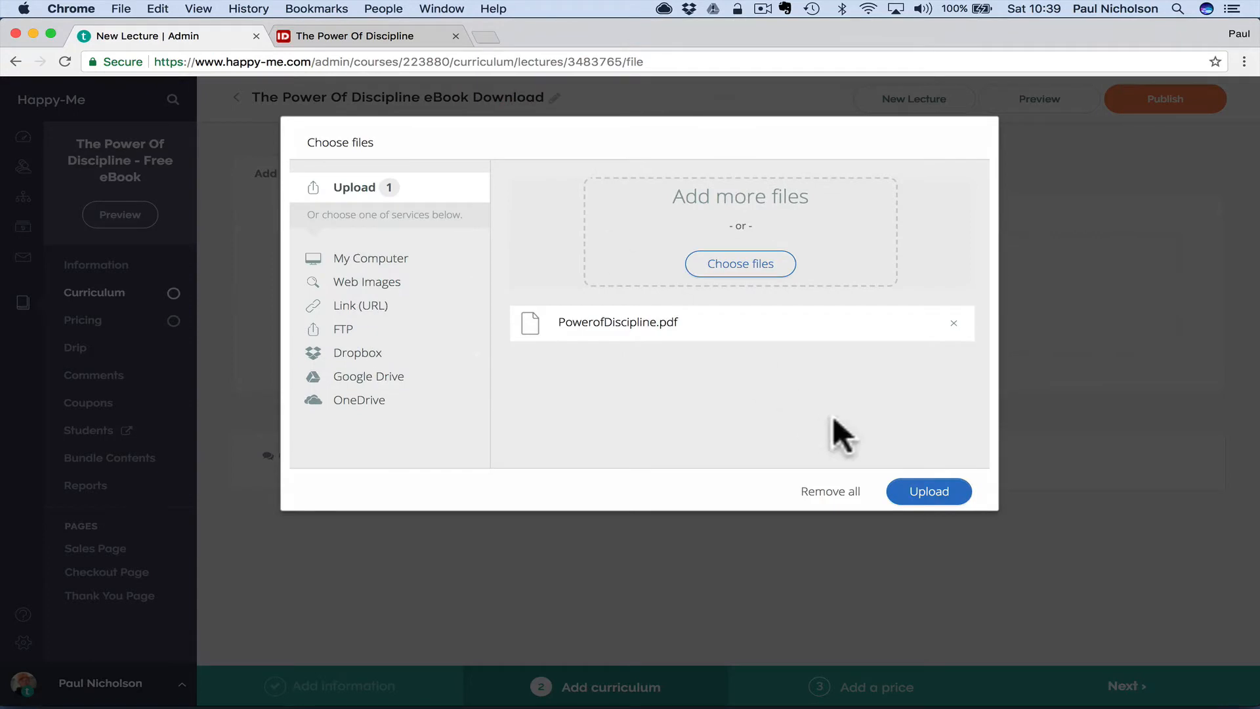
click(928, 491)
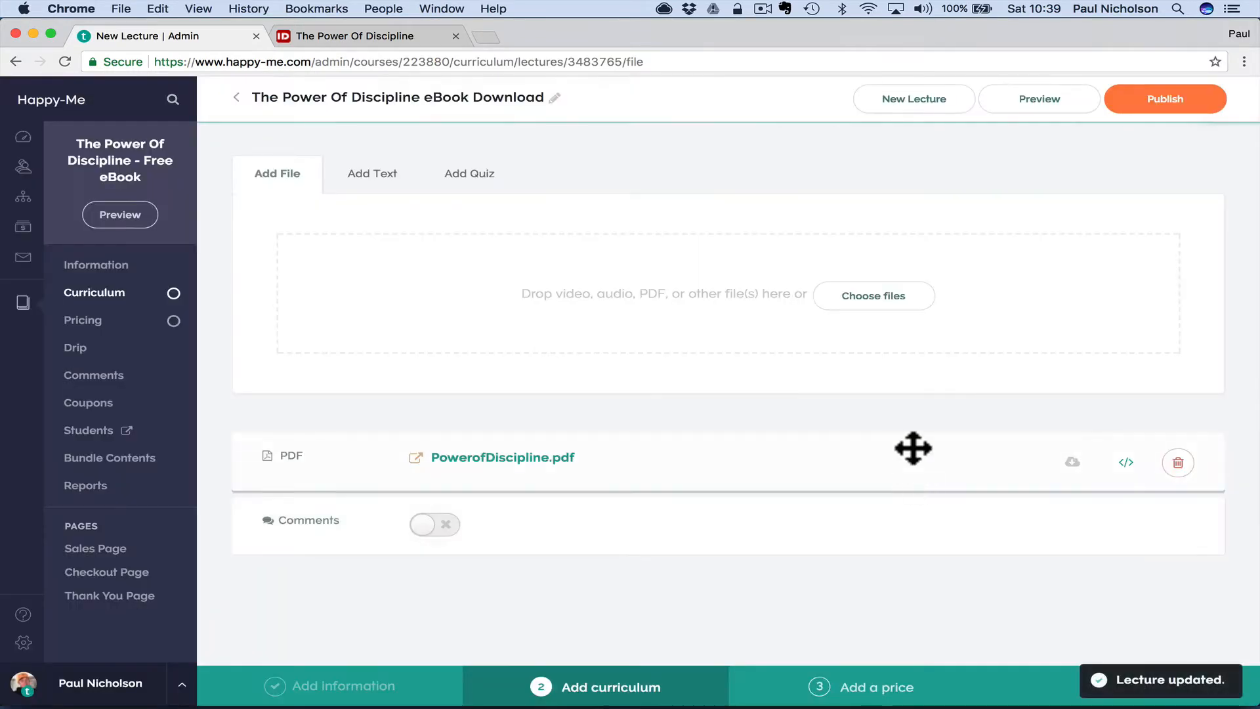
mouse_move(1073, 462)
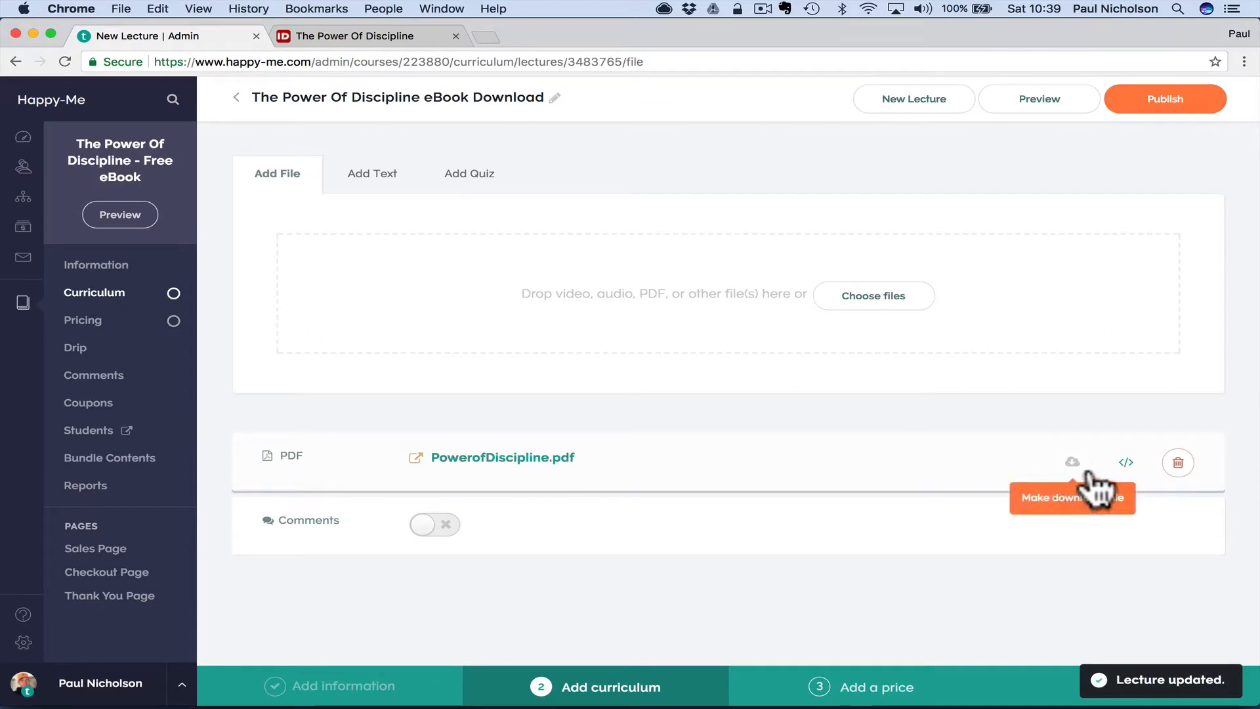
Make the PDF downloadable, preview the lecture, and publish it.
click(1073, 462)
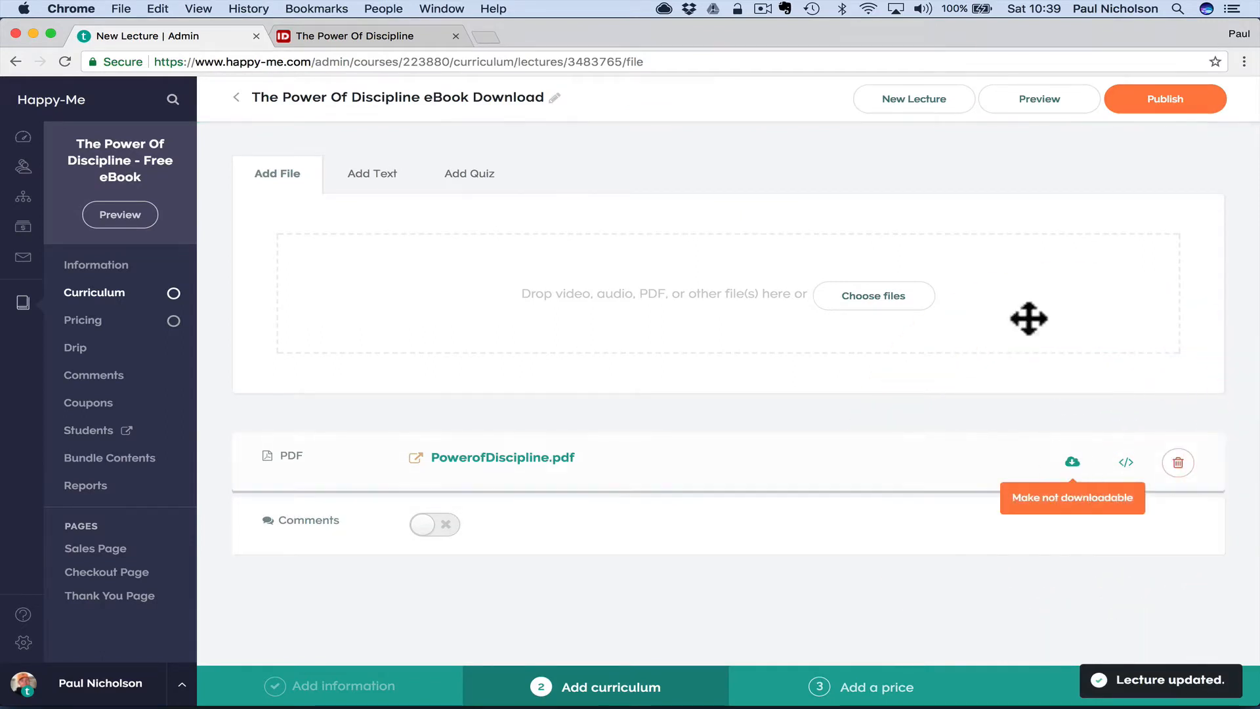
click(1037, 98)
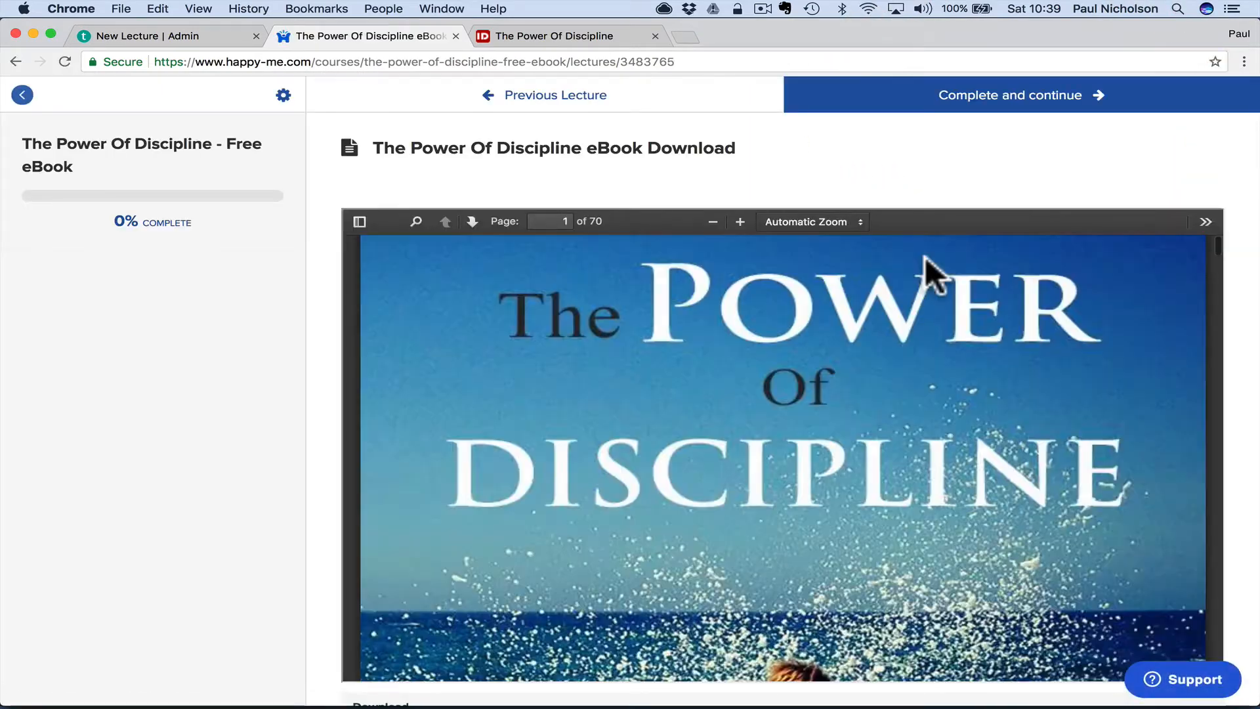
scroll(down, 3)
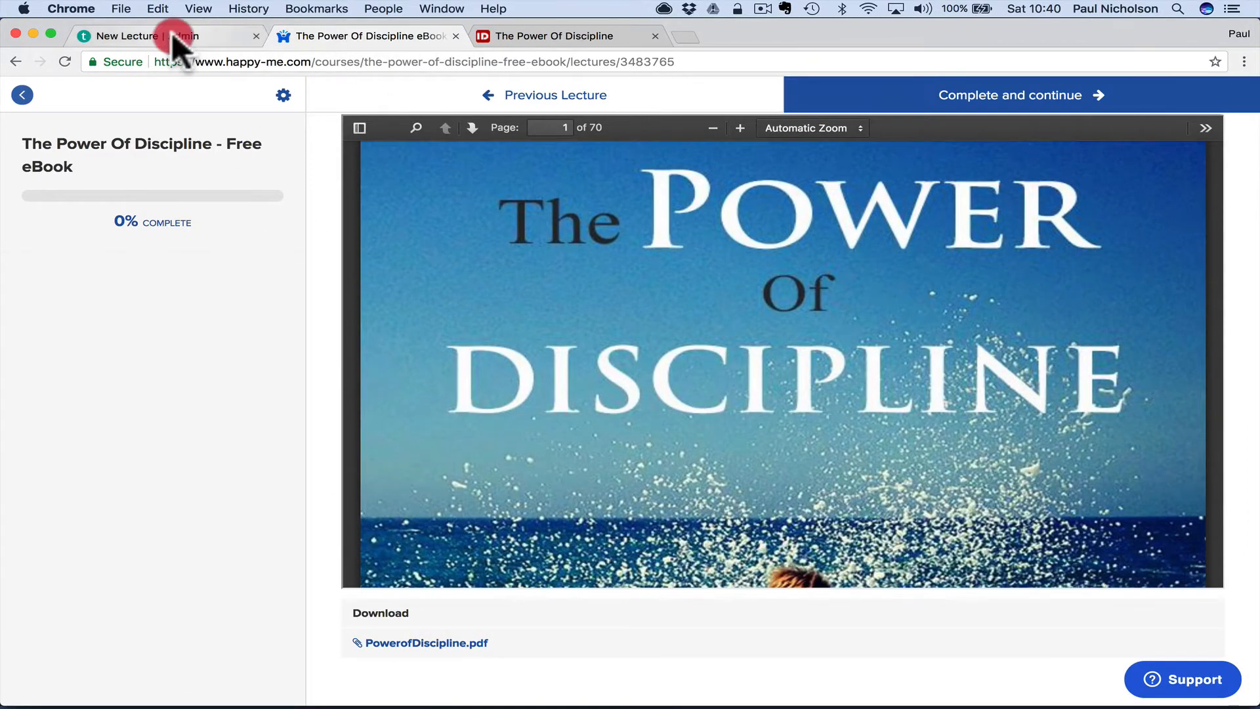
click(129, 35)
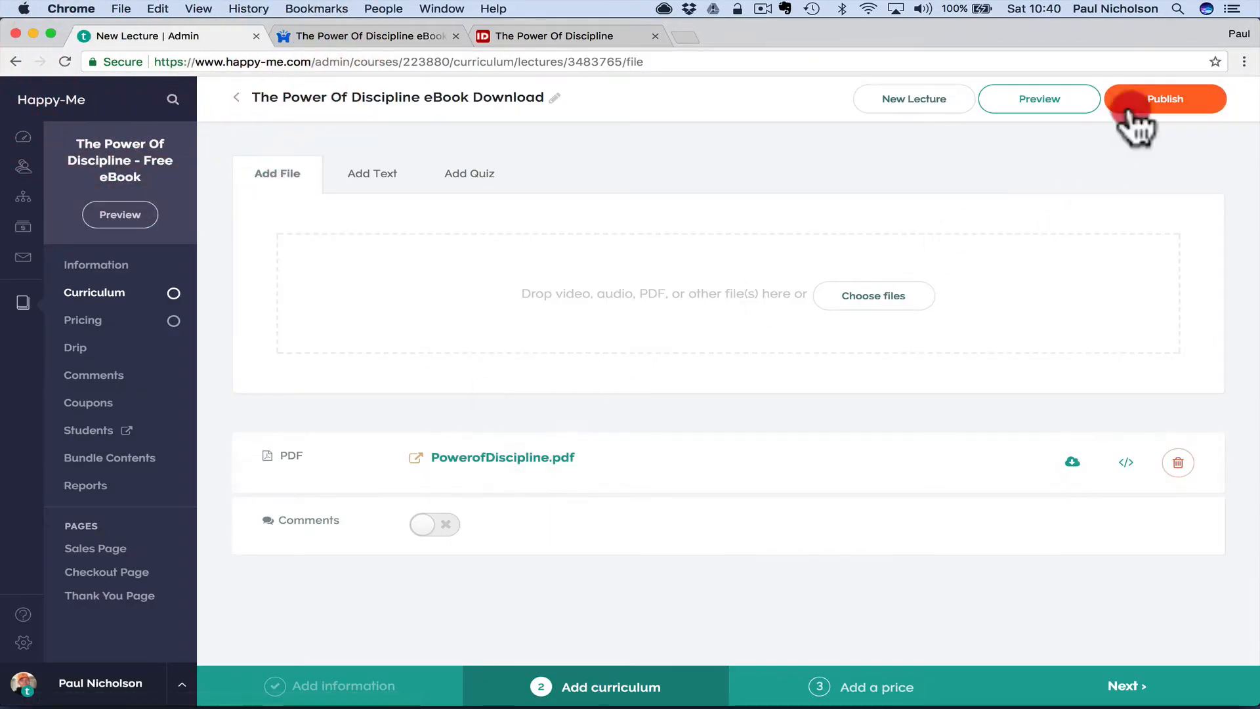
click(1165, 99)
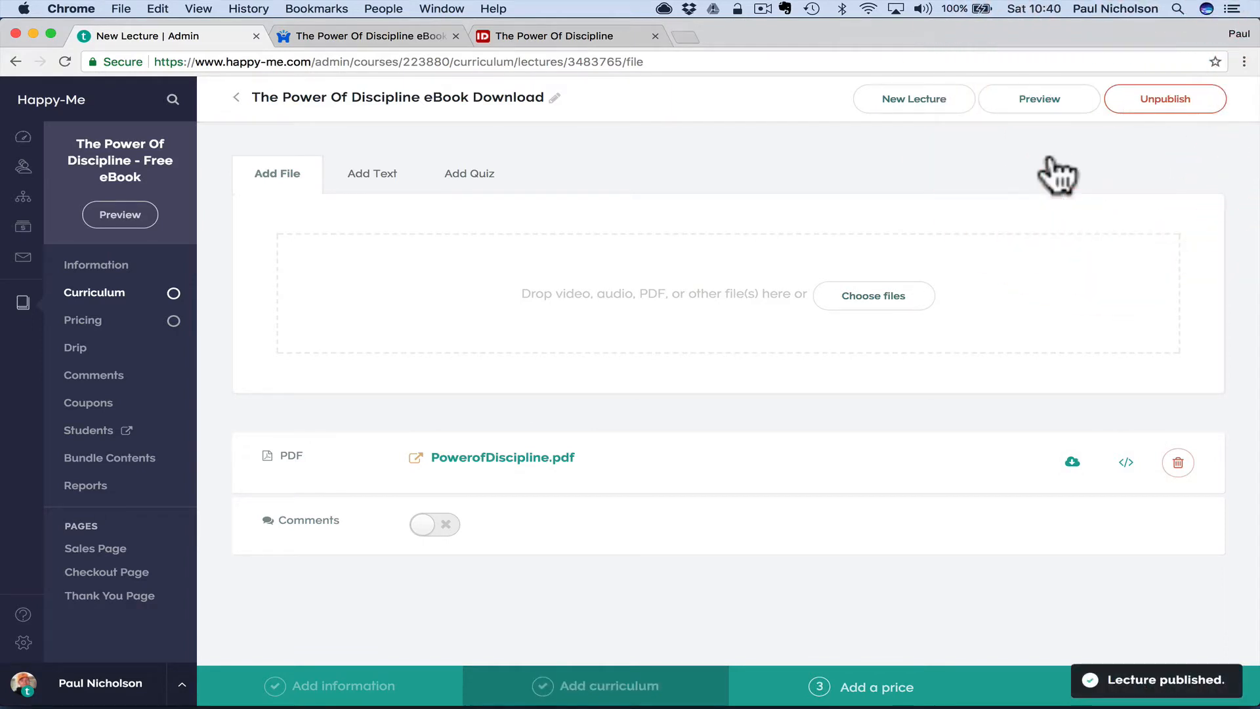
mouse_move(954, 673)
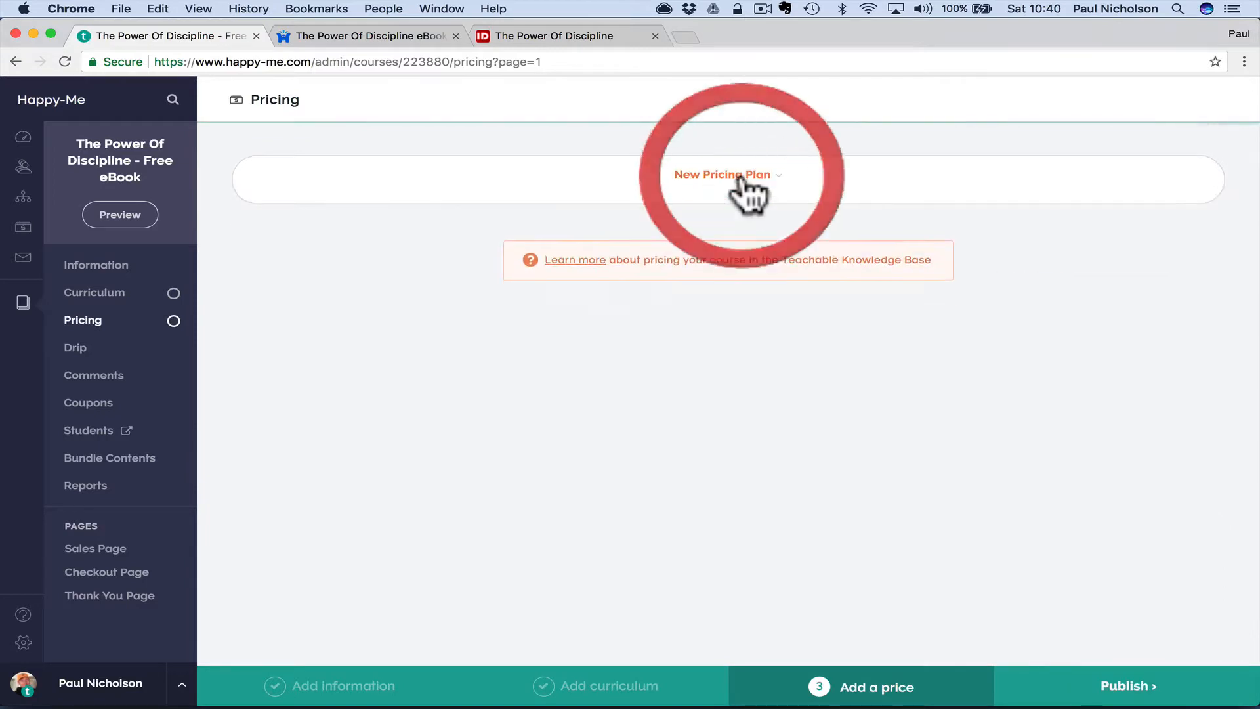
Add a Free pricing plan and start a One-Time Purchase plan.
click(722, 175)
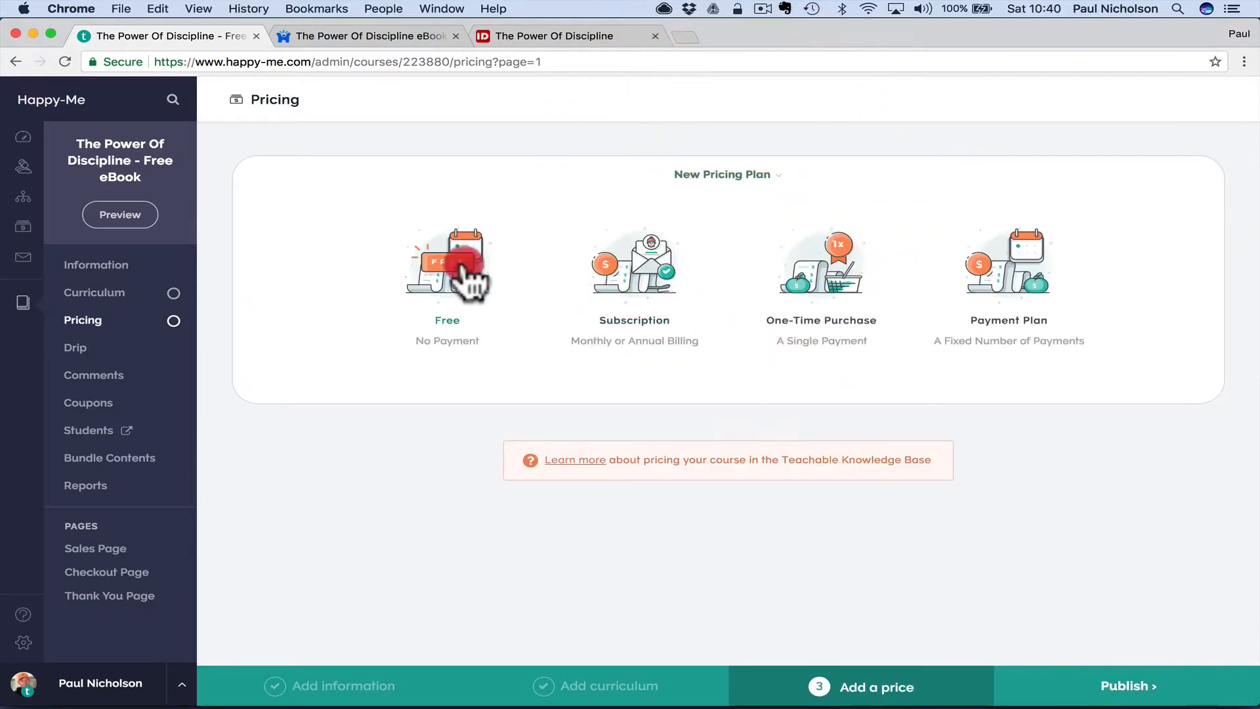
click(446, 265)
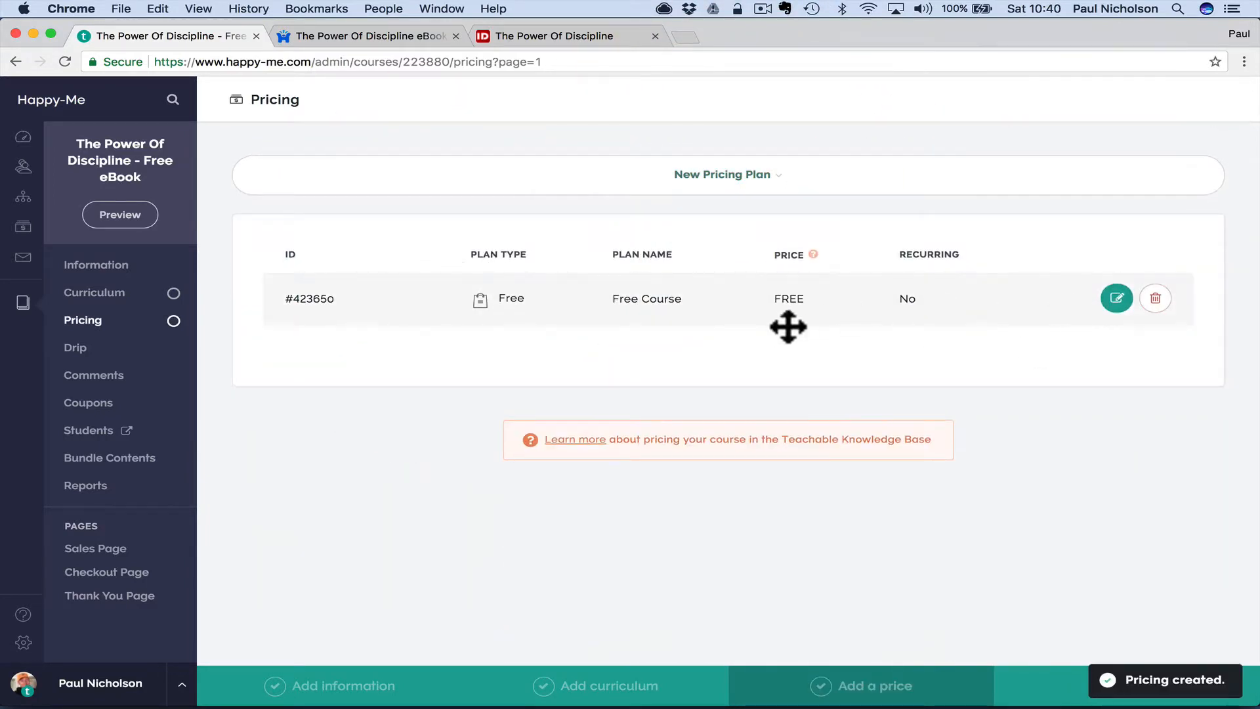
mouse_move(709, 291)
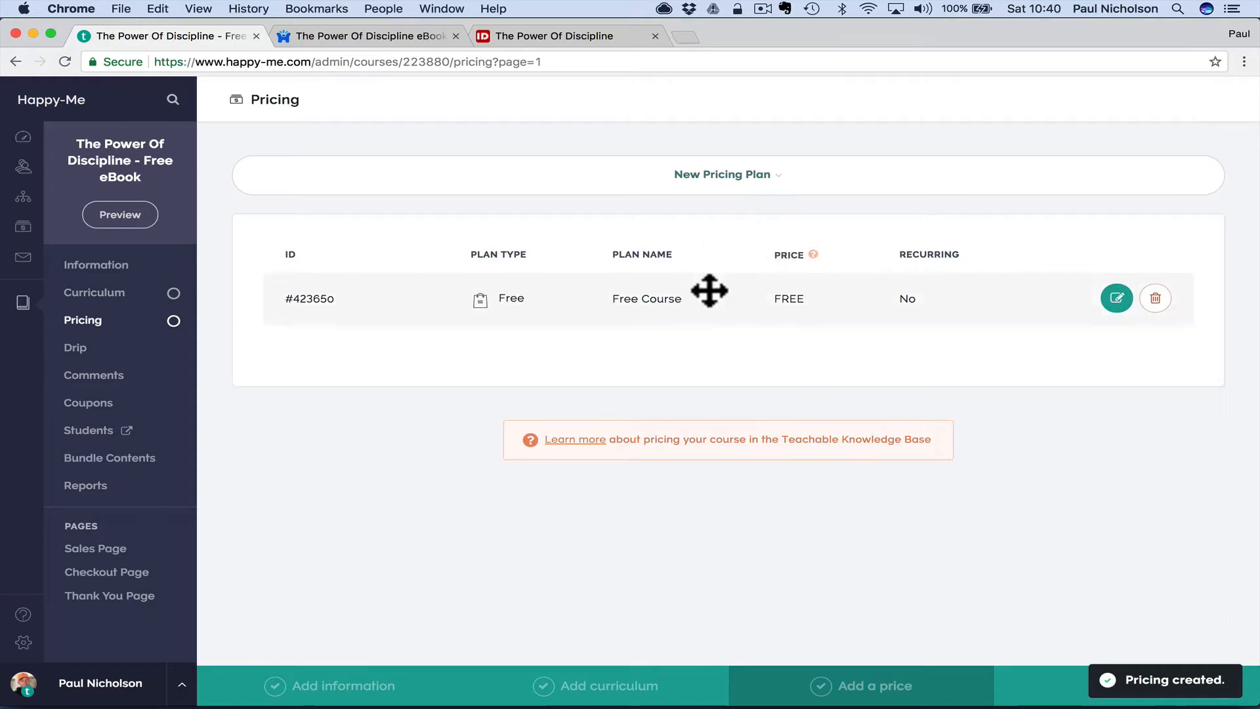
click(722, 175)
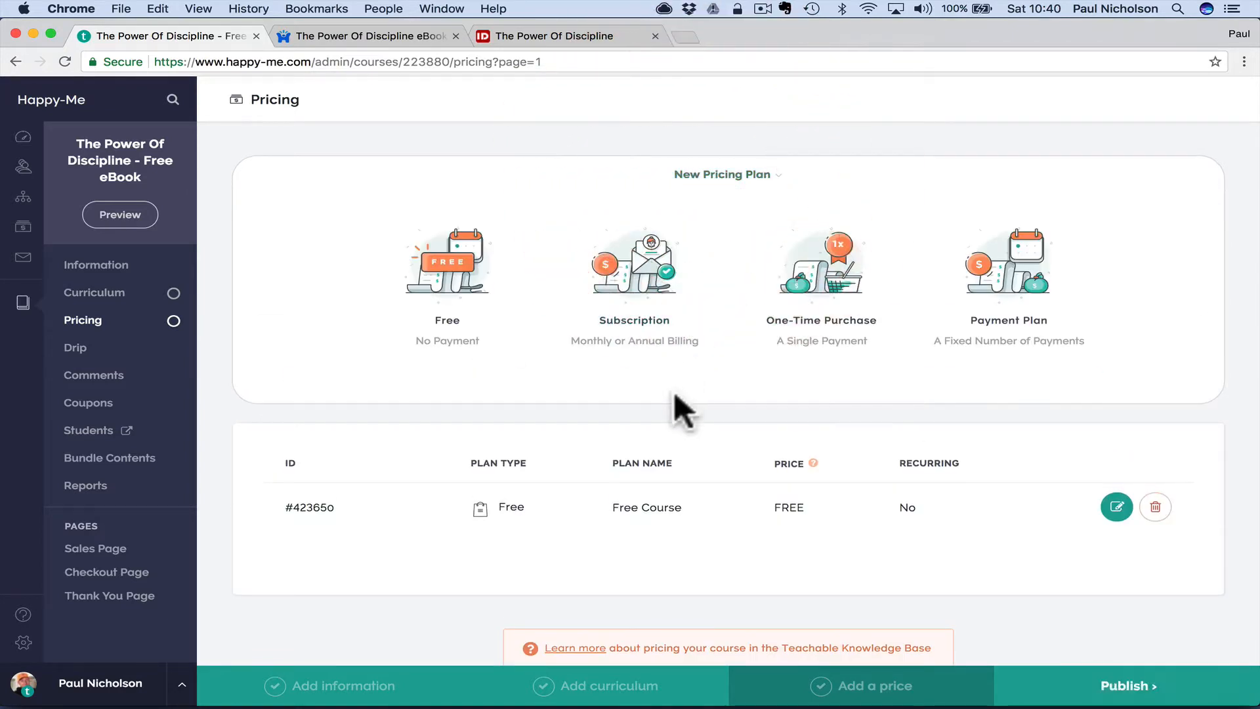
click(822, 273)
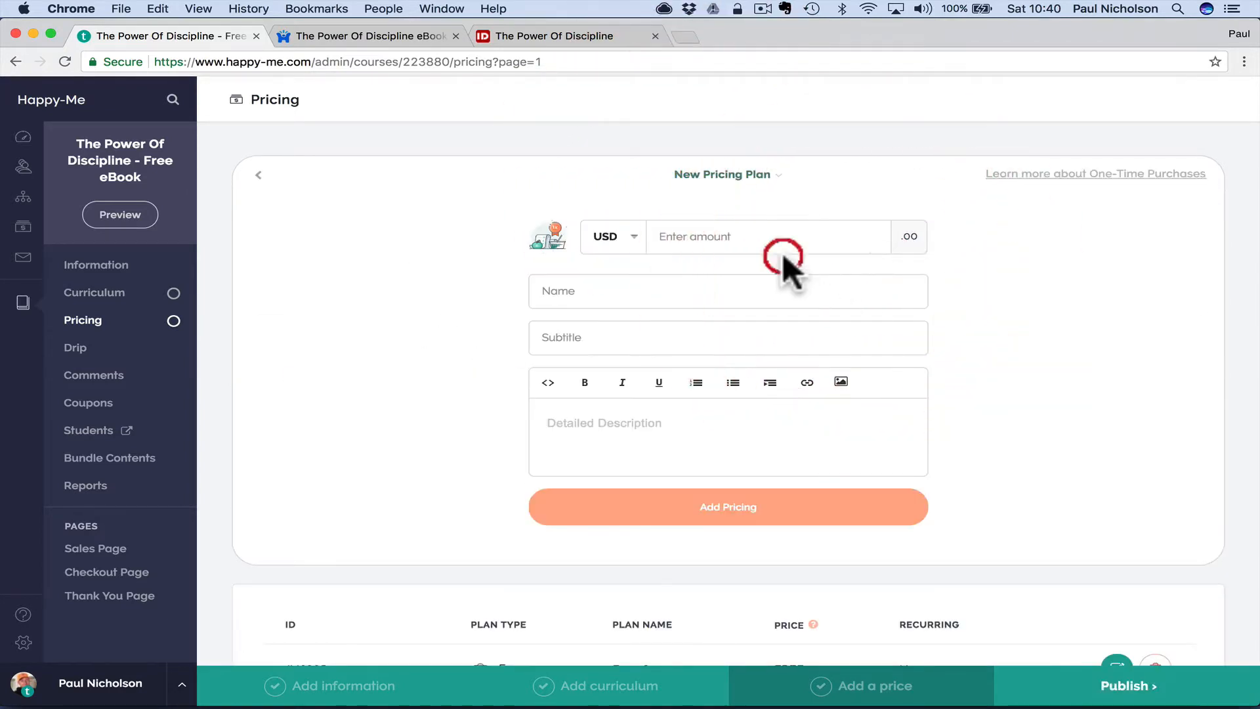
Add a $1 one-time plan named $1 and publish the course.
text(1)
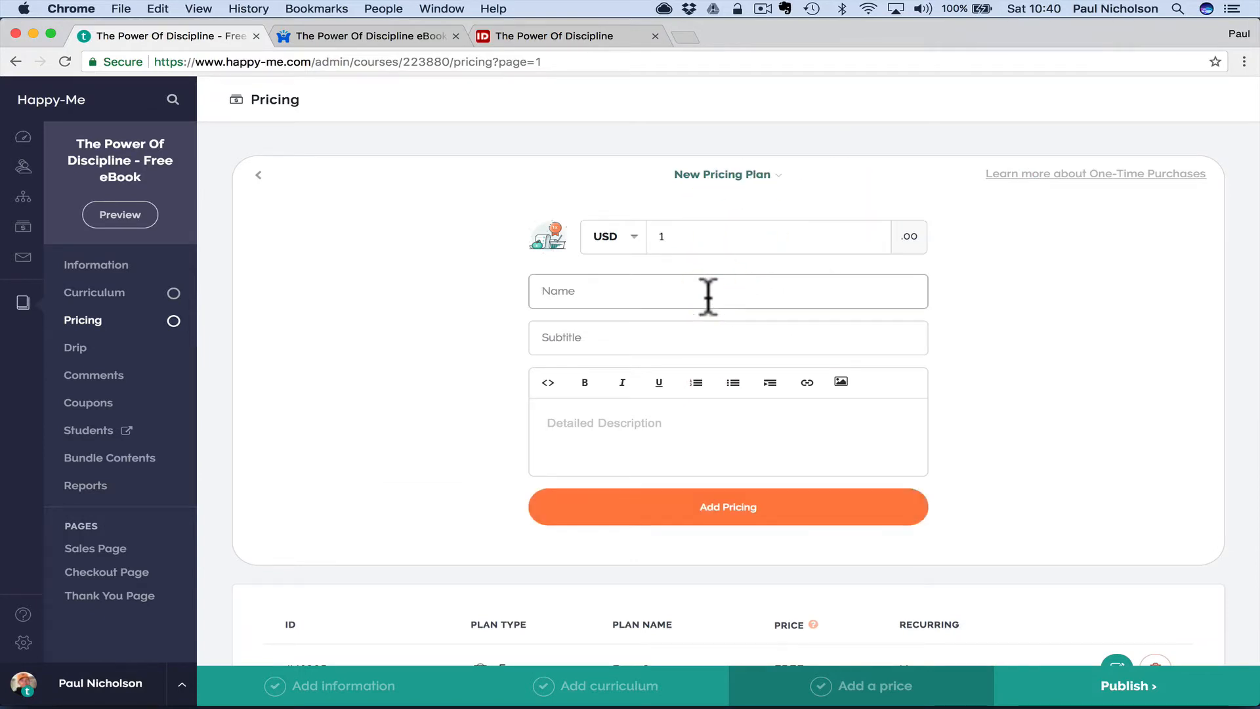
text($1)
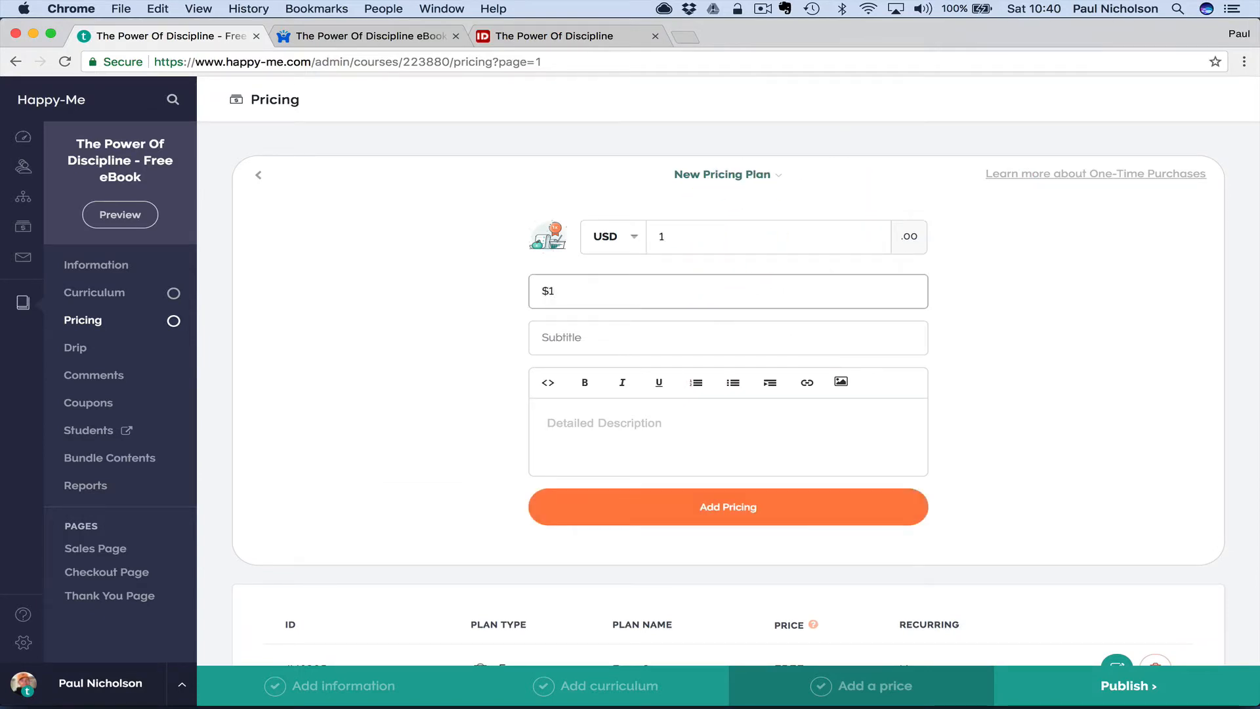
click(727, 507)
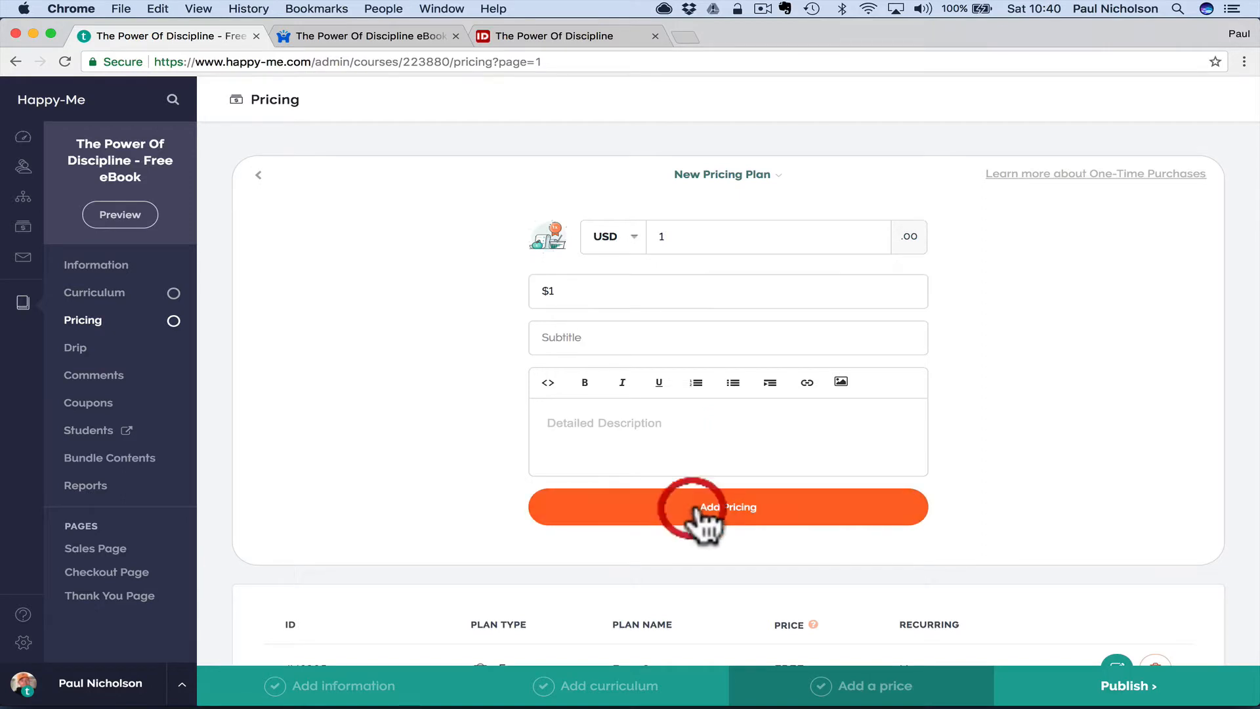
click(728, 507)
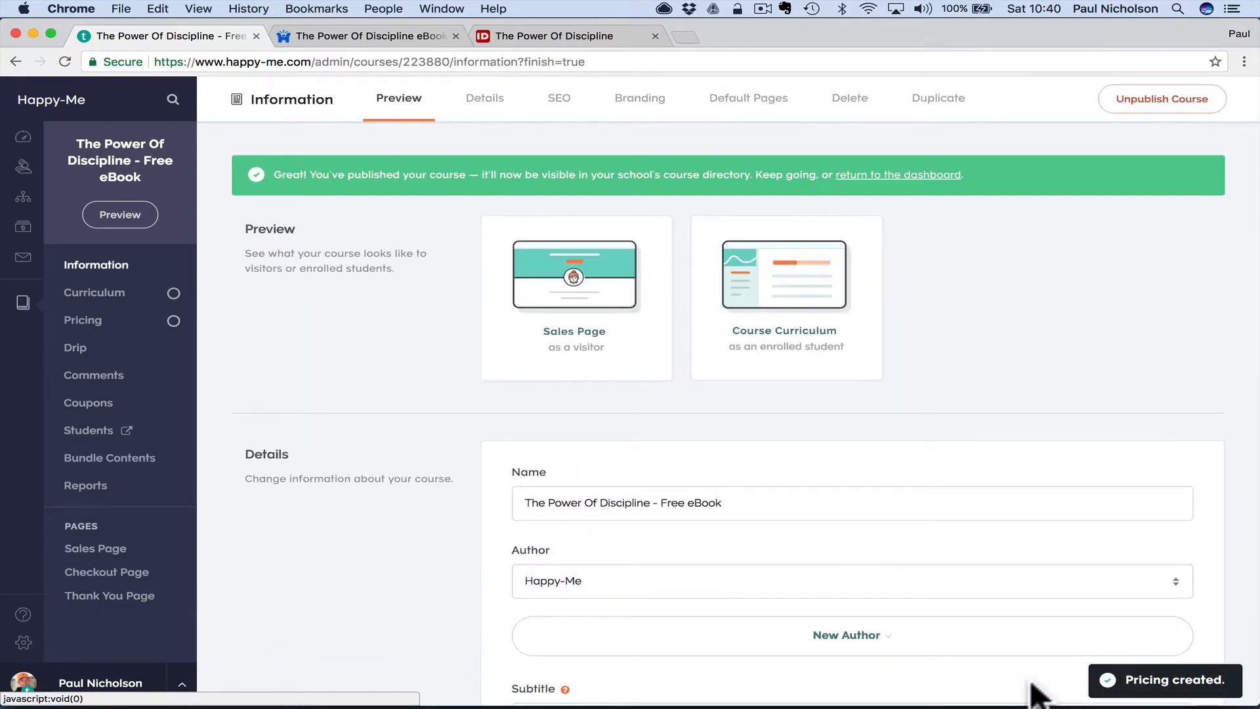
Assign the existing eBooks category to the course and save its details.
scroll(down, 3)
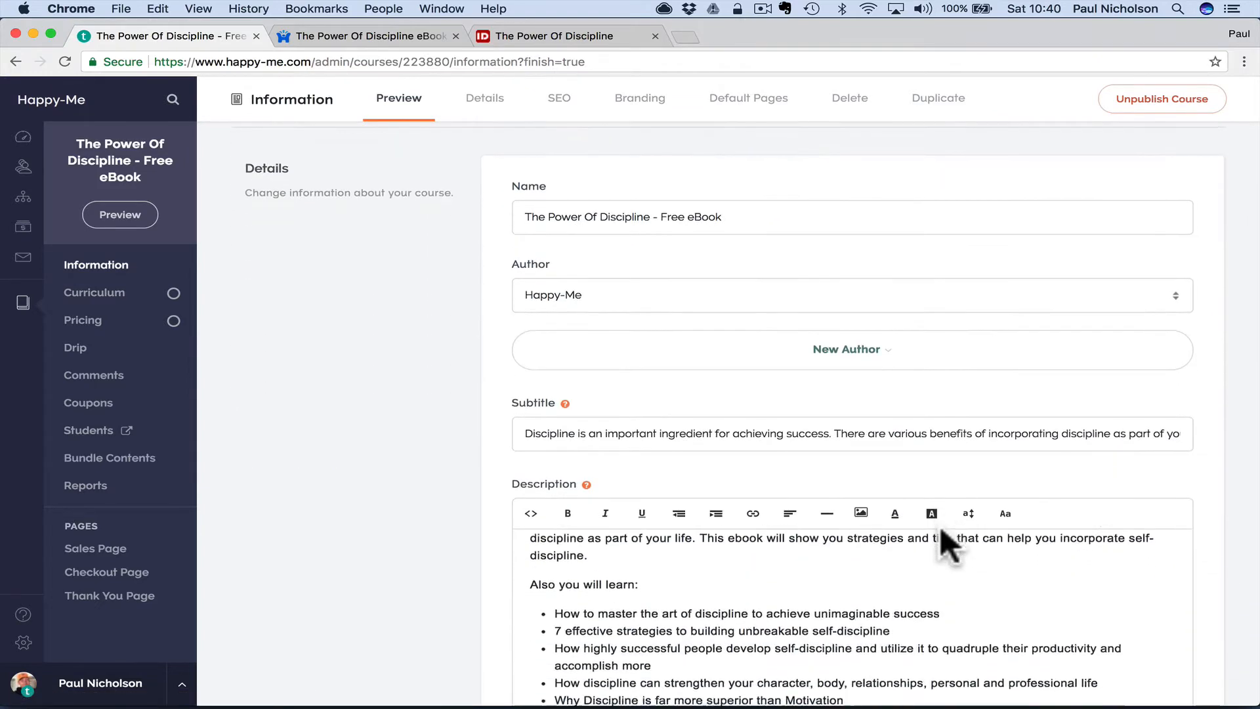
scroll(down, 3)
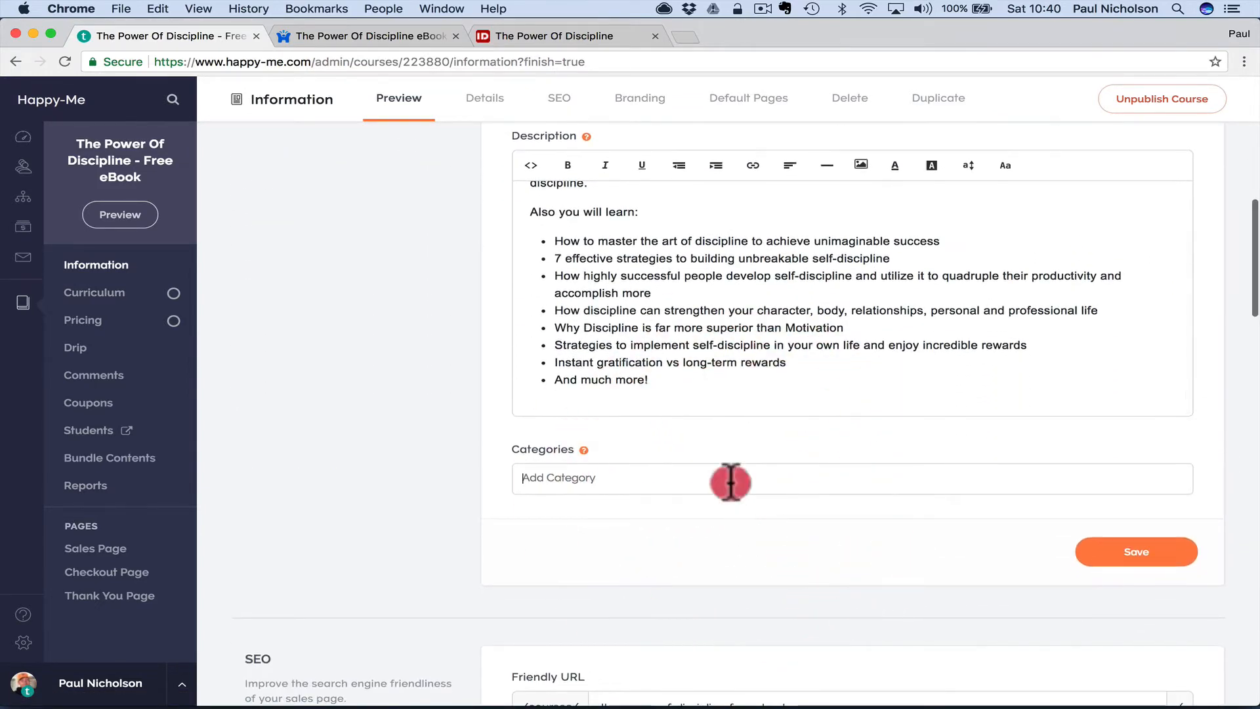
text(e)
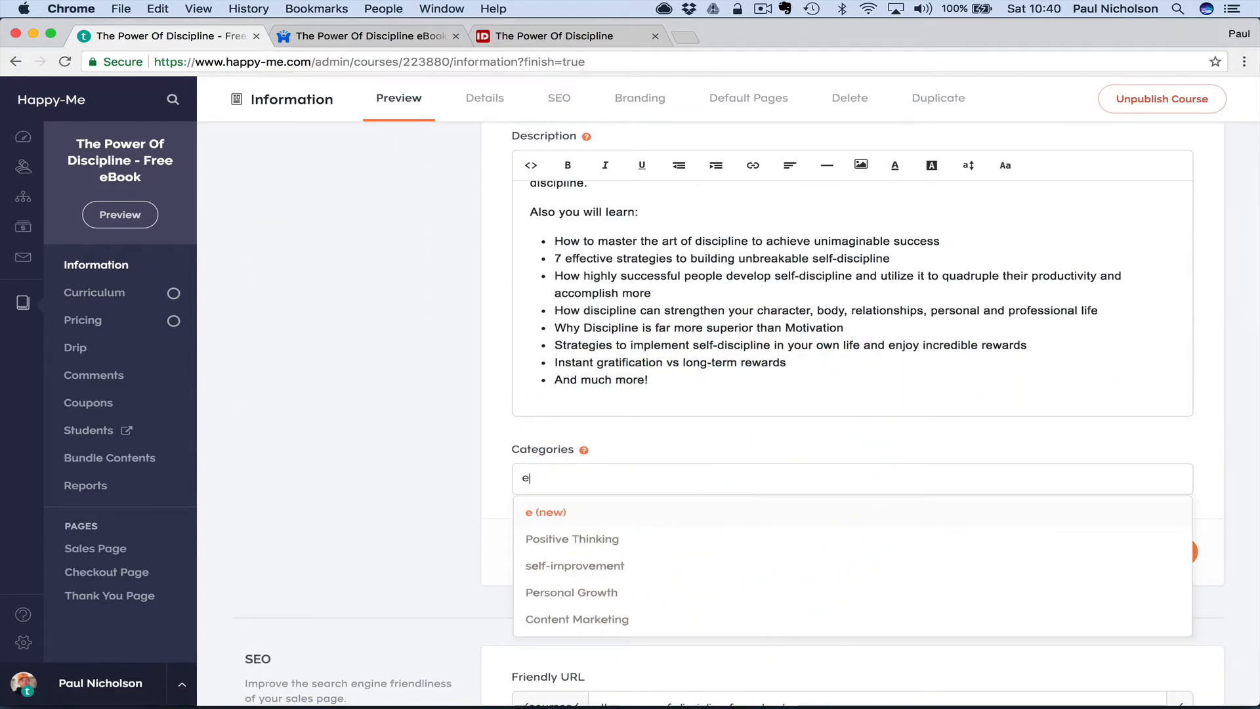
text(boo)
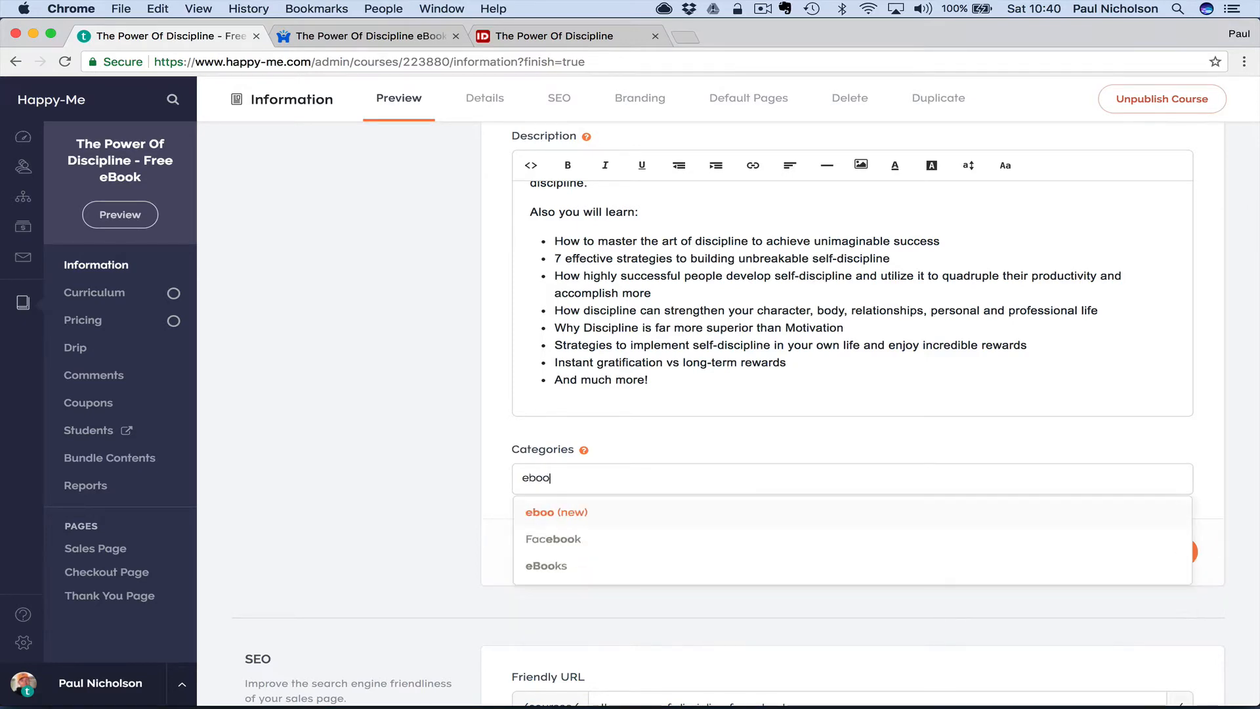
click(546, 564)
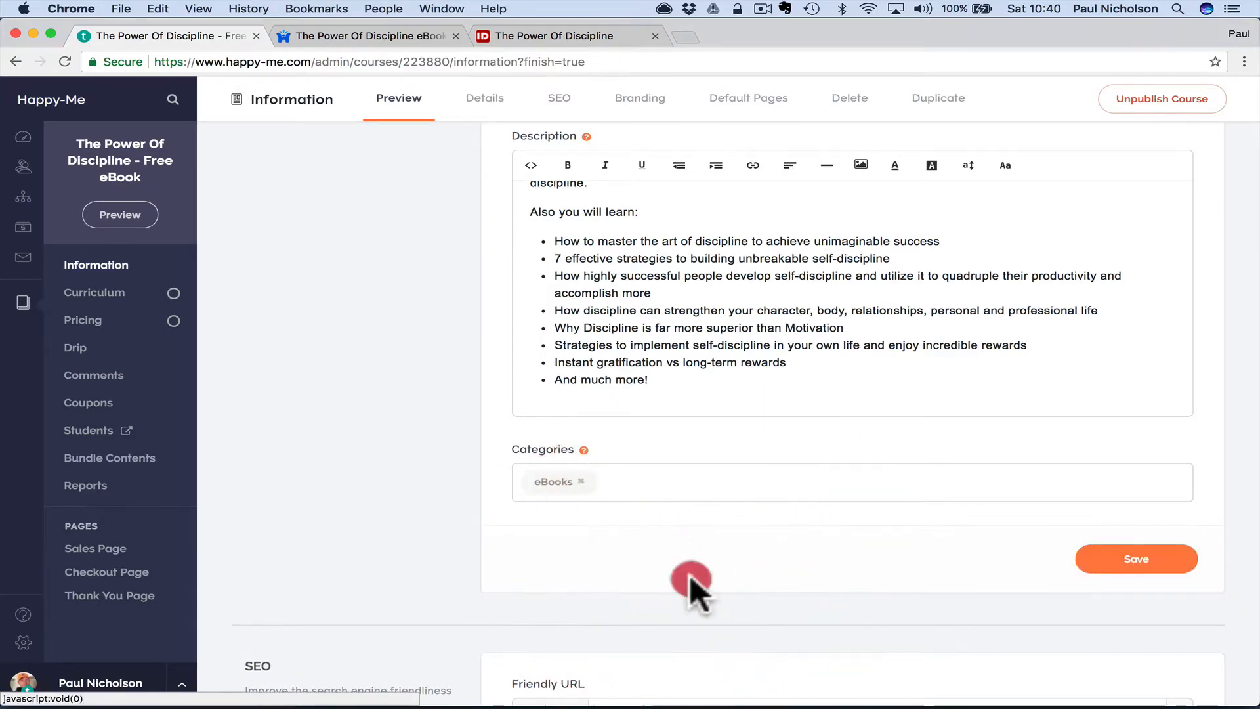
scroll(down, 3)
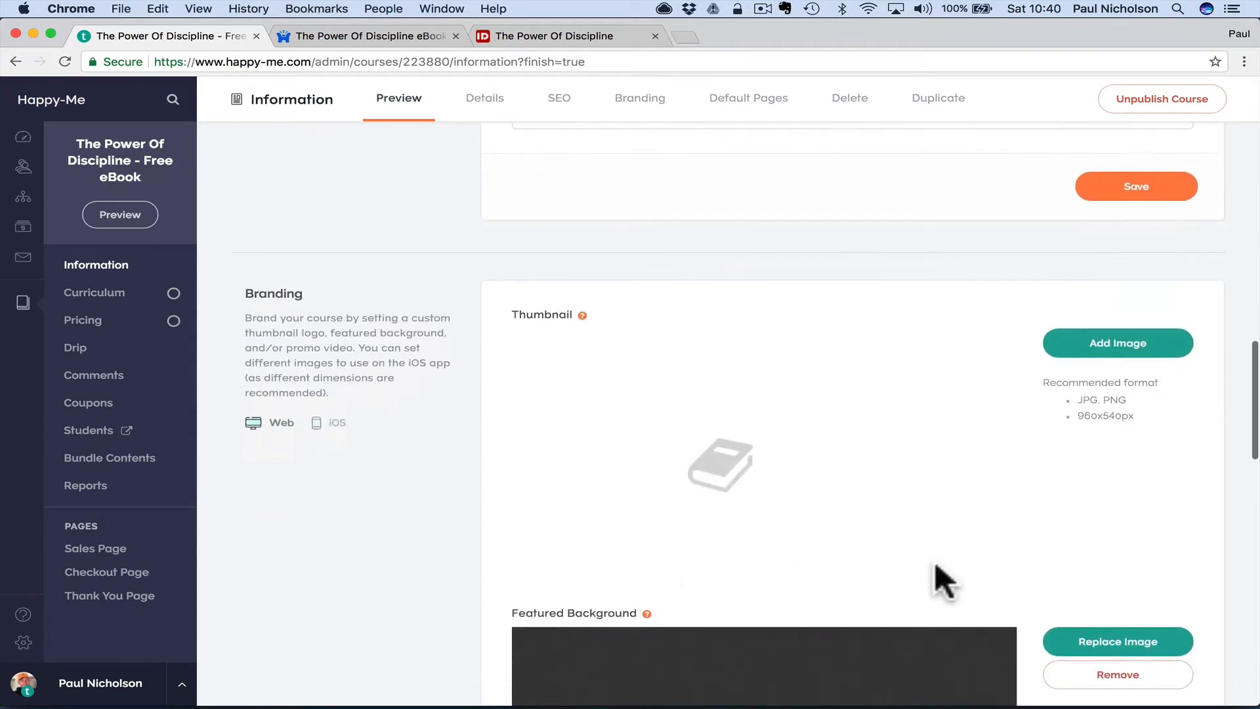
scroll(down, 3)
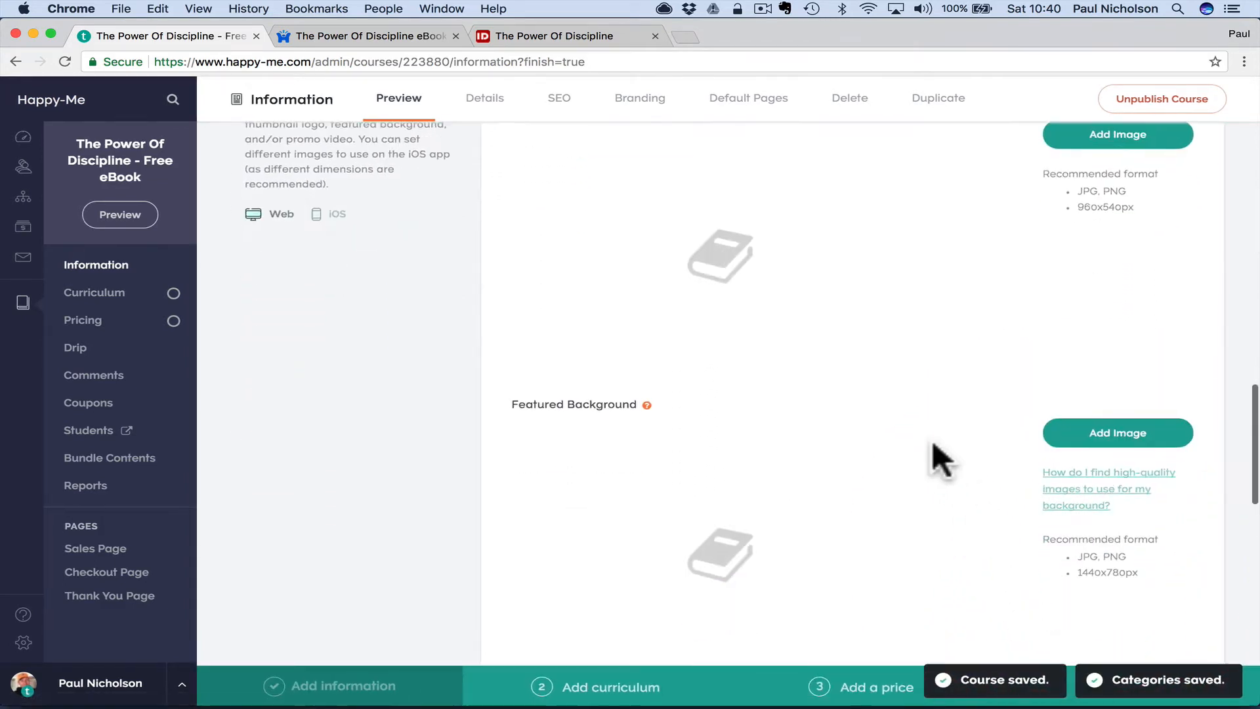
Fetch the Power of Discipline book cover by URL and select it as the course thumbnail.
click(1116, 134)
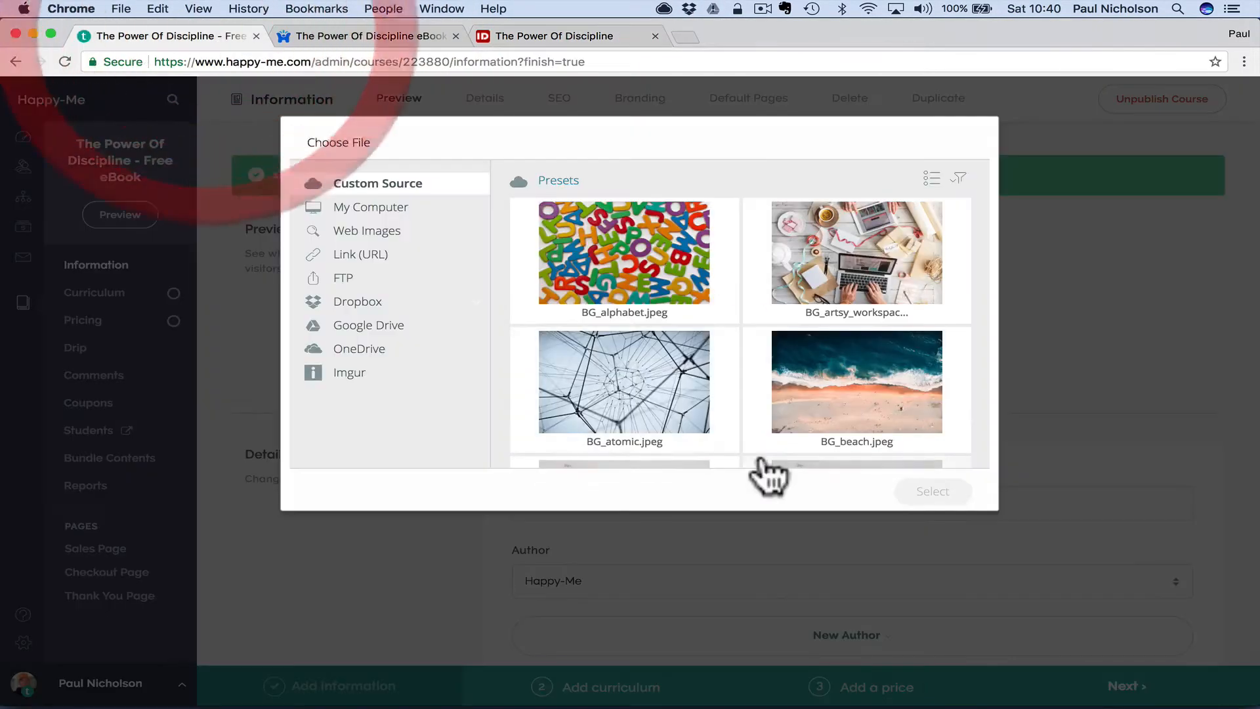
click(363, 253)
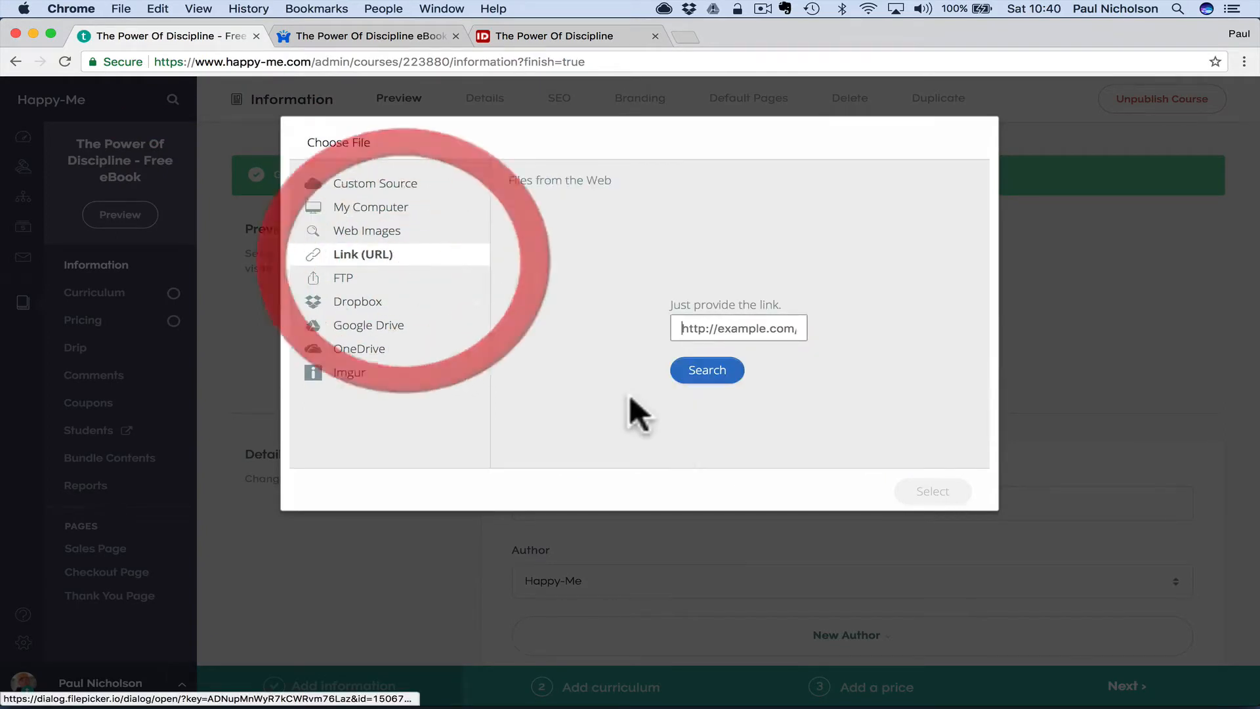
text(c.4-0ZfQrtuG.webp)
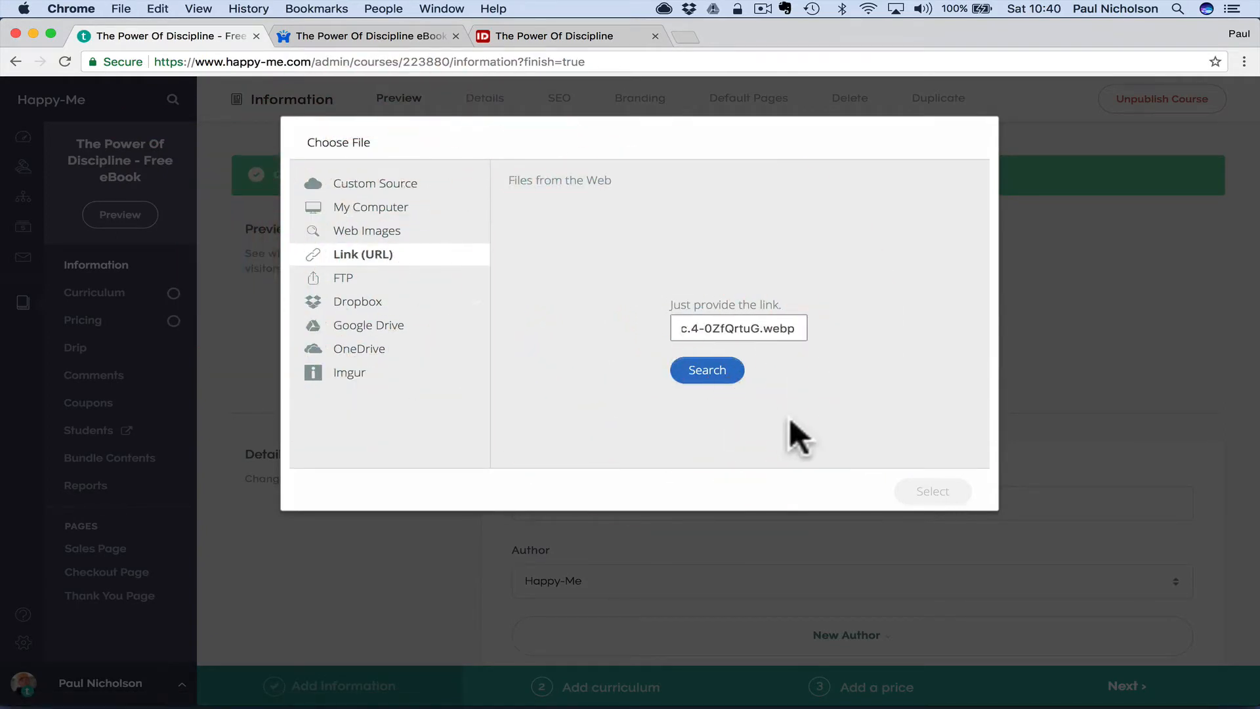
click(706, 371)
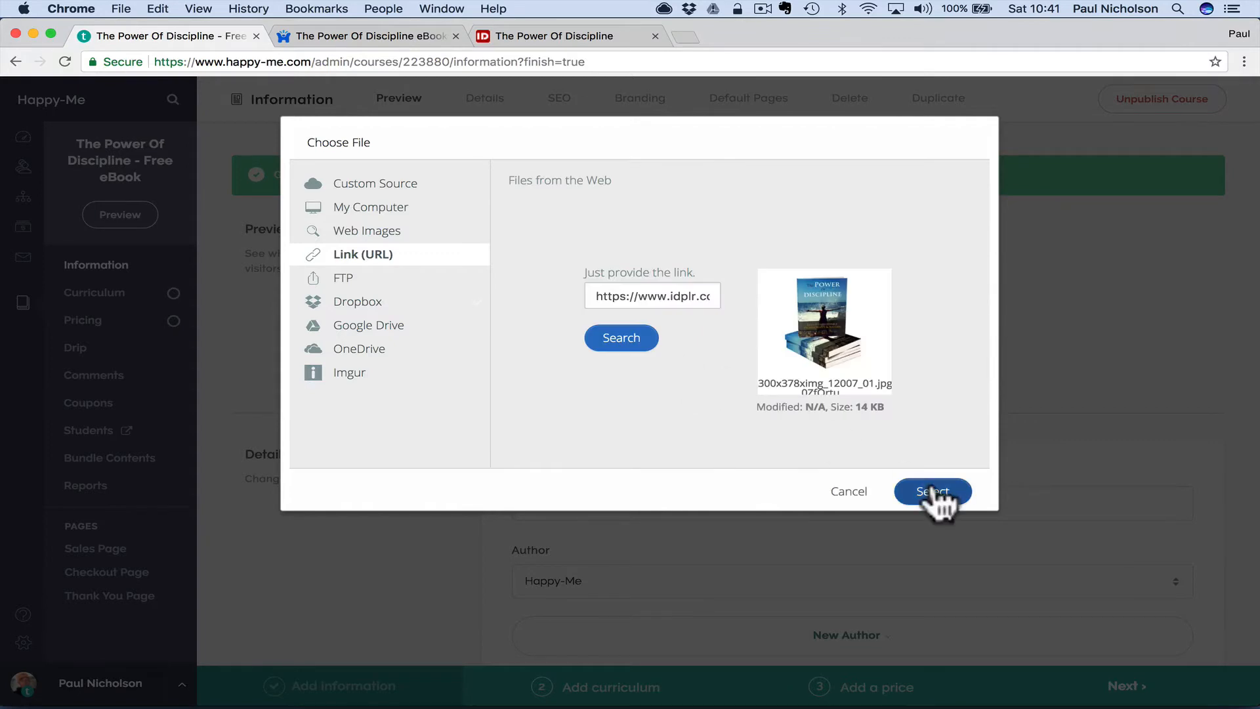
click(932, 491)
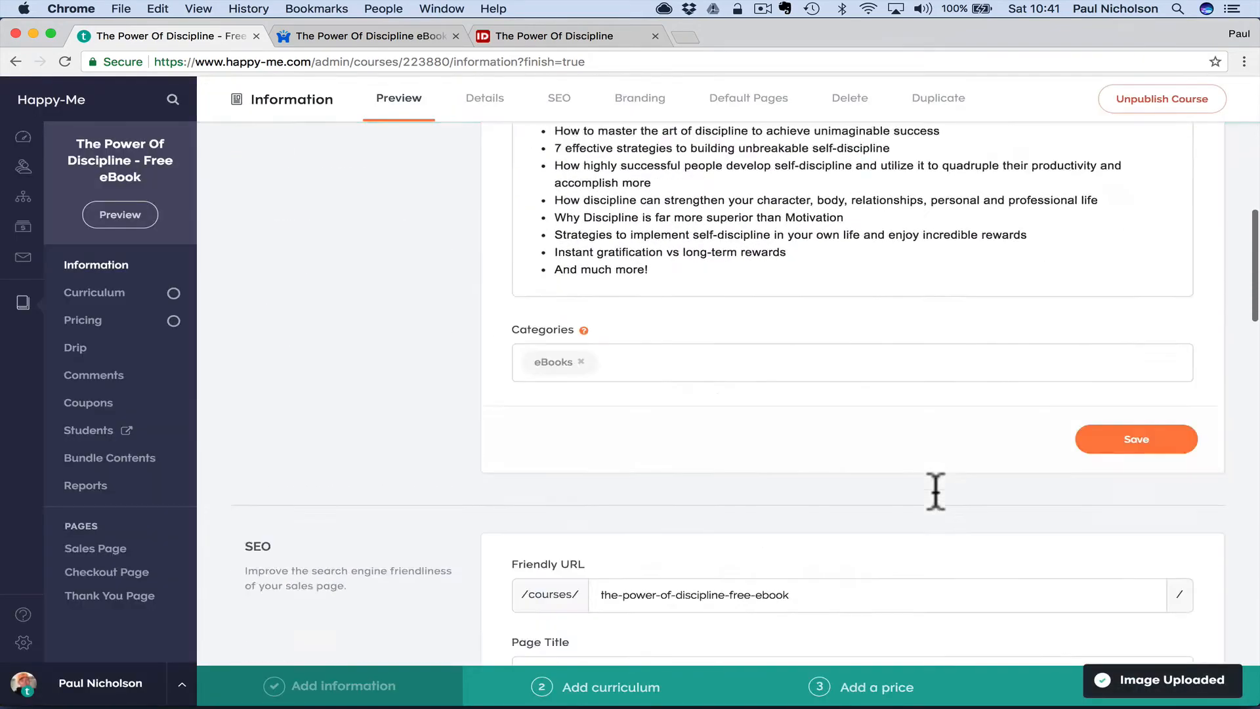
scroll(down, 3)
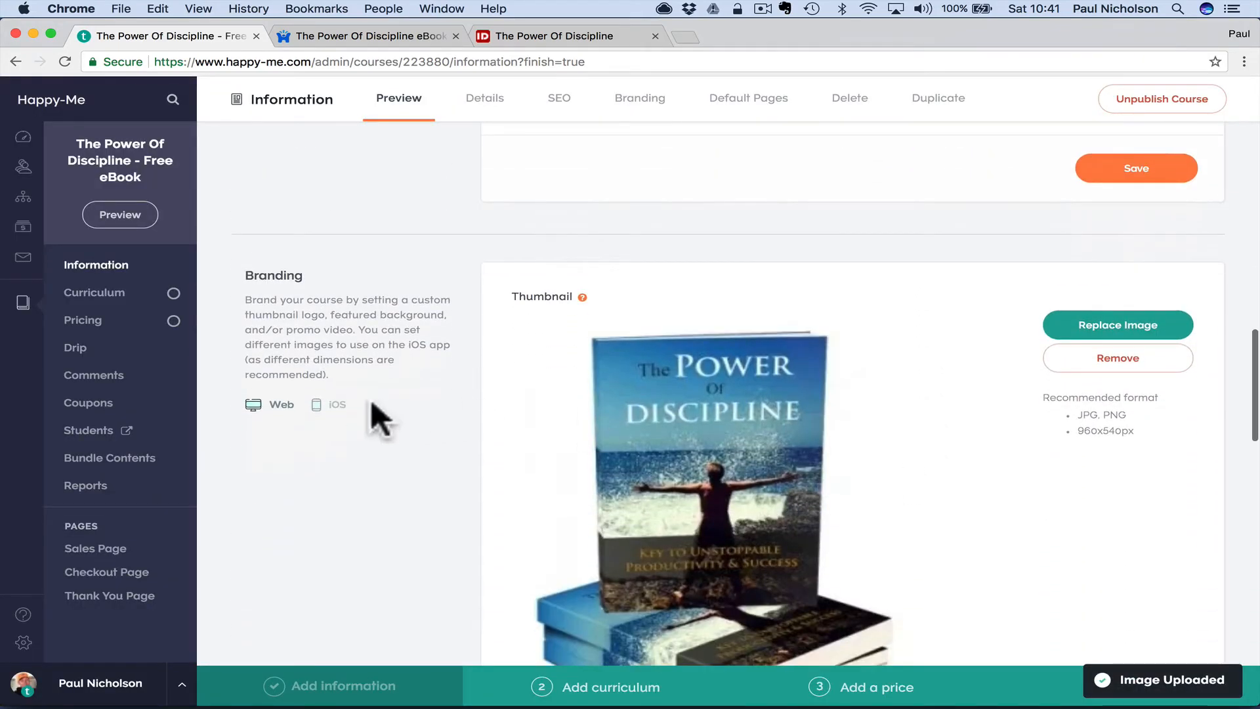
Fetch the same book cover by URL for iOS branding and save the cropped image.
click(337, 404)
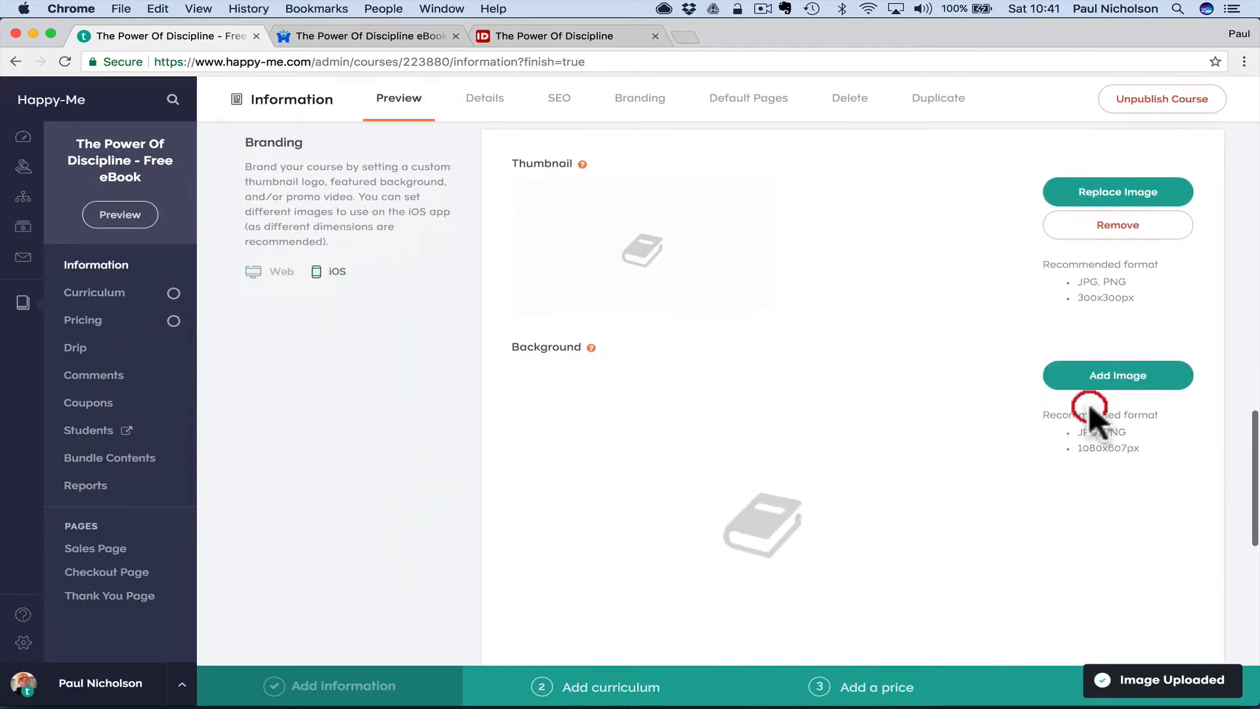
click(1116, 374)
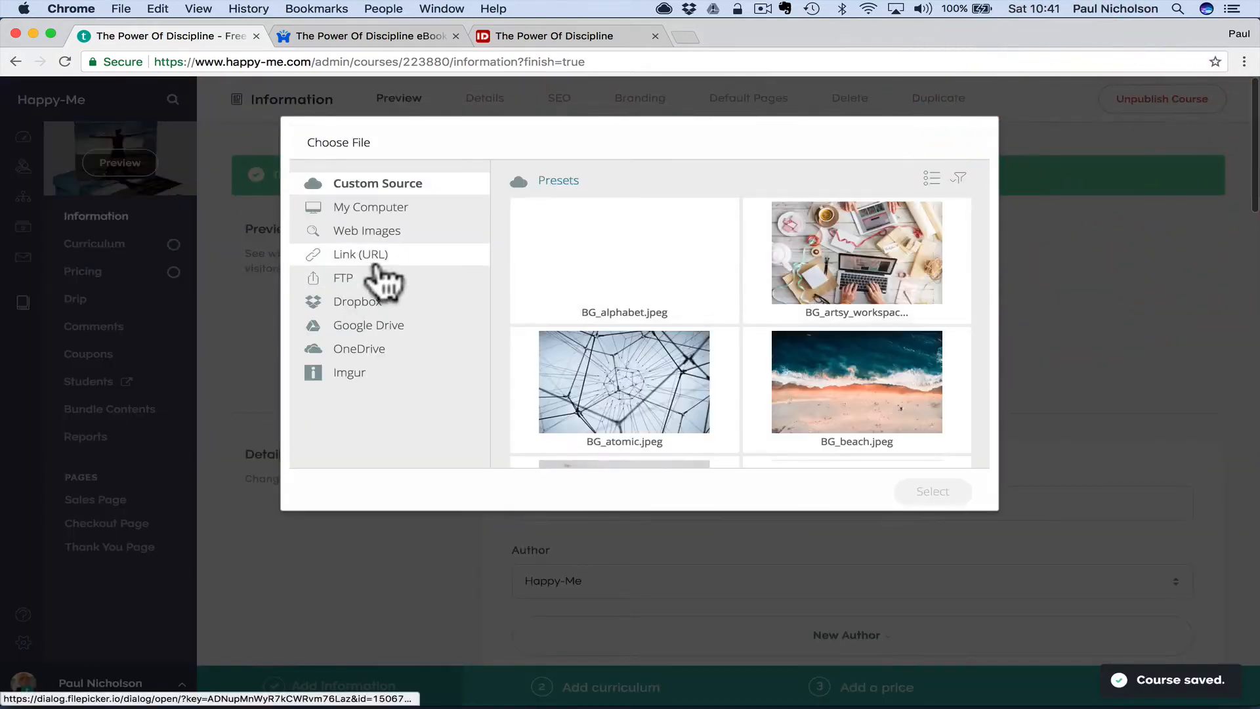
mouse_move(406, 330)
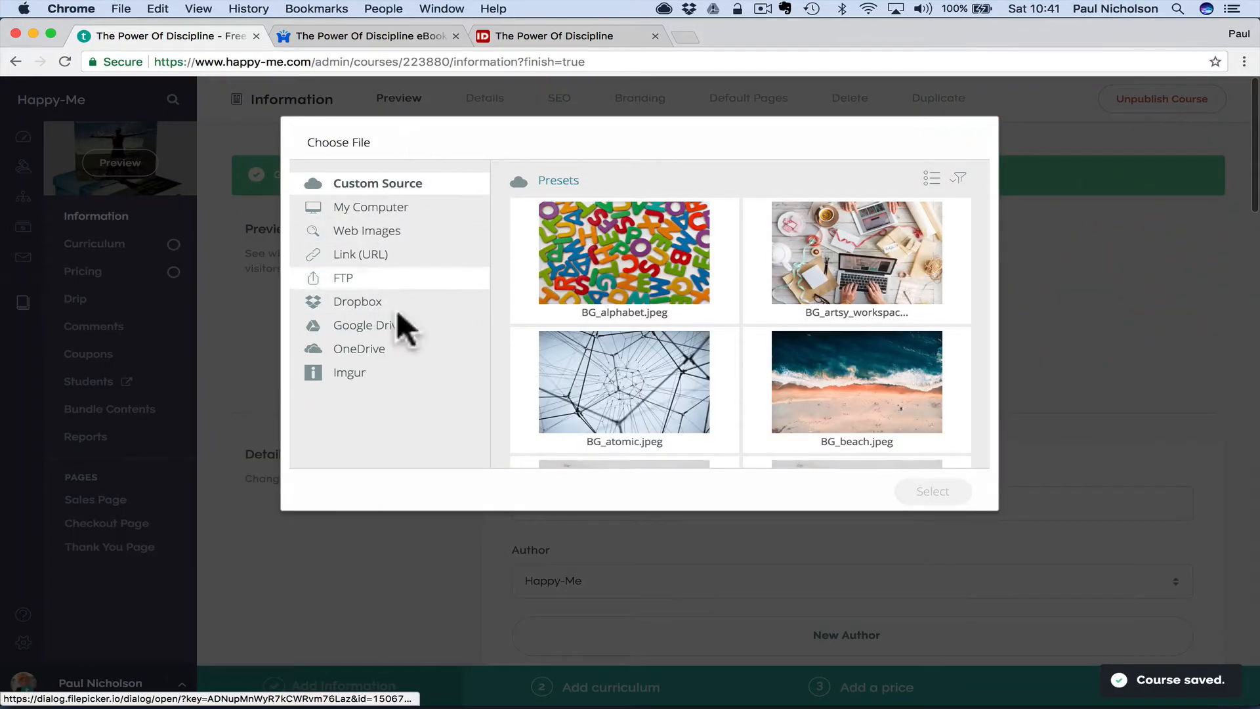
mouse_move(410, 277)
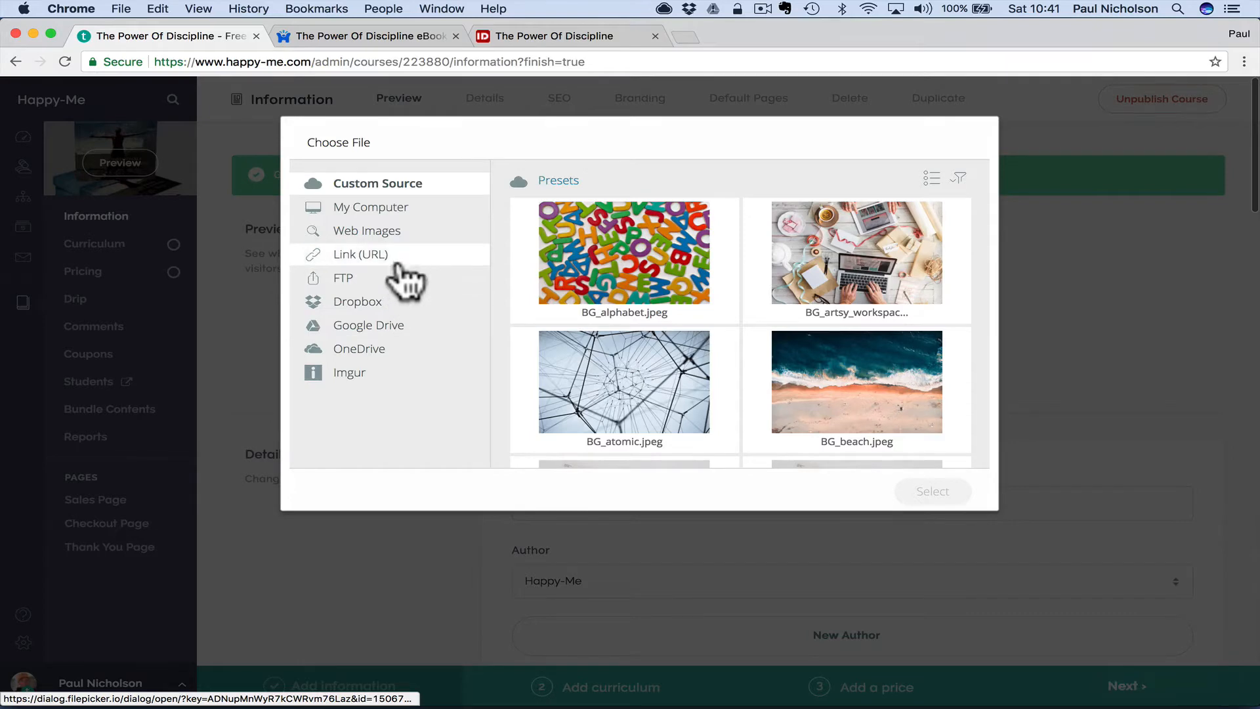
click(362, 254)
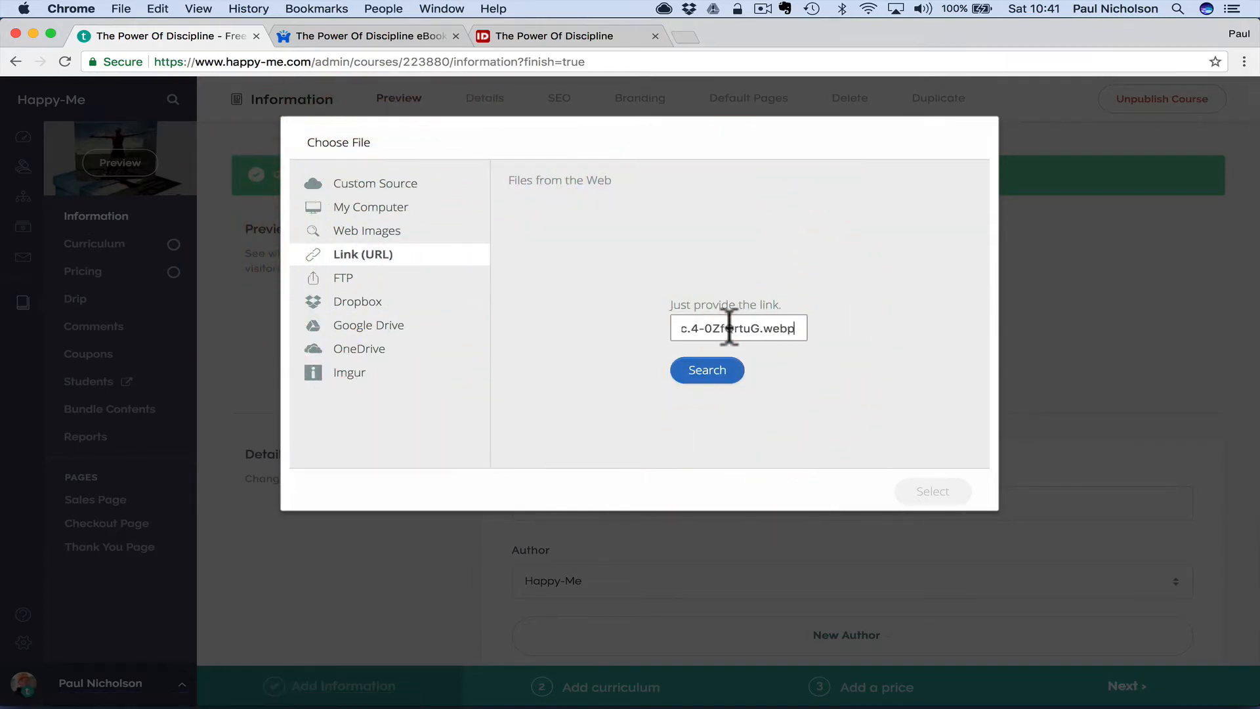
click(706, 370)
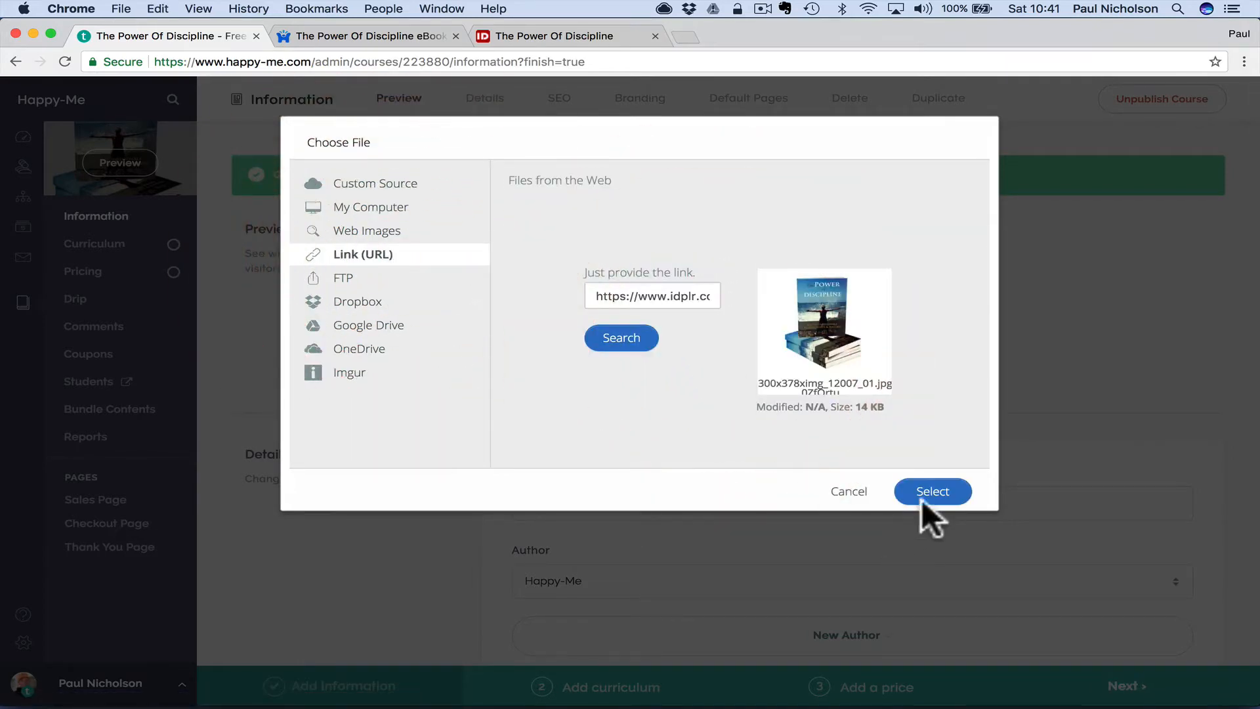
click(932, 491)
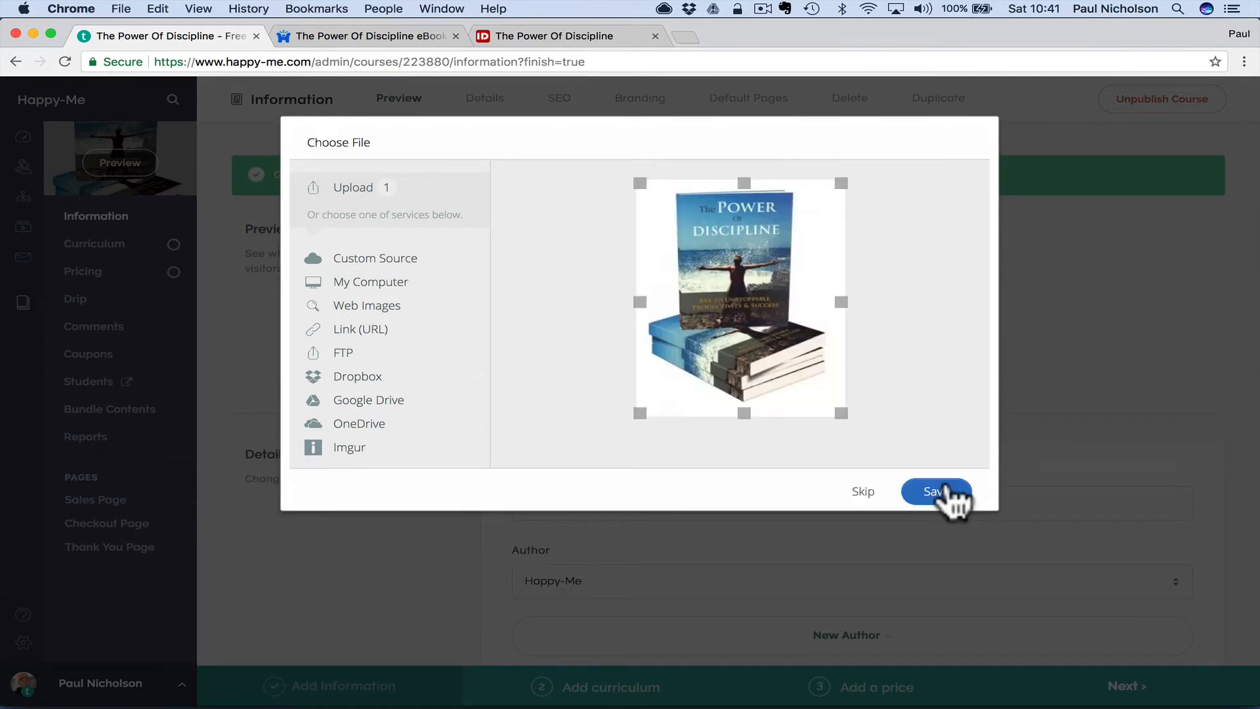
click(932, 491)
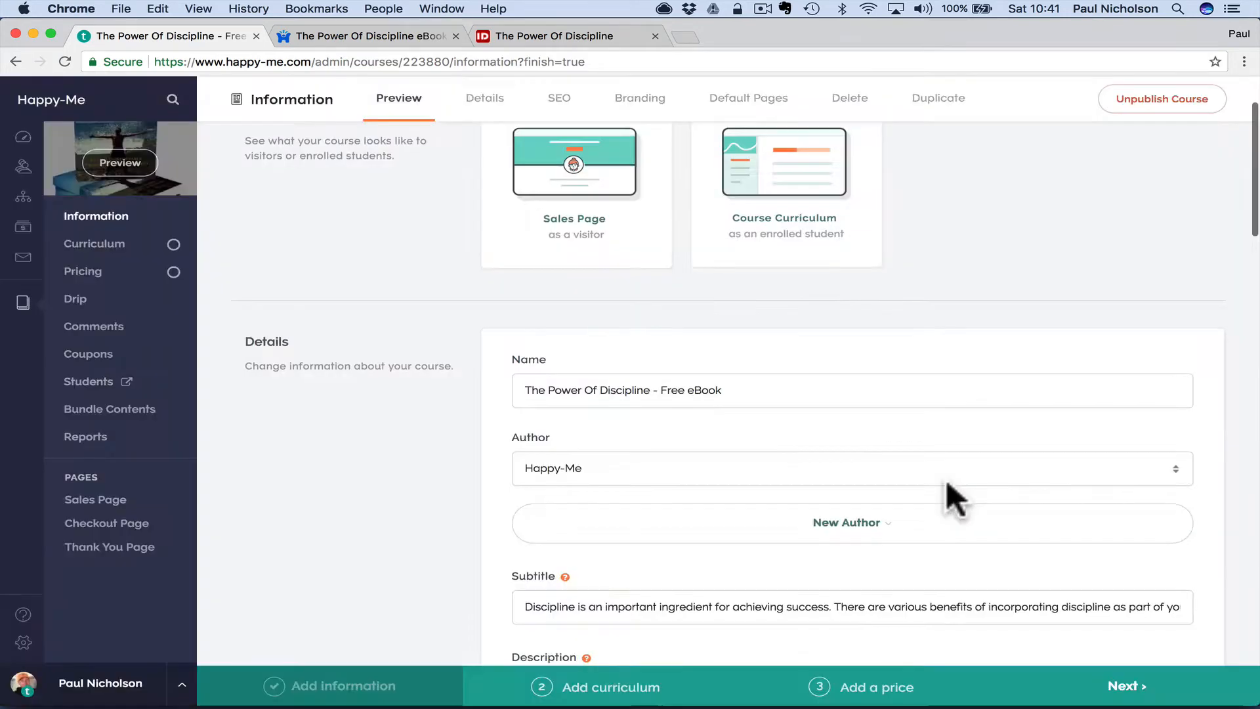
Save the course information with its description and eBooks category.
scroll(down, 3)
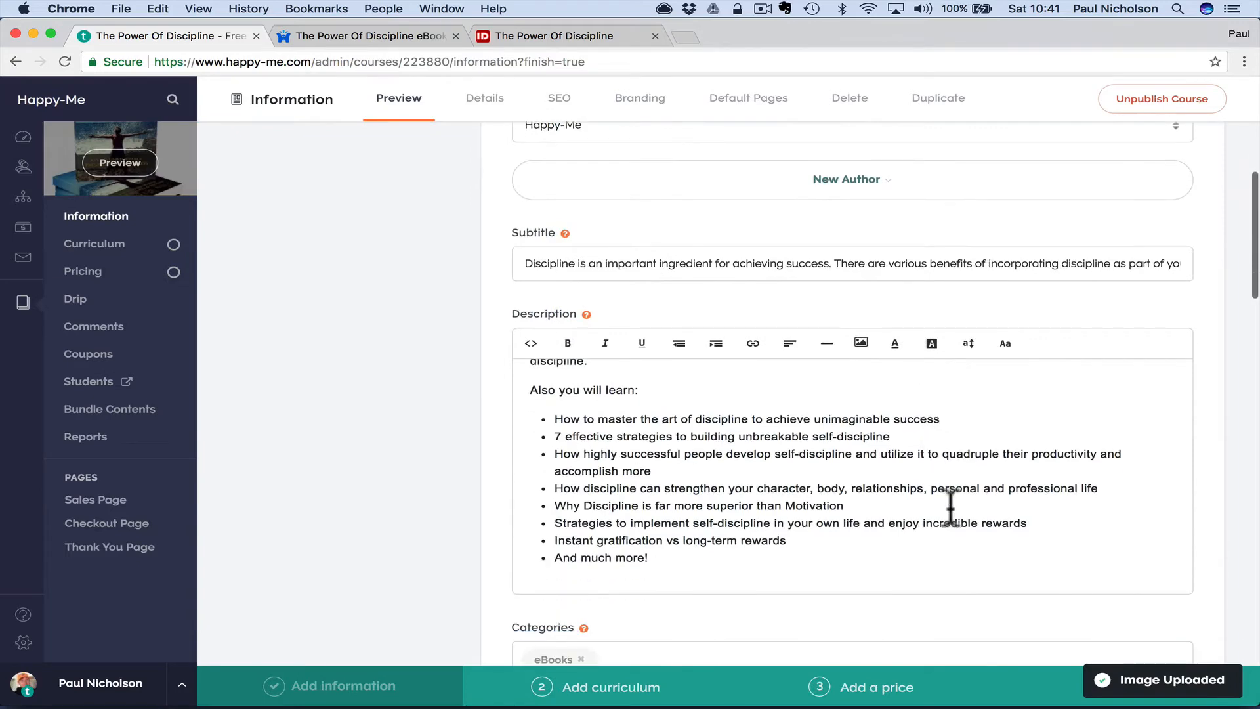
scroll(down, 3)
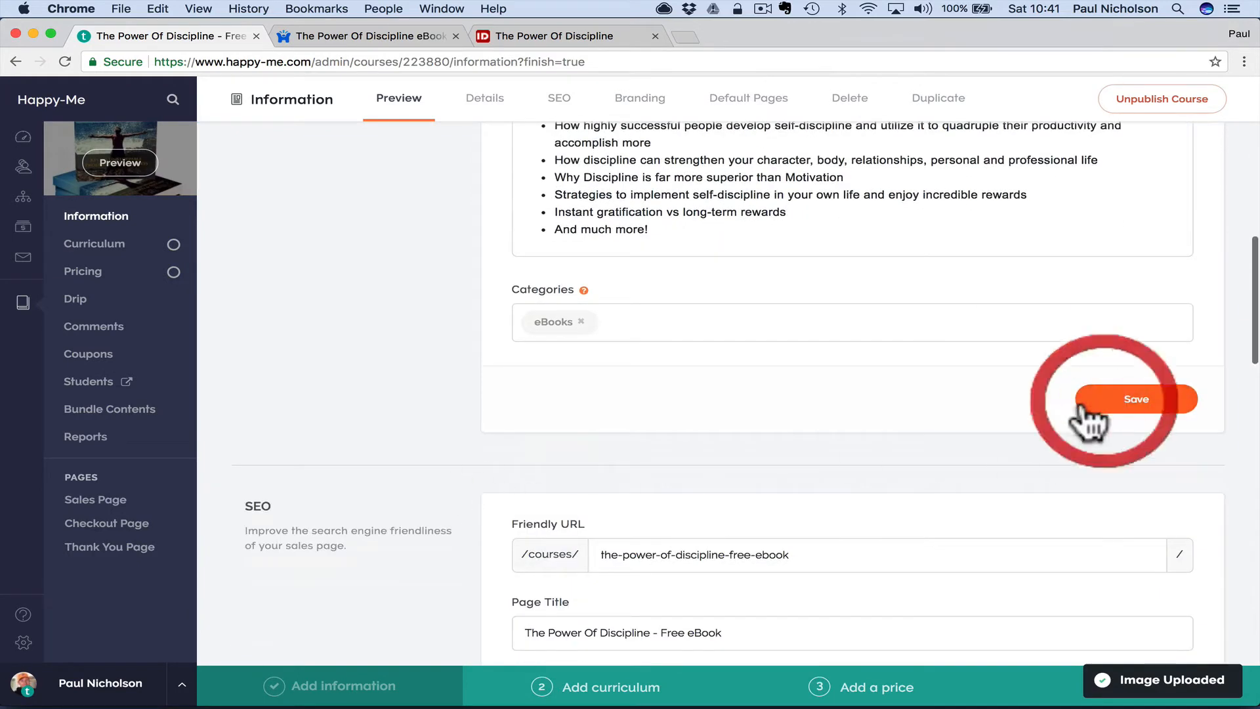
click(1136, 400)
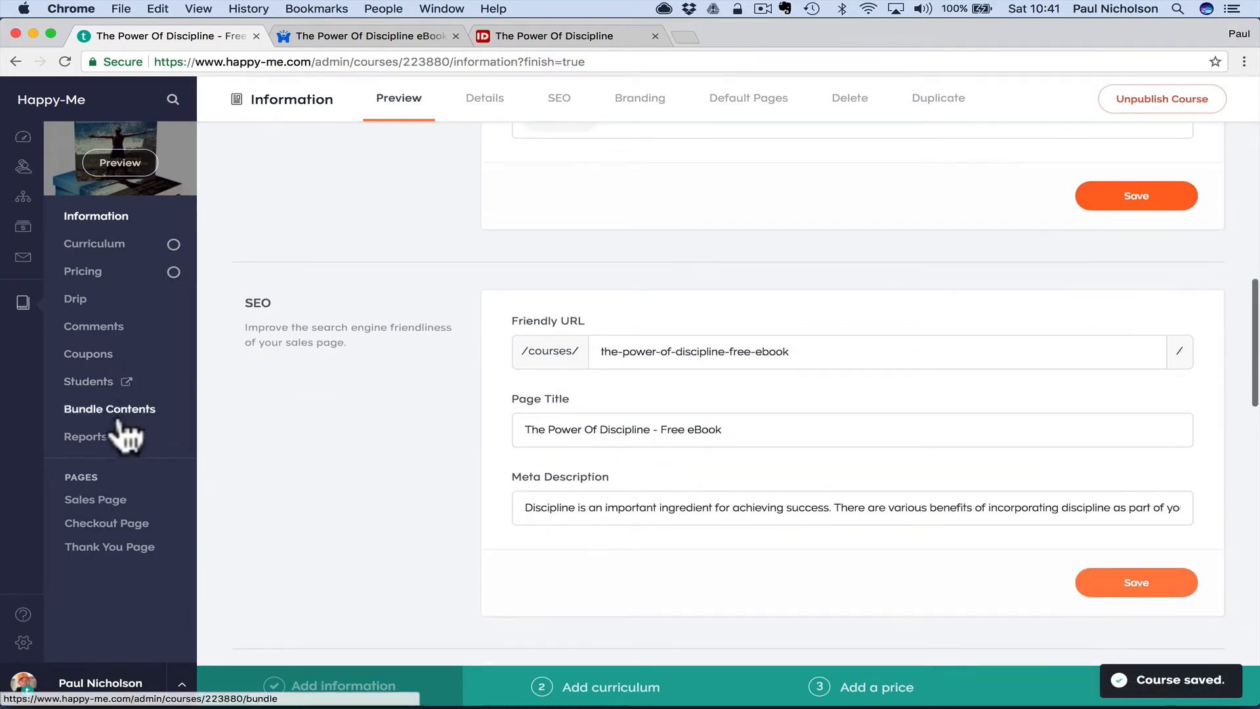
mouse_move(193, 522)
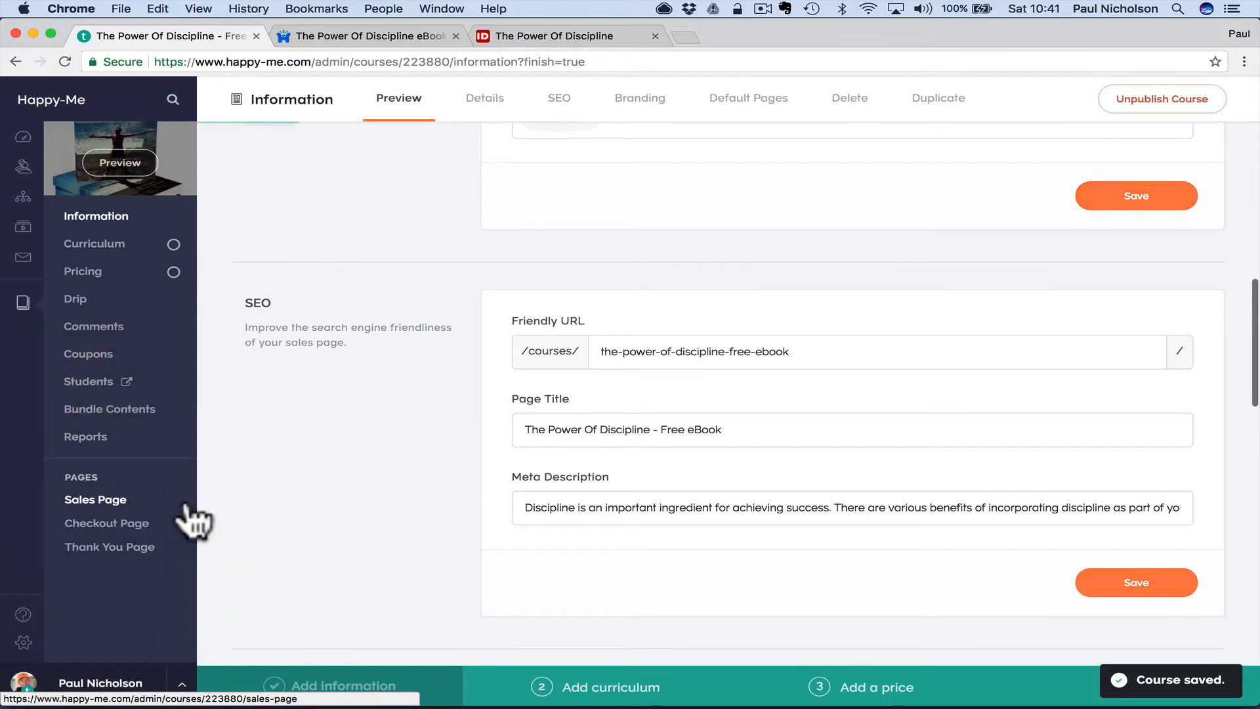
Customize the Course Hero Header enroll button label to 'Get The eBook Now!!'.
click(95, 498)
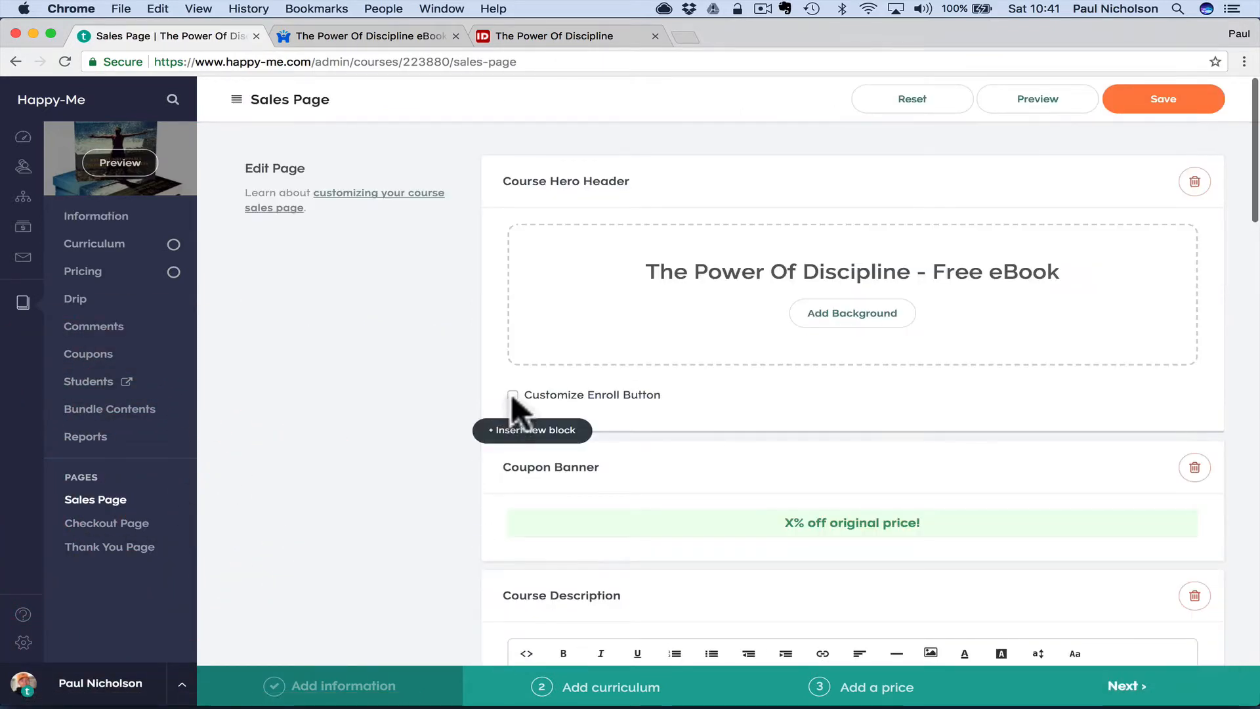
click(513, 395)
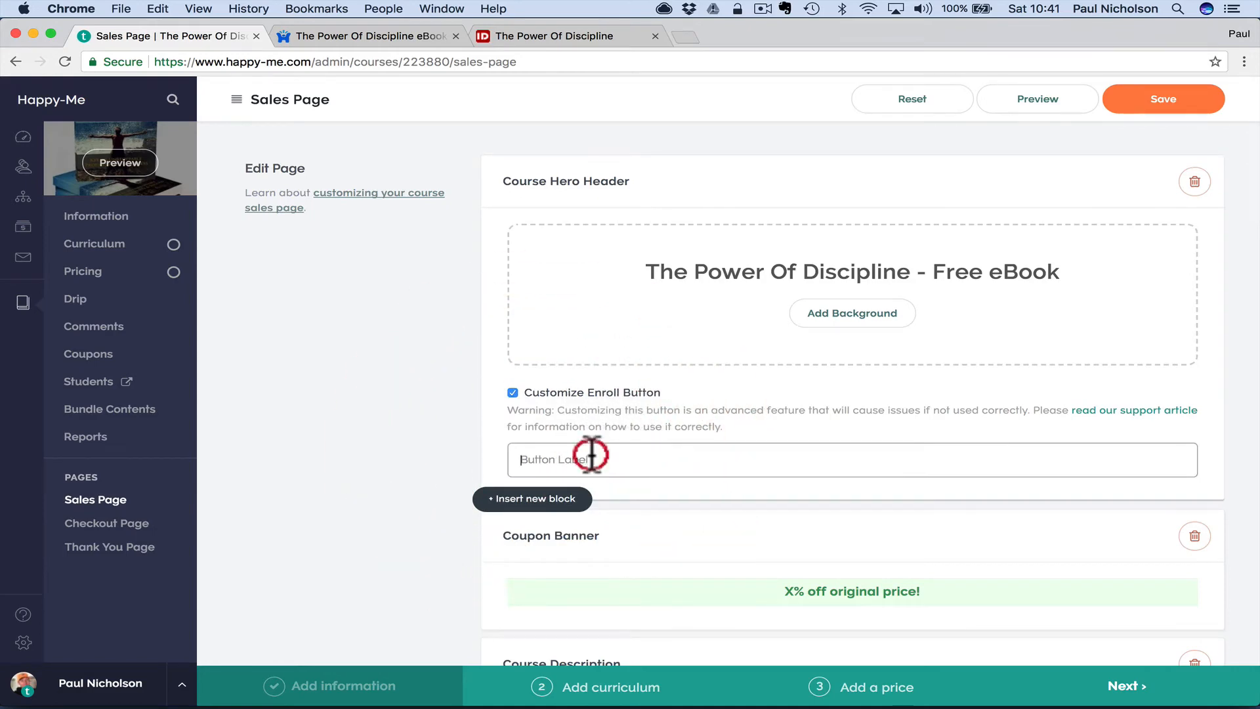
text(Get The ebOOk)
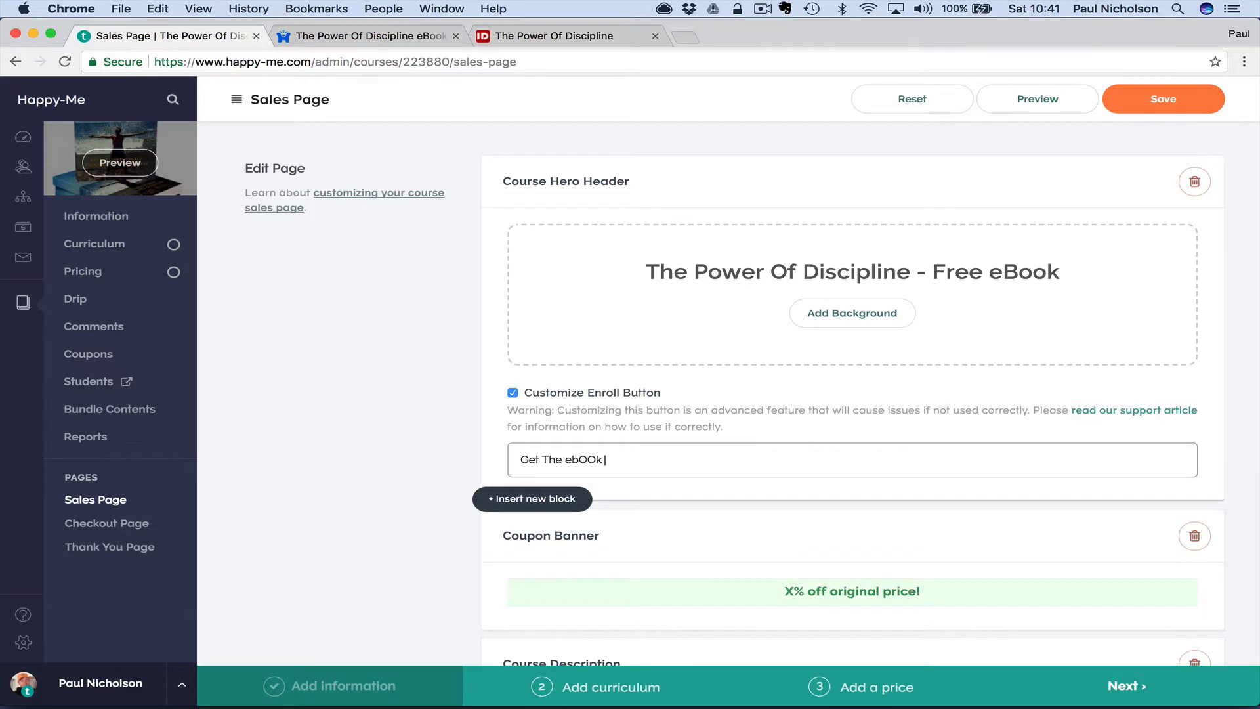
key(Backspace)
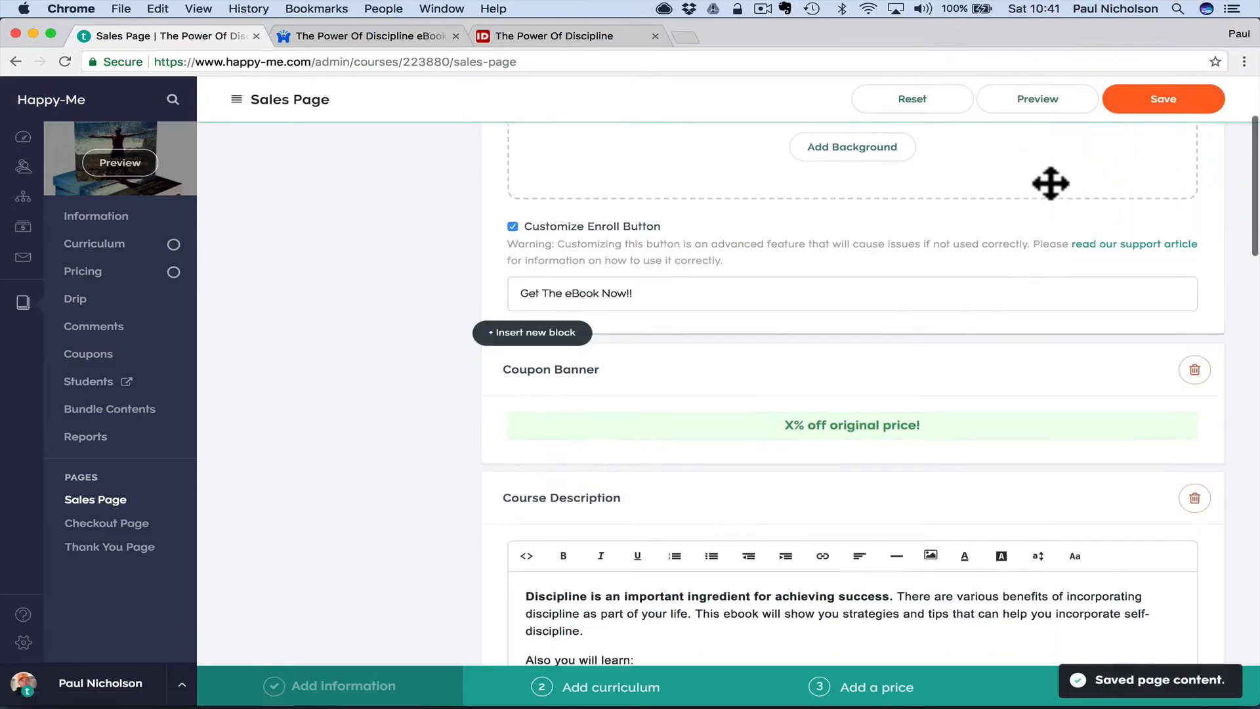
Delete the Author Bio, Course Curriculum and FAQ blocks, confirming with OK.
scroll(down, 3)
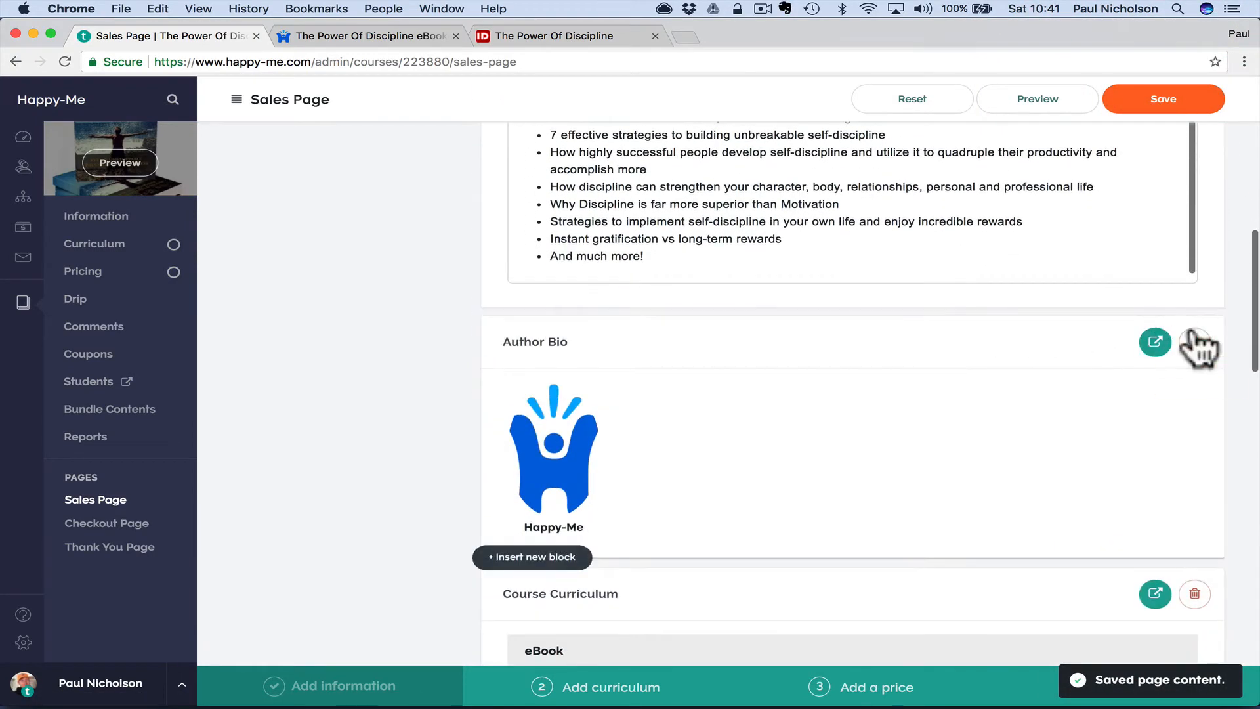
click(1194, 342)
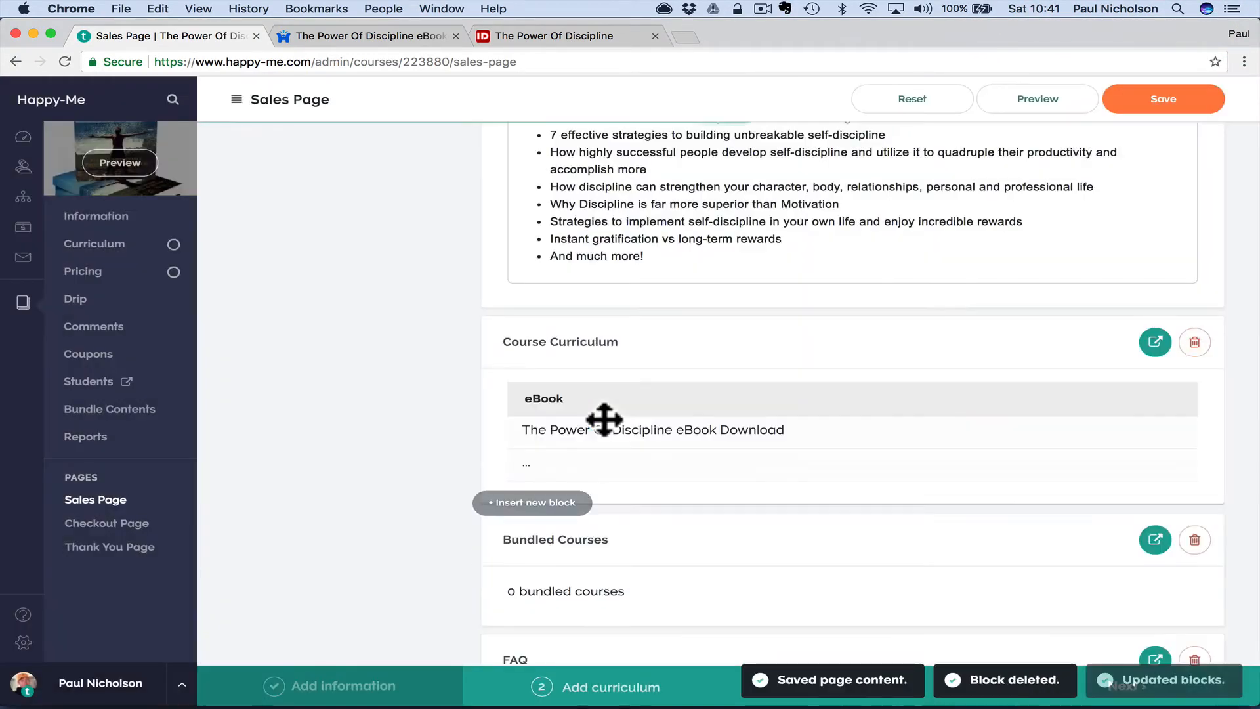
scroll(down, 3)
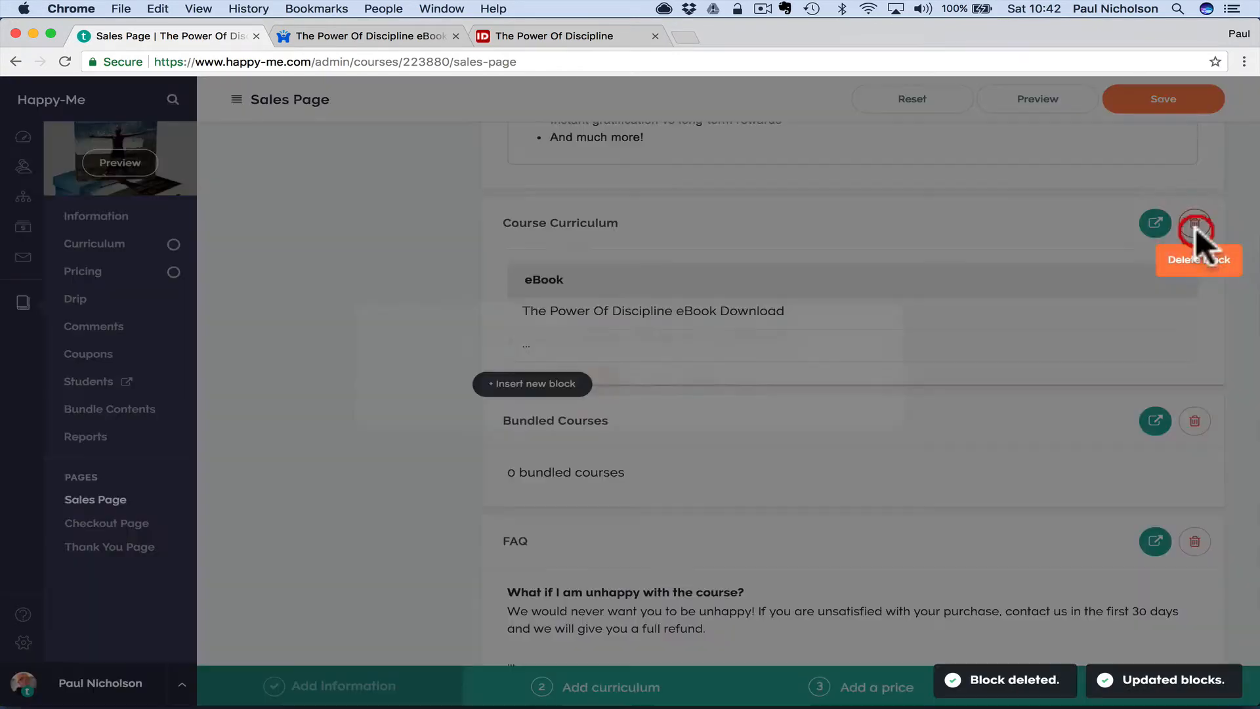
click(1195, 224)
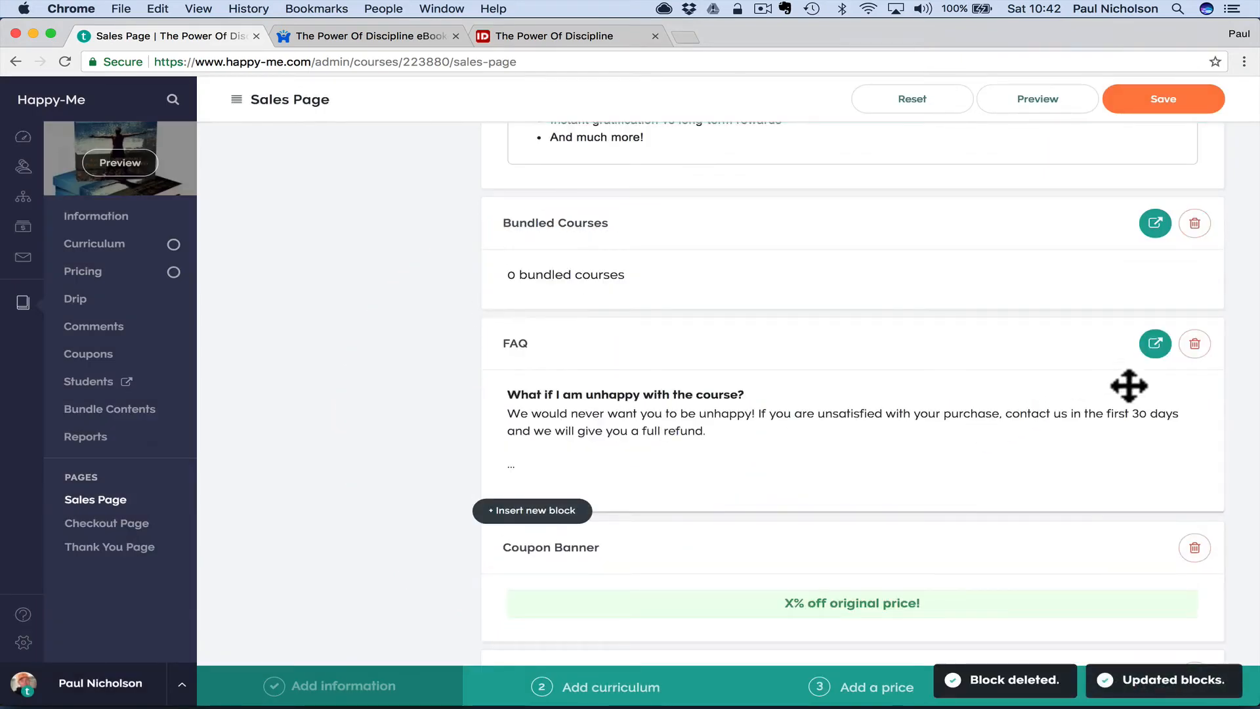
click(1195, 344)
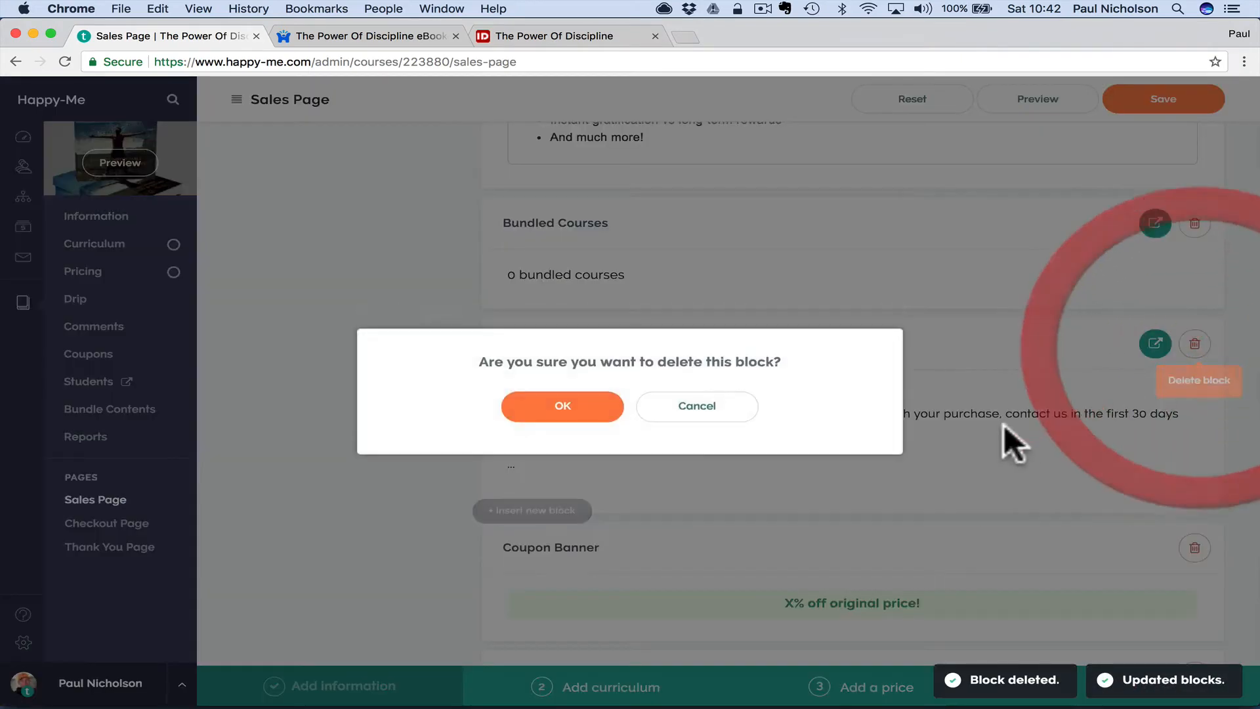
click(696, 406)
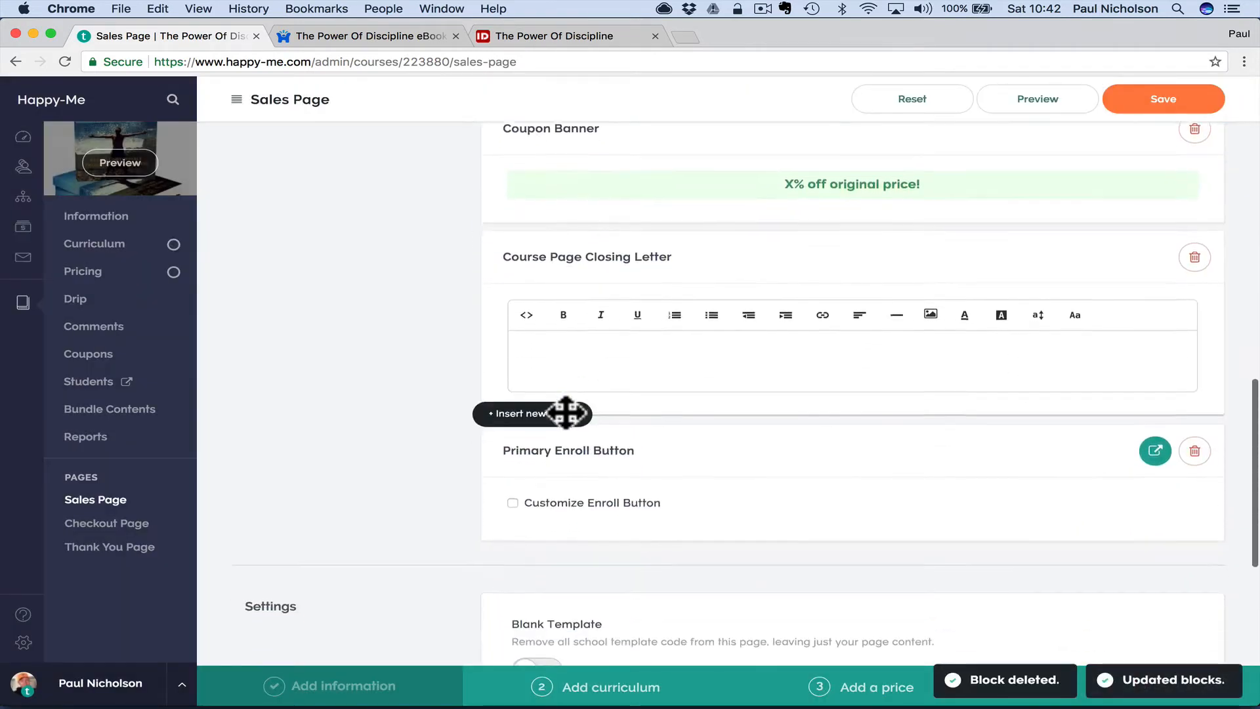
Customize the Primary Enroll Button label to 'Get The eBook Now!' and preview the sales page.
click(513, 502)
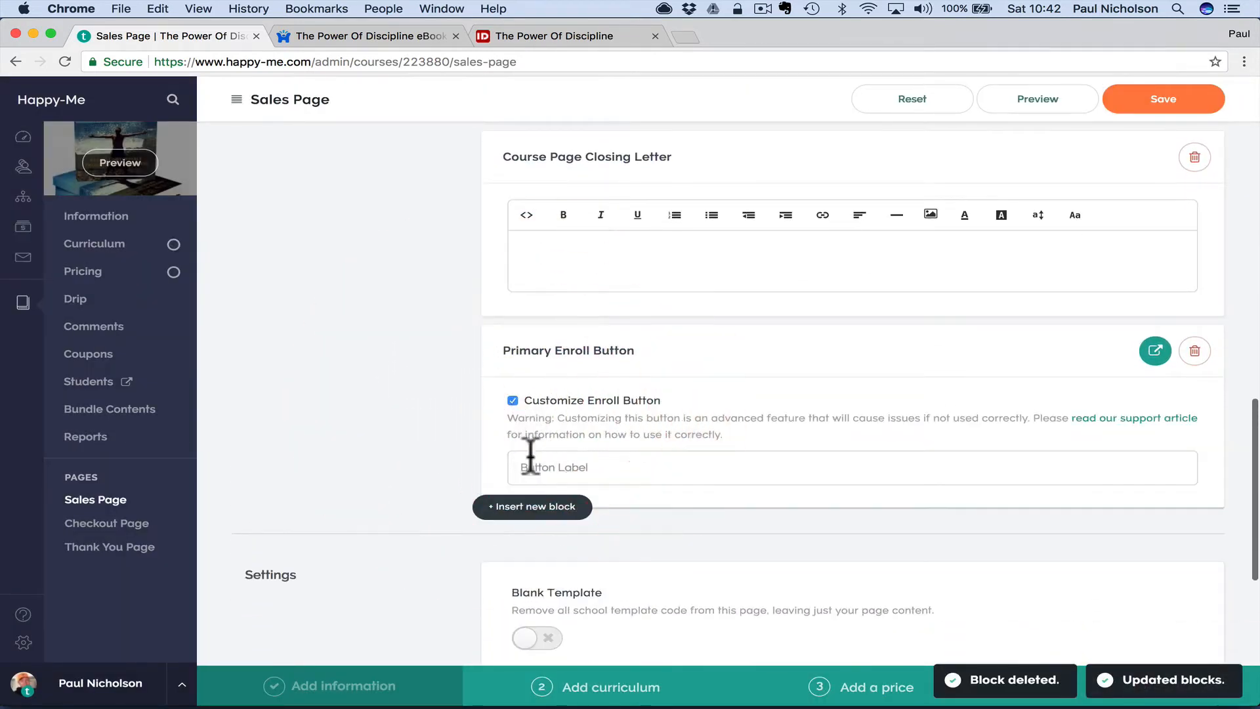
text(Get the)
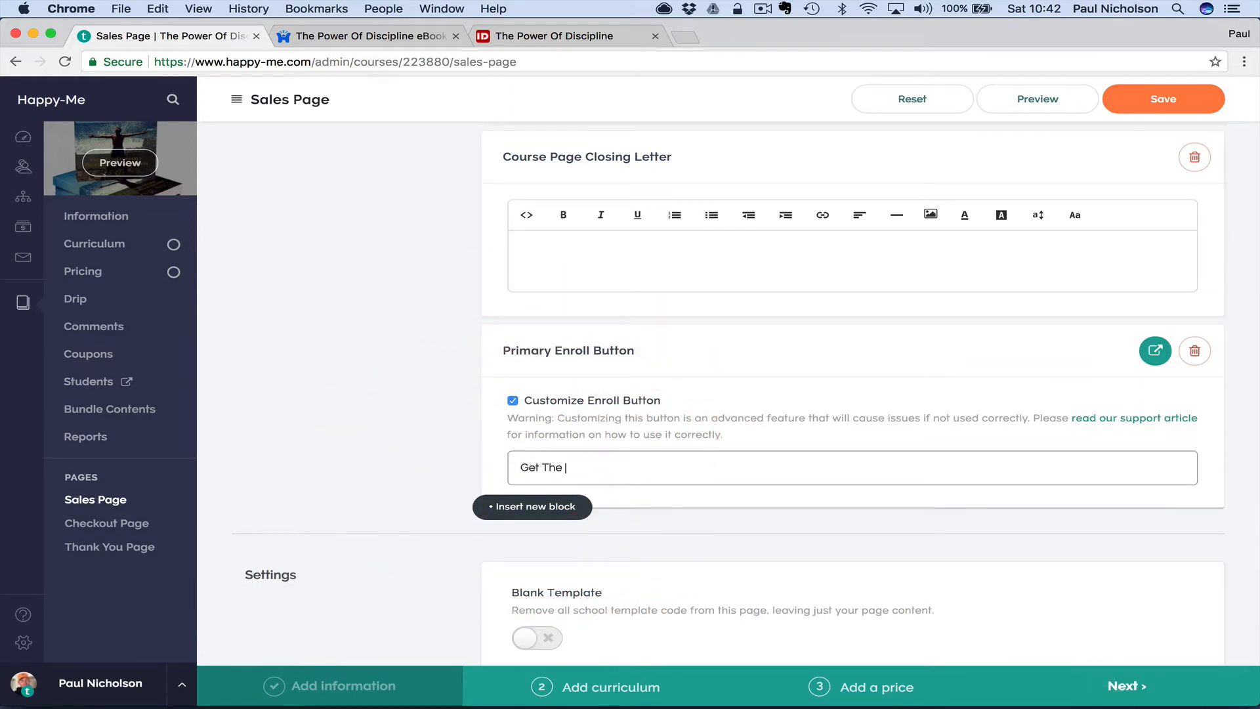
text(eBook Now!)
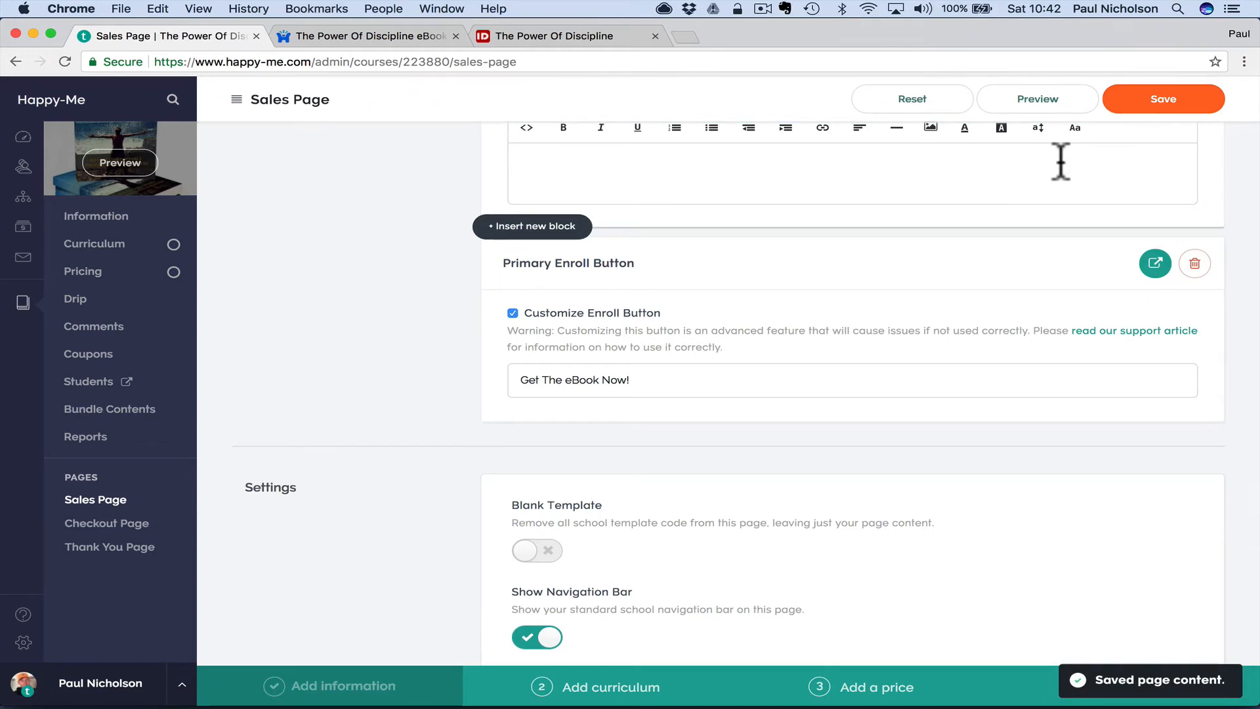
click(1037, 98)
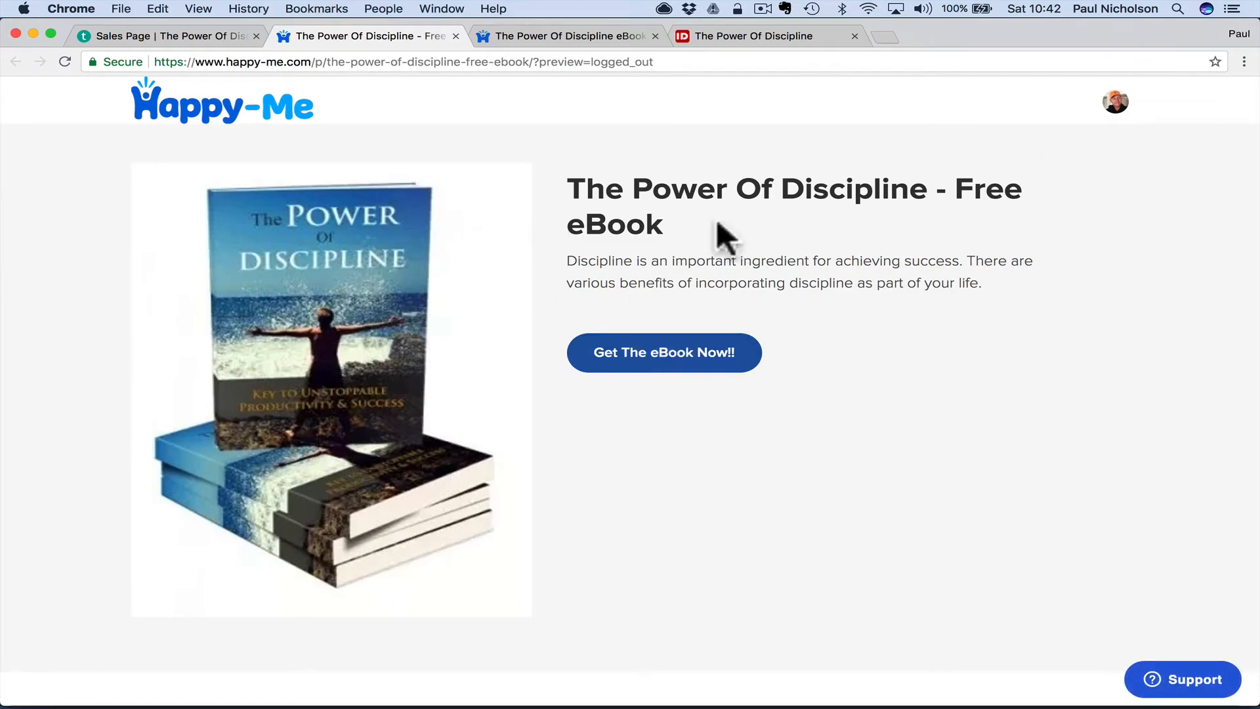
scroll(down, 3)
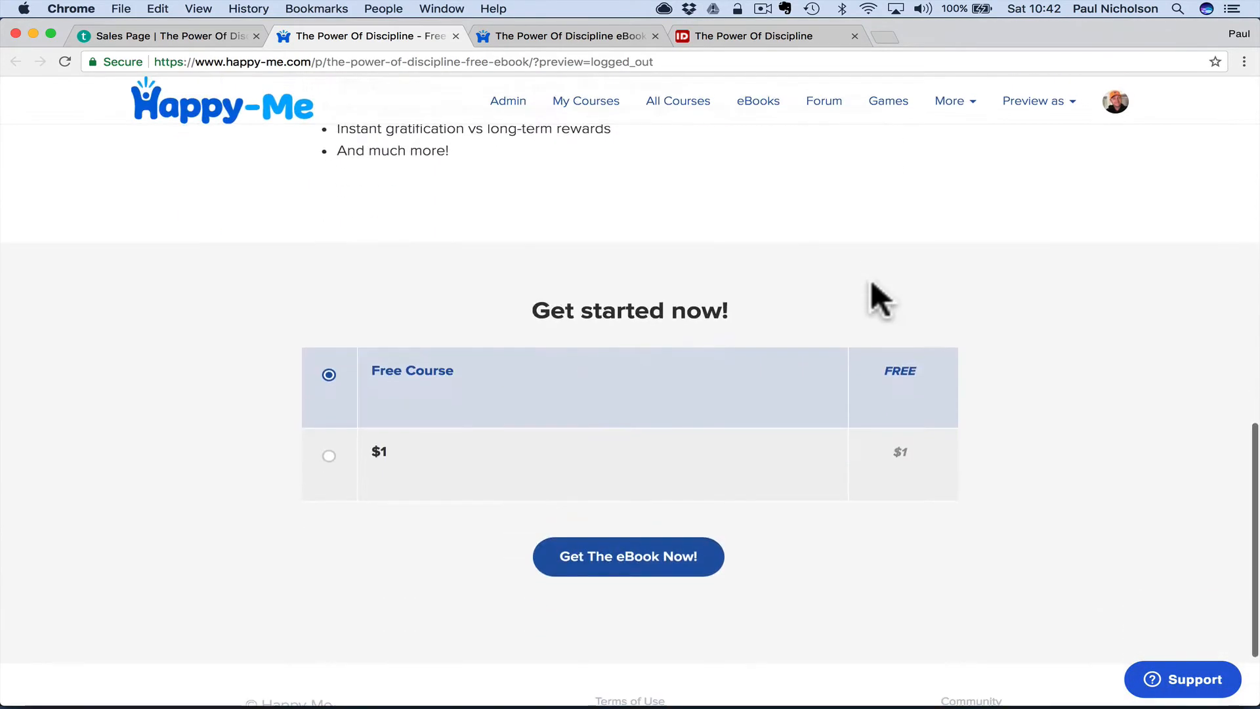
scroll(up, 3)
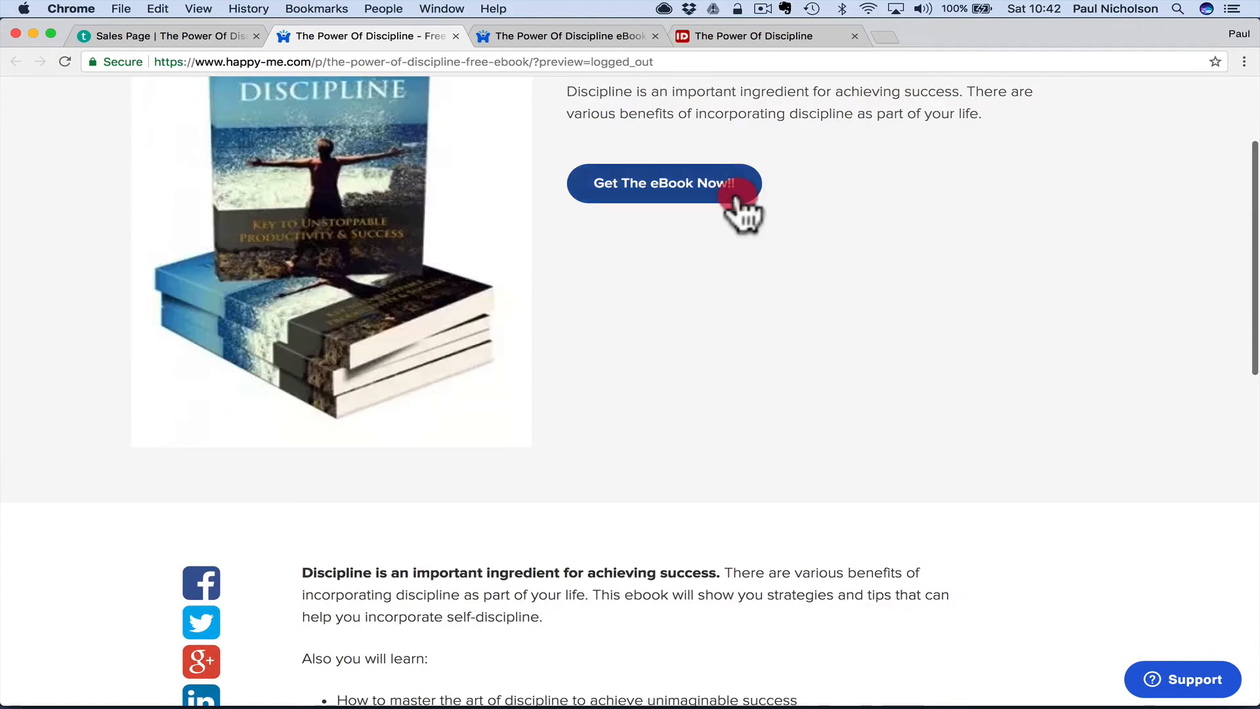
click(661, 183)
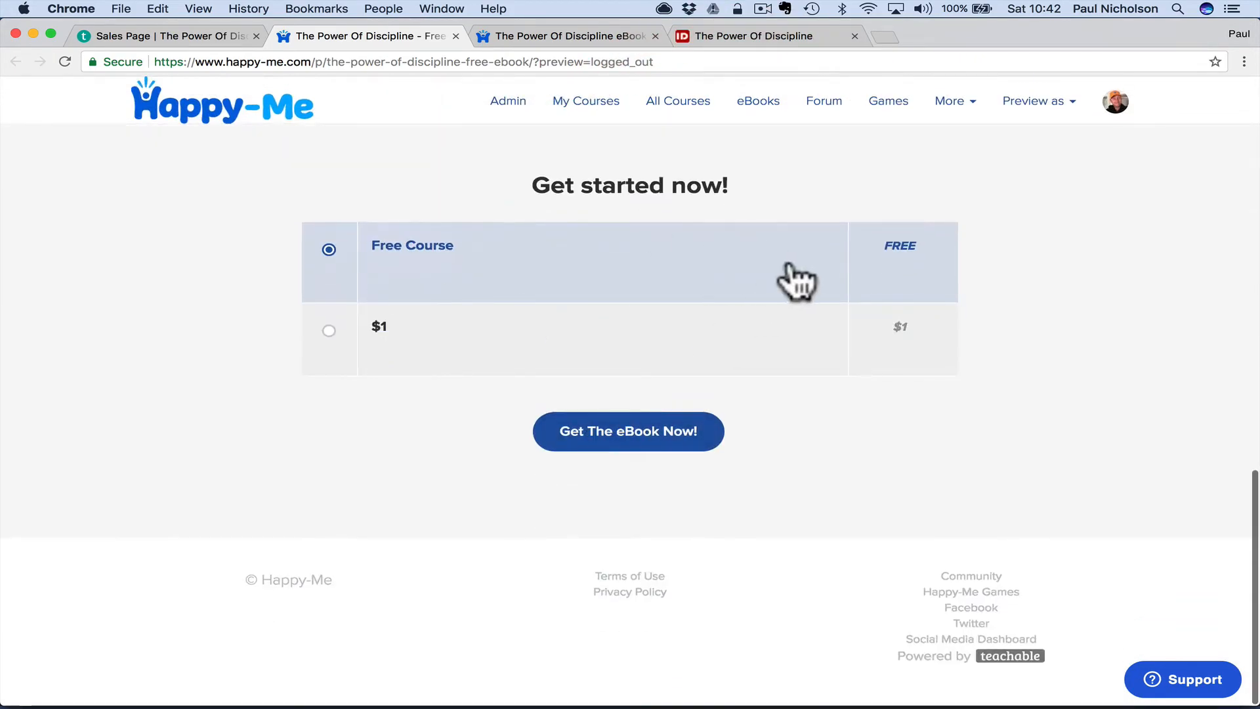
mouse_move(721, 394)
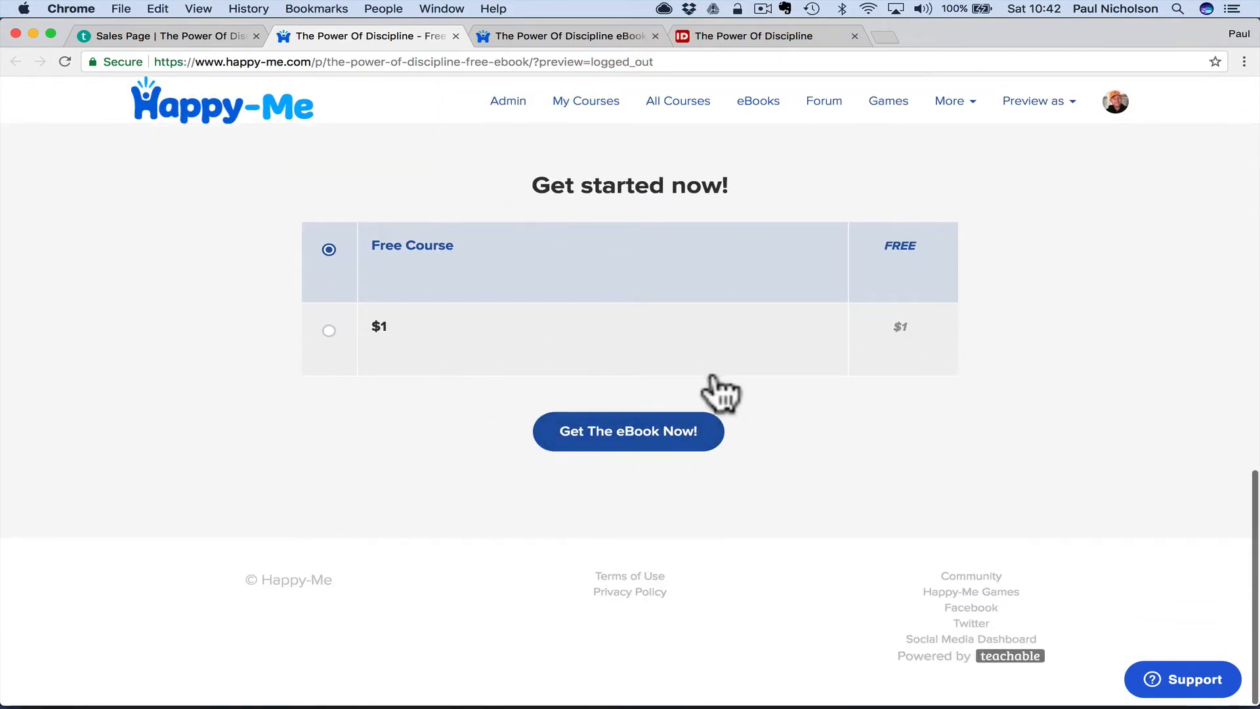
scroll(up, 3)
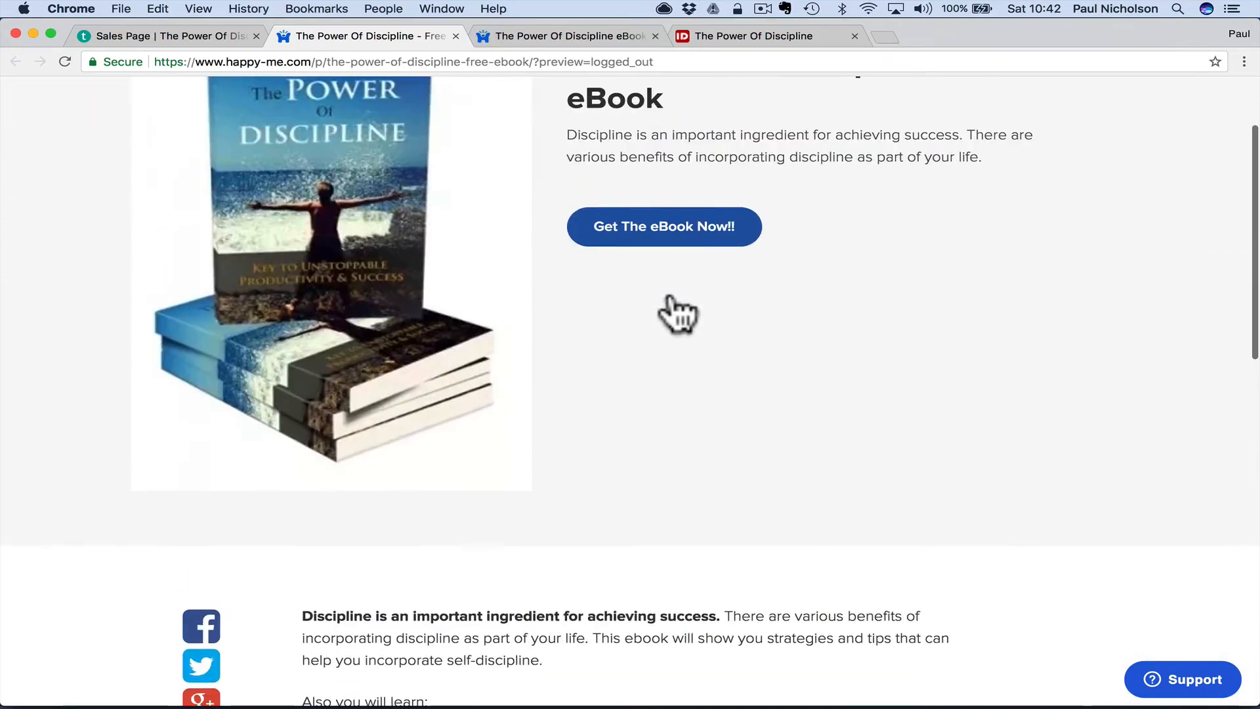
scroll(down, 3)
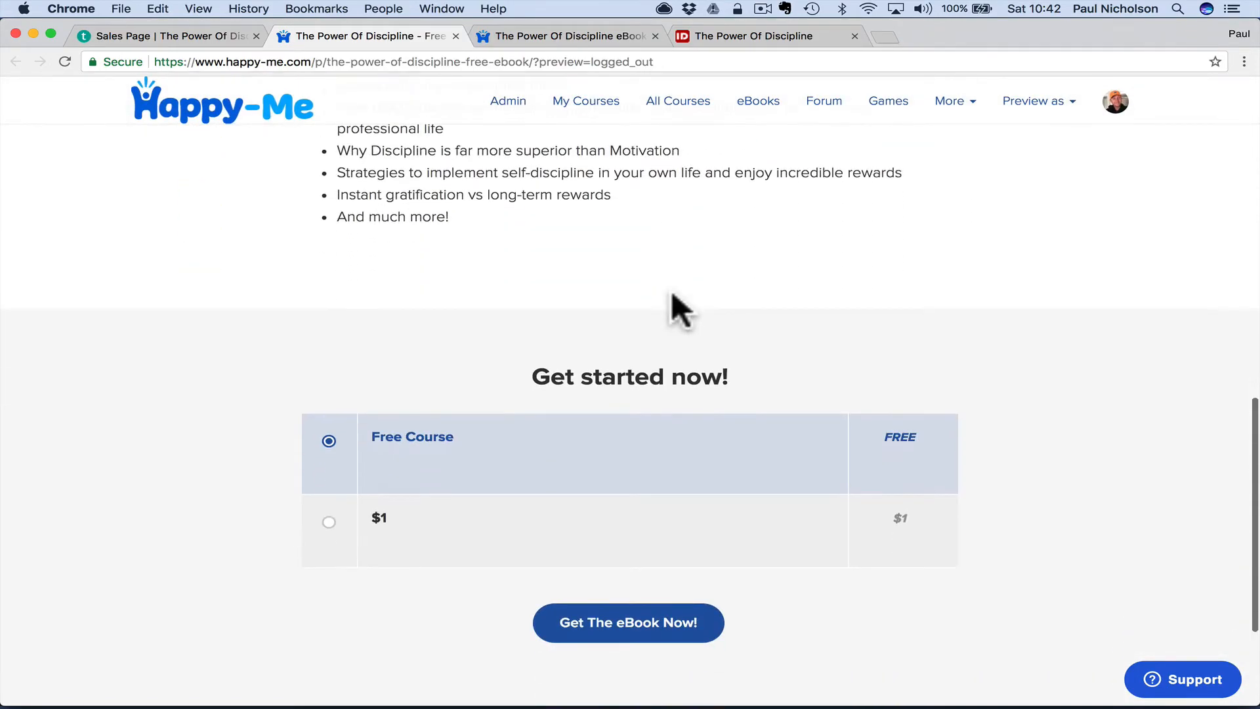
mouse_move(662, 538)
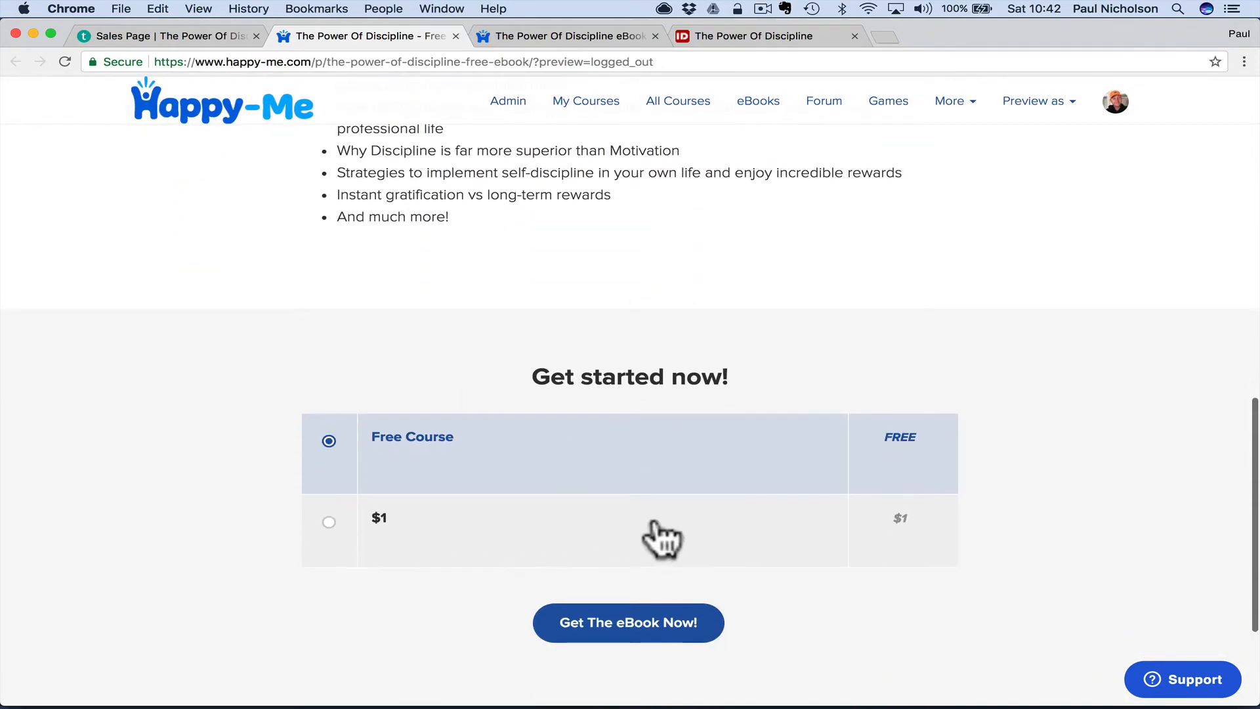
mouse_move(440, 542)
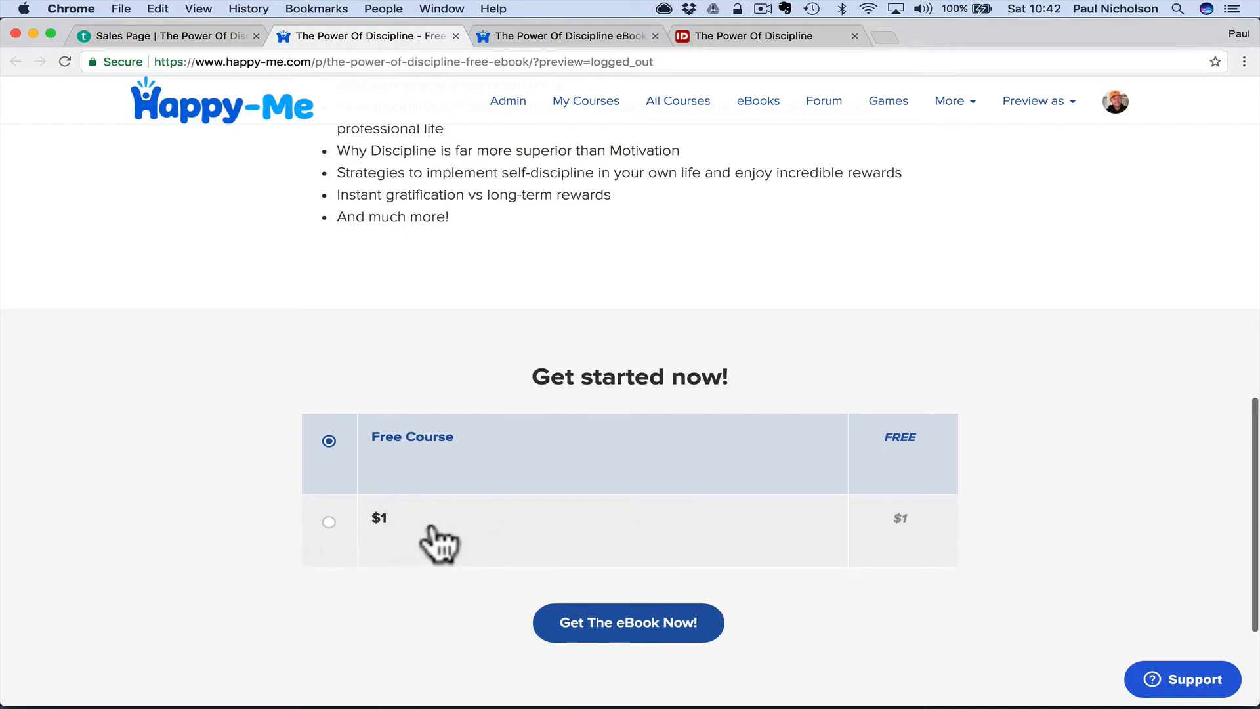
mouse_move(604, 539)
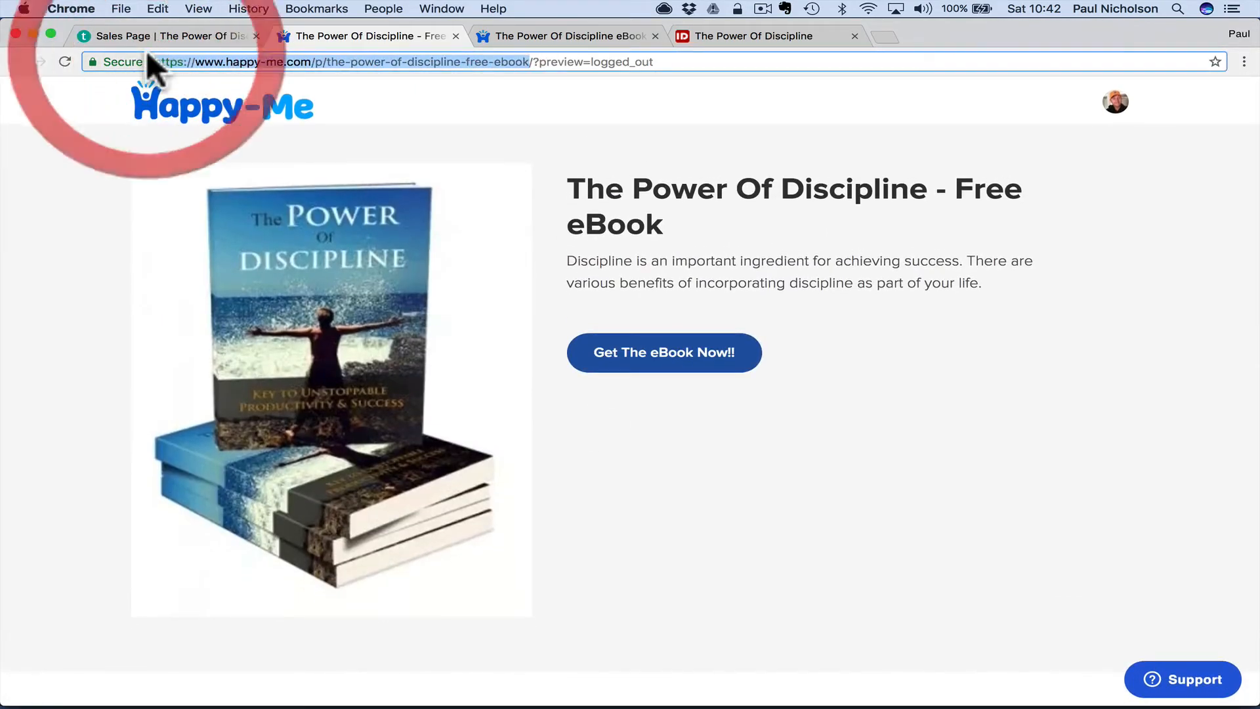
scroll(down, 3)
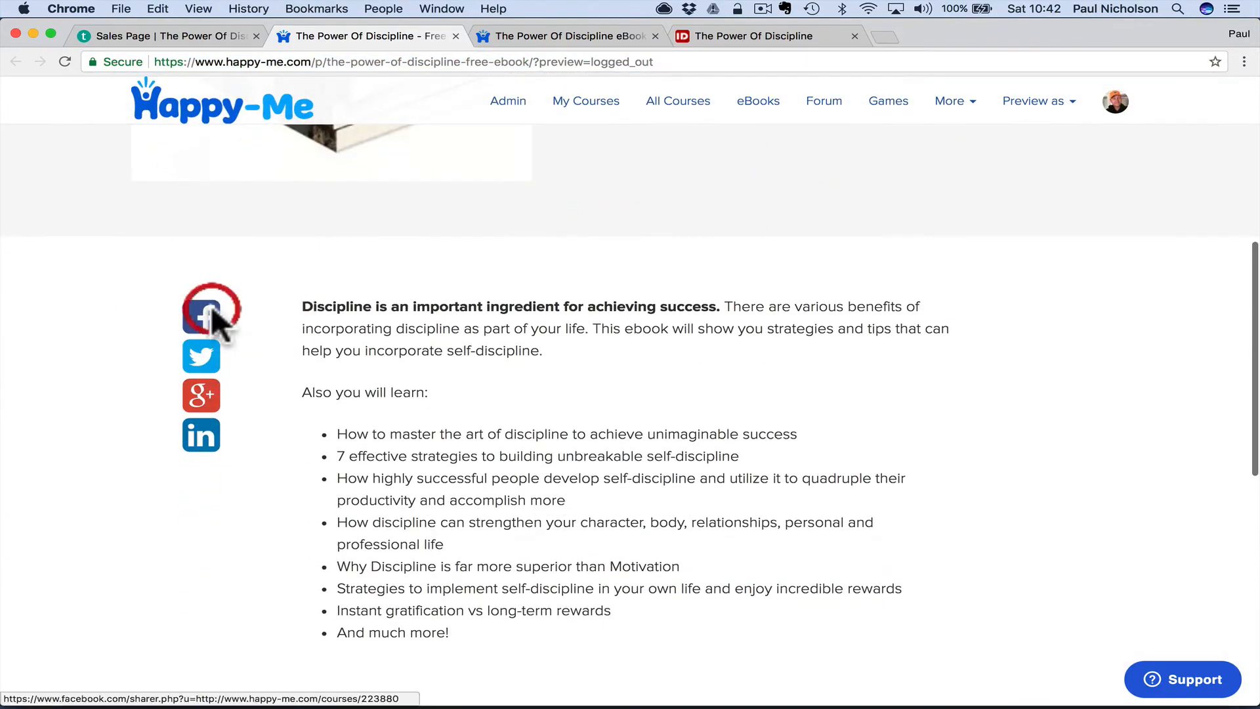
Post 'New eBook - The Power Of Discipline' to the Happy-Me page from the Facebook share popup.
click(210, 313)
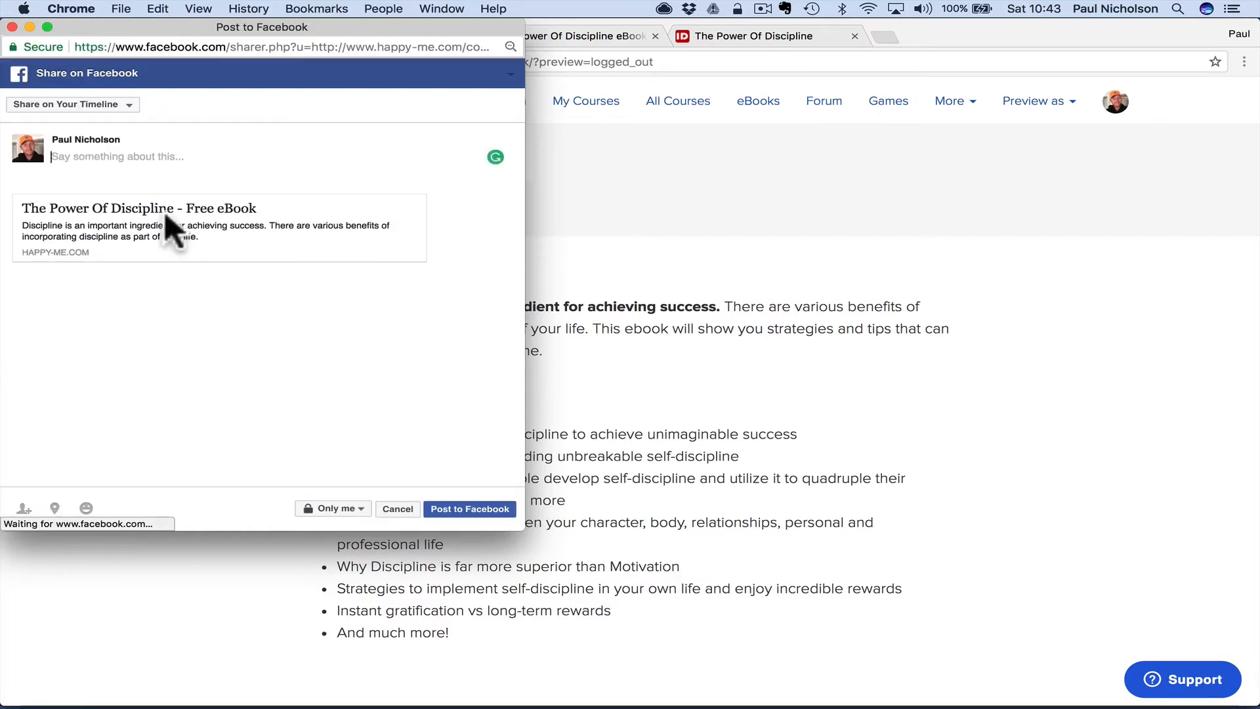
click(67, 105)
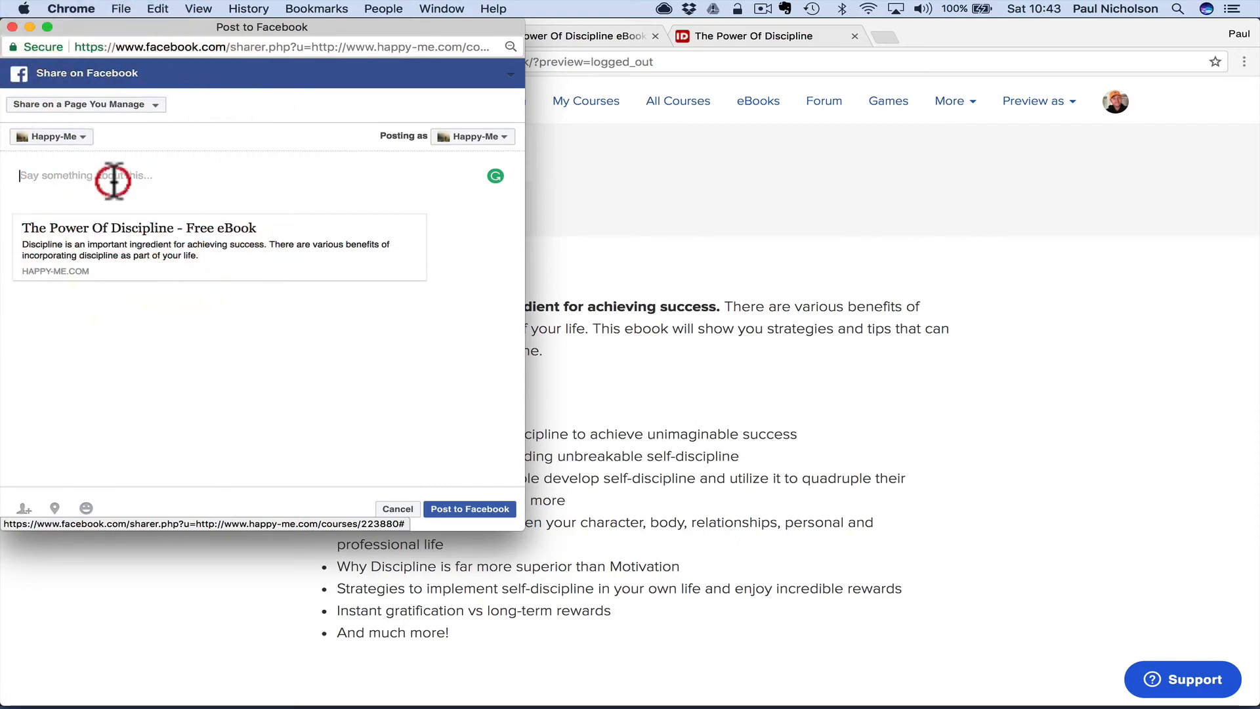
text(New w)
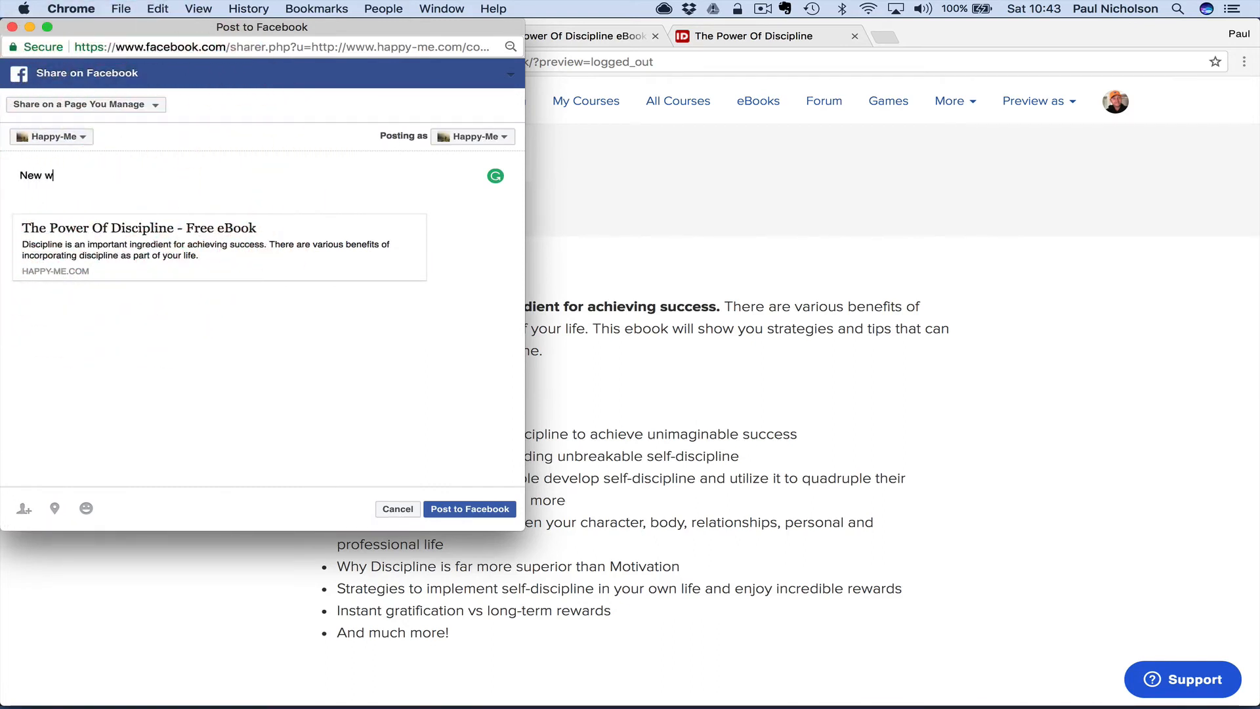
text(eB)
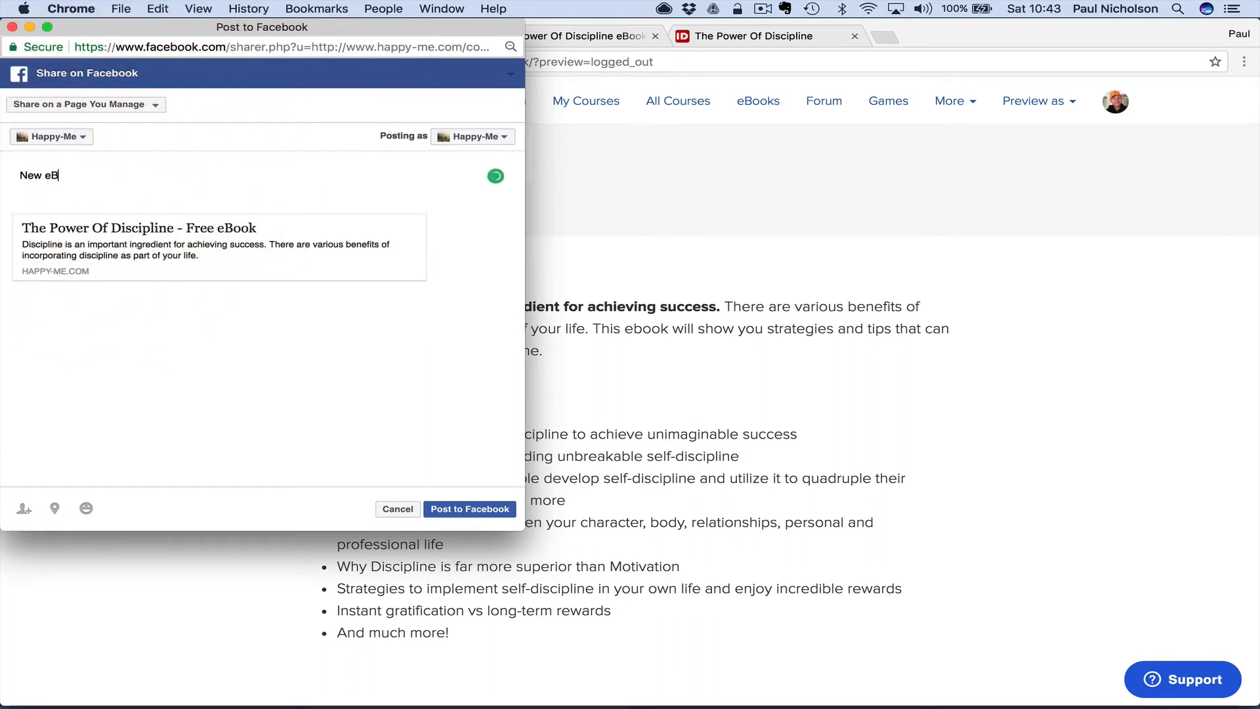
text(ook - T)
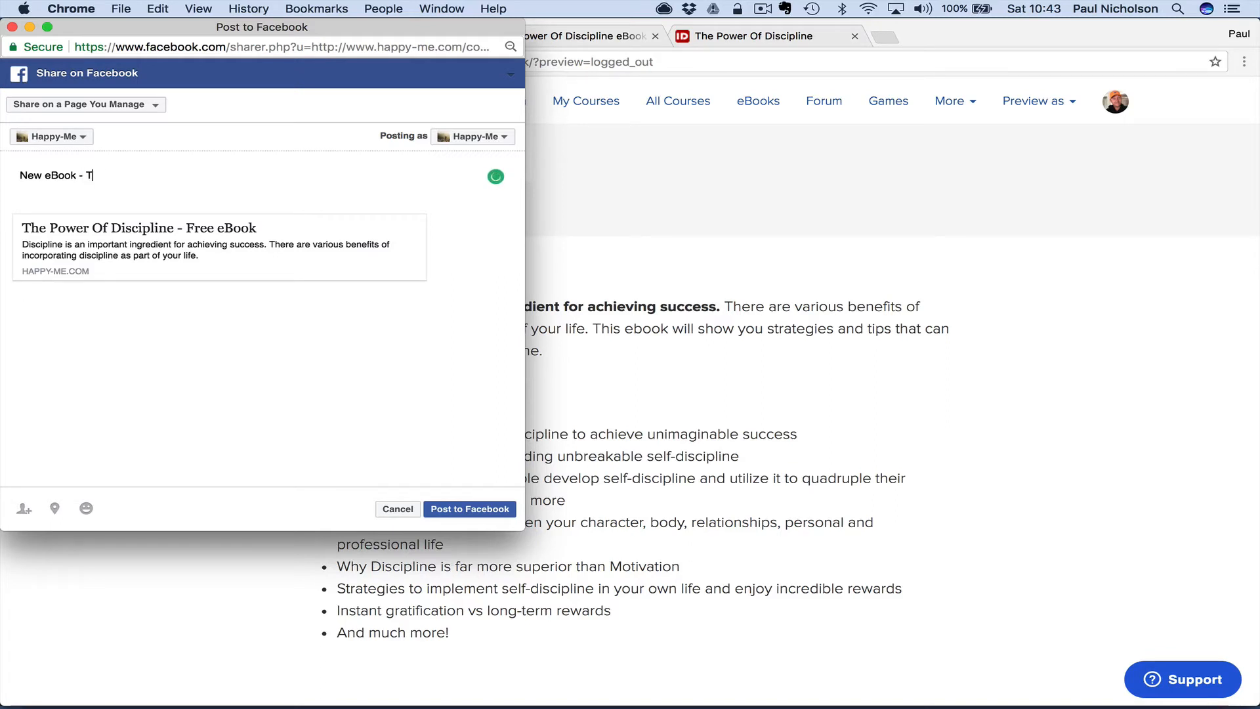
text(he Power Of)
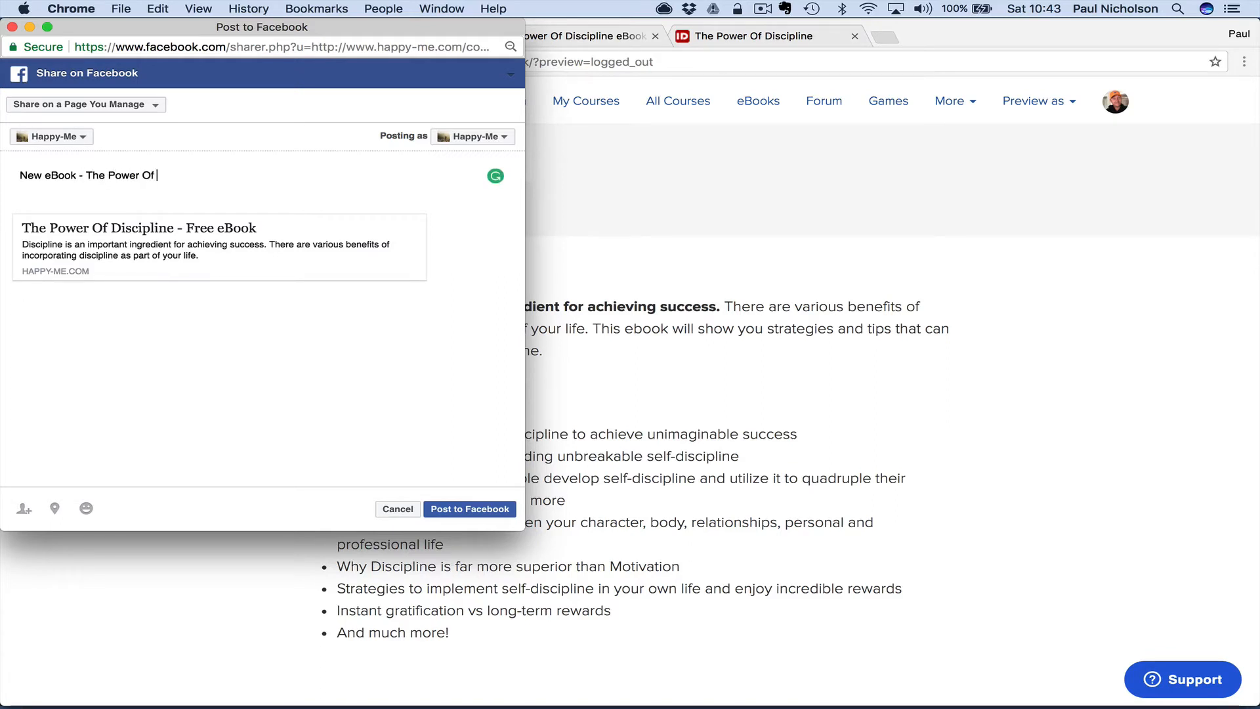
text(Discipline)
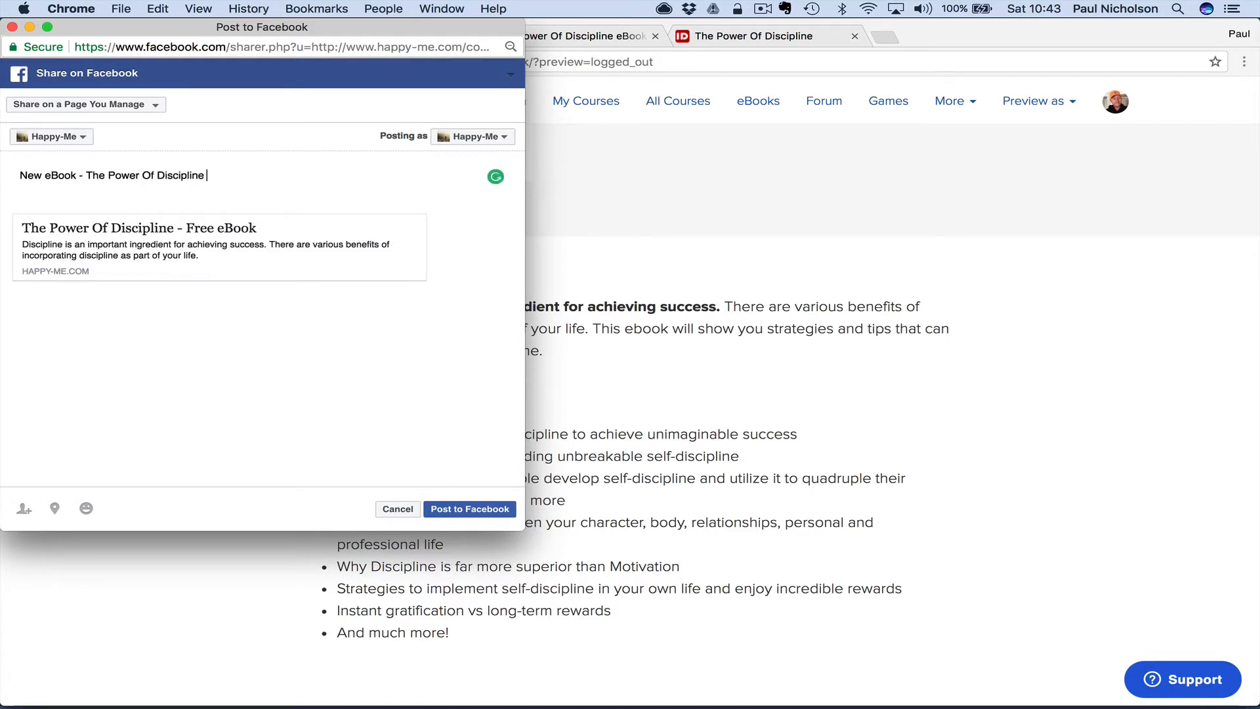
click(470, 510)
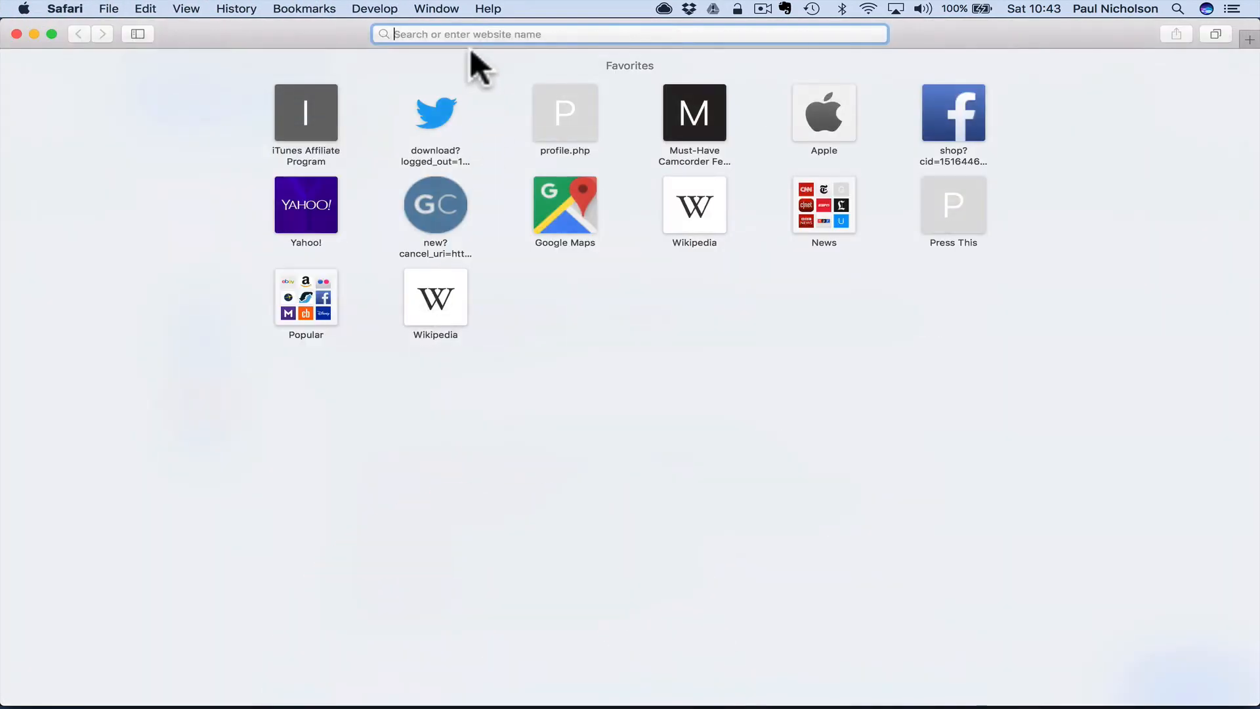
text(www.happy-me.com/p/the-power-of-discipline-free-ebook)
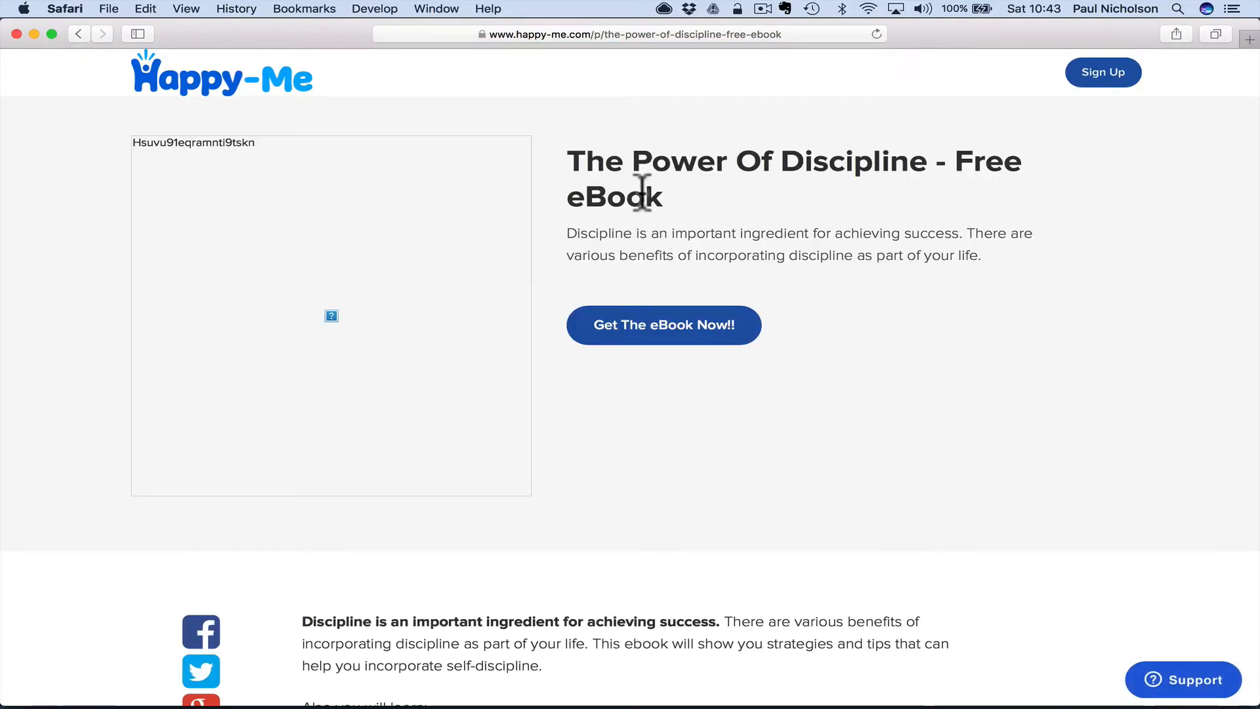
mouse_move(326, 317)
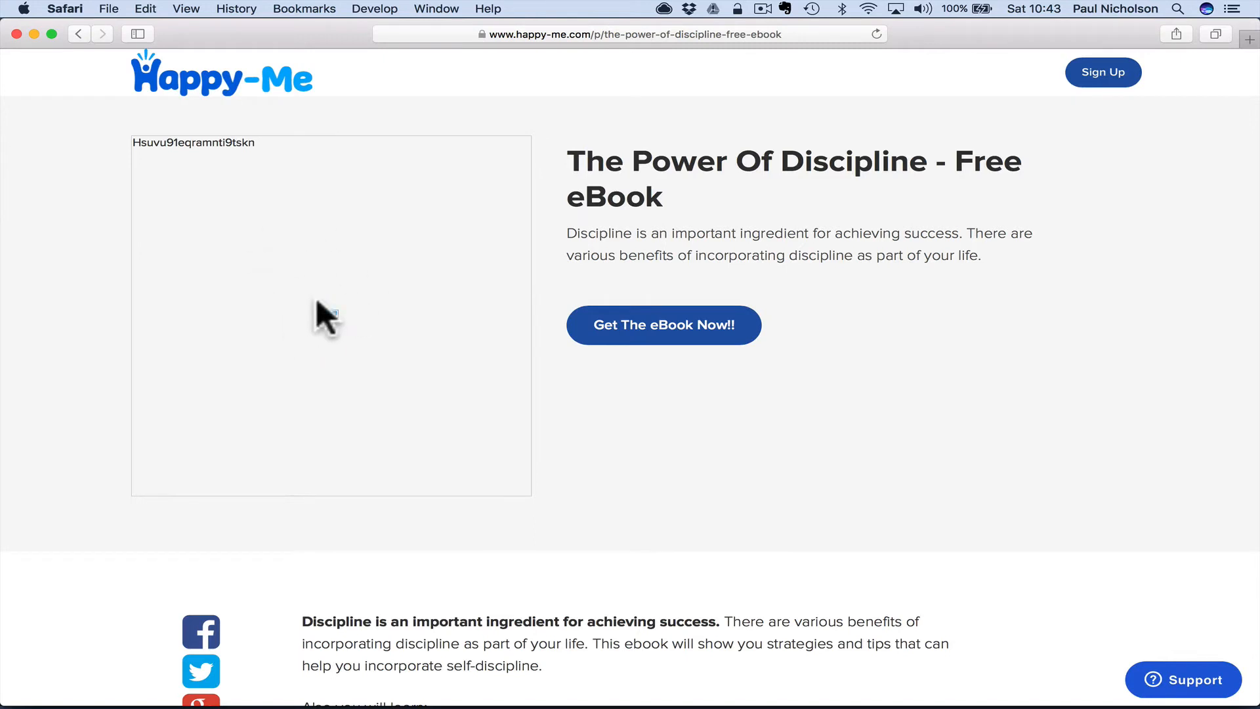
mouse_move(353, 333)
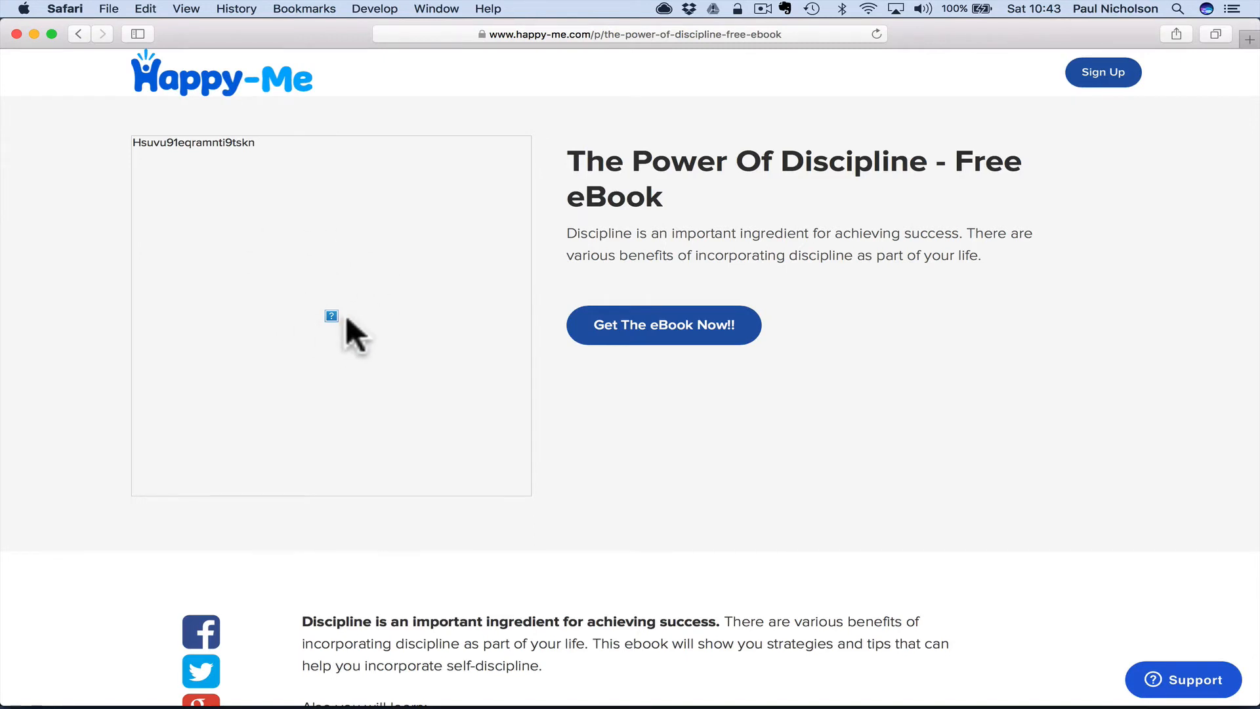
mouse_move(478, 685)
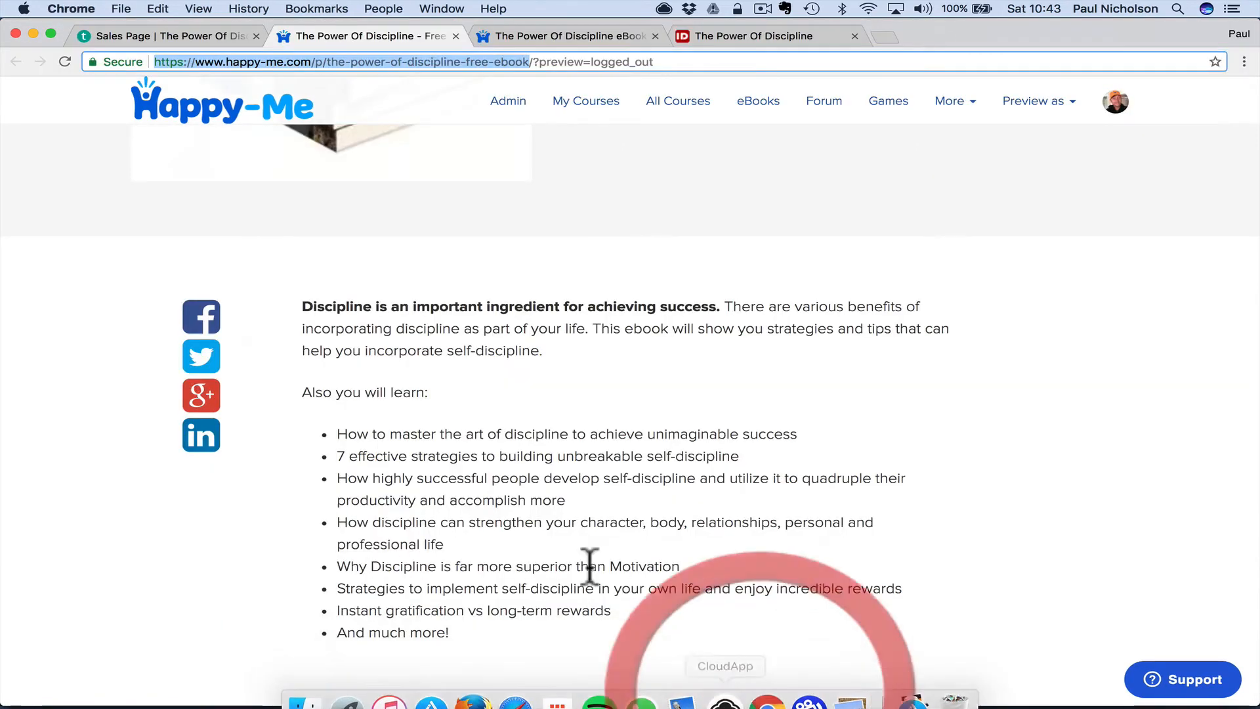
Scroll the previewed sales page, then return to the Sales Page editor.
scroll(up, 3)
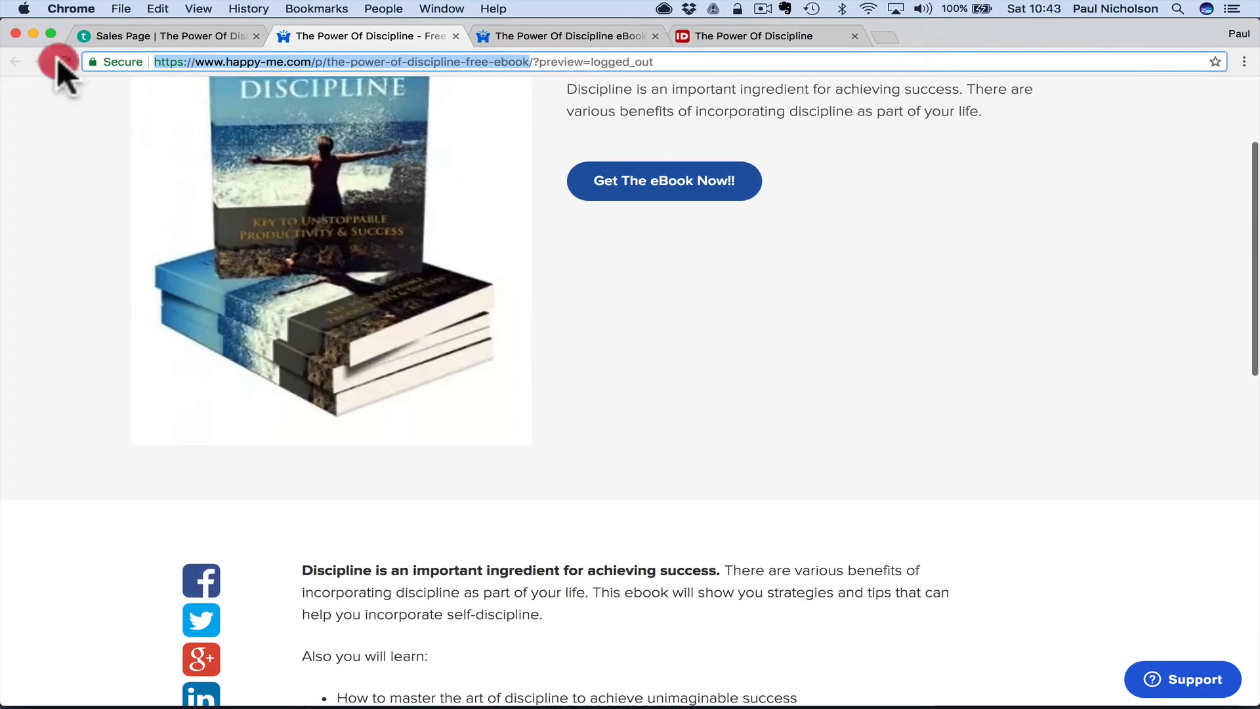
mouse_move(439, 443)
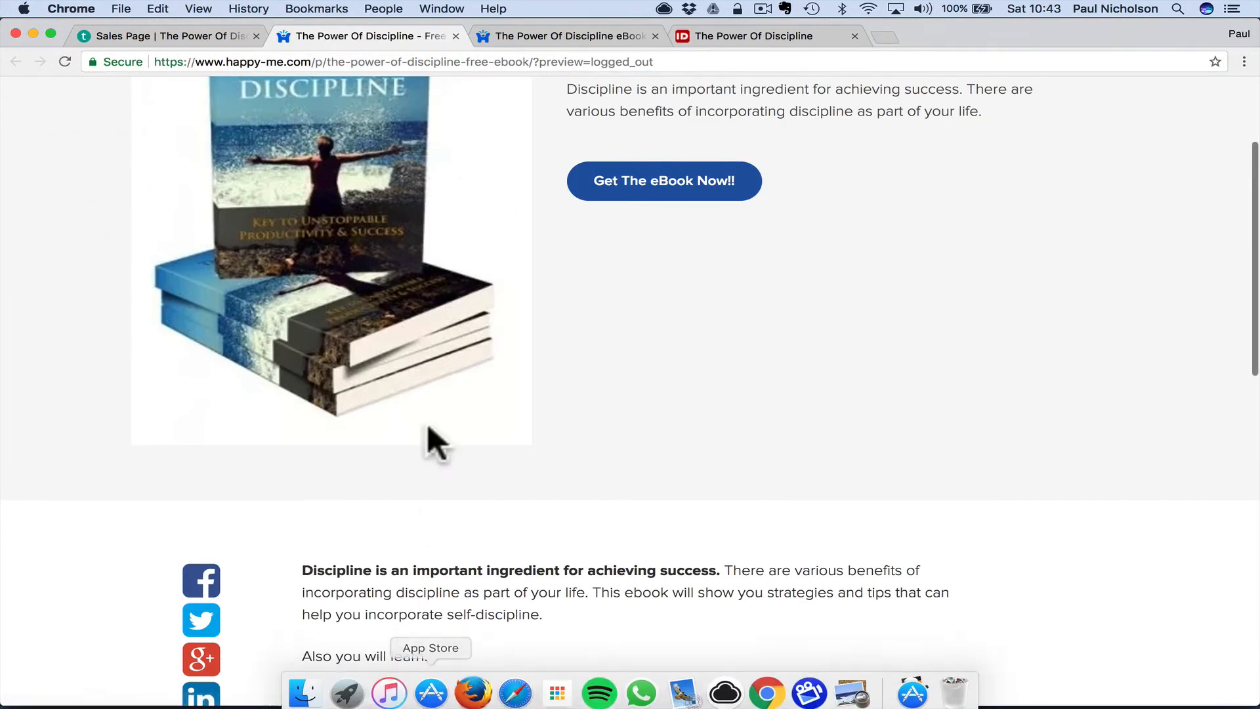
scroll(up, 3)
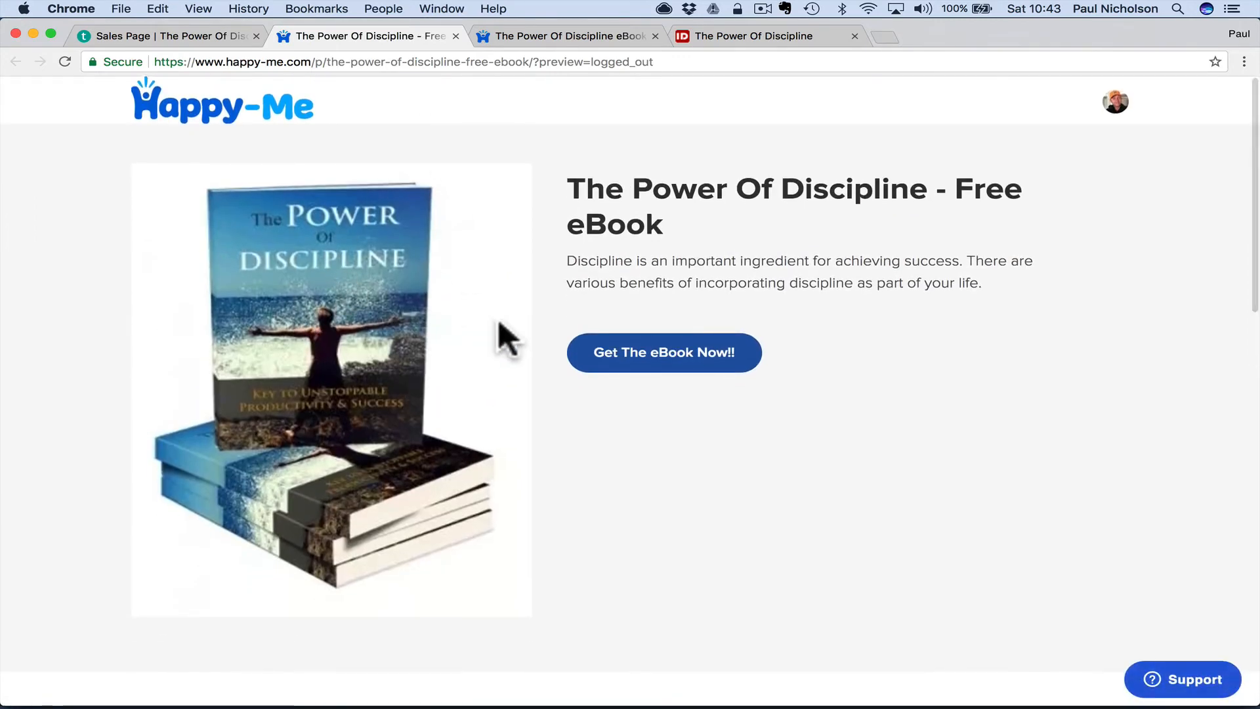
mouse_move(411, 156)
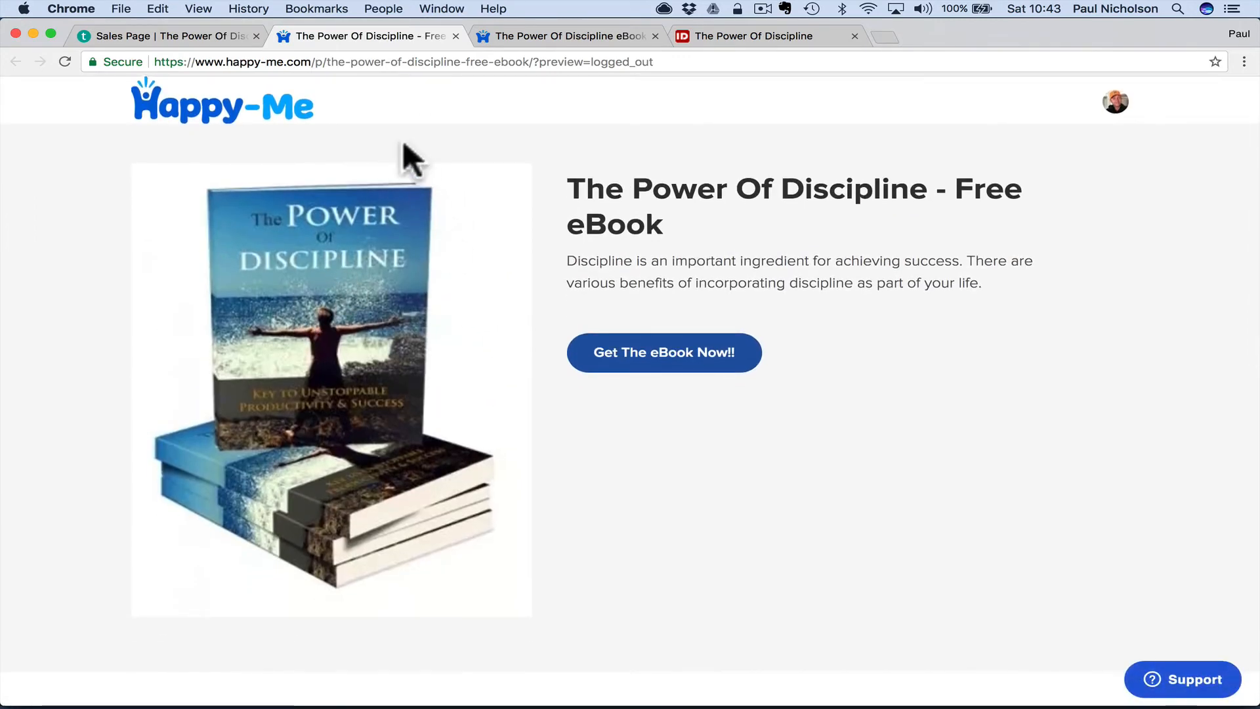
click(167, 36)
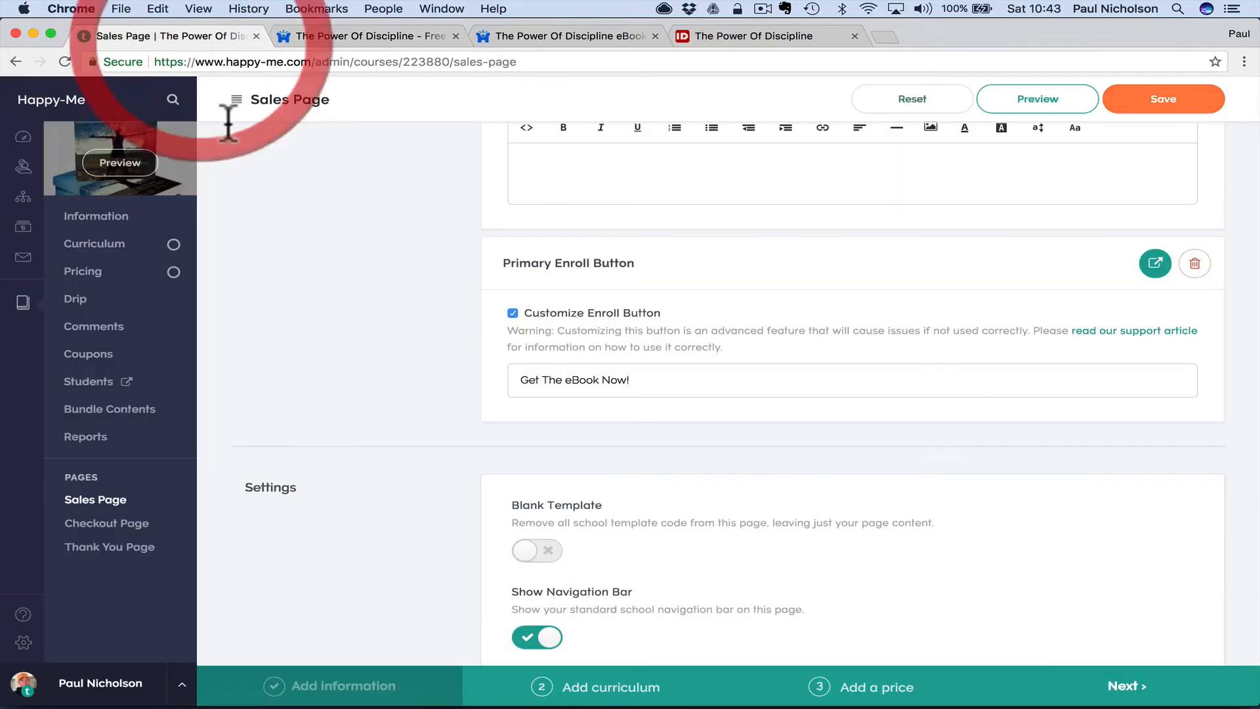
Open the Information settings and remove the current book-cover thumbnail under Branding.
scroll(down, 3)
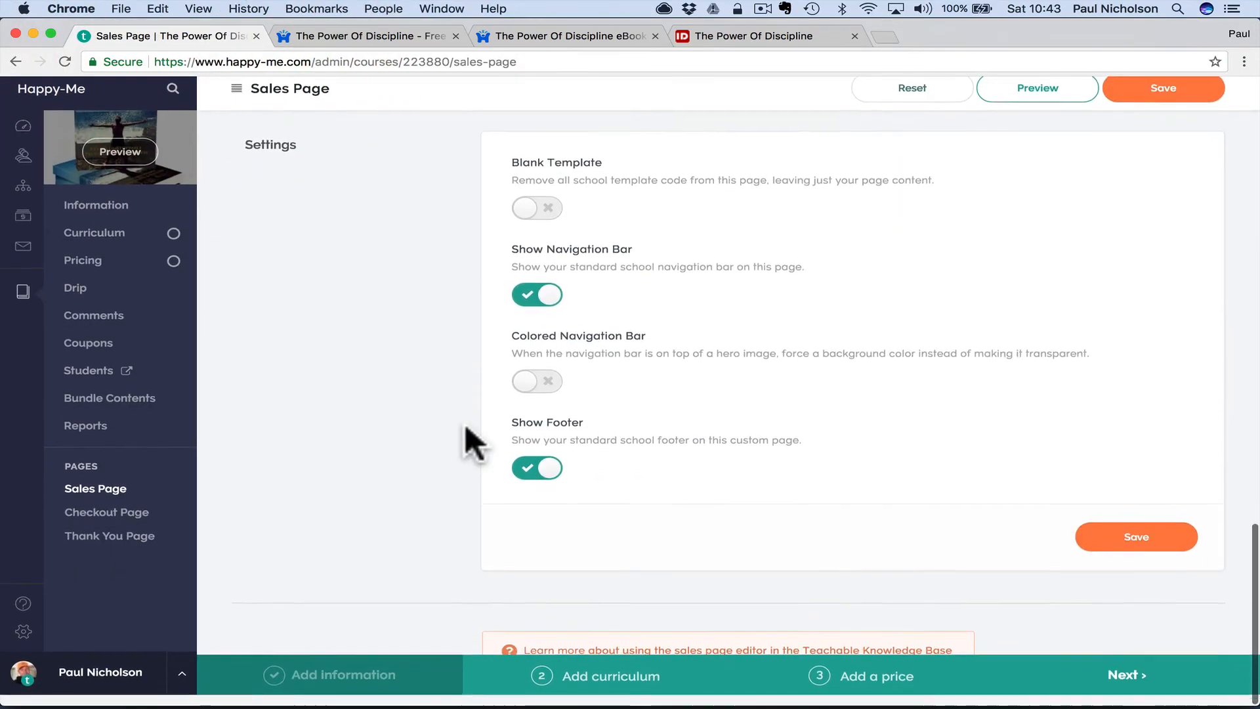
scroll(down, 3)
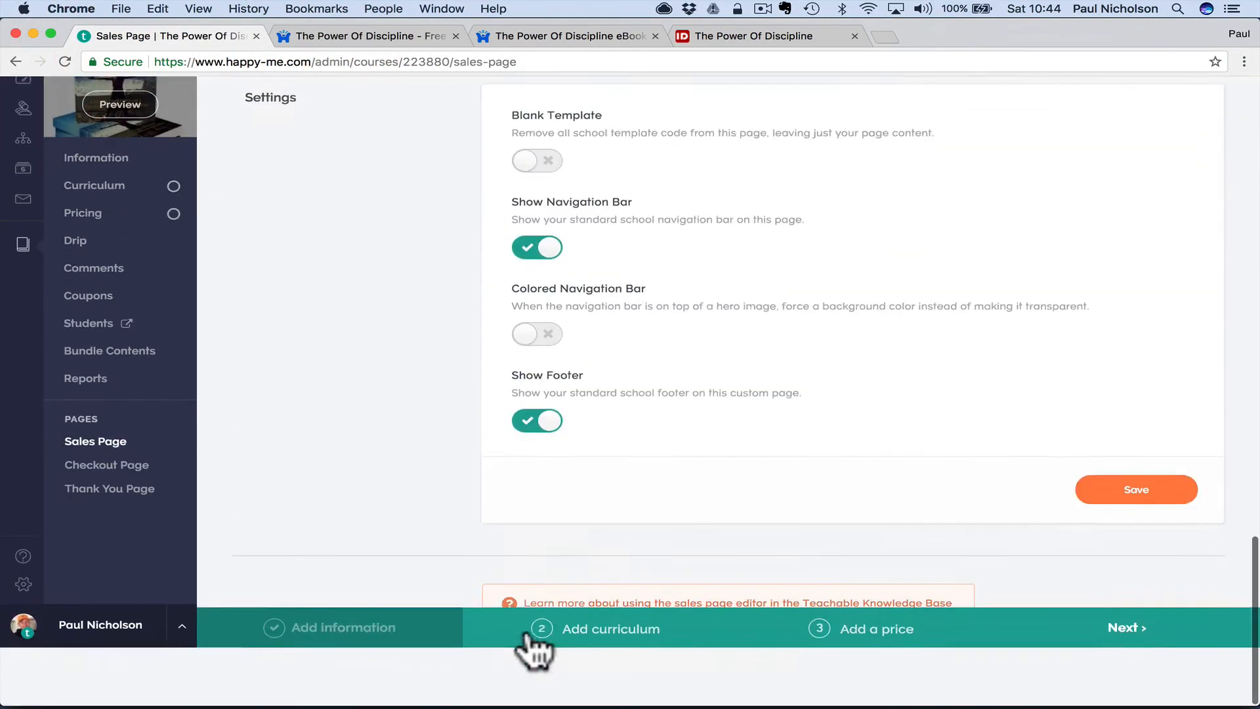
scroll(up, 3)
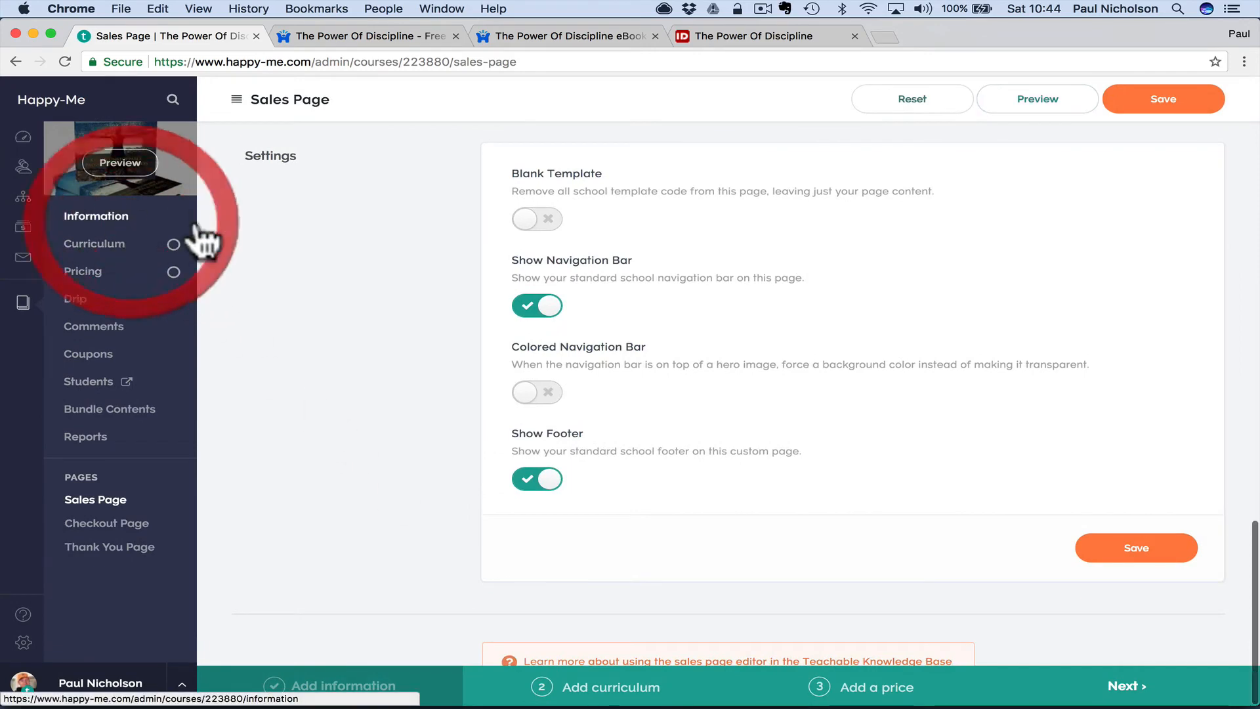
click(96, 215)
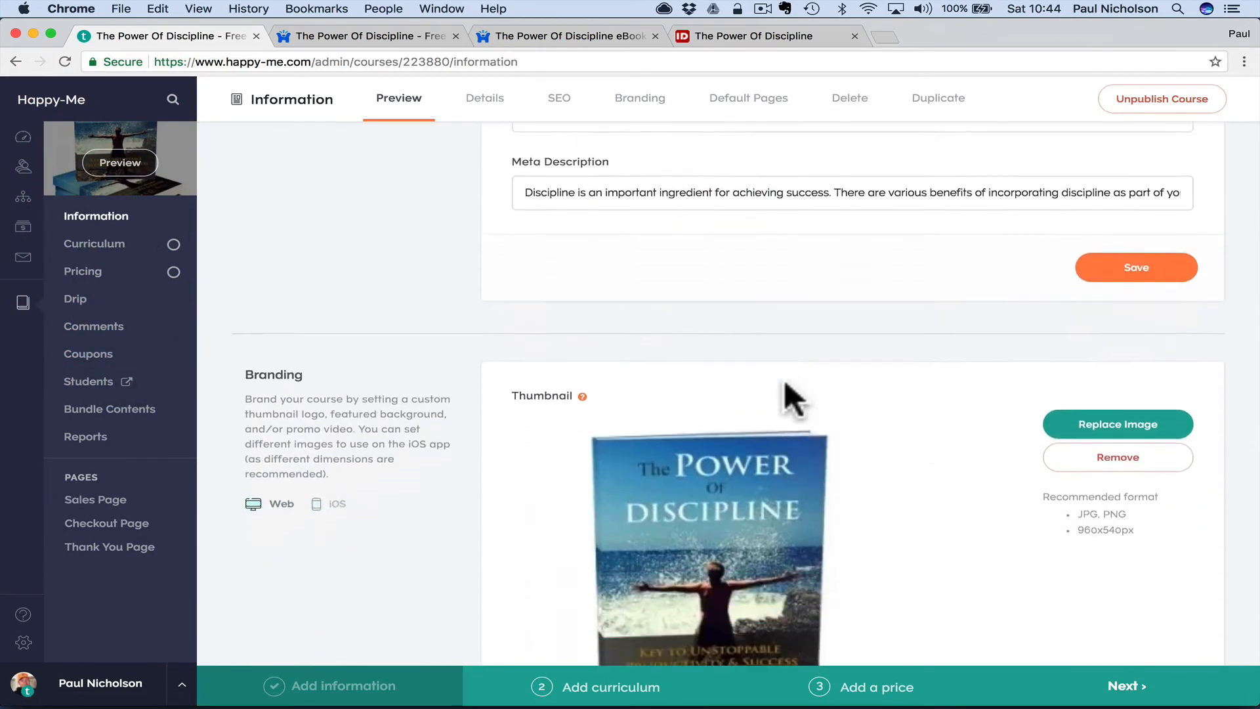
scroll(down, 3)
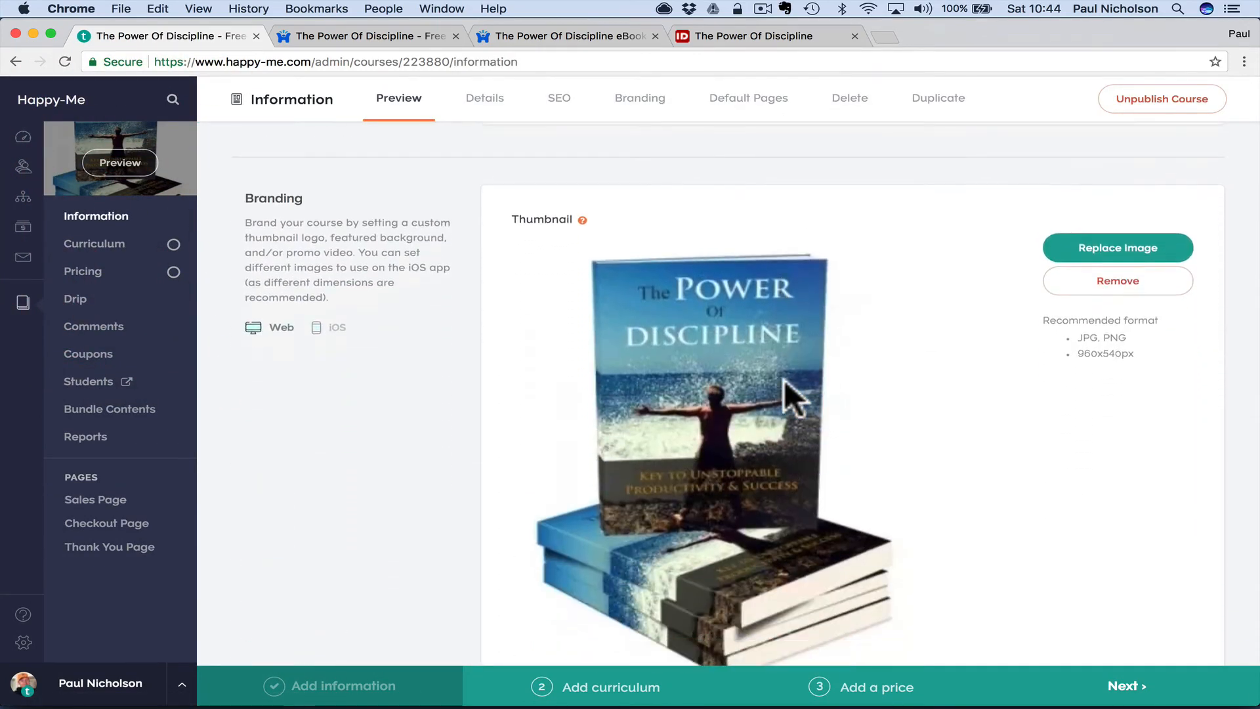
click(1118, 281)
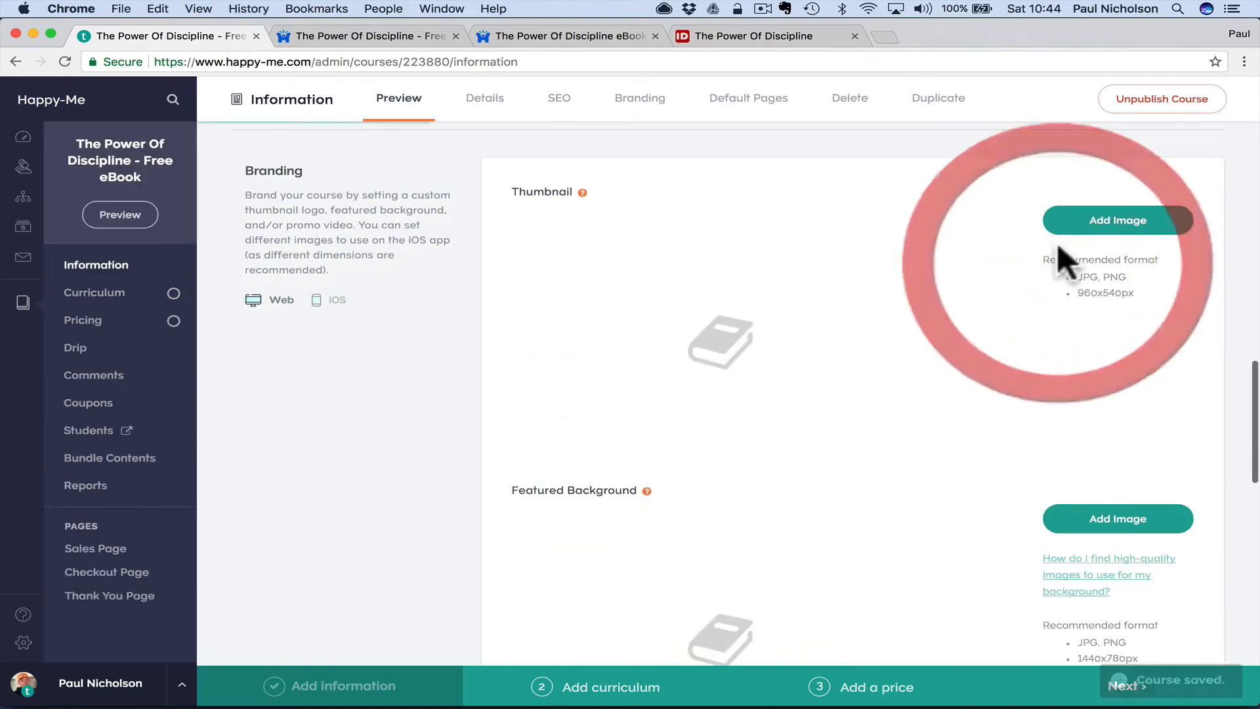
Browse the computer's Downloads into the Module9-GraphicsPack Ecovers/Books folder for a new thumbnail.
click(1116, 221)
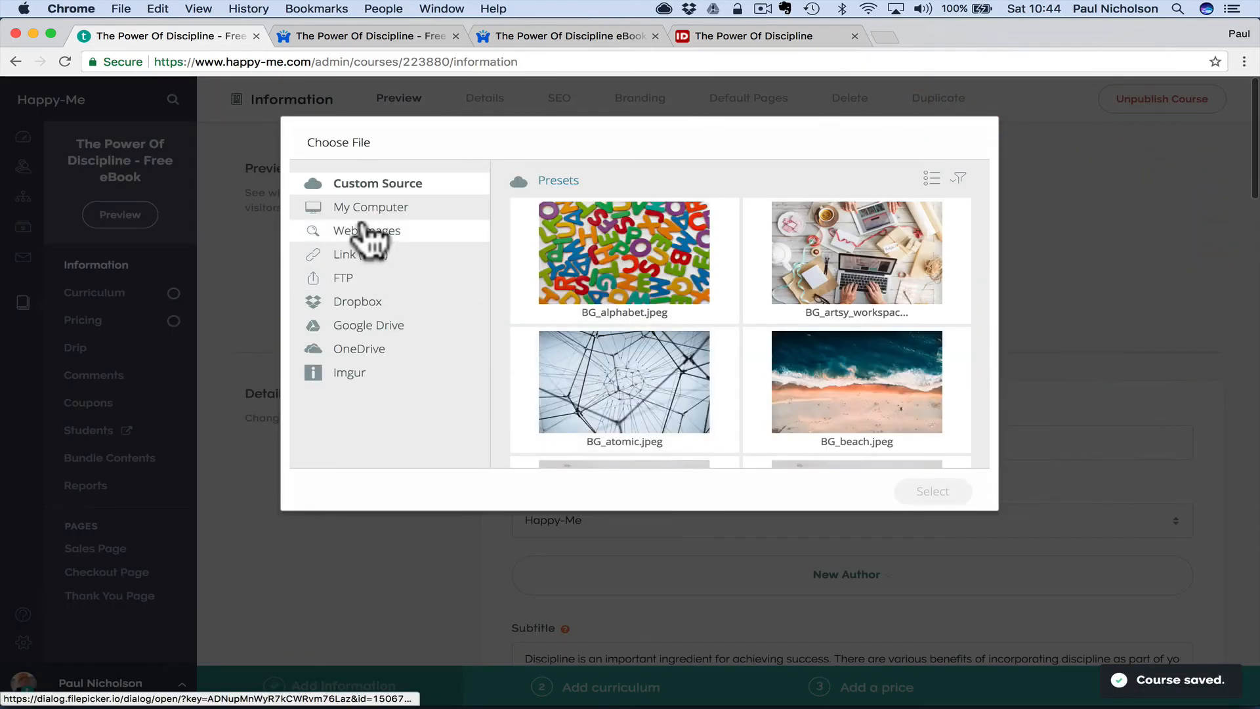
click(370, 206)
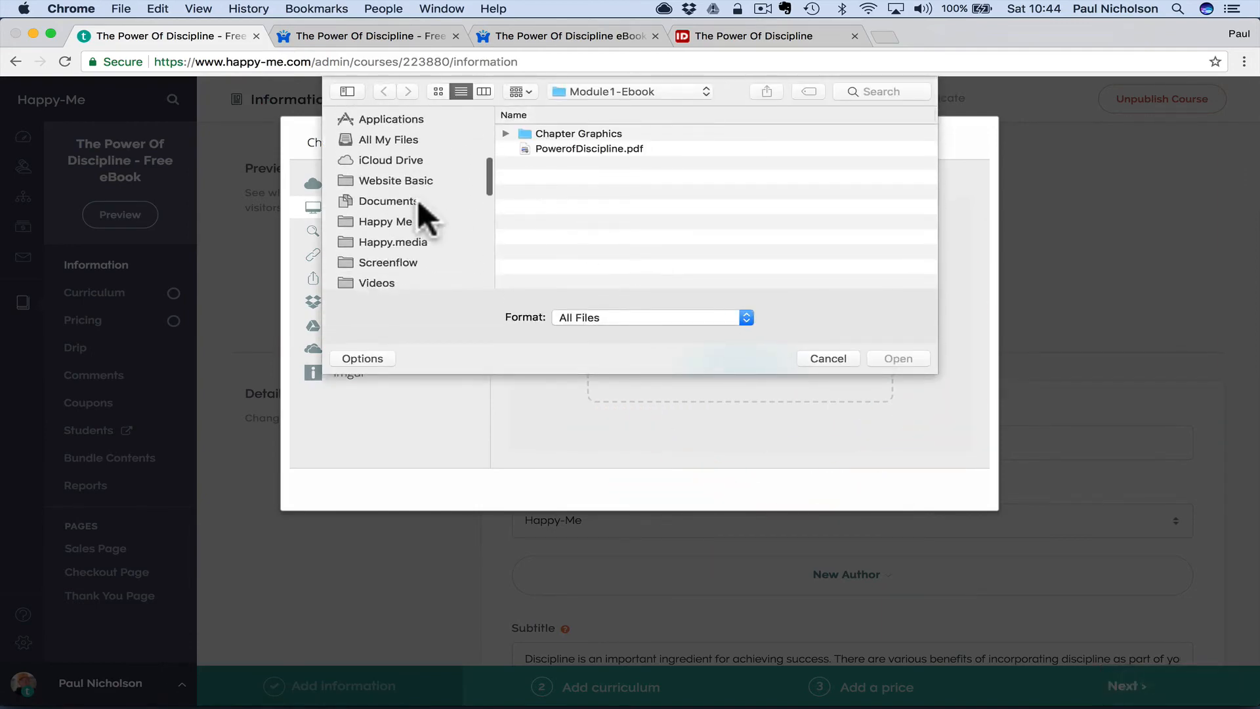
click(390, 248)
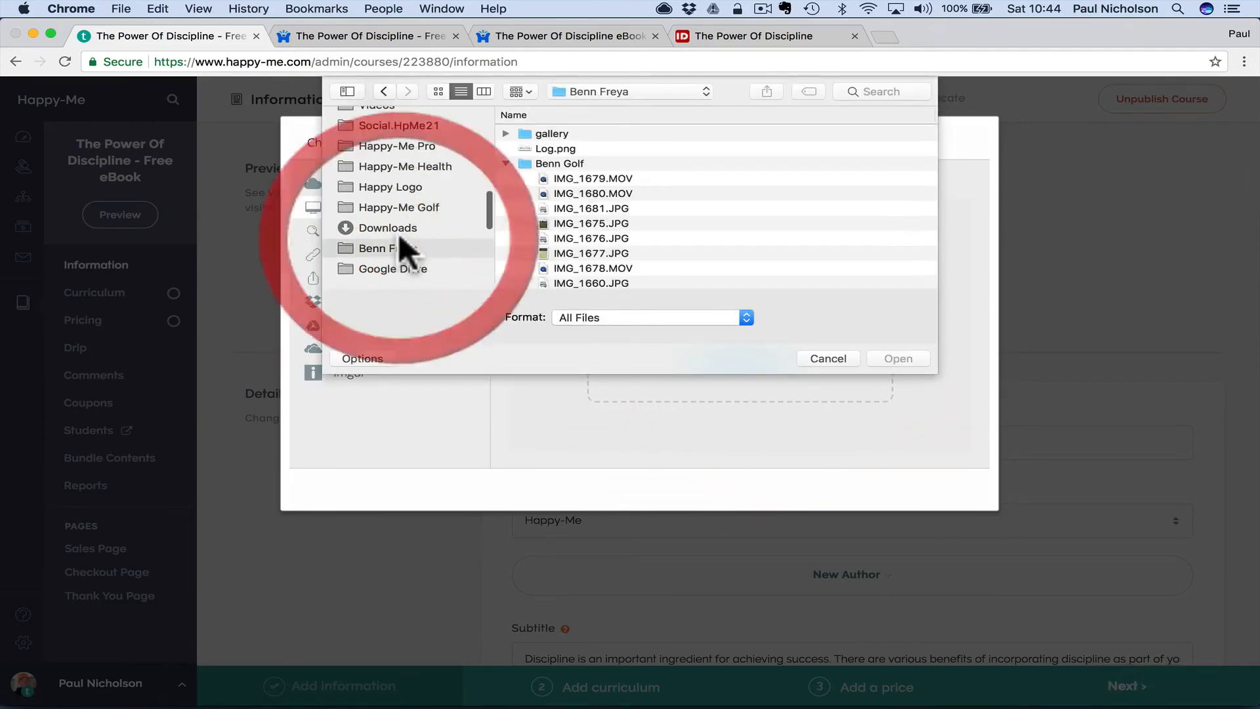
click(388, 227)
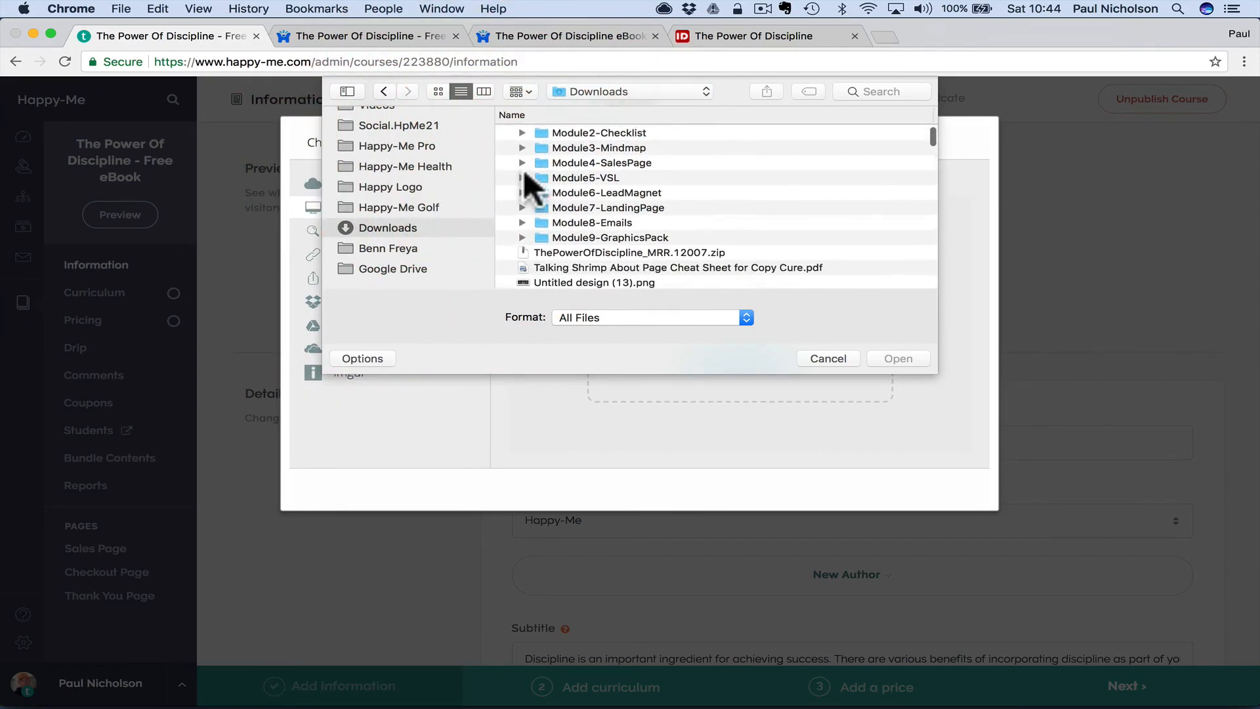
click(542, 136)
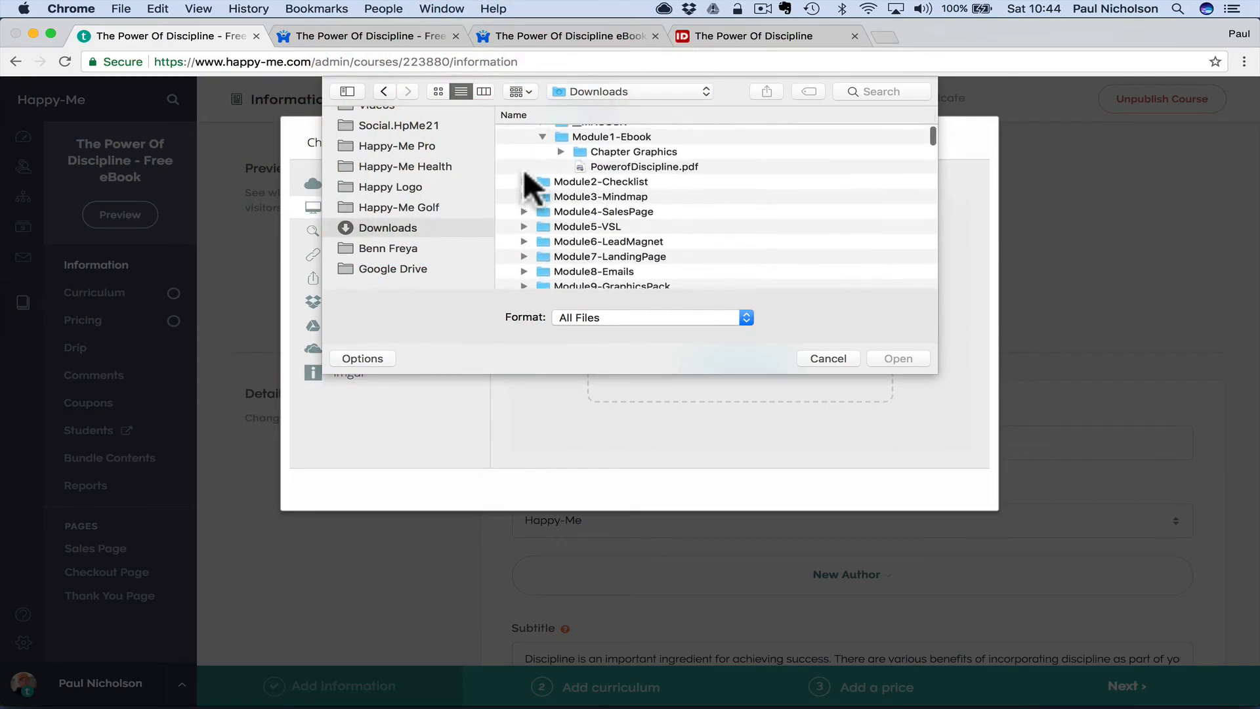
scroll(down, 3)
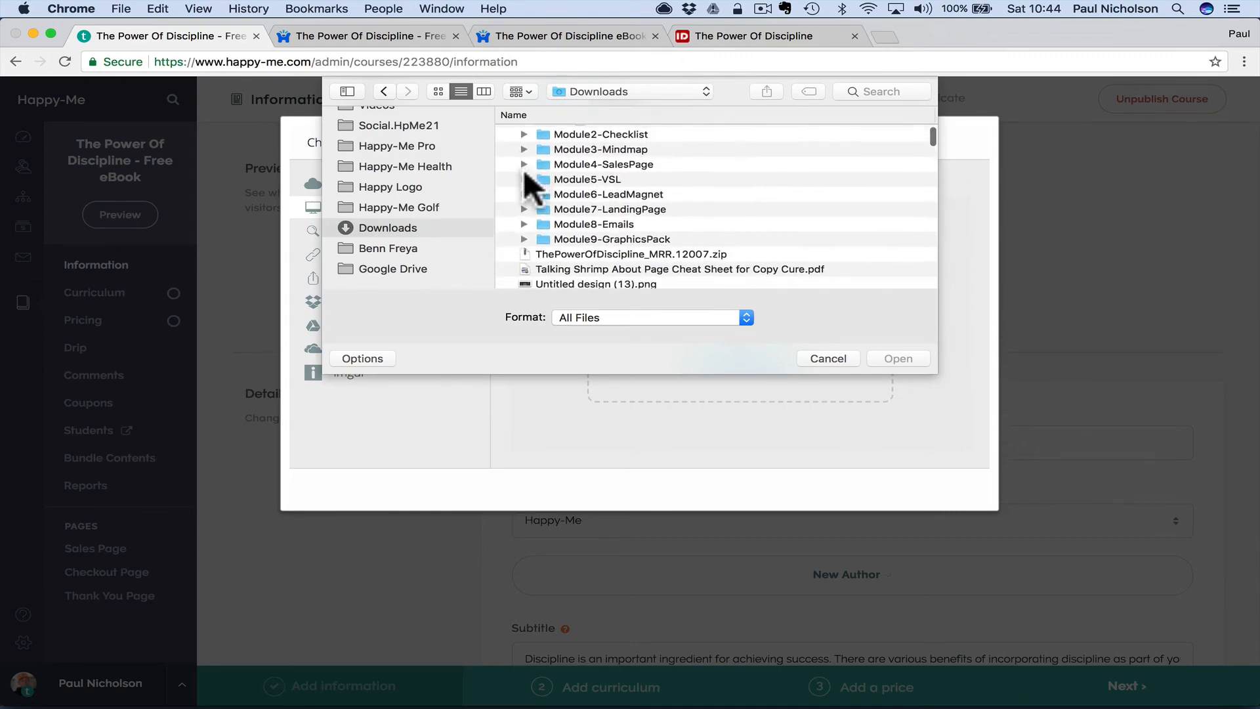
click(524, 239)
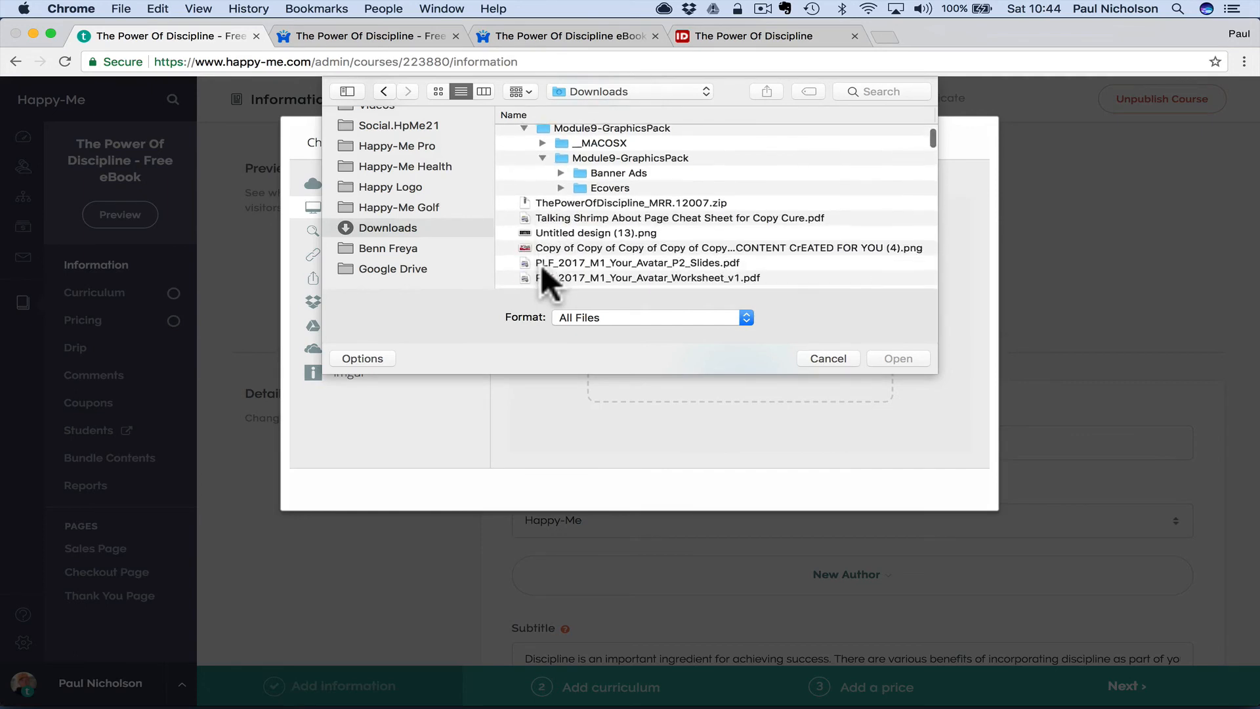
click(562, 188)
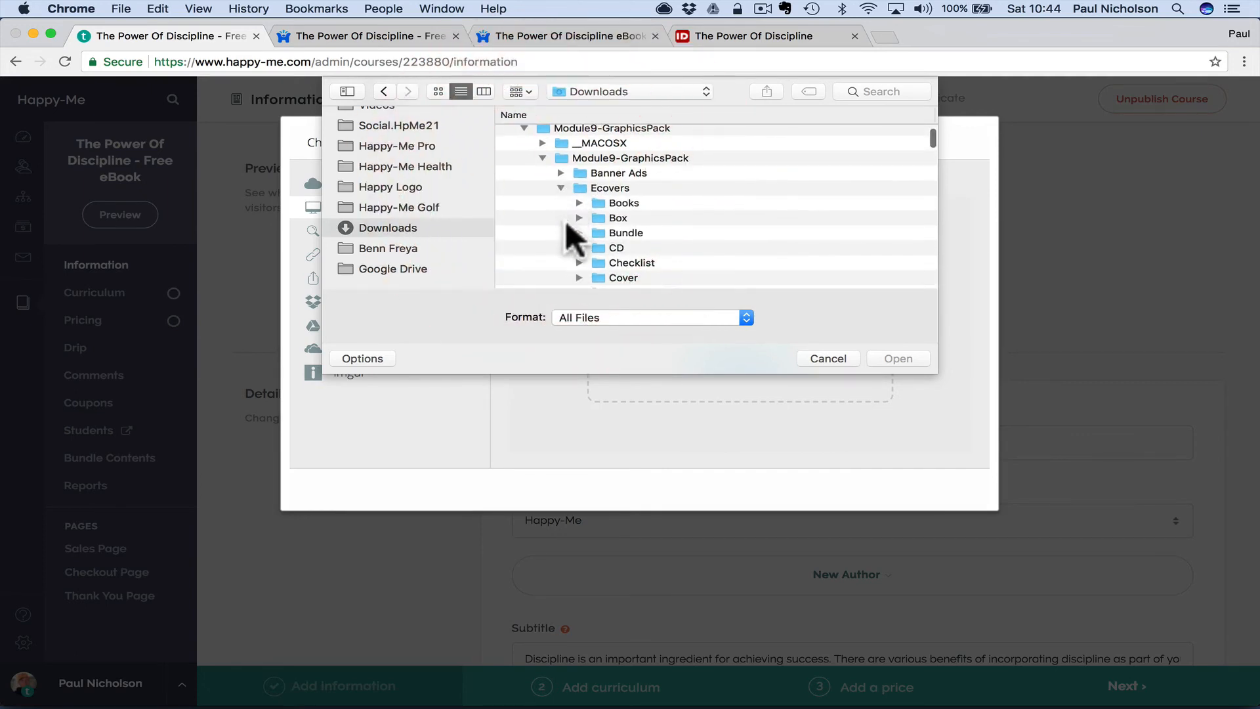
click(579, 202)
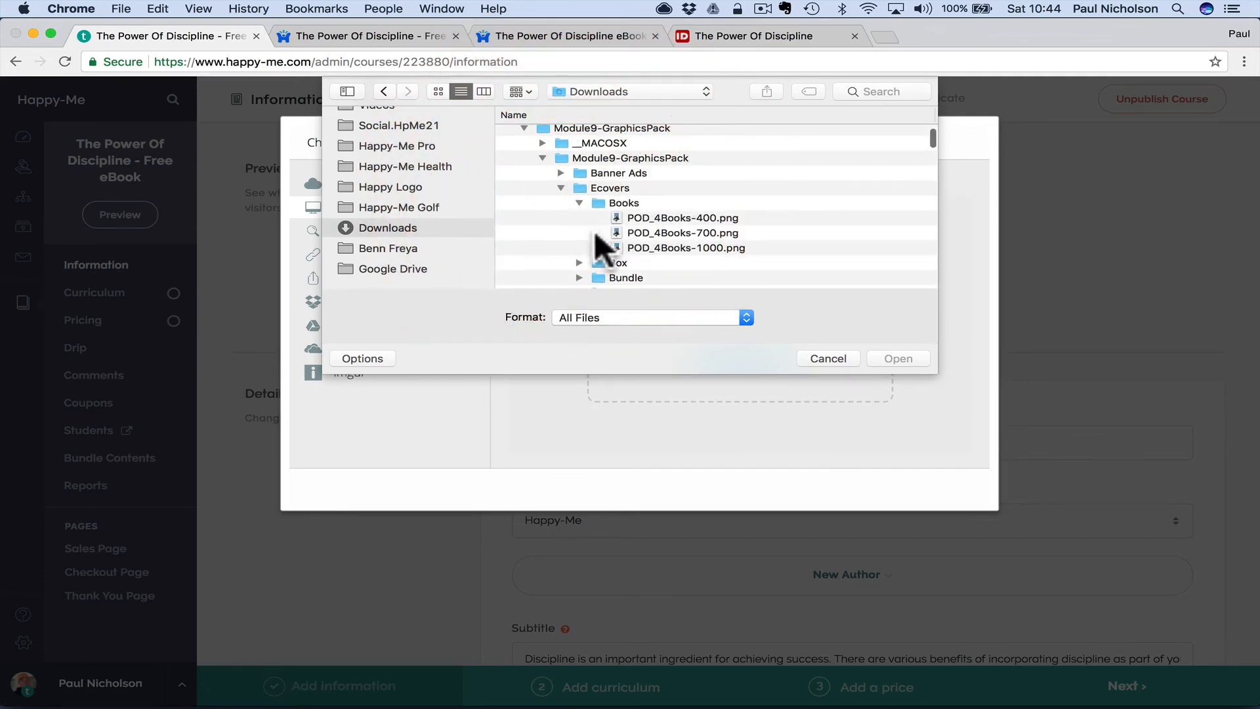
mouse_move(608, 256)
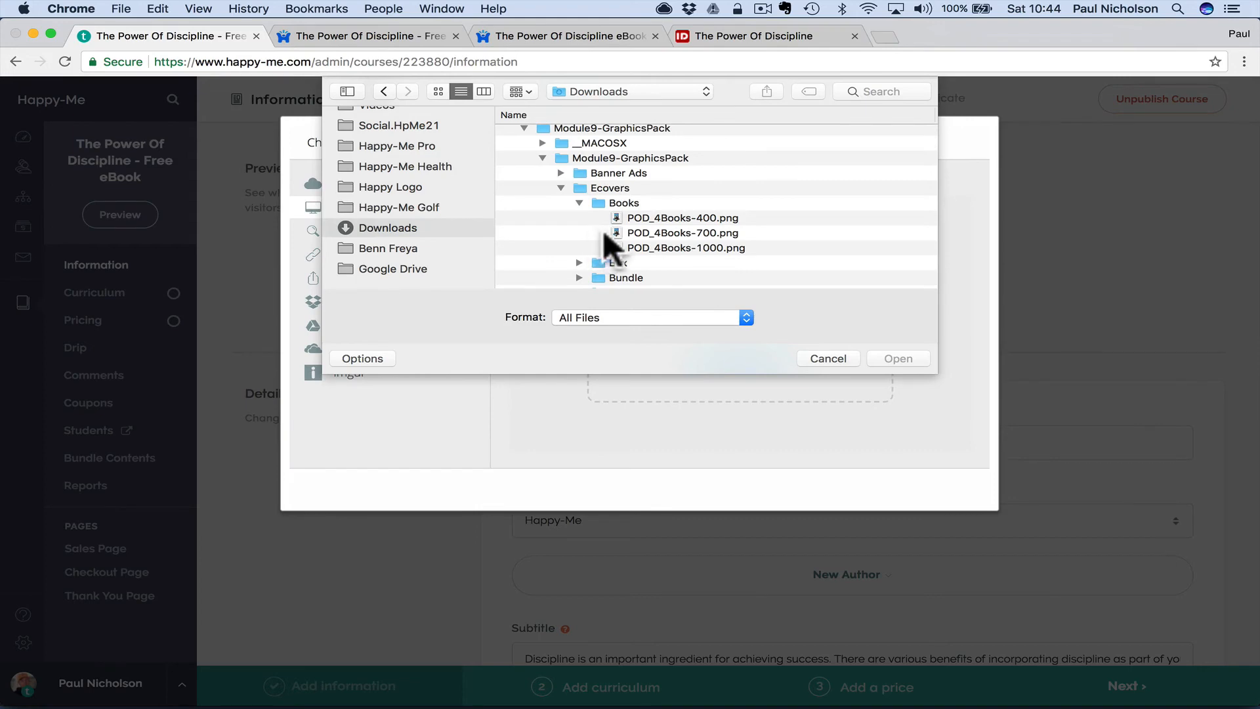
mouse_move(667, 234)
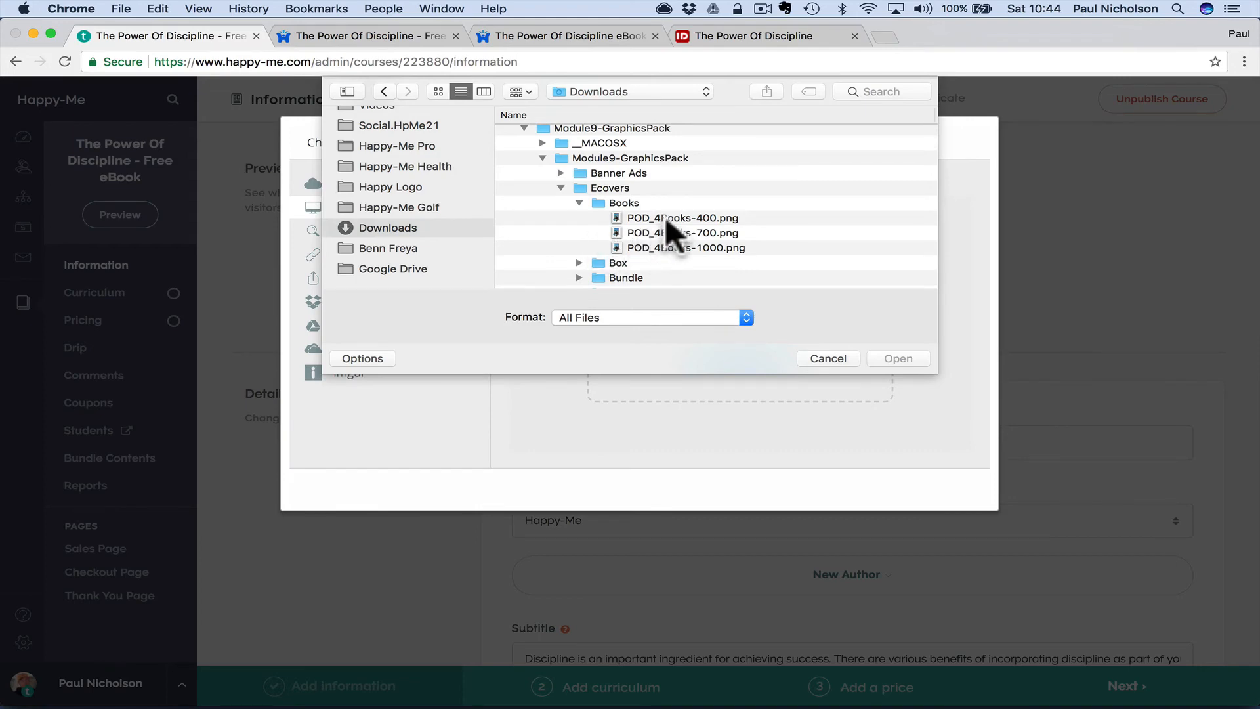
Upload POD_4Books-400.png as the cropped course thumbnail and save the course settings.
click(896, 358)
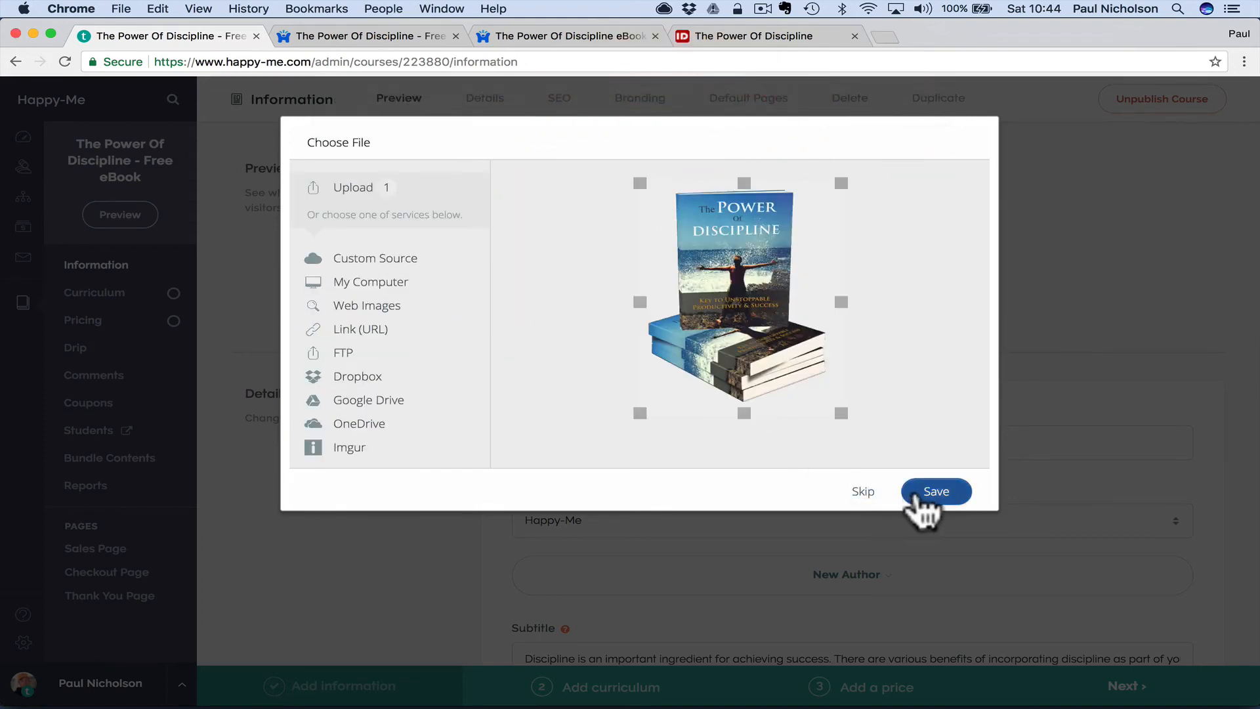
click(936, 491)
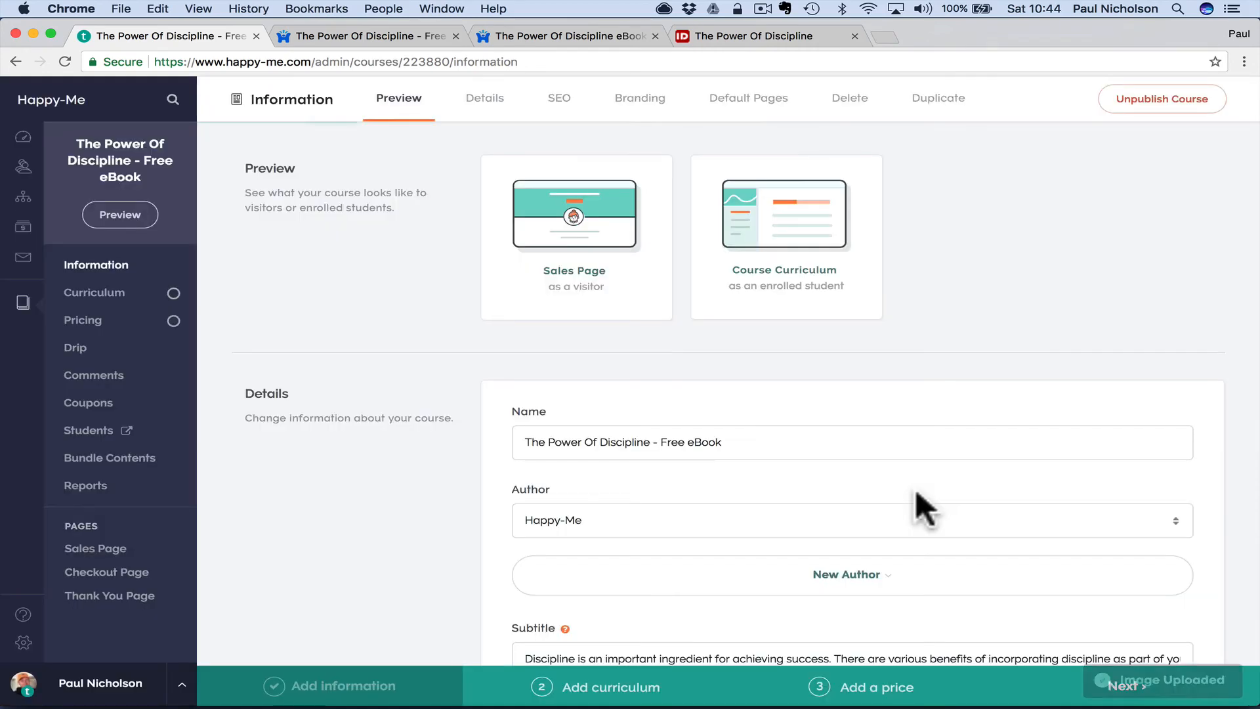
scroll(down, 3)
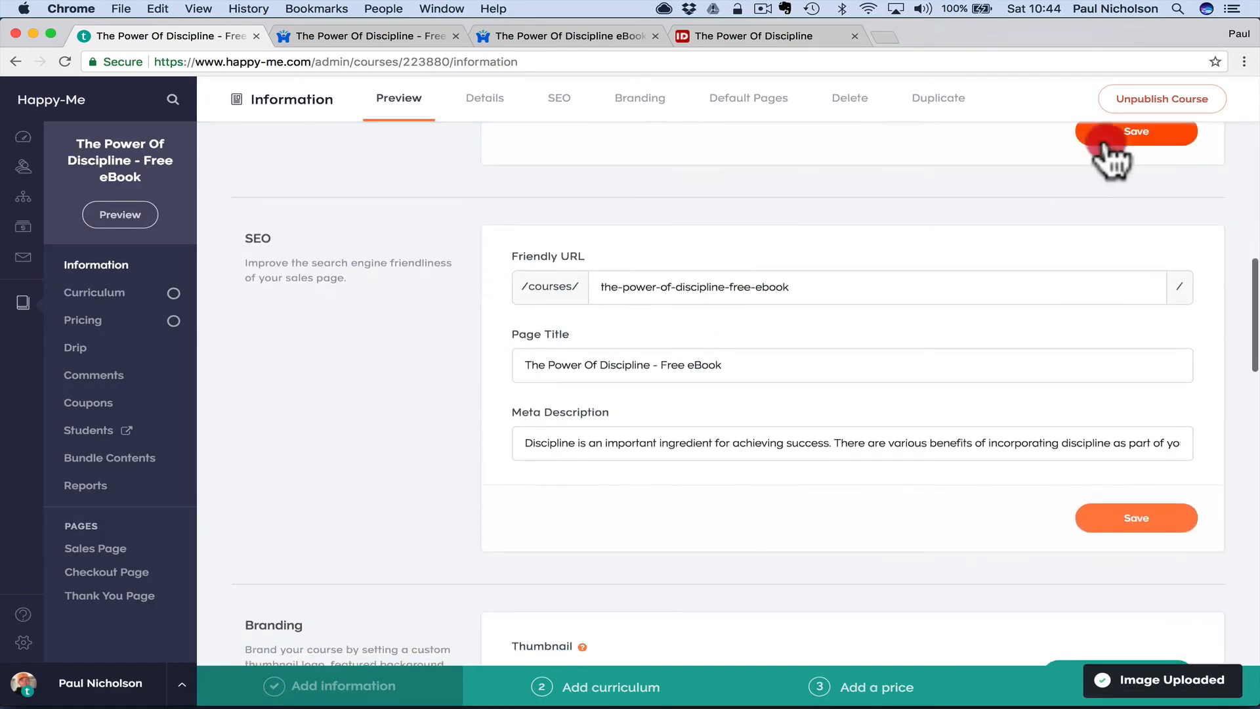
click(516, 687)
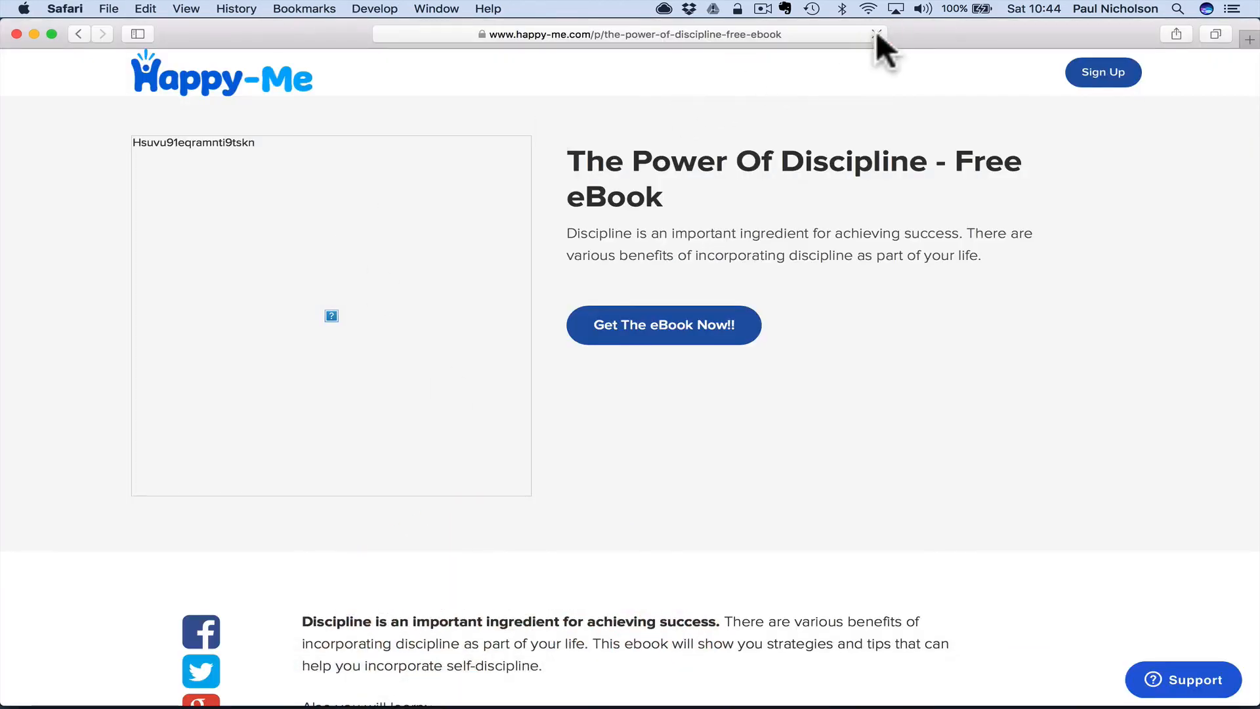
Reload the public sales page so the stacked-books cover image displays.
click(876, 34)
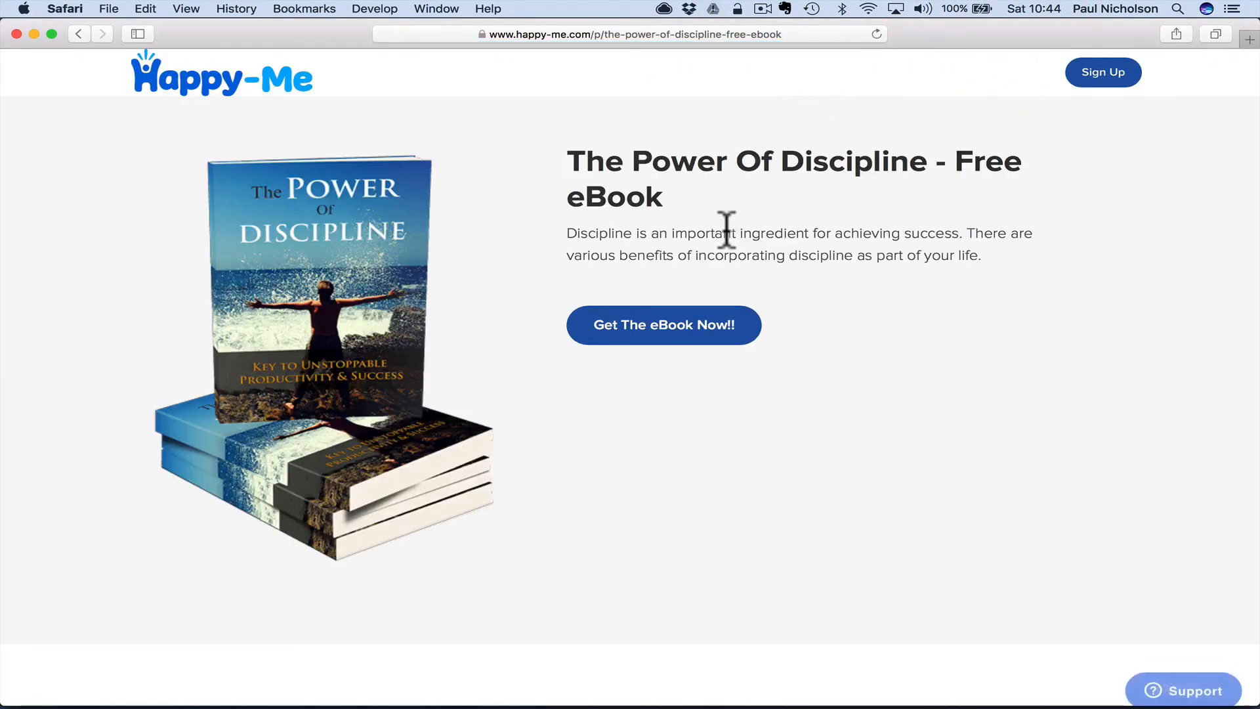
mouse_move(806, 386)
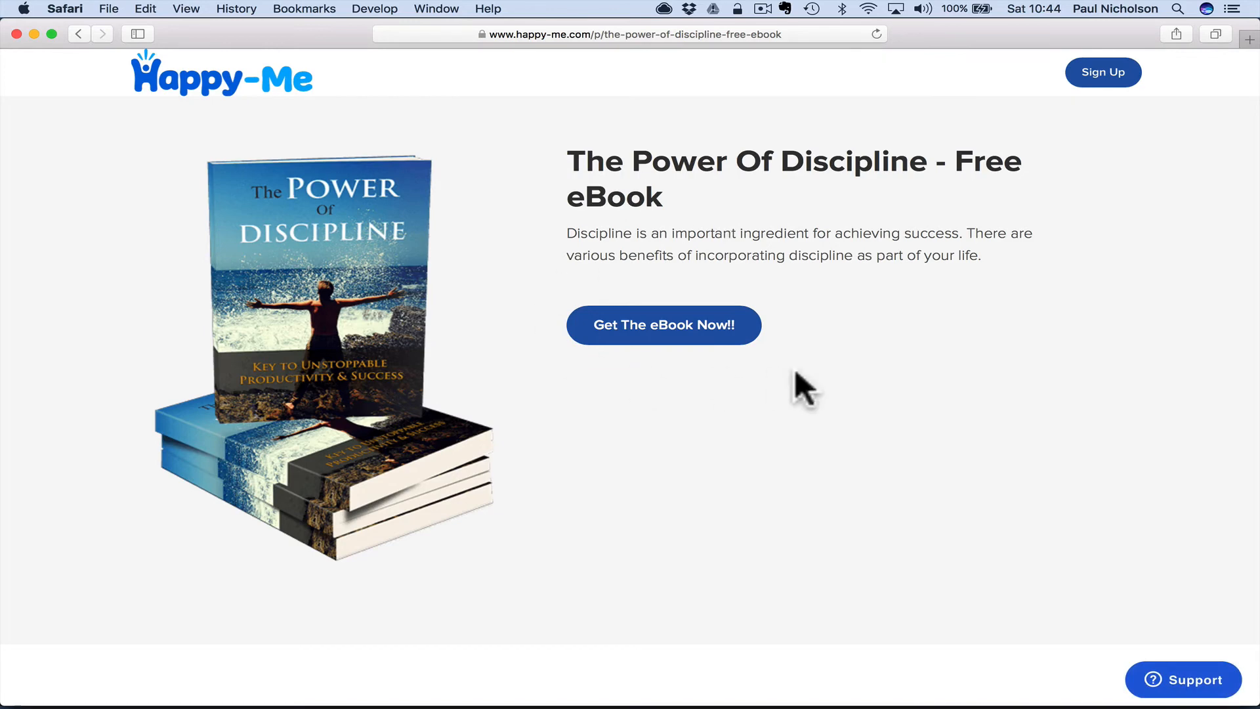
mouse_move(527, 435)
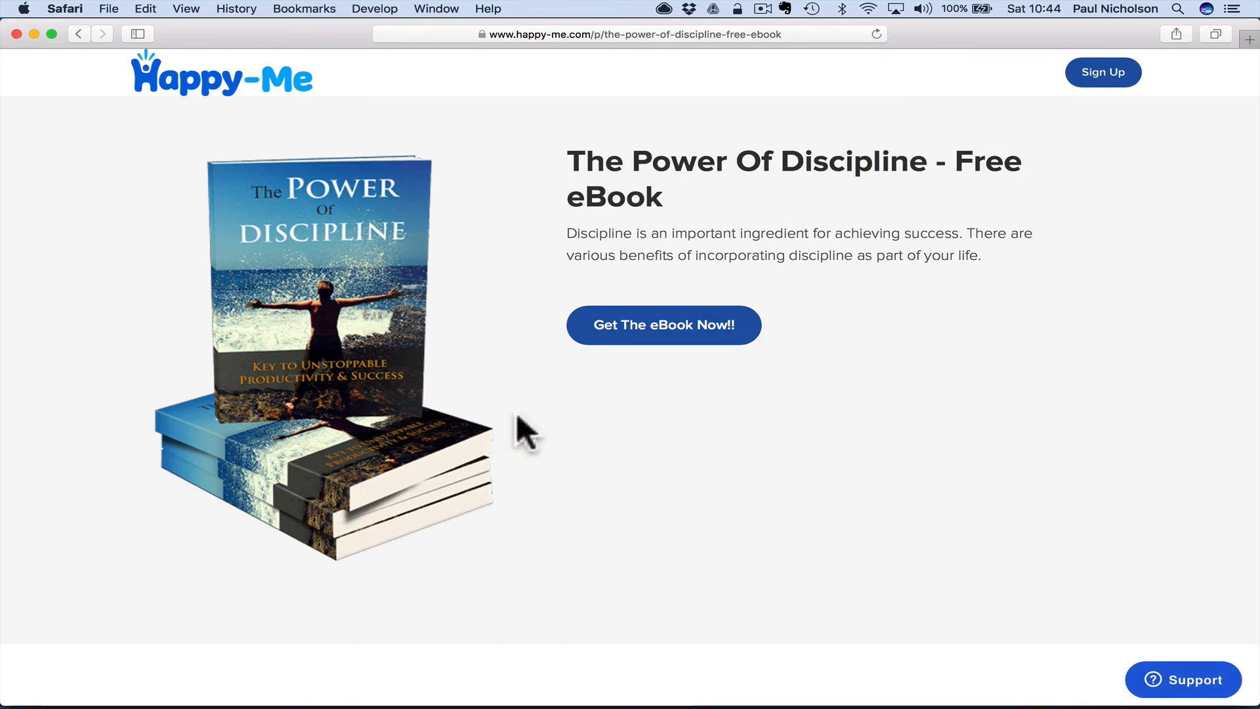
mouse_move(667, 226)
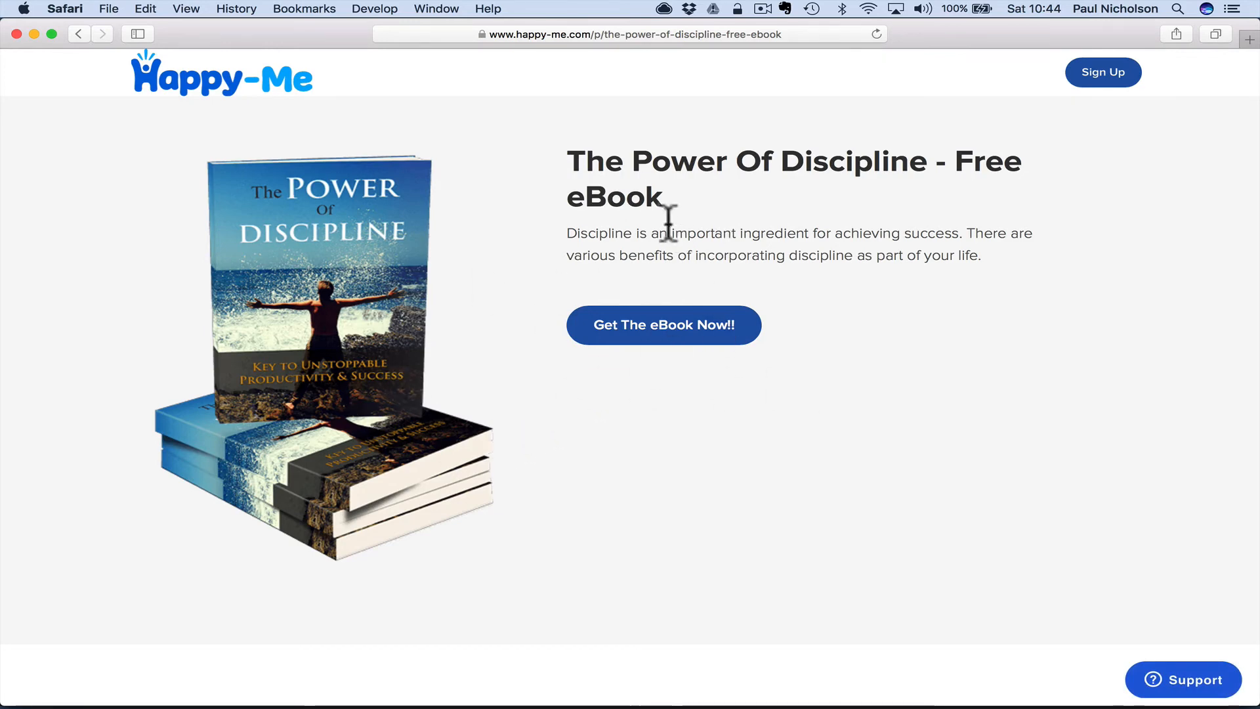
mouse_move(564, 197)
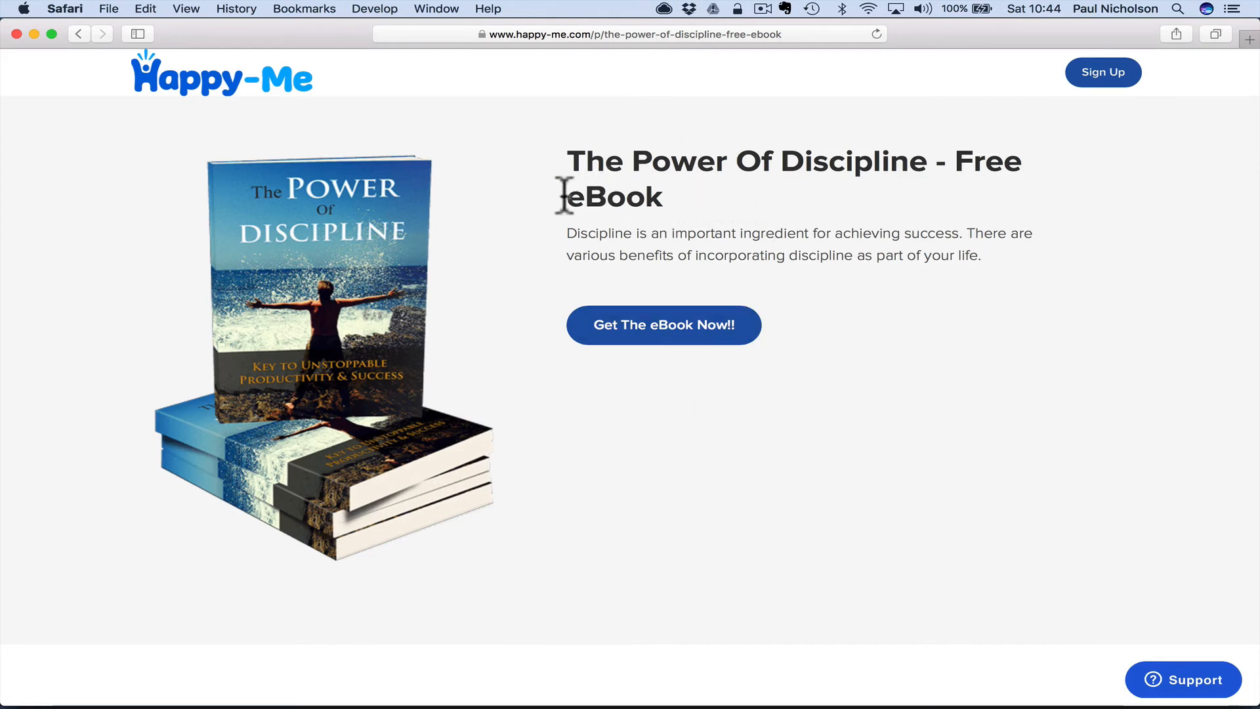
mouse_move(661, 324)
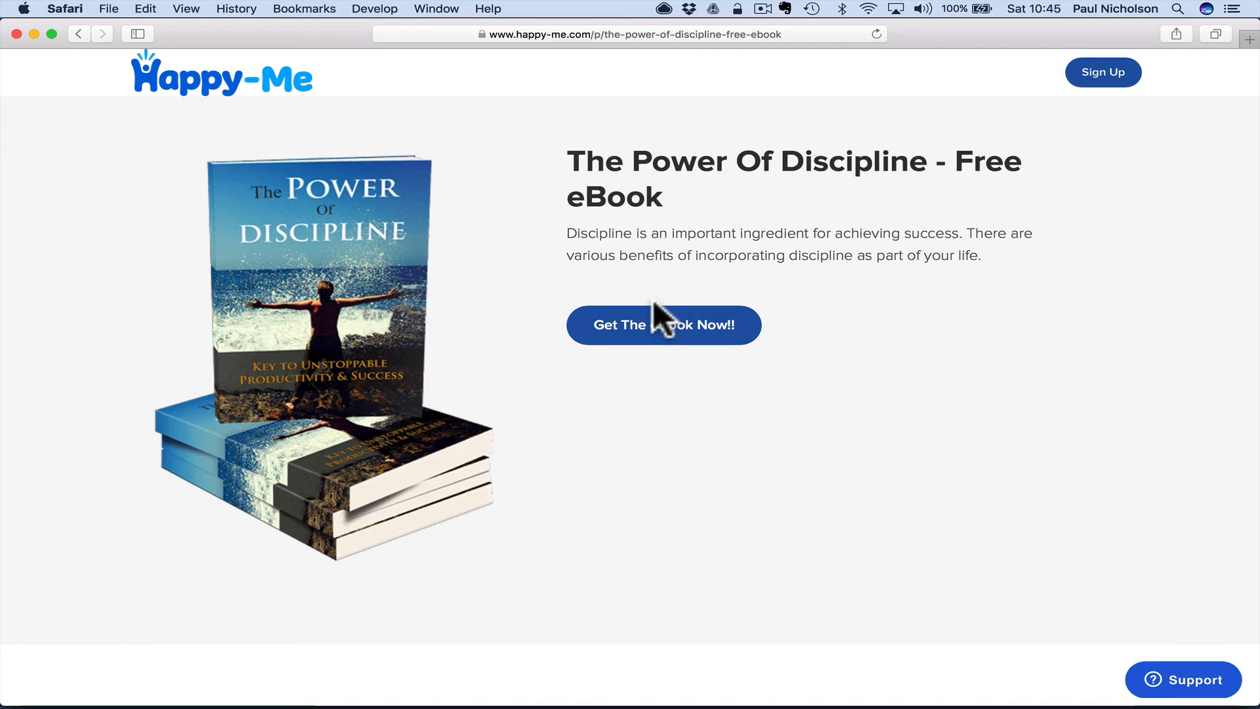
mouse_move(572, 478)
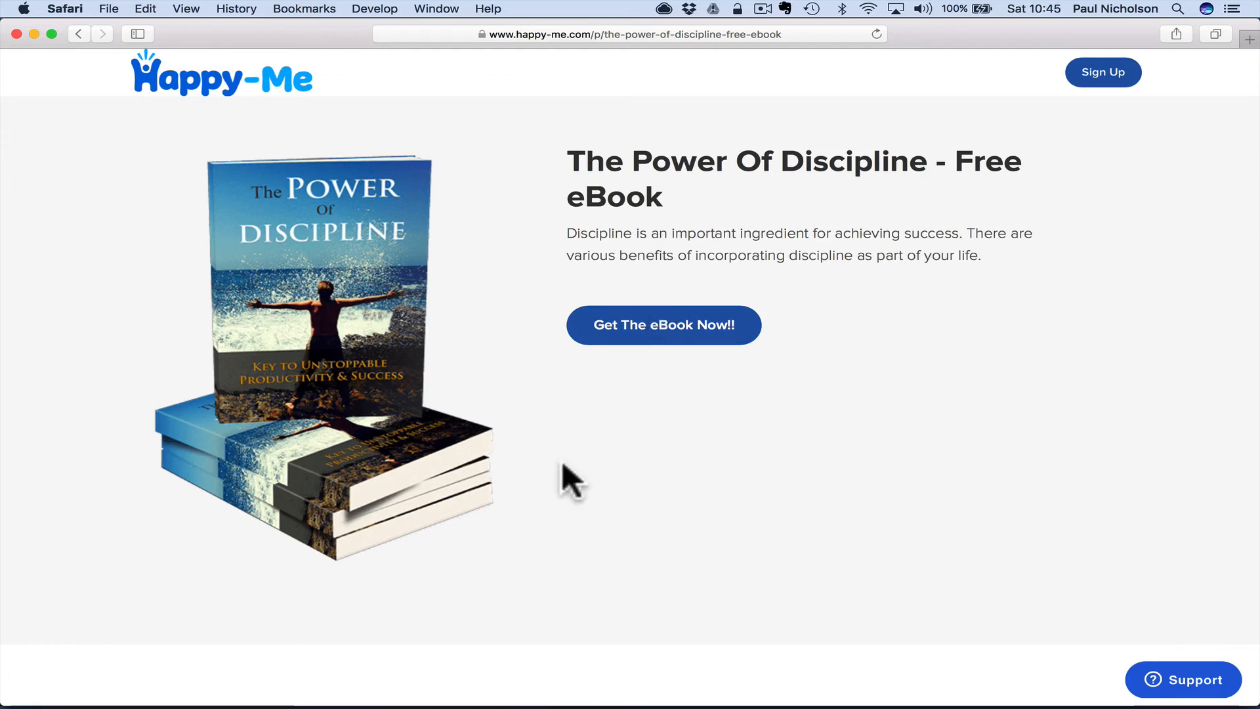
mouse_move(660, 331)
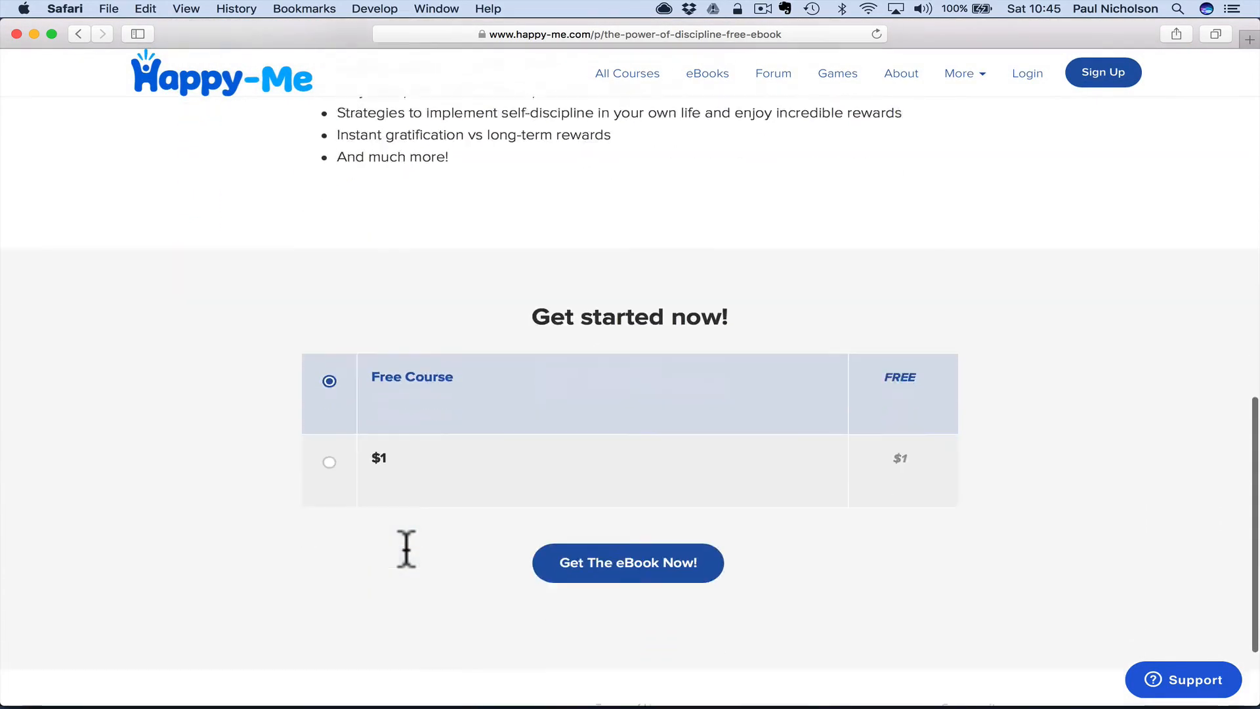
click(628, 563)
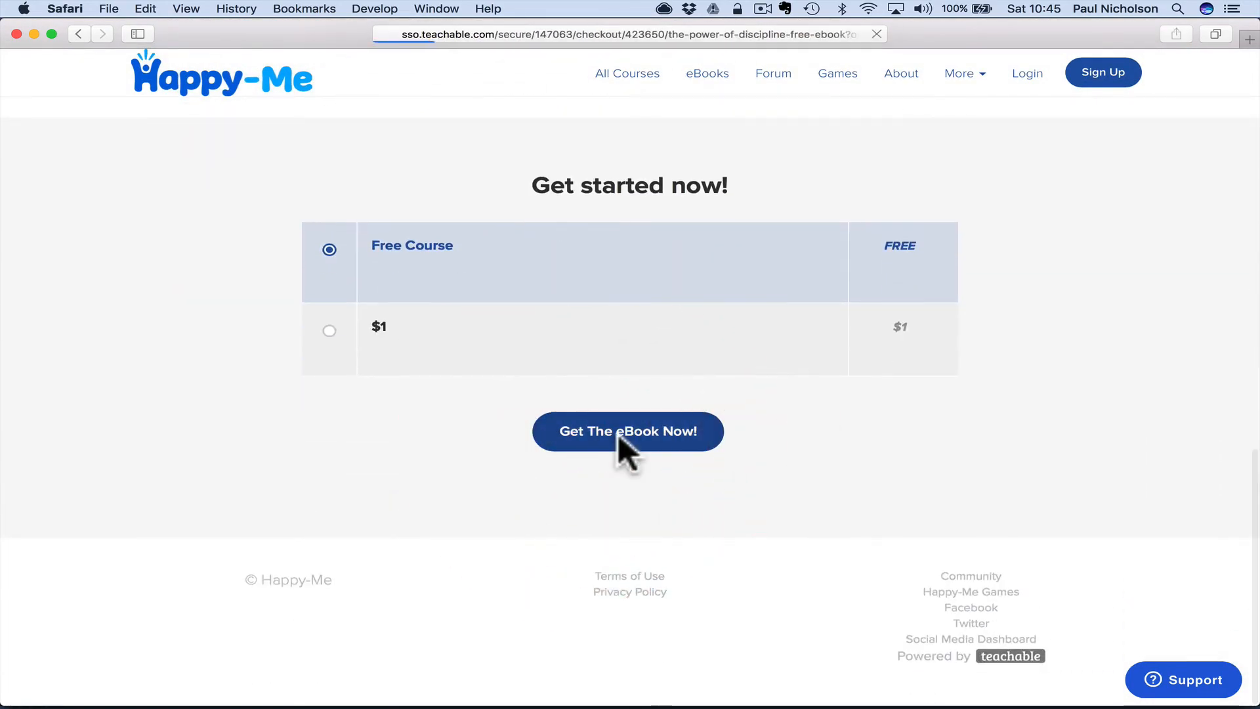
click(628, 432)
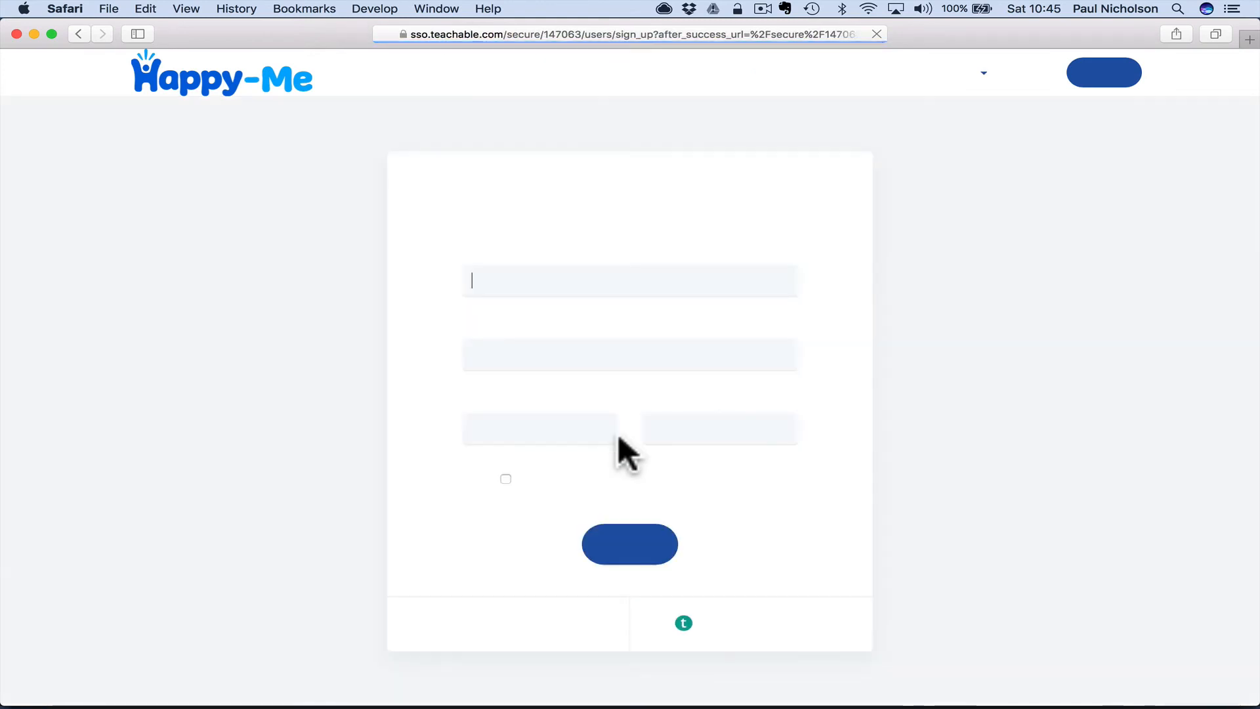
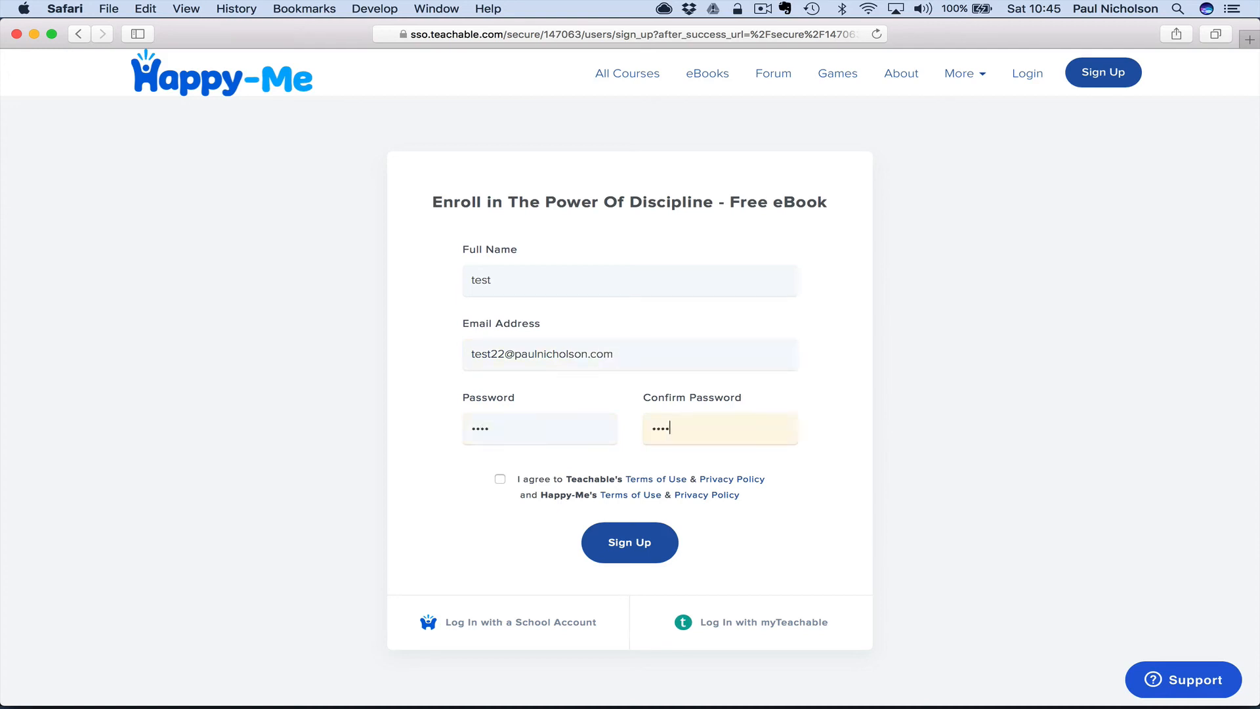
click(499, 478)
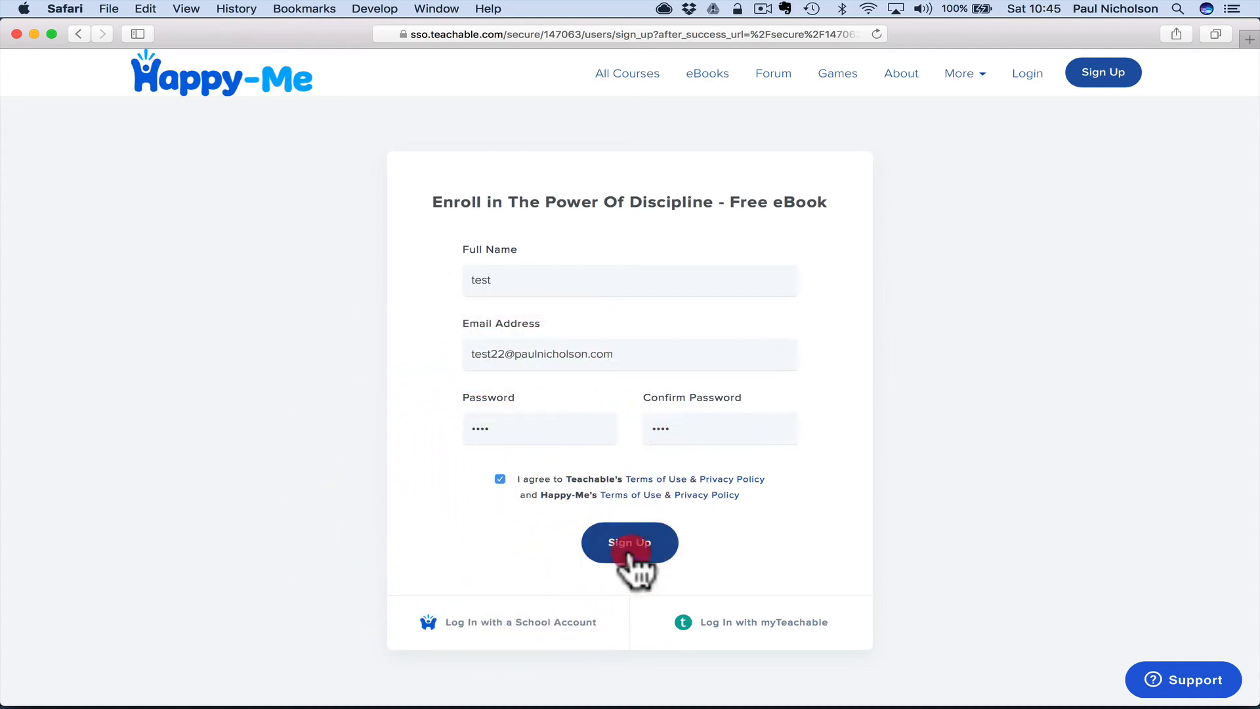
click(629, 542)
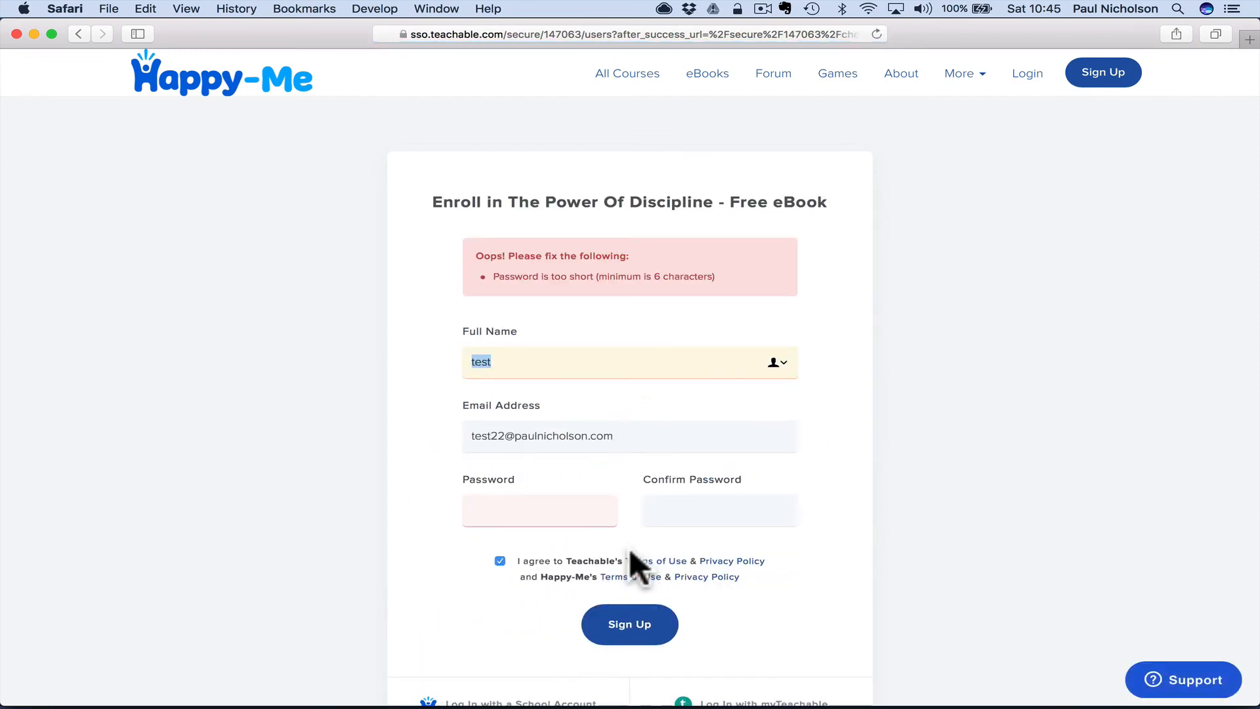
Re-enter a 6+ character password, resubmit the sign-up and continue into the enrolled course.
click(540, 510)
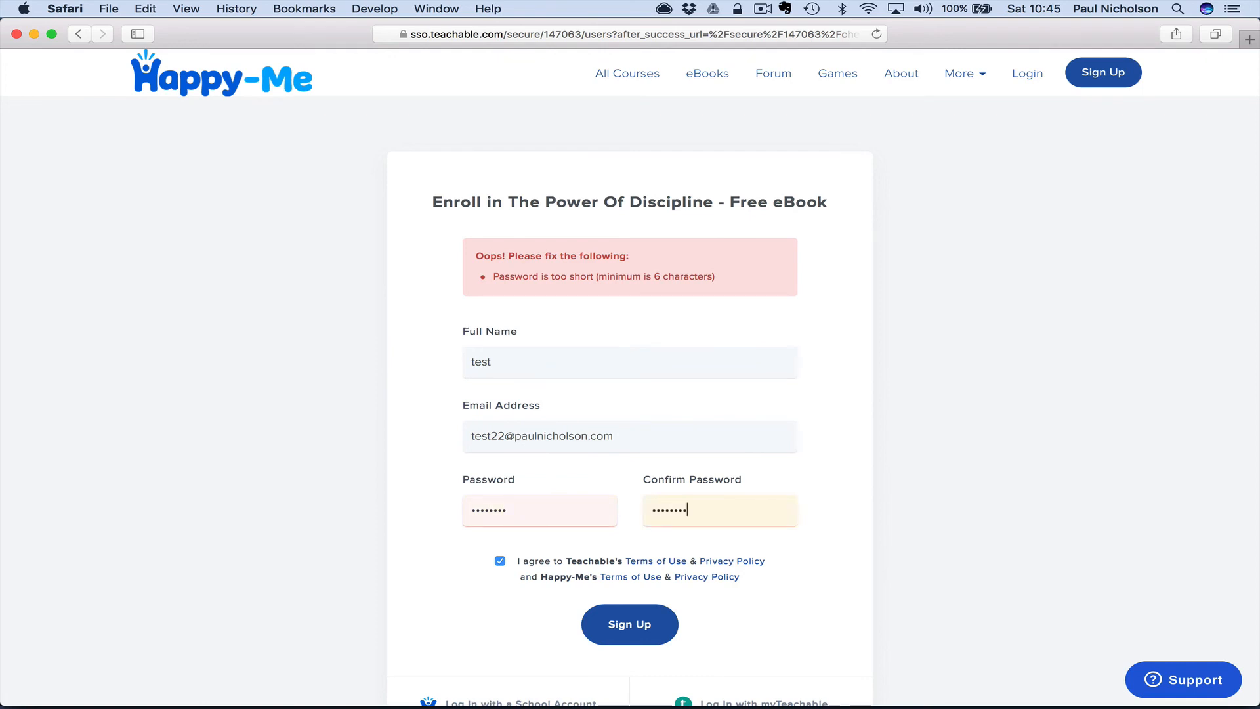
click(628, 625)
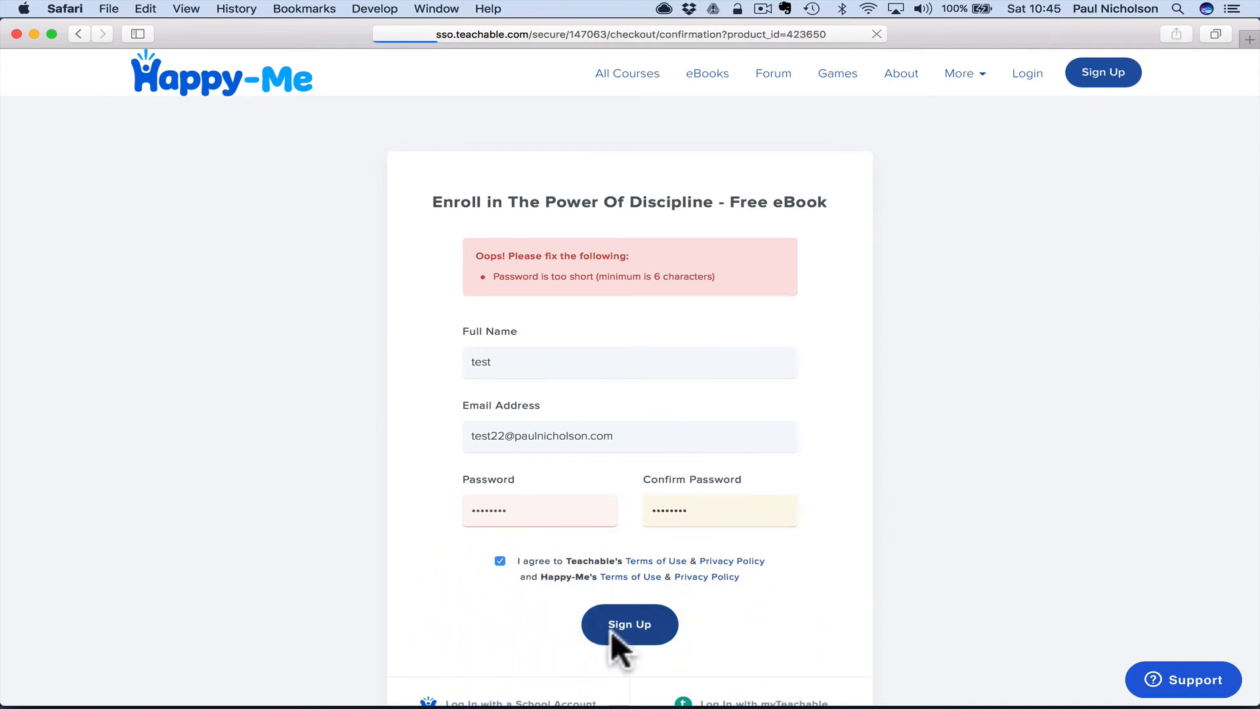
click(629, 625)
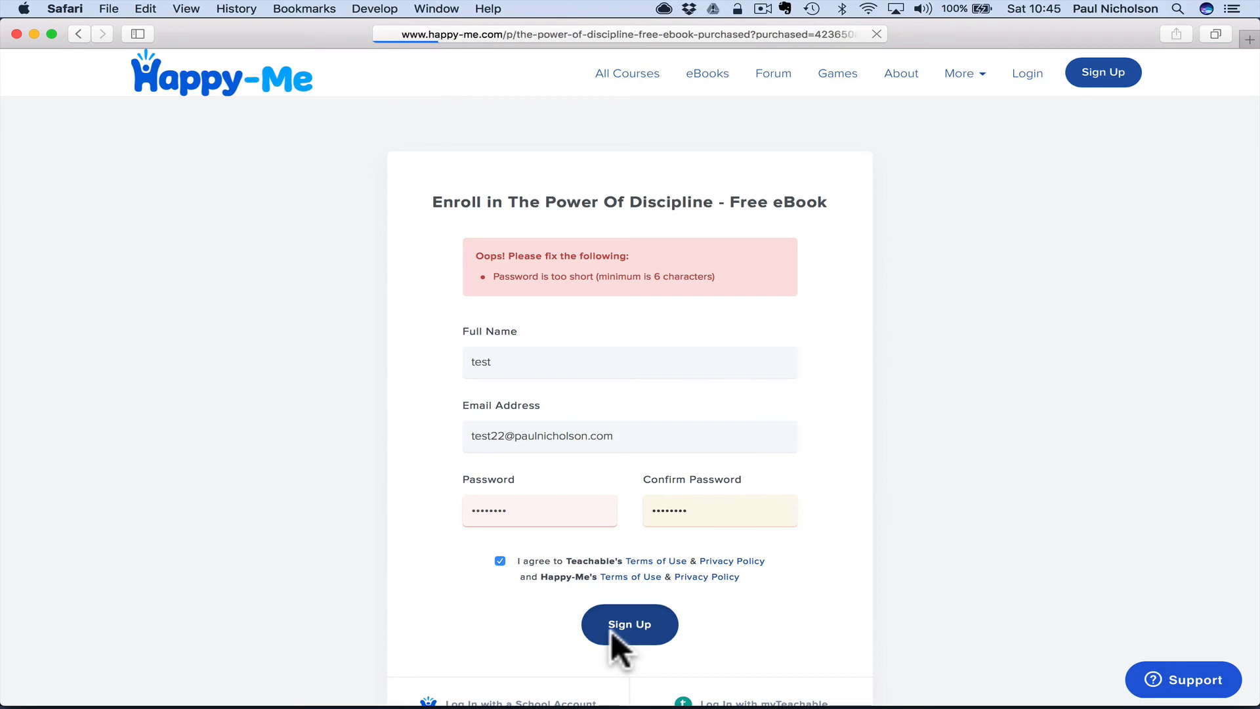
click(629, 625)
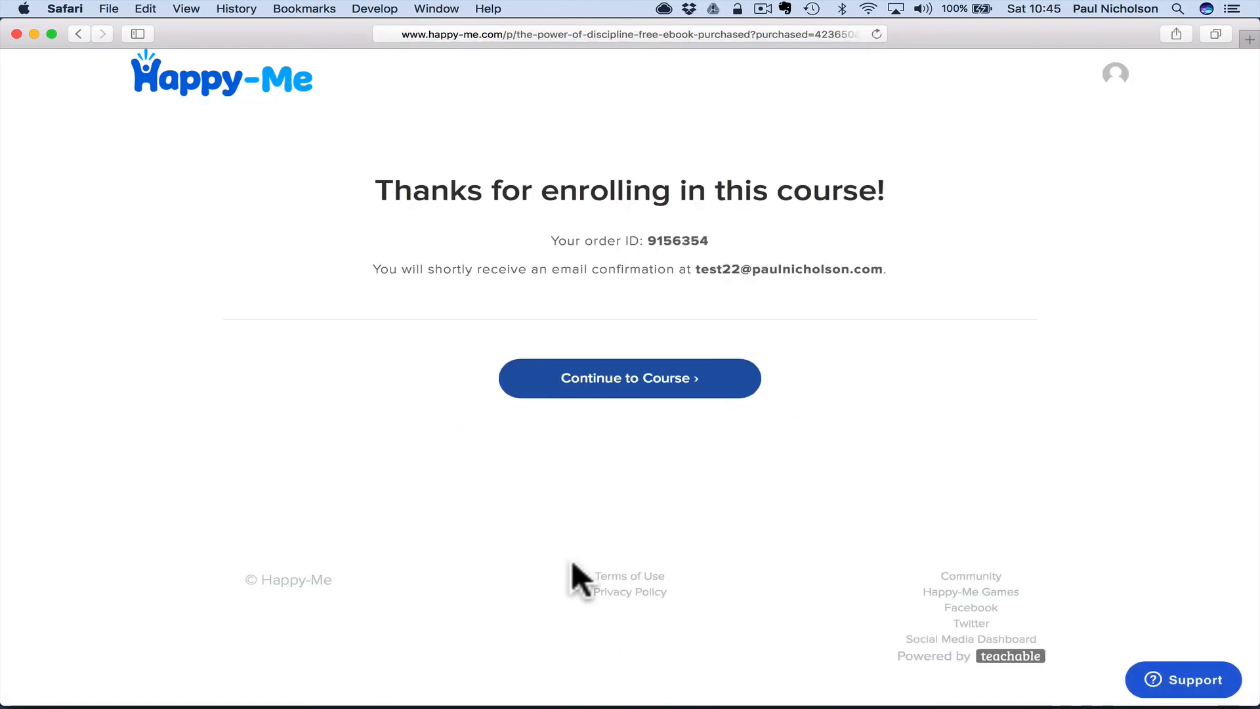
click(629, 378)
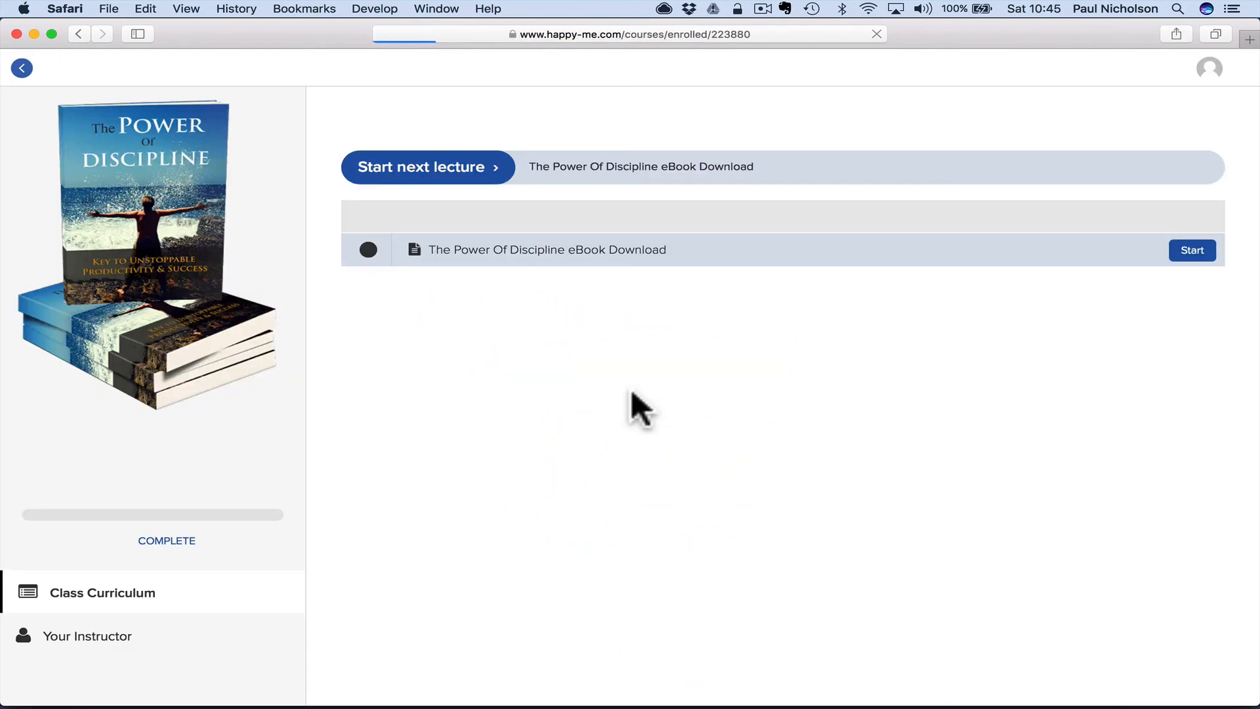